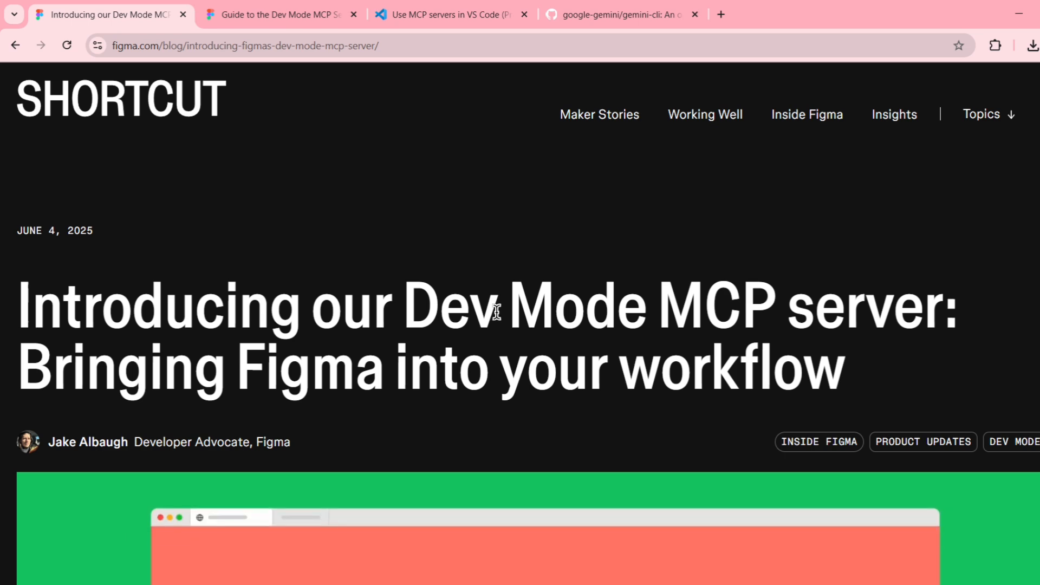
pyautogui.moveTo(545, 350)
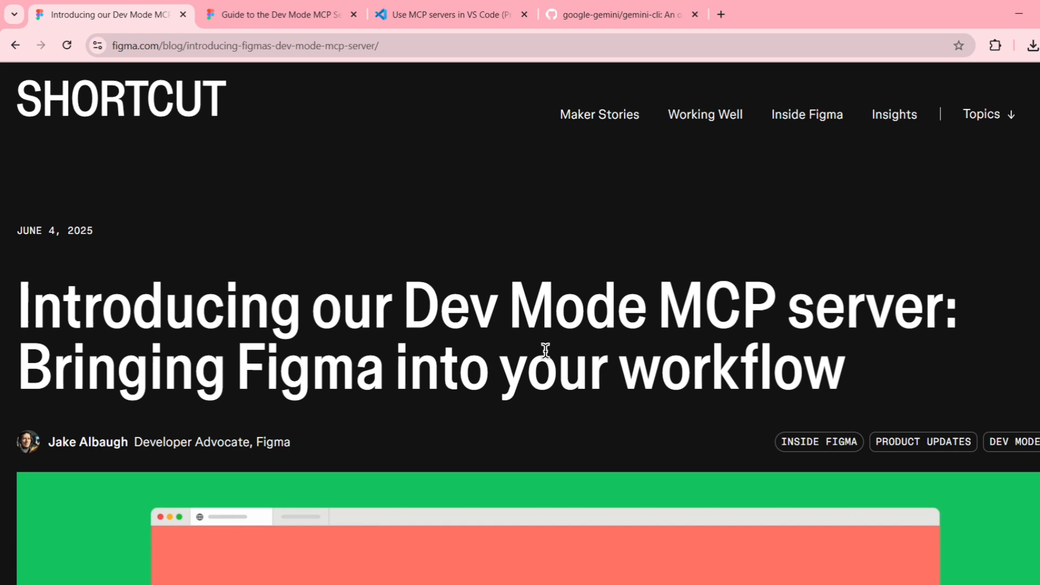
pyautogui.moveTo(40, 225)
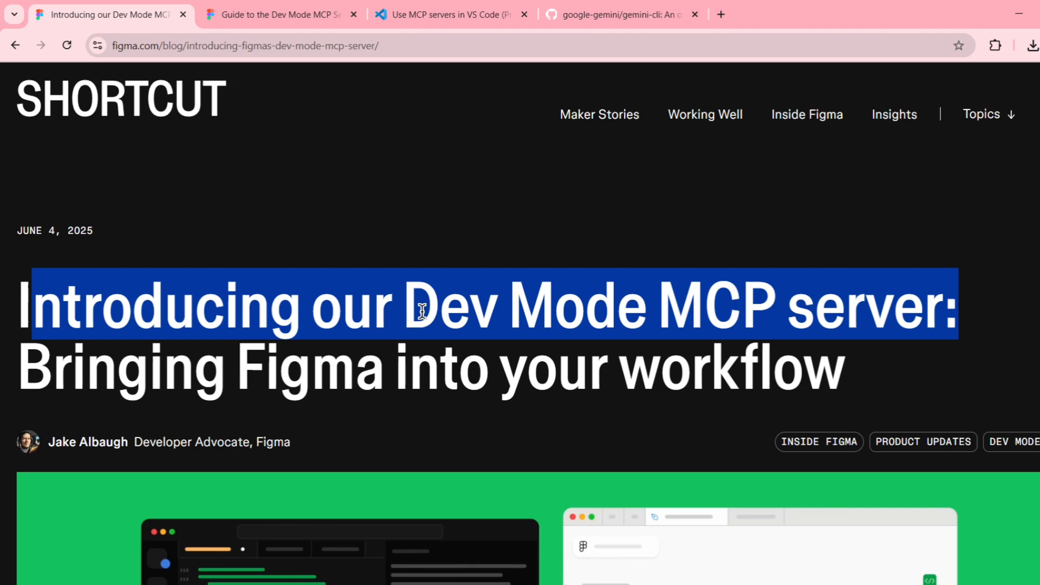
# Scroll through the Dev Mode MCP server announcement down to the newsletter signup at the bottom
pyautogui.scroll(-3)
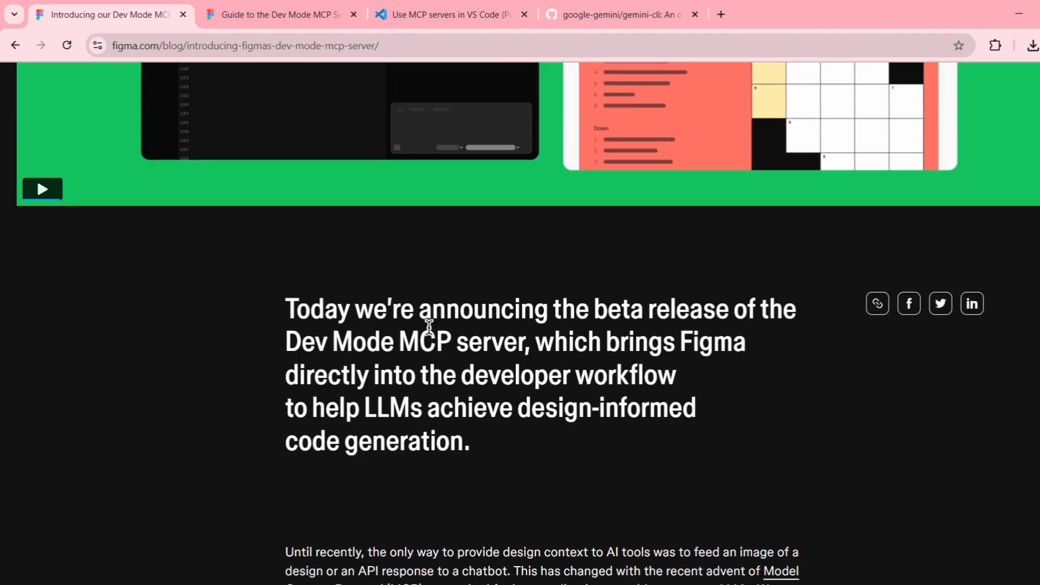
pyautogui.scroll(-3)
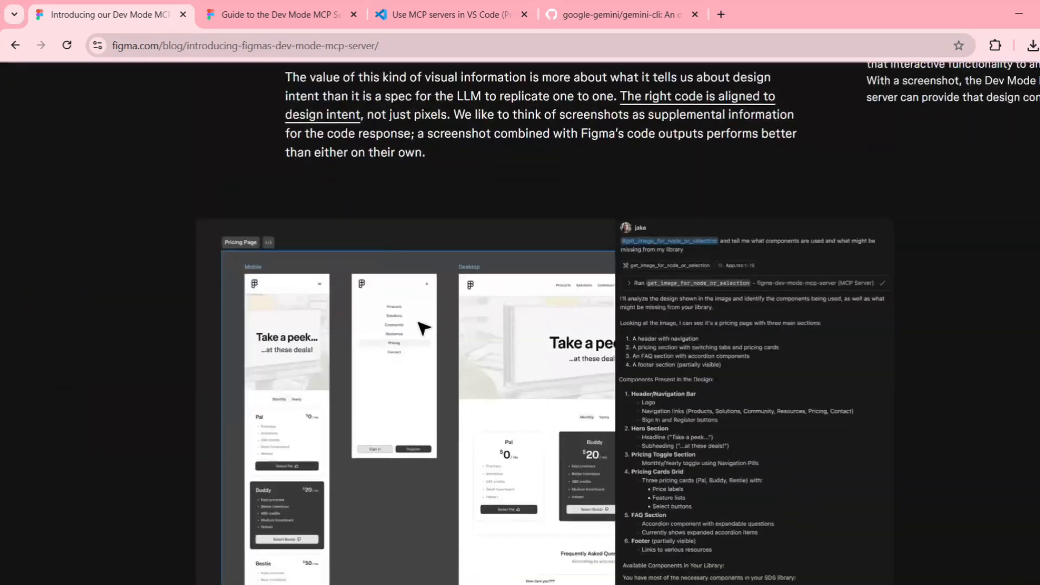
pyautogui.scroll(-3)
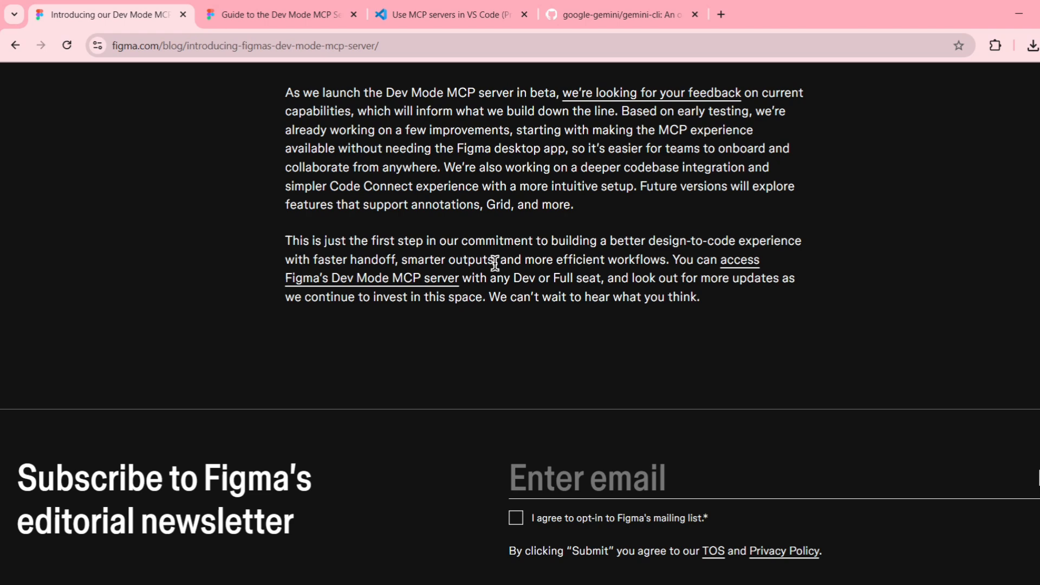
pyautogui.moveTo(347, 292)
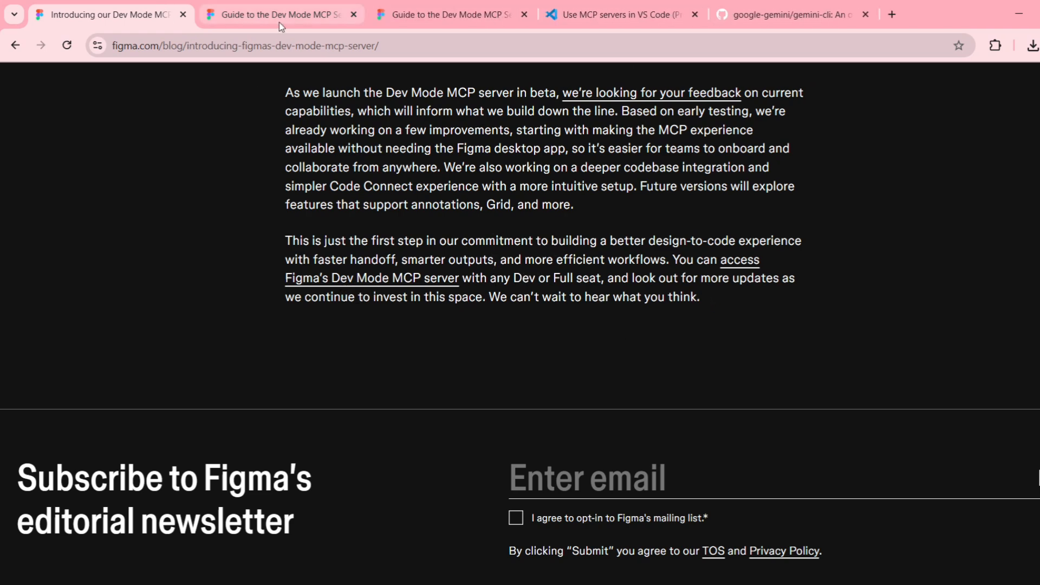
# Read the Dev Mode MCP Server guide through Step 1 and the Step 2 VS Code client setup
pyautogui.click(280, 14)
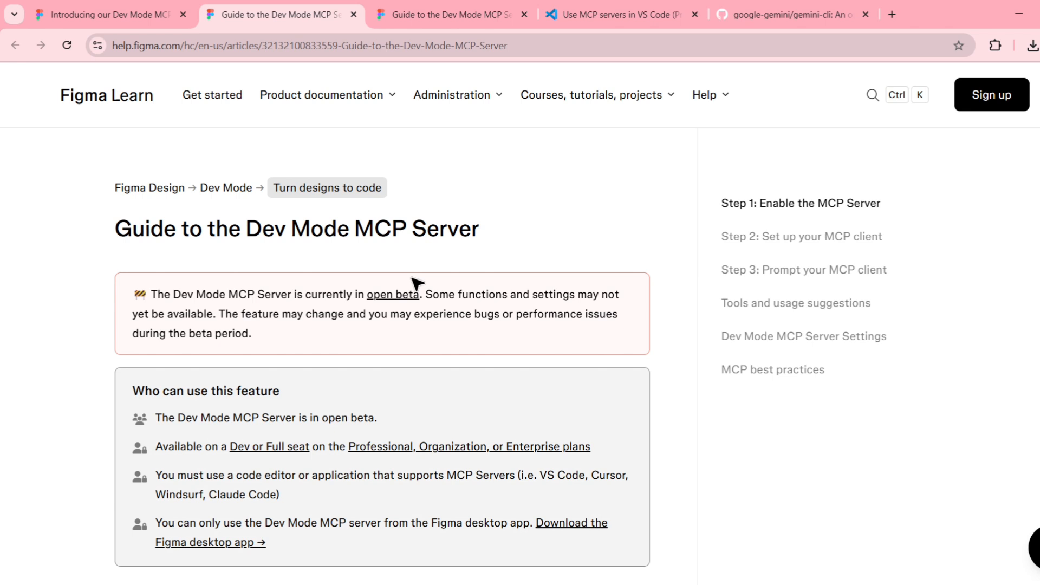
pyautogui.moveTo(862, 217)
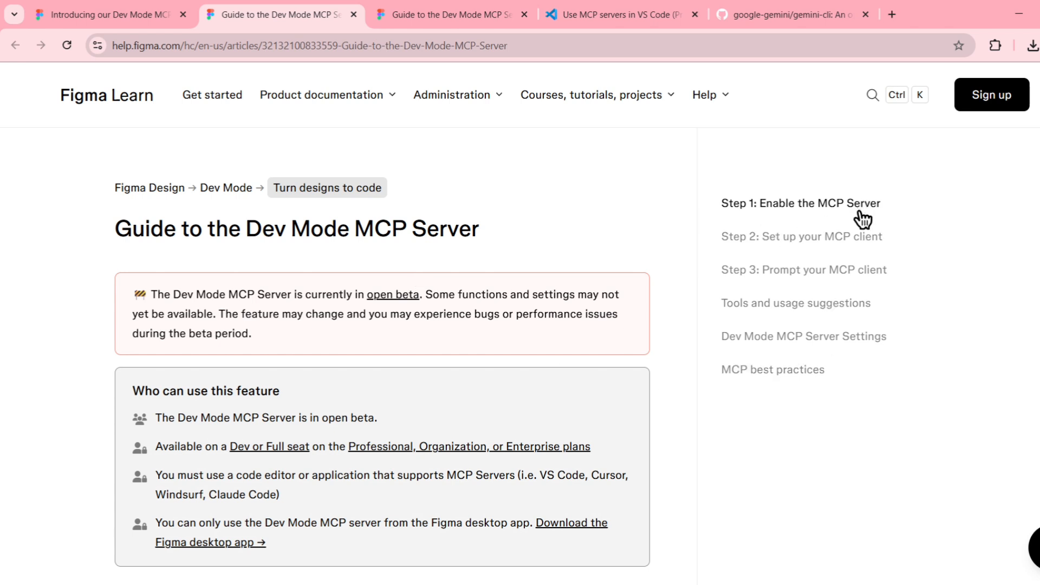
pyautogui.moveTo(900, 224)
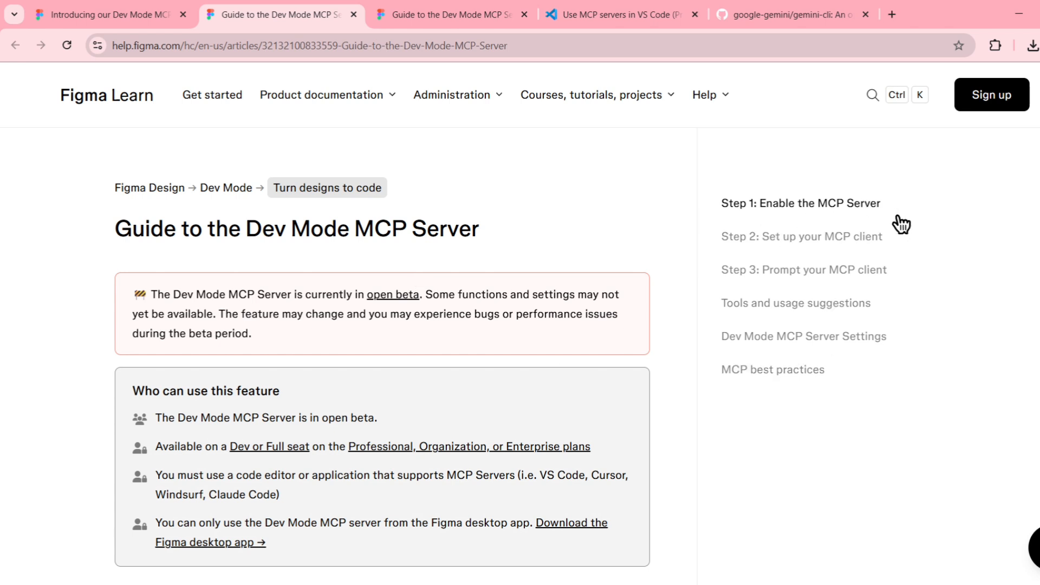
pyautogui.moveTo(826, 286)
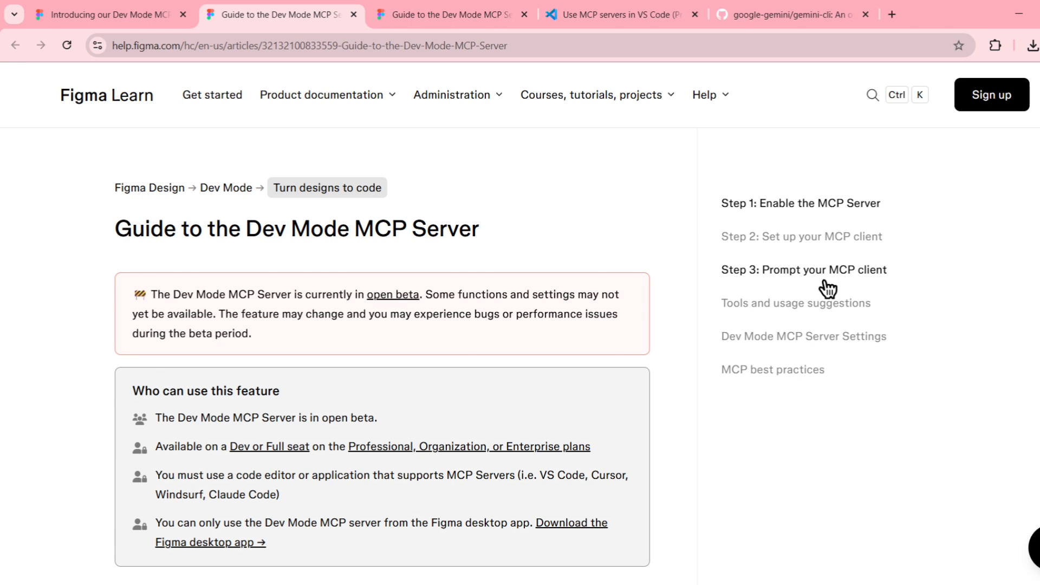
pyautogui.moveTo(782, 388)
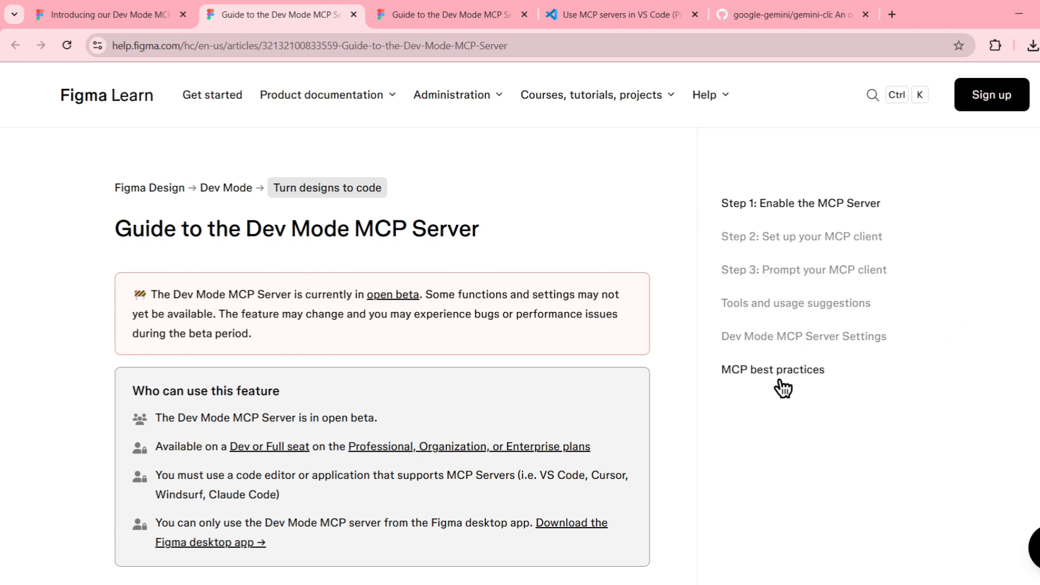
pyautogui.moveTo(803, 336)
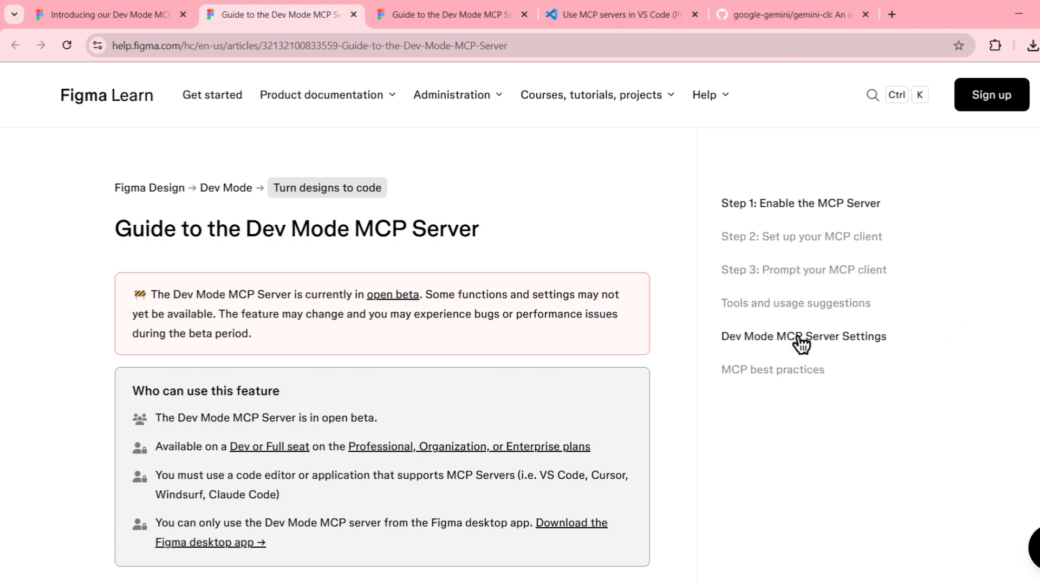
pyautogui.moveTo(804, 319)
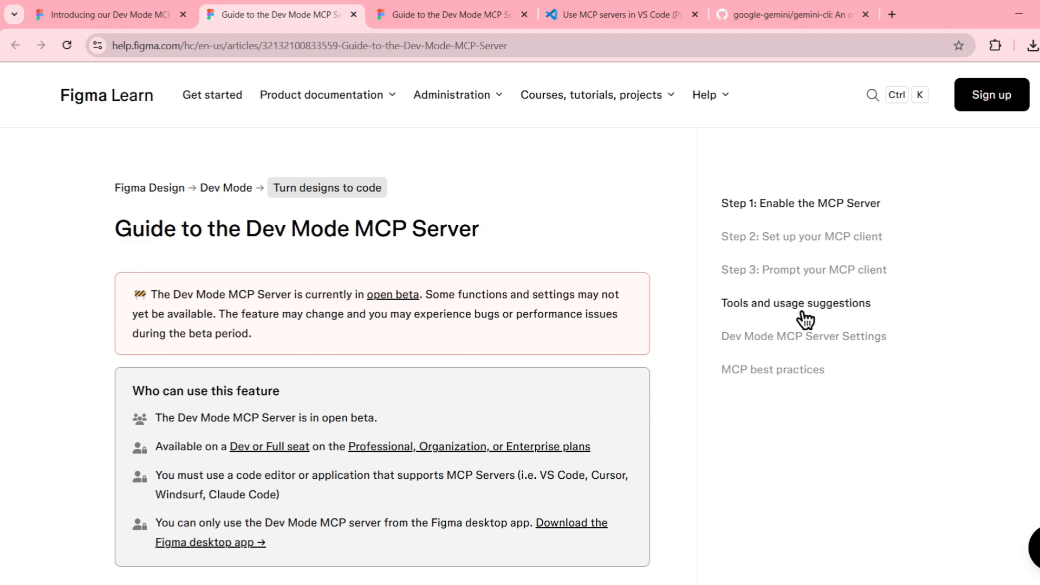
pyautogui.scroll(-3)
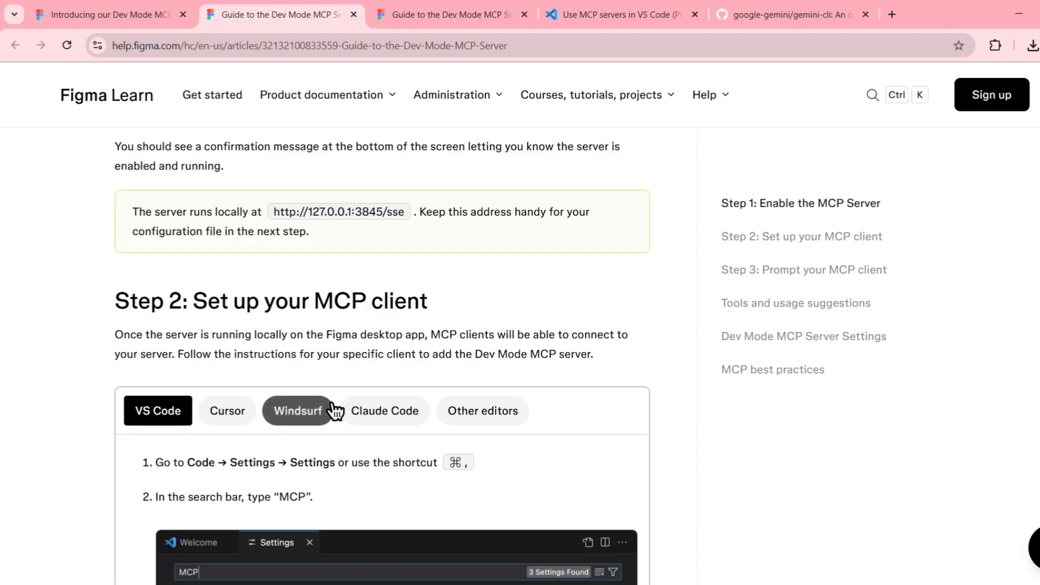
pyautogui.moveTo(409, 437)
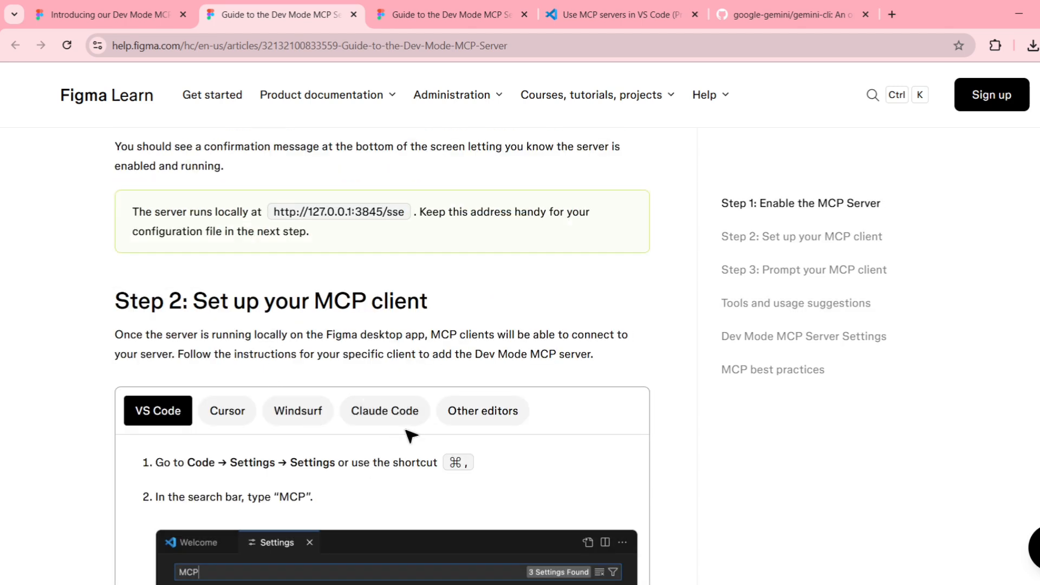
pyautogui.scroll(-3)
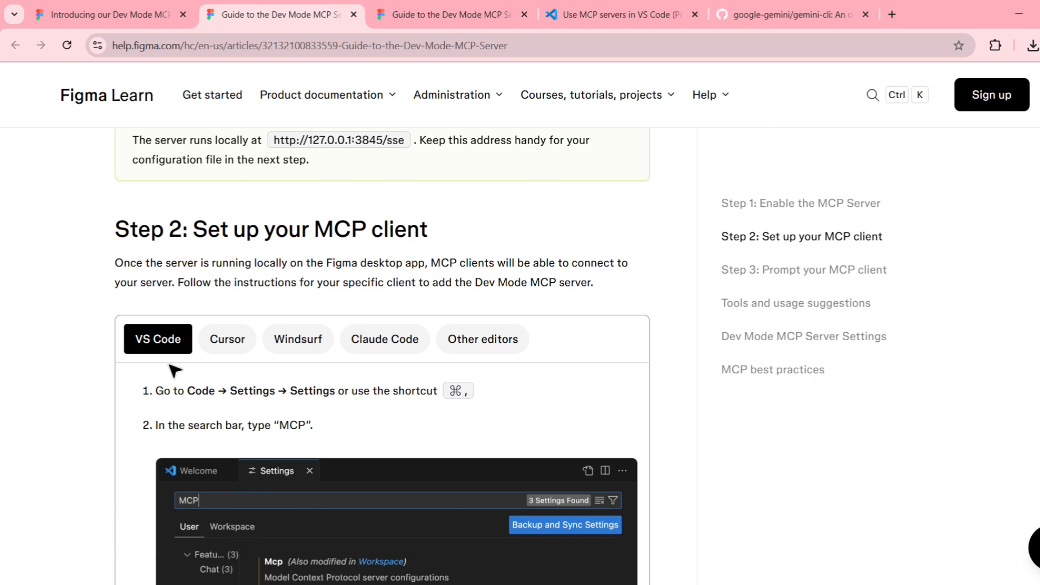
pyautogui.moveTo(203, 387)
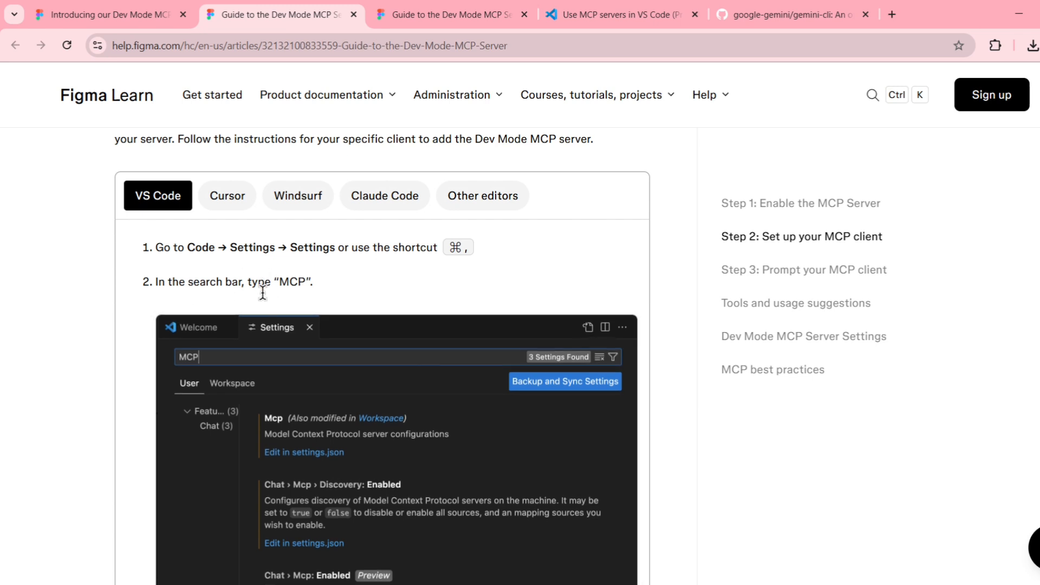
pyautogui.moveTo(265, 266)
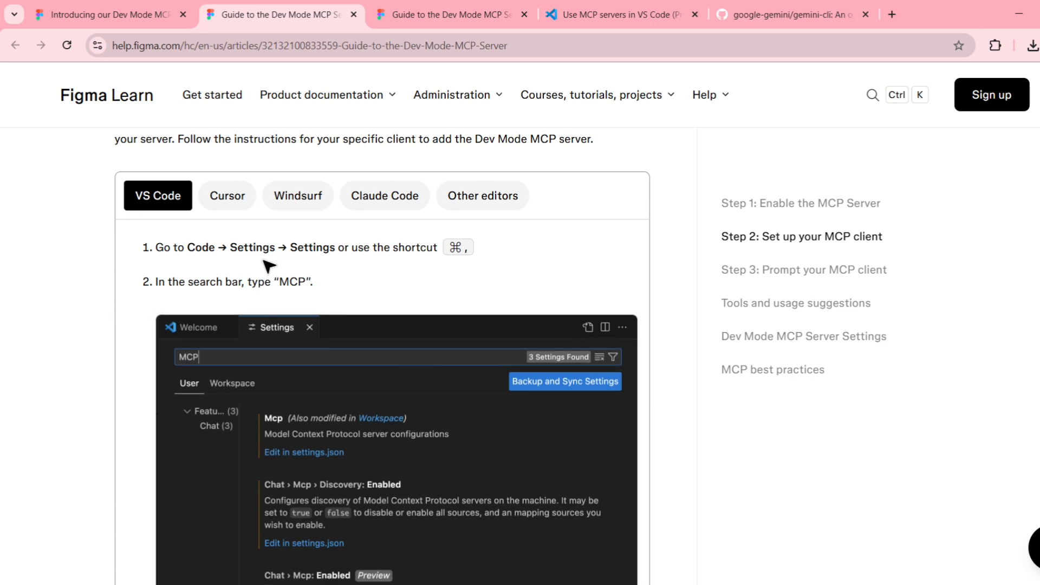
pyautogui.moveTo(173, 288)
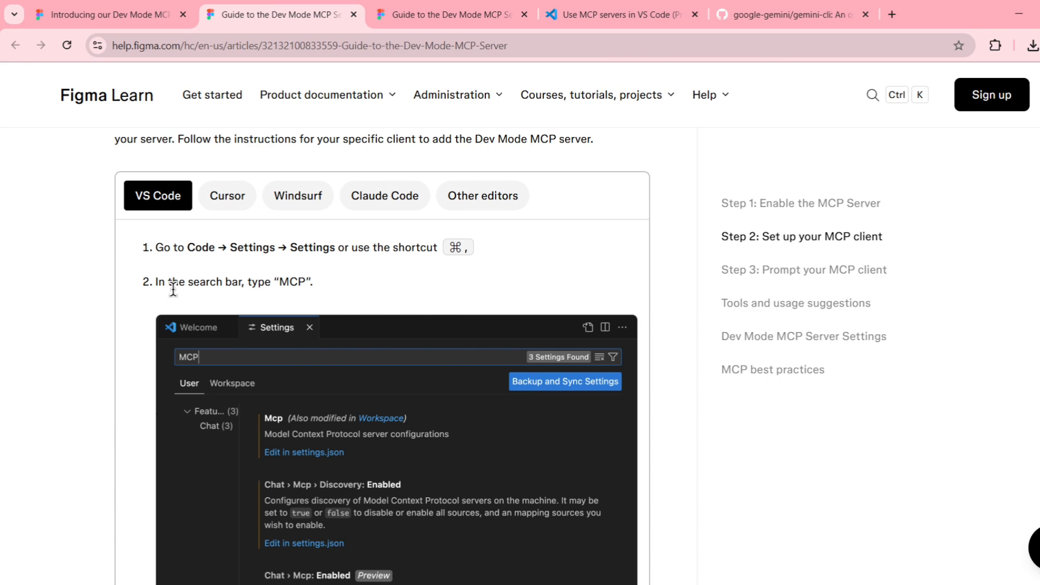
pyautogui.scroll(-3)
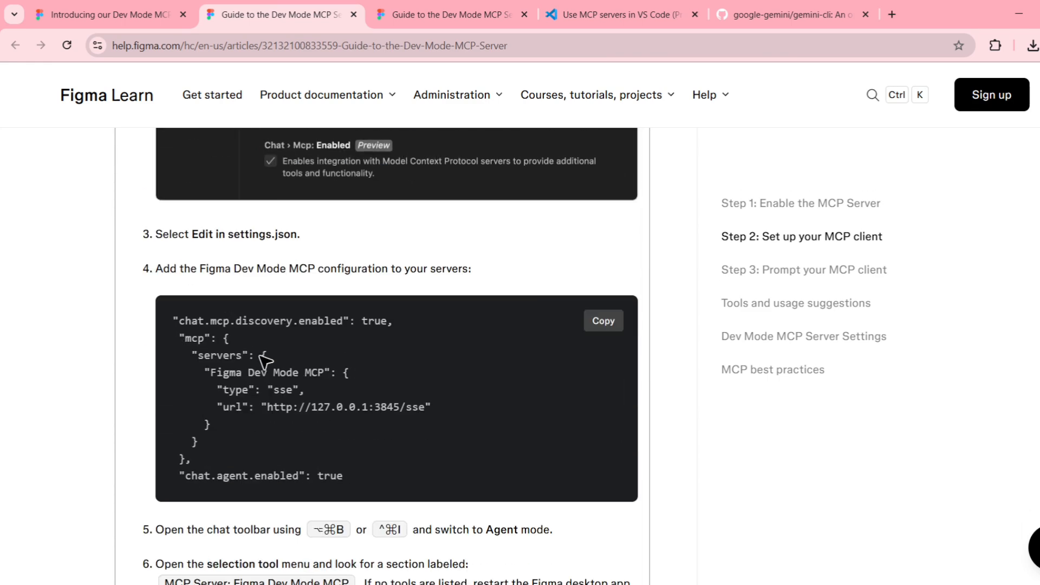
pyautogui.scroll(-3)
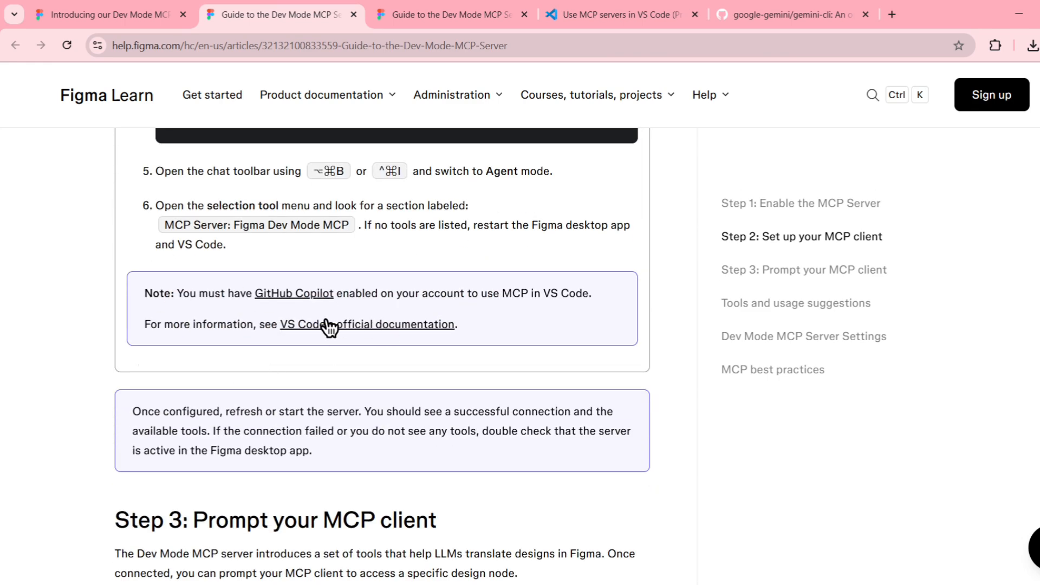
pyautogui.moveTo(429, 351)
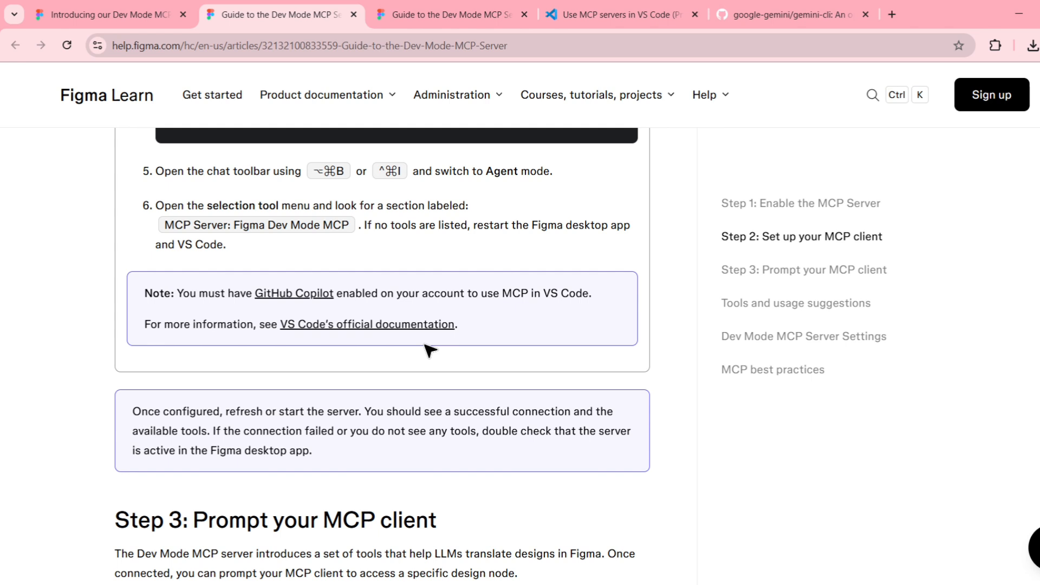
pyautogui.moveTo(435, 364)
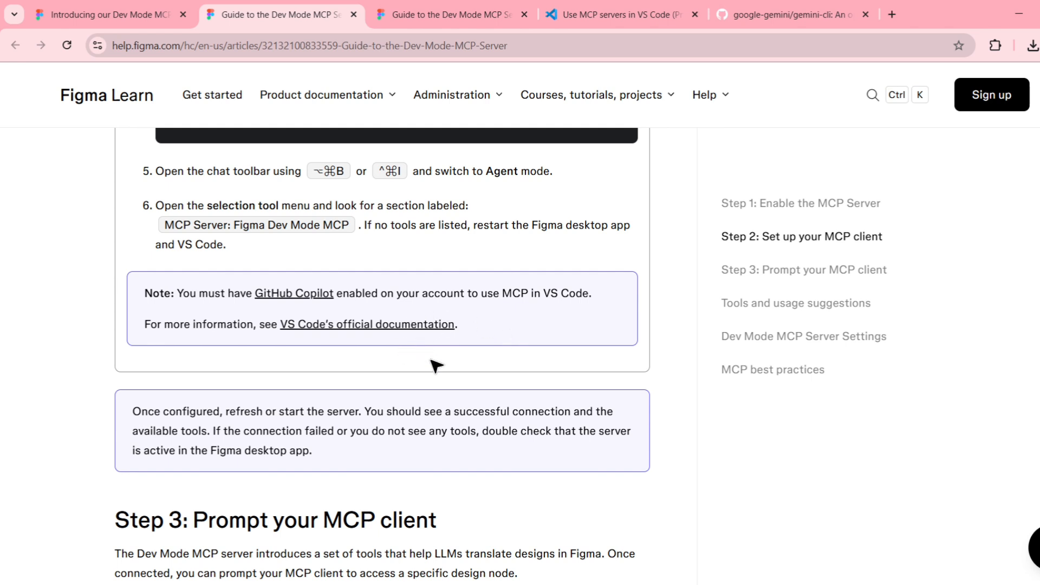
# Scroll the guide back up to its top
pyautogui.scroll(3)
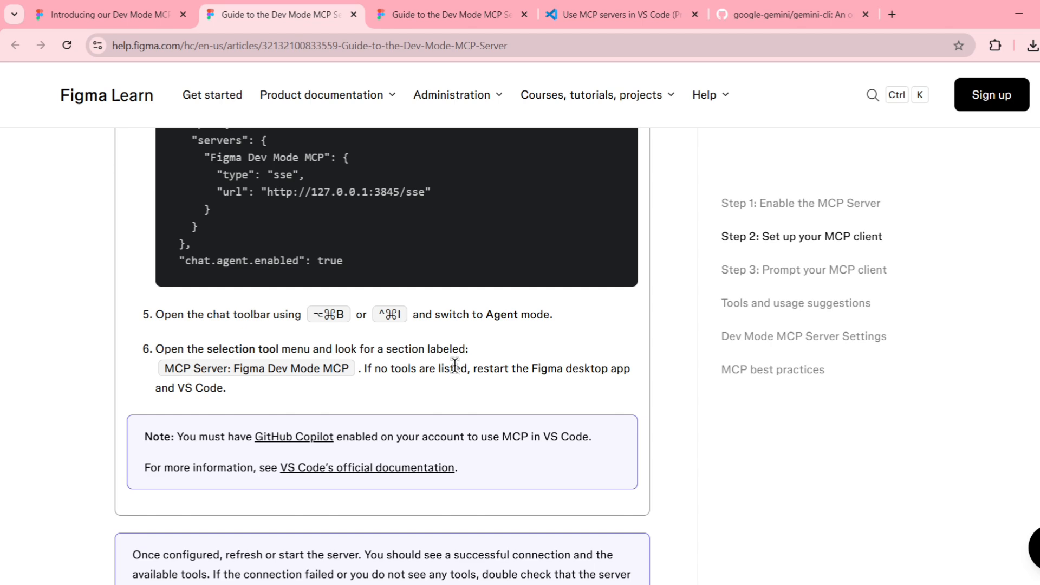
pyautogui.scroll(3)
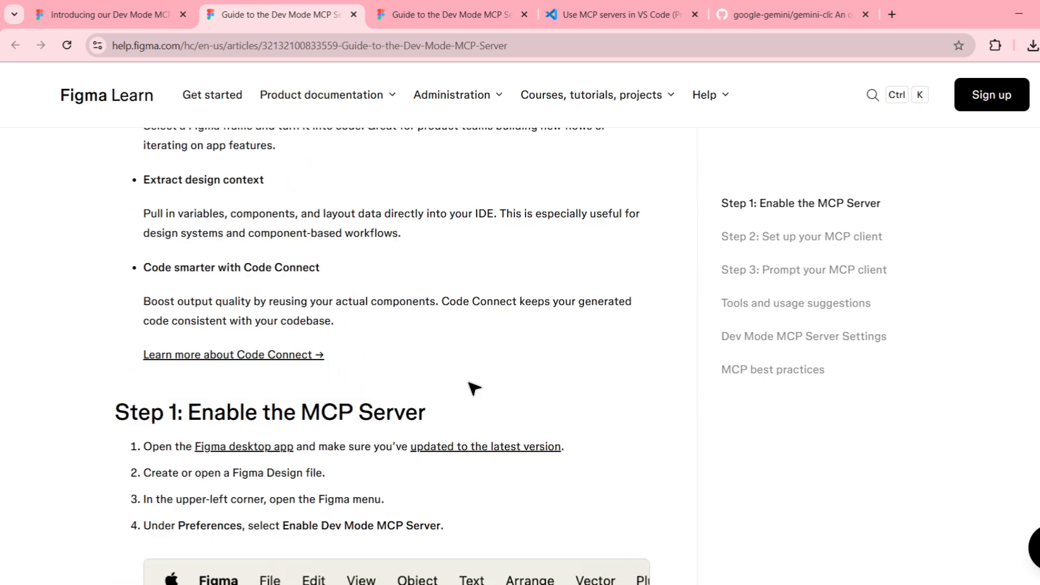
pyautogui.scroll(3)
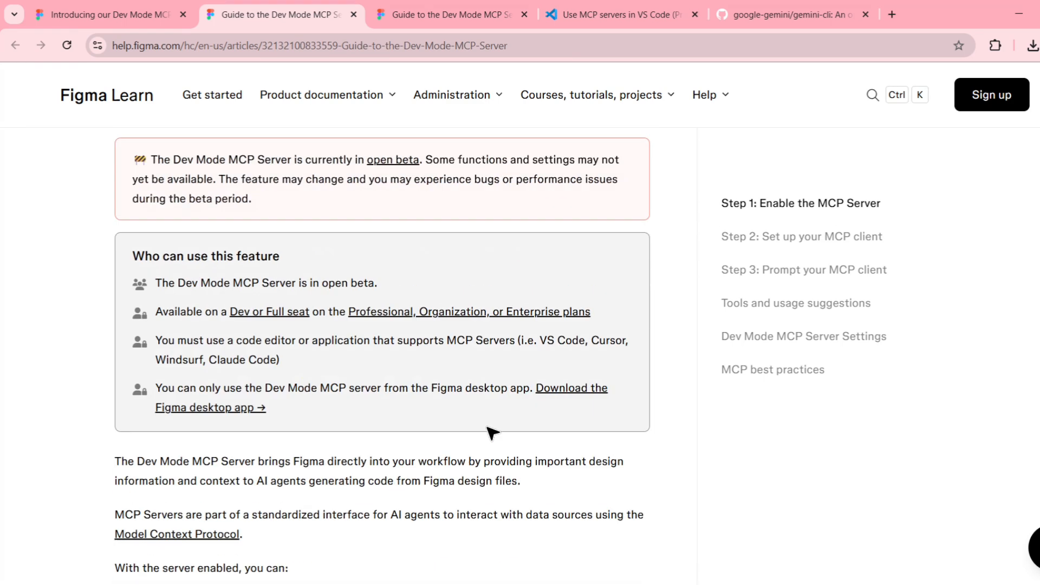
pyautogui.scroll(3)
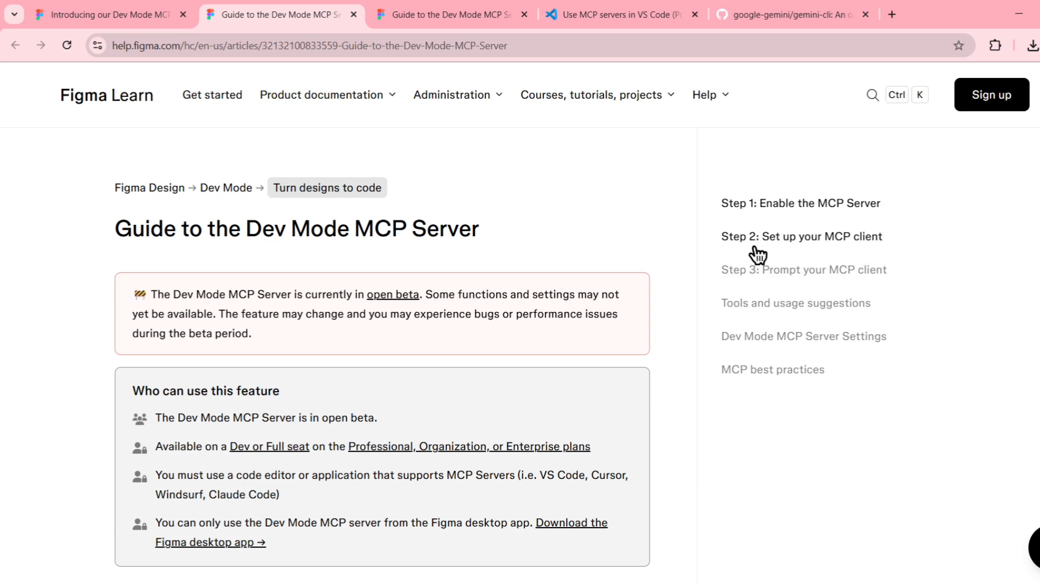
# Read the google-gemini/gemini-cli README feature list down to the Quickstart installation steps
pyautogui.click(789, 14)
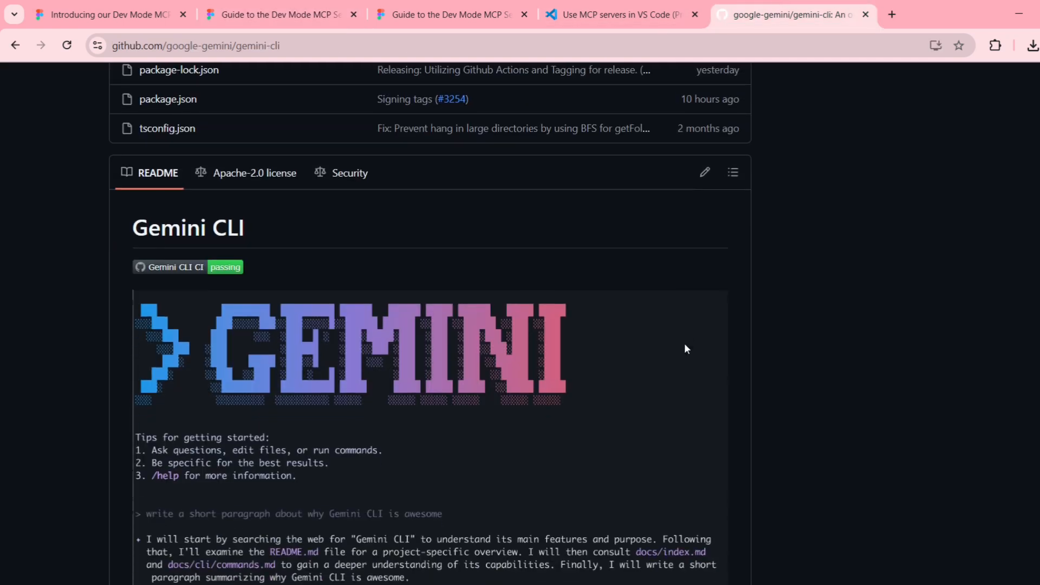
pyautogui.scroll(3)
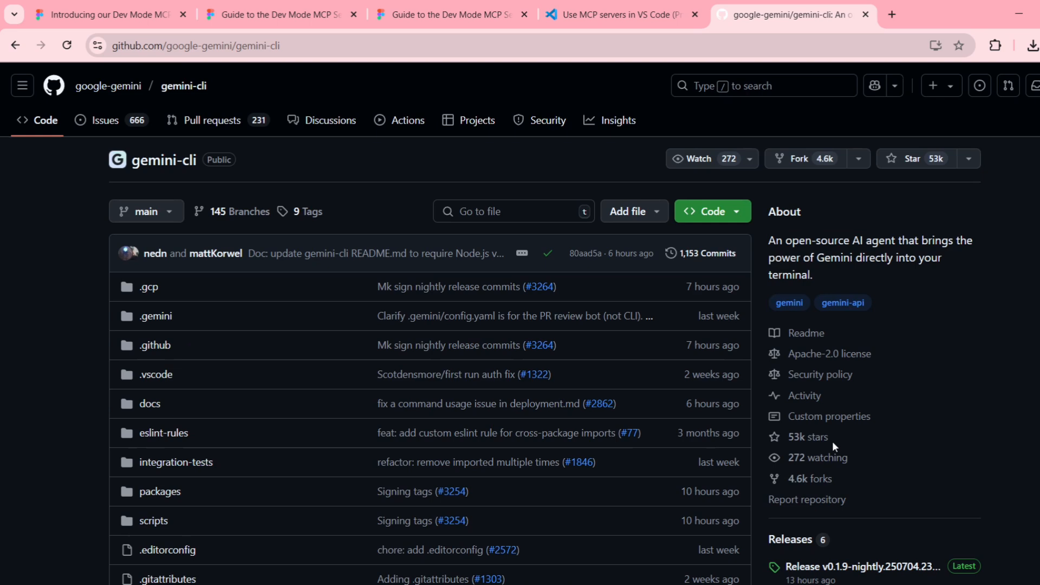
pyautogui.moveTo(847, 290)
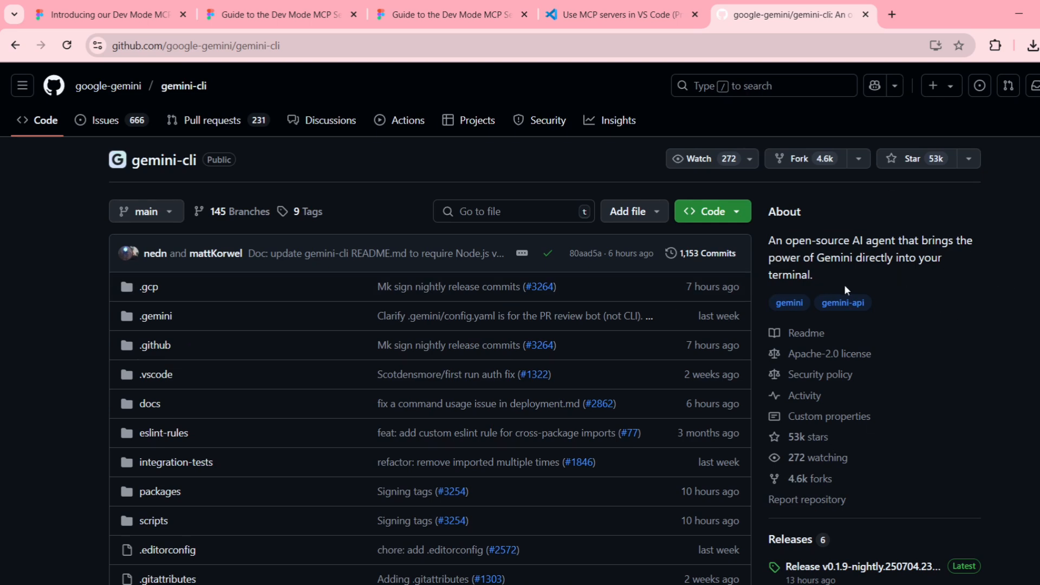
pyautogui.scroll(-3)
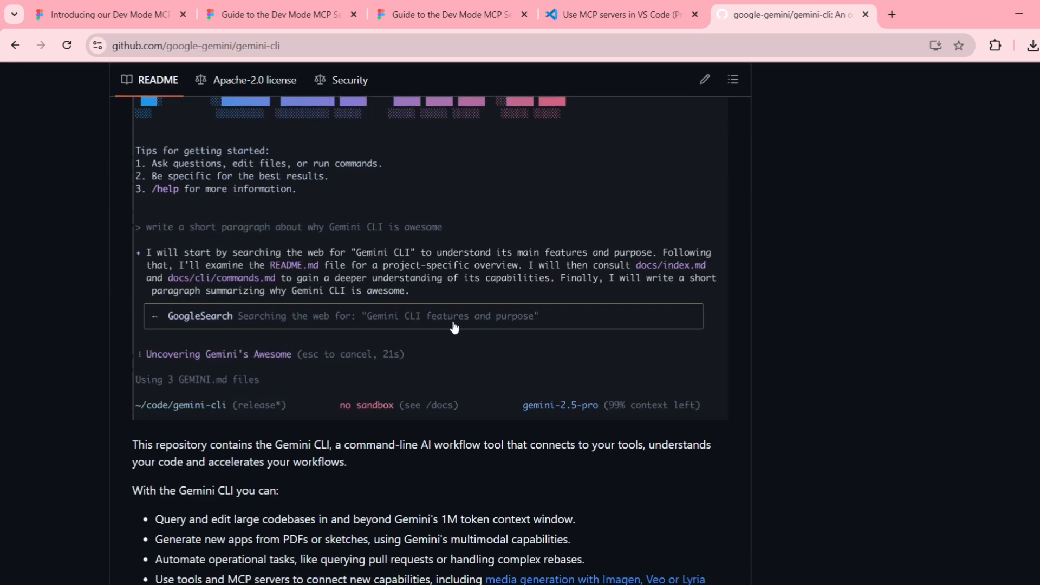
pyautogui.scroll(-3)
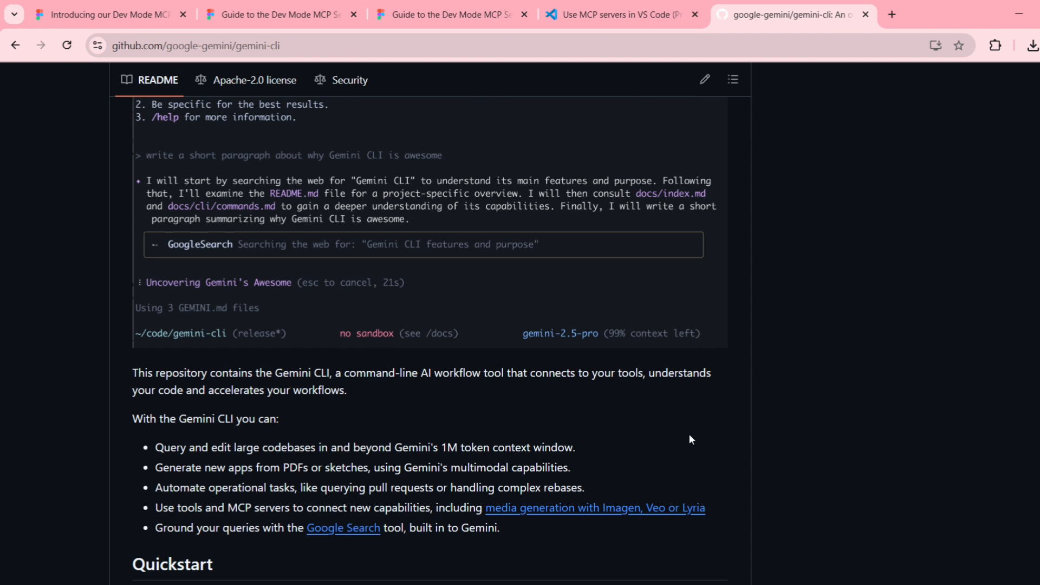
pyautogui.moveTo(432, 463)
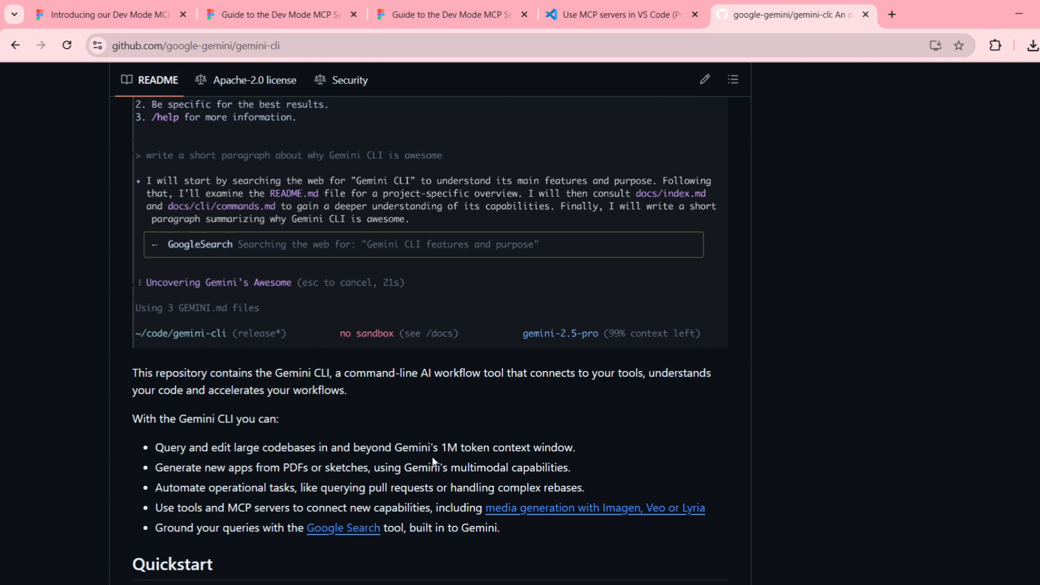
pyautogui.moveTo(442, 419)
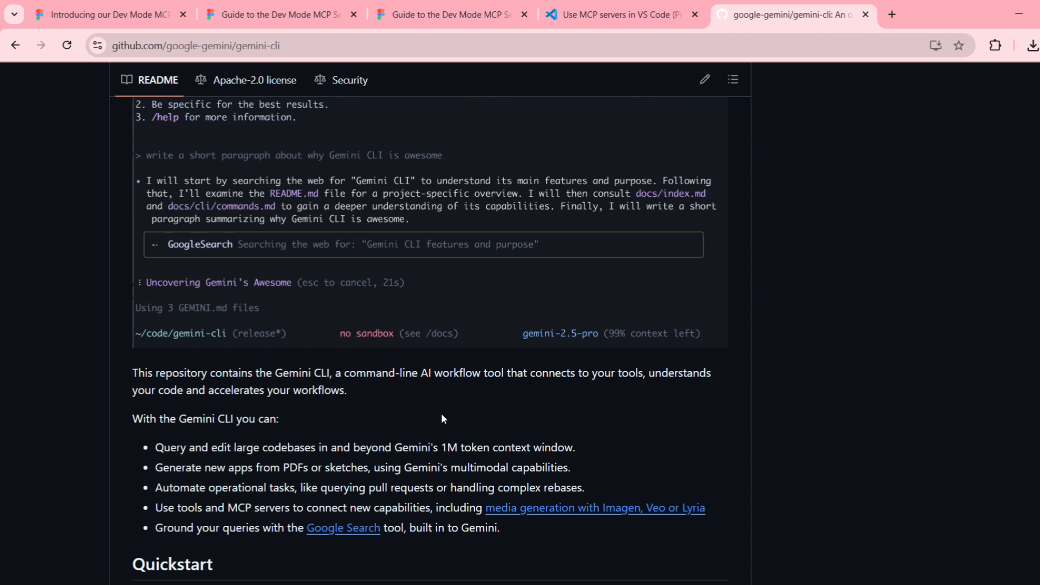
pyautogui.moveTo(423, 419)
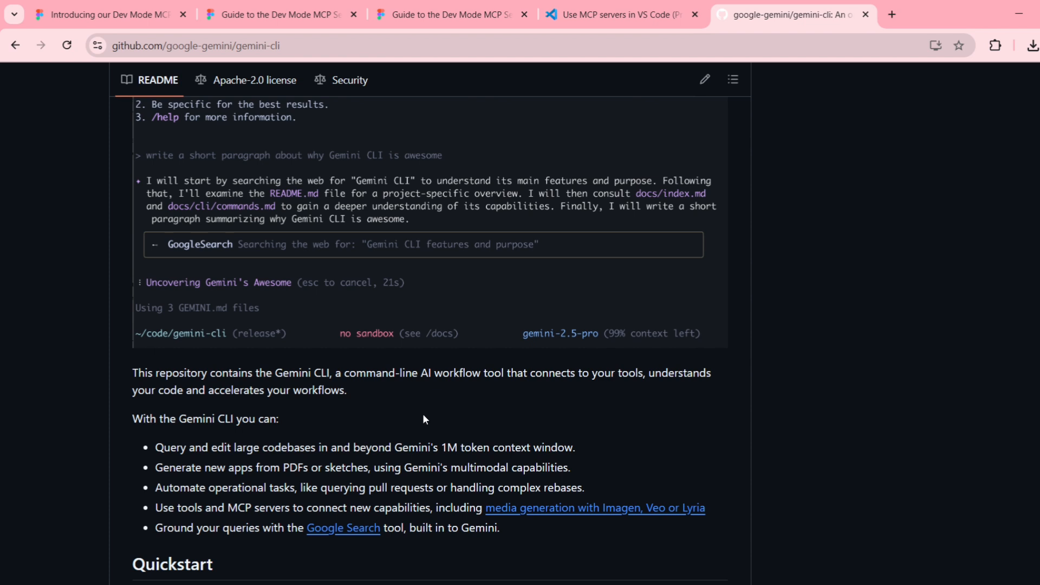
pyautogui.scroll(-3)
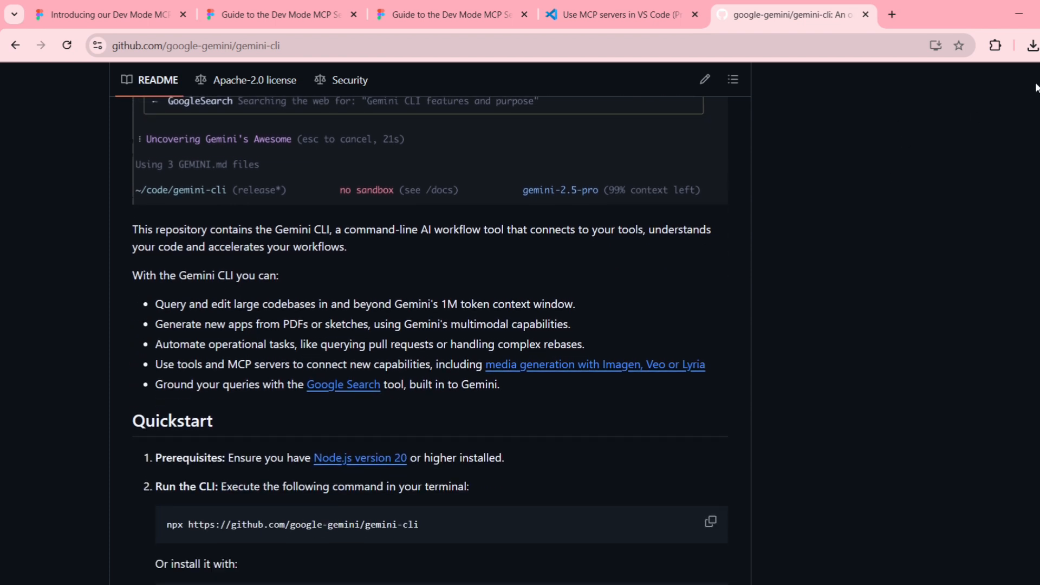
# Review the MCP Server guide's requirements, the Dev and Full seat pricing, and the desktop-app download link
pyautogui.click(252, 14)
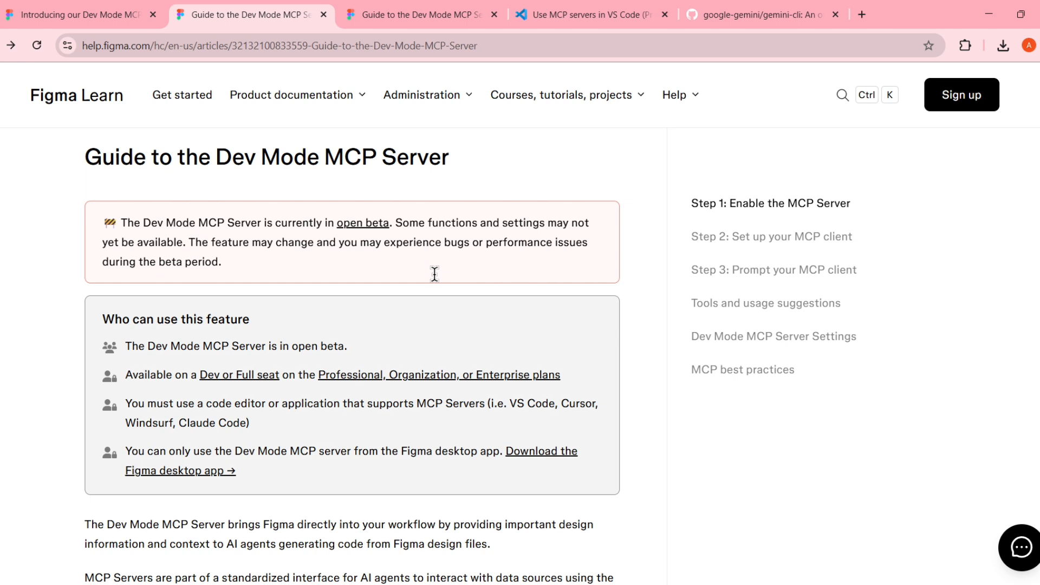
pyautogui.moveTo(358, 292)
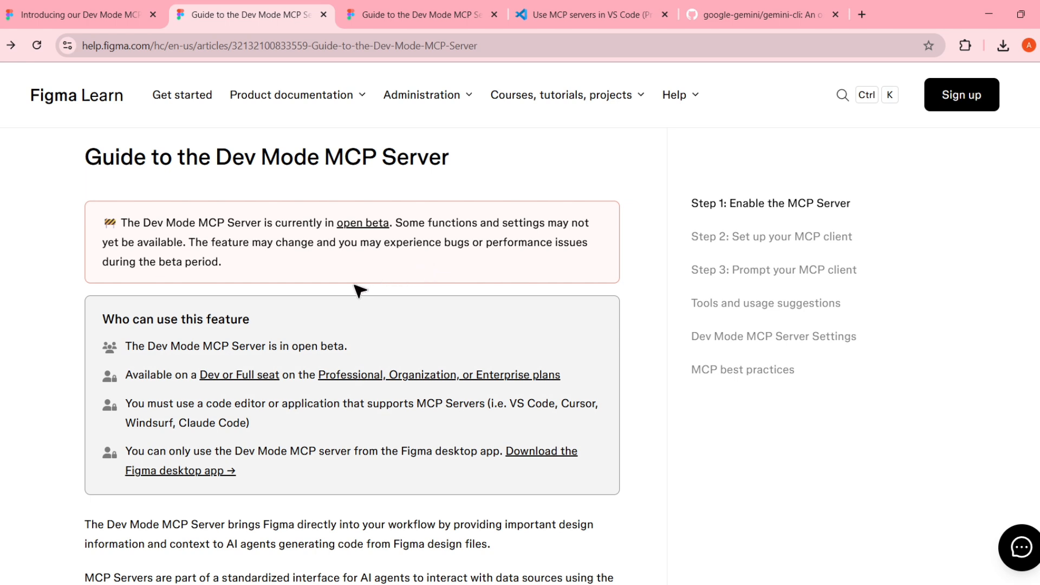
pyautogui.moveTo(122, 359)
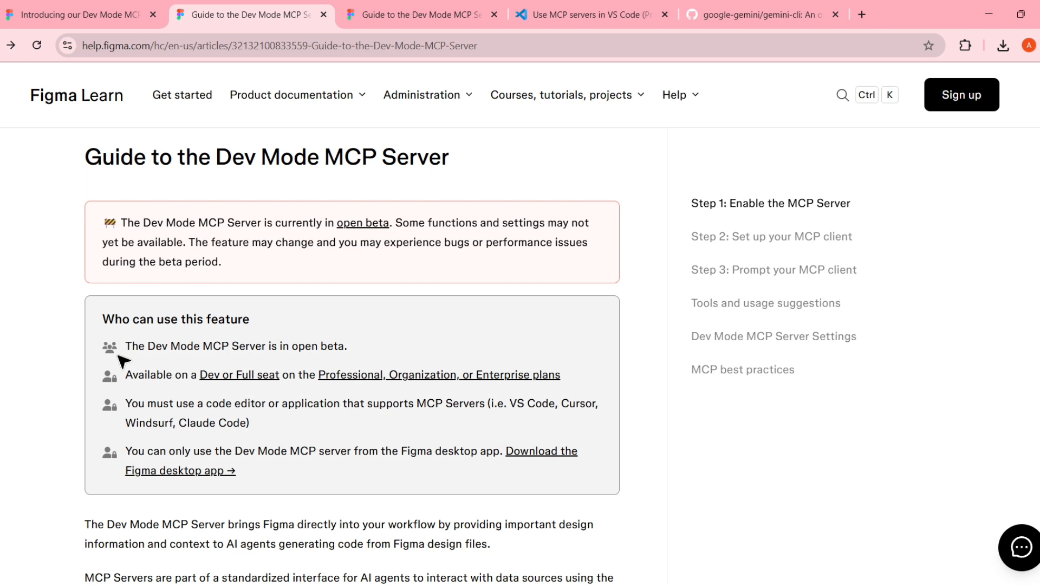
pyautogui.scroll(-3)
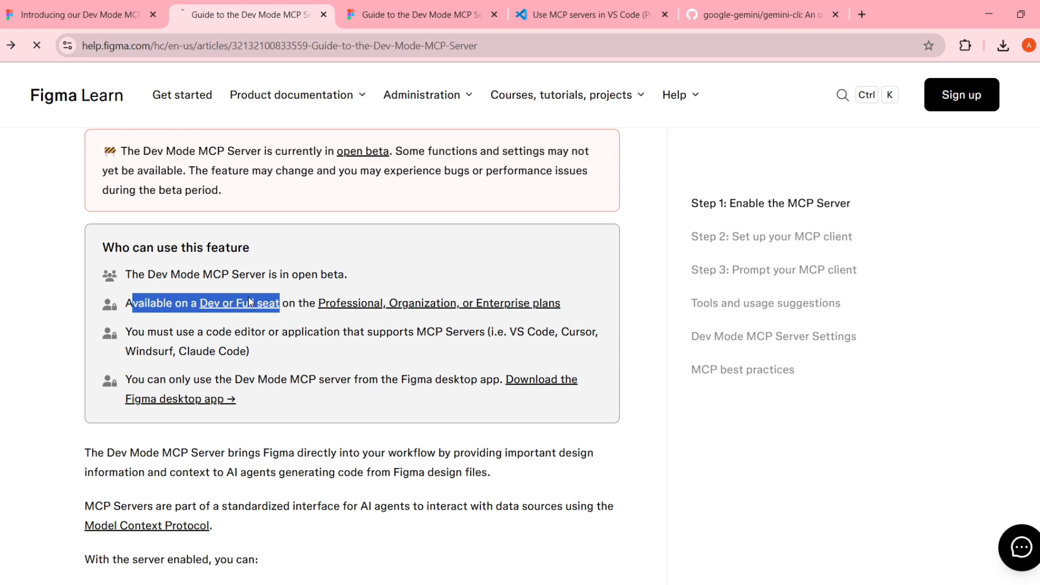
pyautogui.click(228, 302)
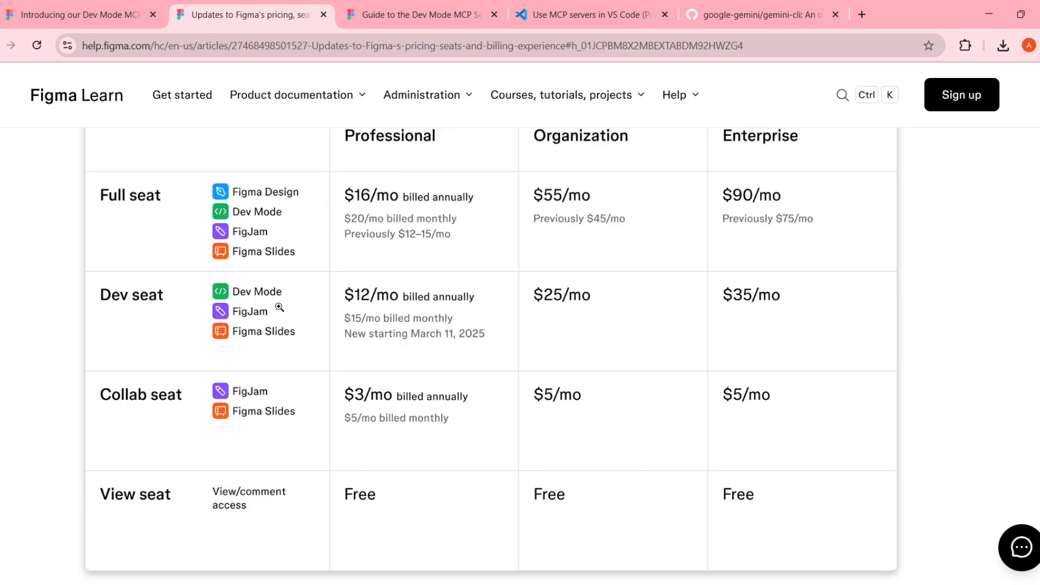
pyautogui.moveTo(370, 185)
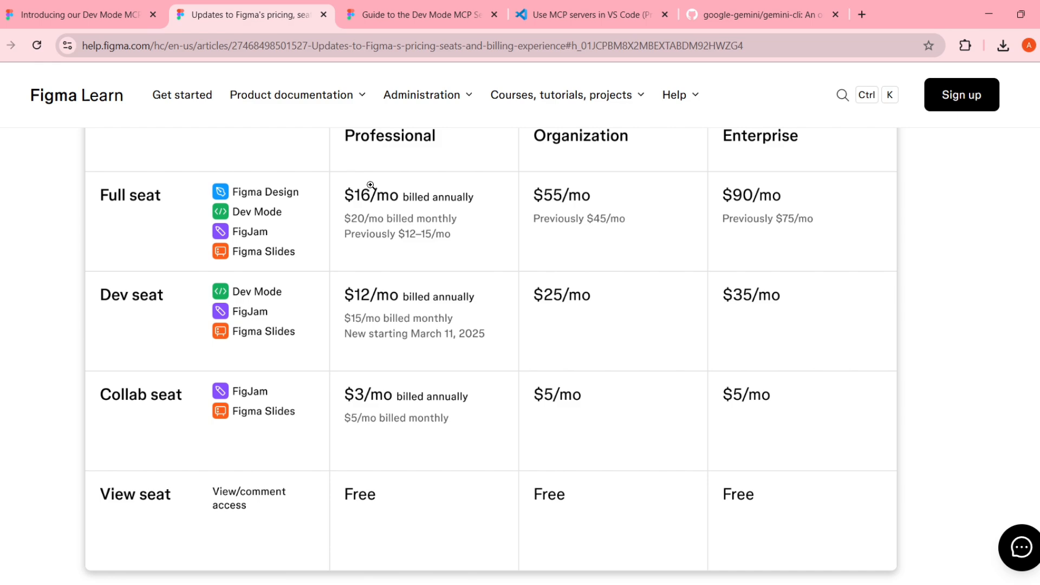
pyautogui.scroll(-3)
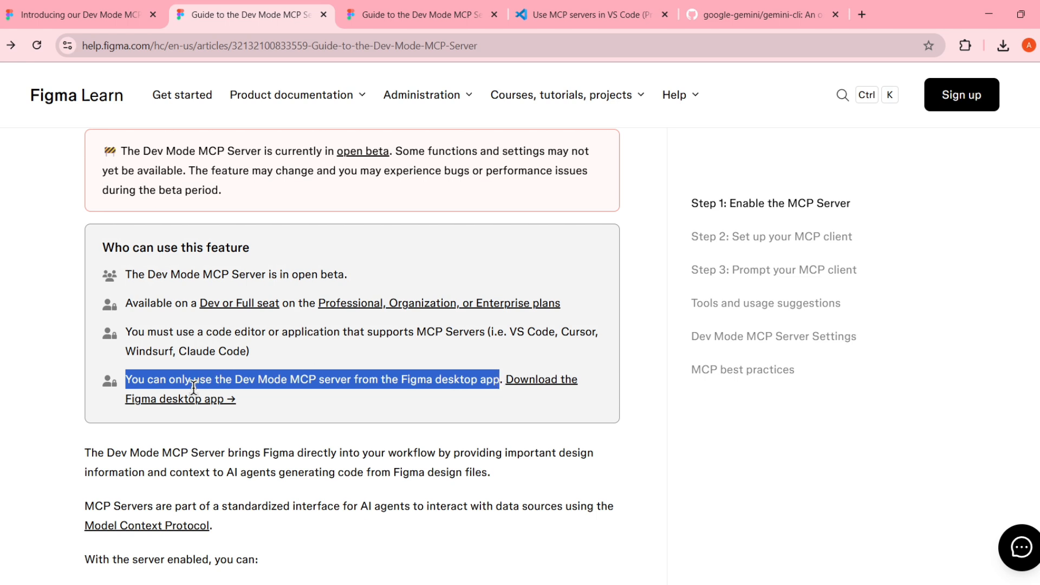
pyautogui.moveTo(416, 379)
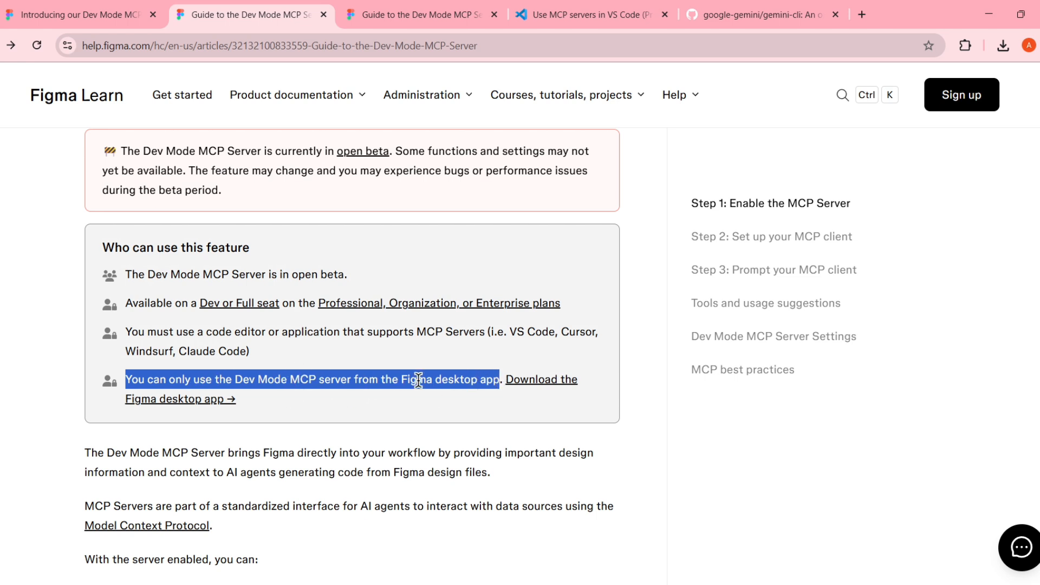
pyautogui.moveTo(407, 371)
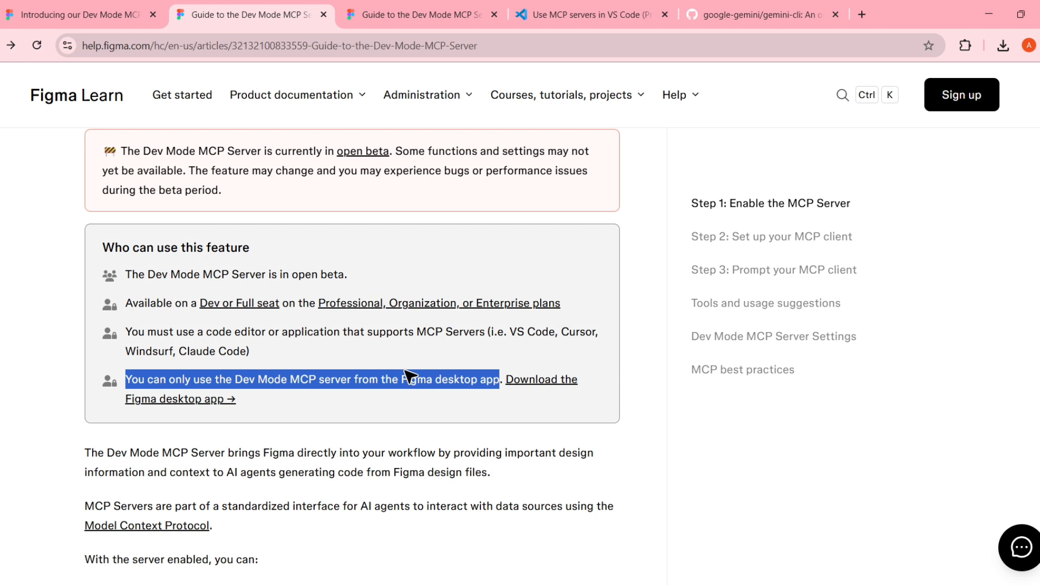
pyautogui.click(472, 481)
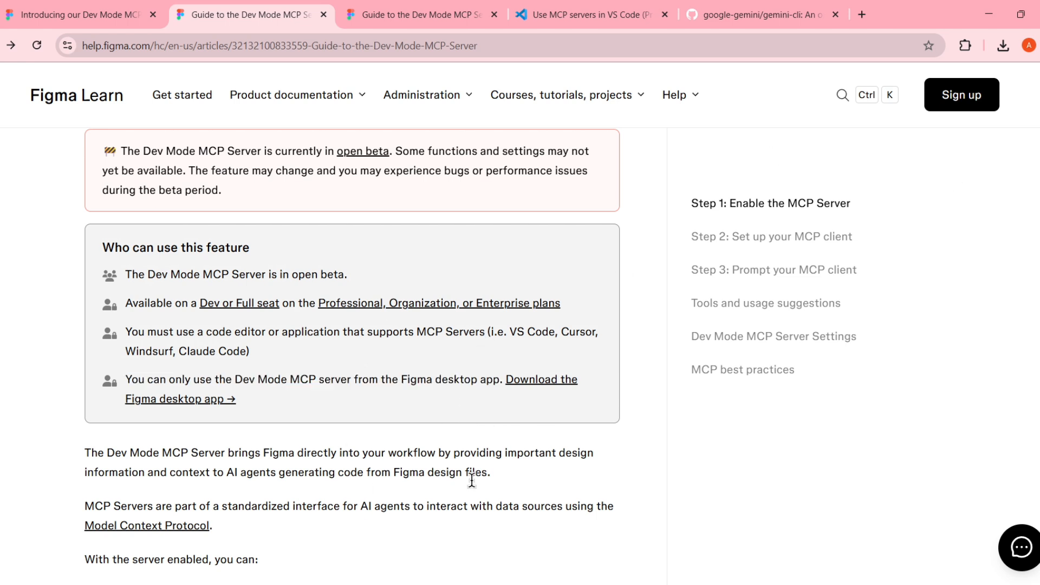
pyautogui.moveTo(278, 379)
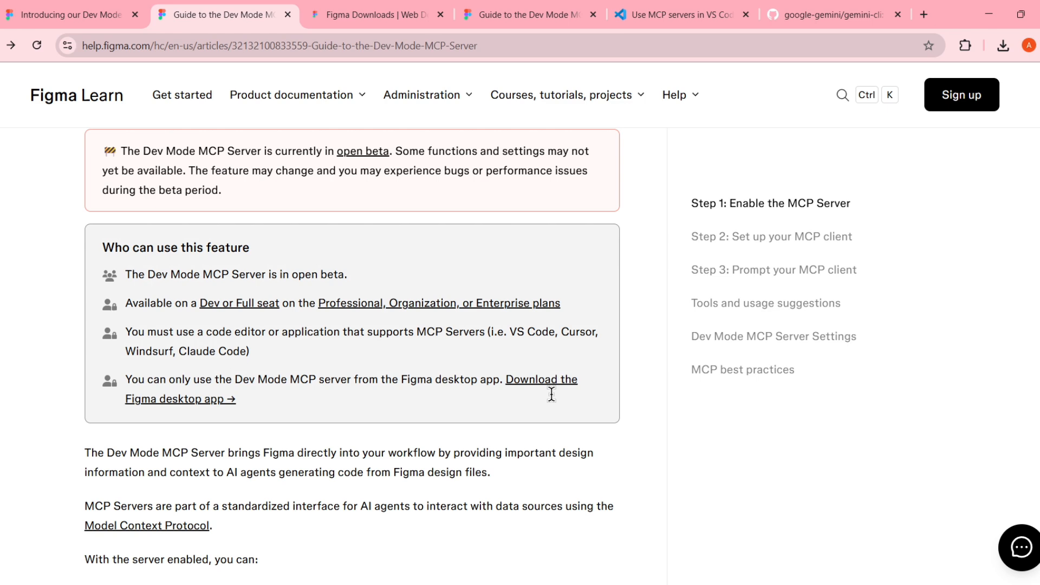
# Browse the Figma downloads page to its desktop app links, then return to the gemini-cli README on GitHub
pyautogui.click(376, 14)
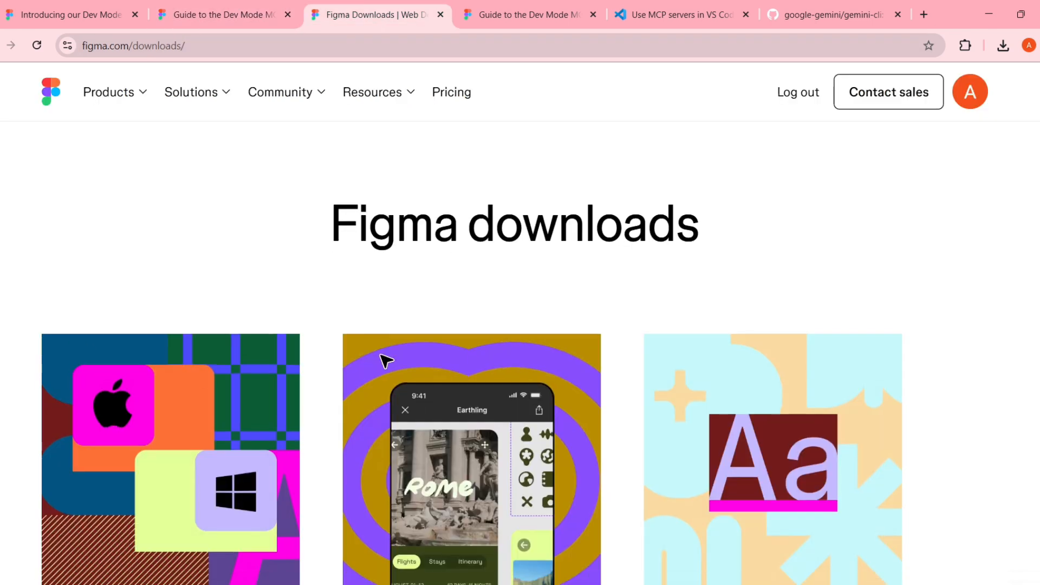
pyautogui.scroll(-3)
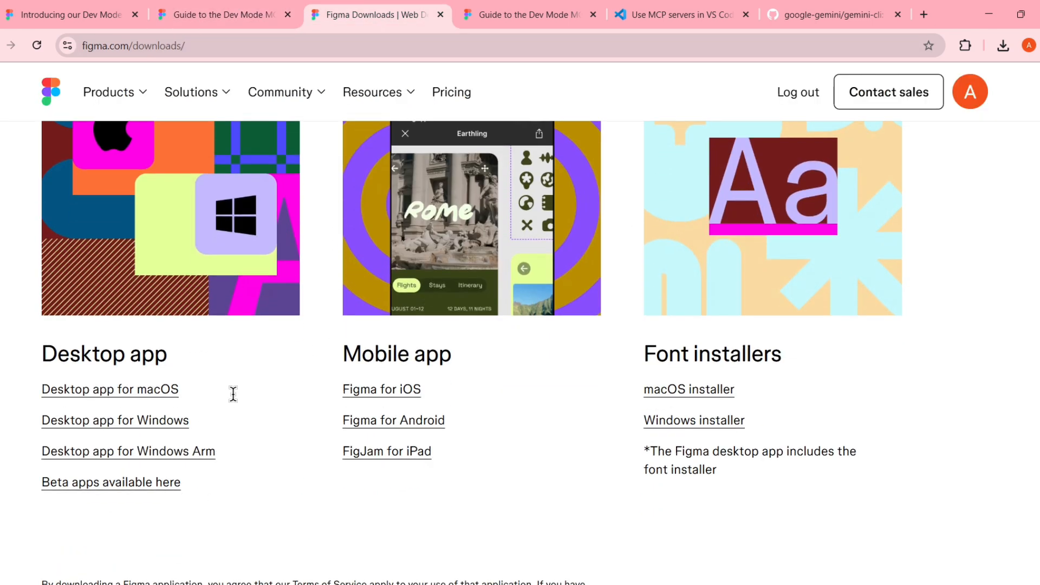
pyautogui.moveTo(312, 386)
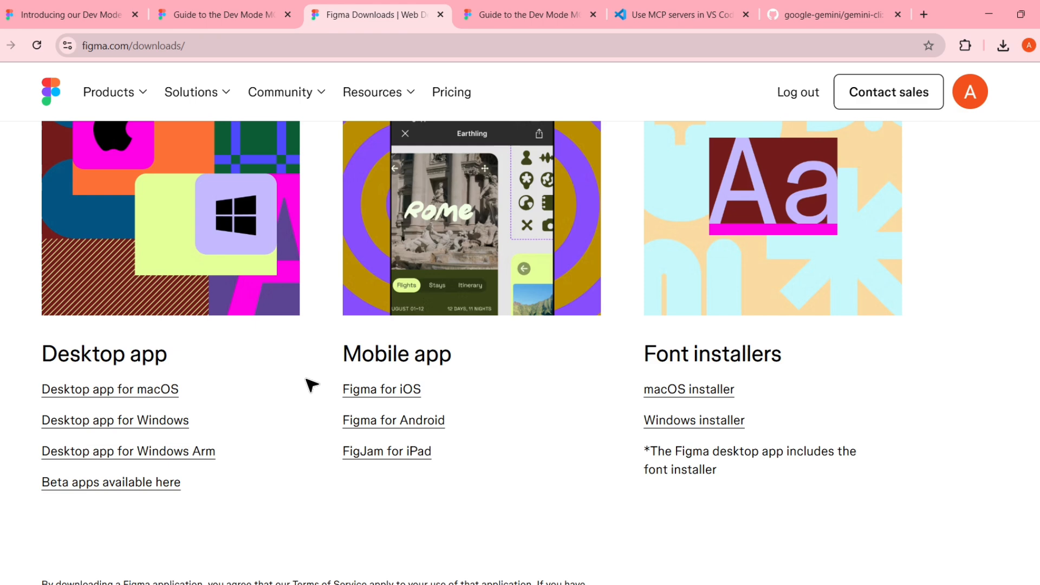
pyautogui.moveTo(191, 462)
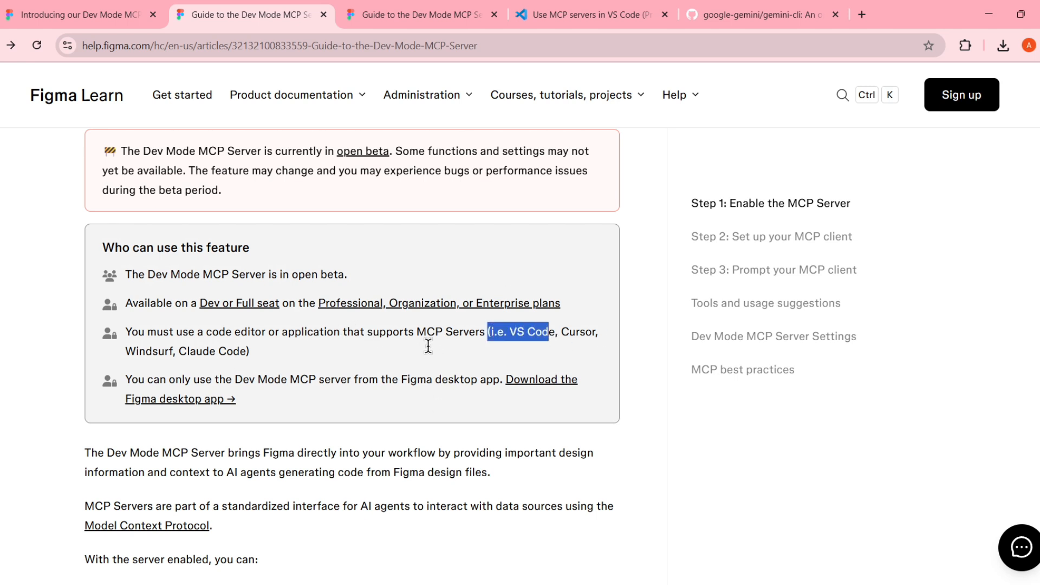
pyautogui.doubleClick(445, 332)
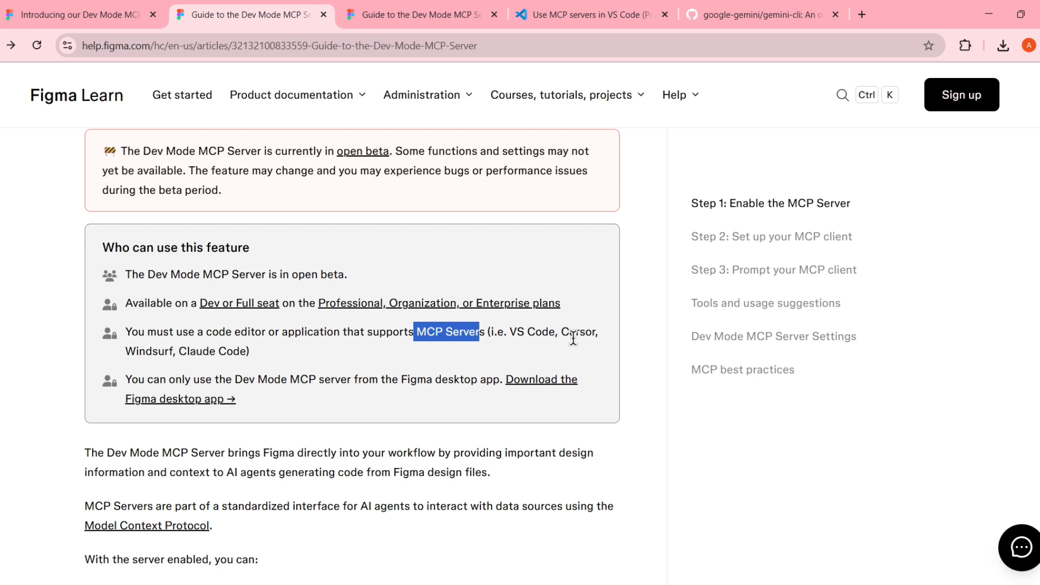
pyautogui.click(762, 14)
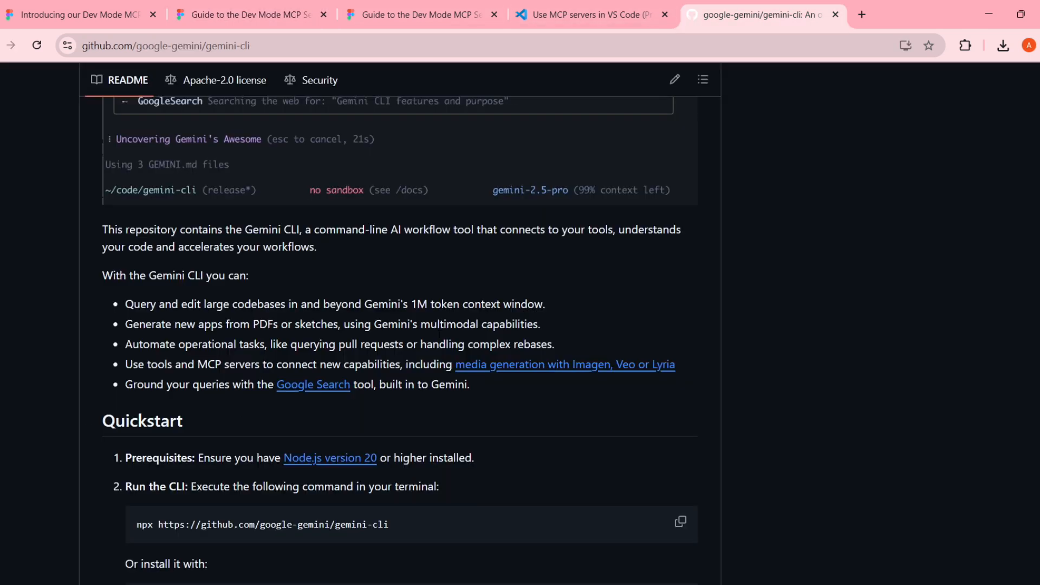
pyautogui.scroll(3)
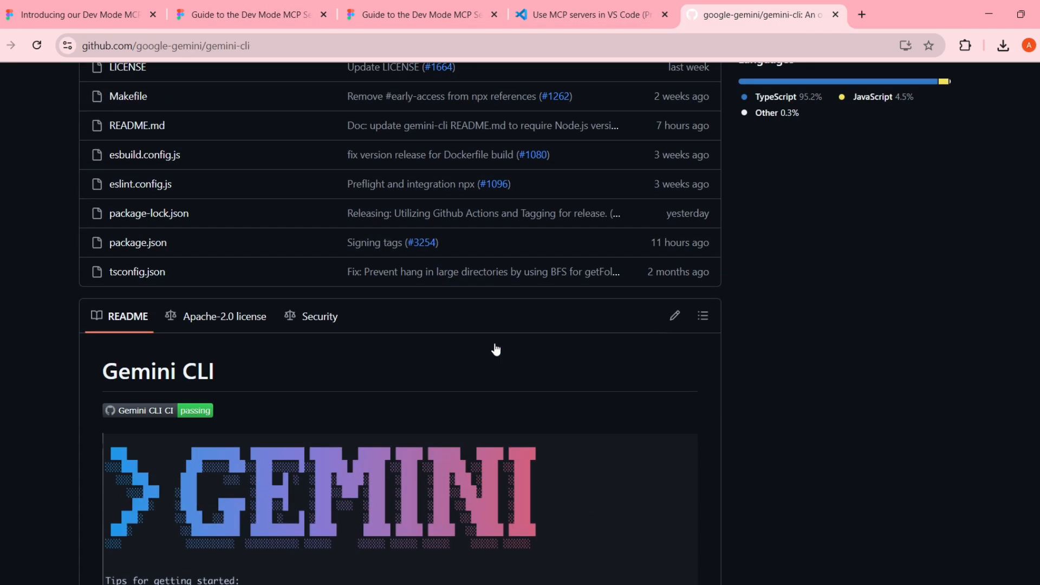
pyautogui.scroll(3)
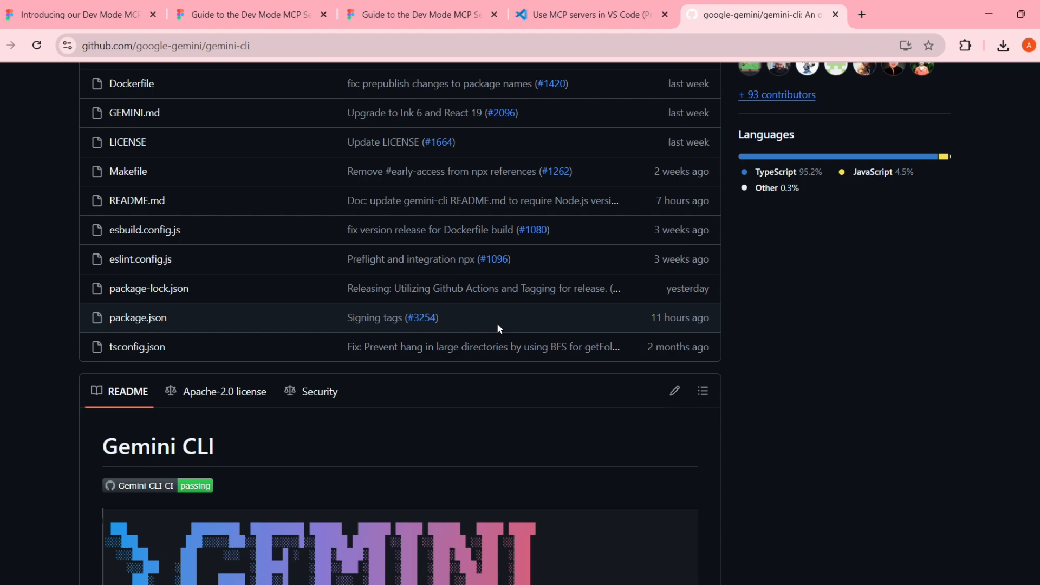
pyautogui.scroll(3)
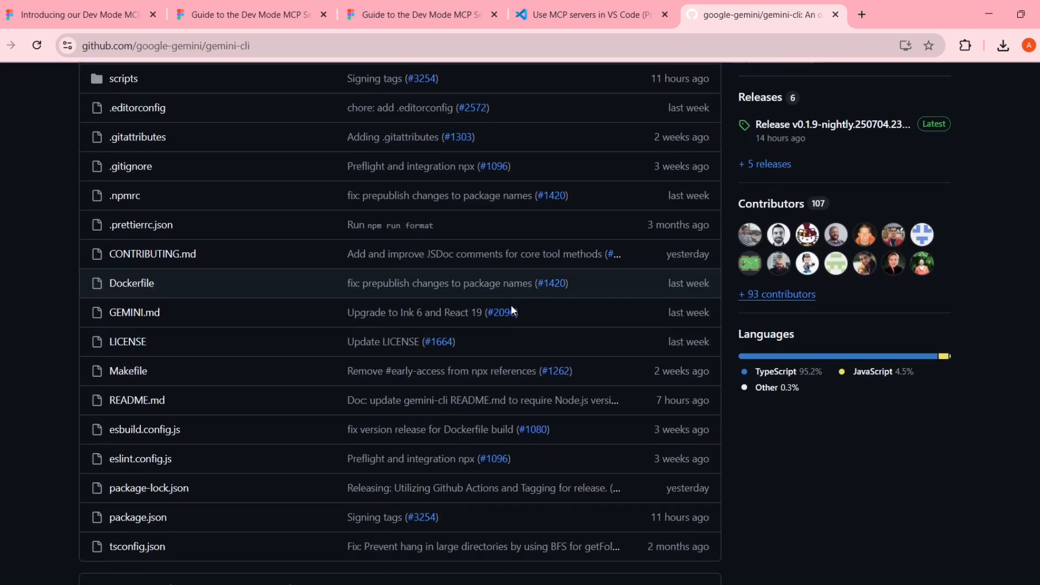
pyautogui.scroll(-3)
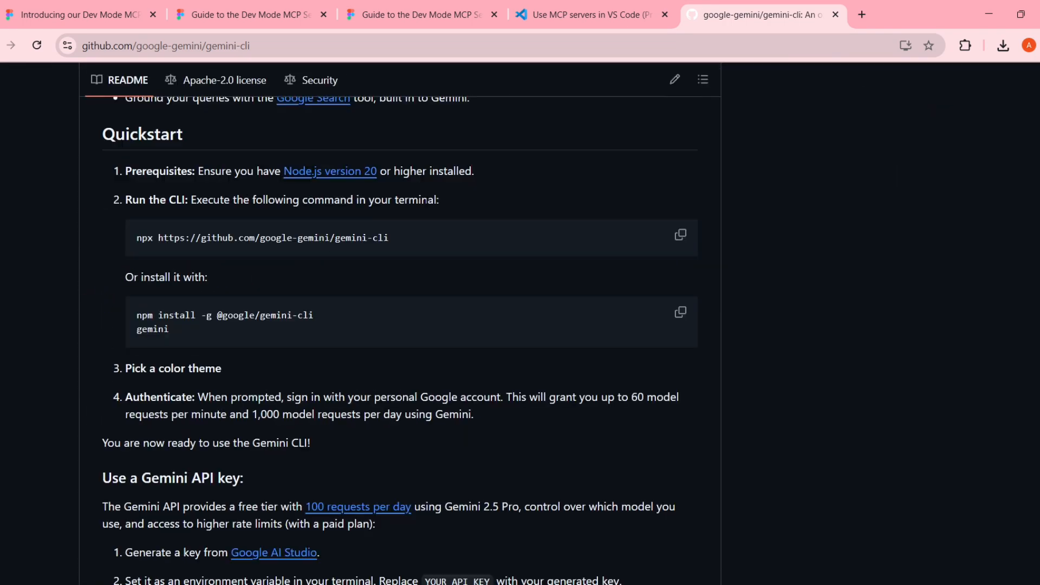
pyautogui.moveTo(329, 172)
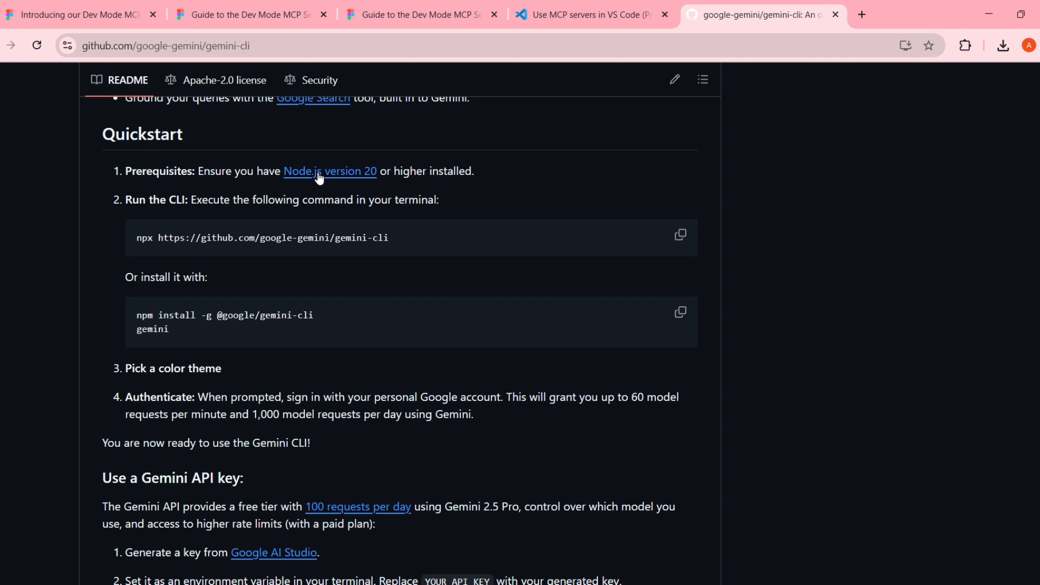
pyautogui.moveTo(326, 173)
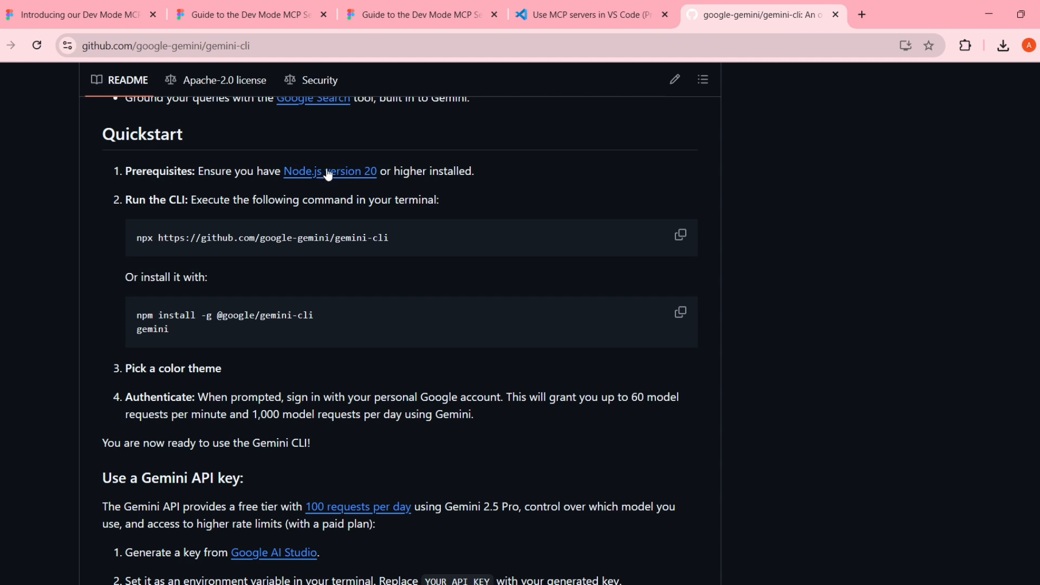
pyautogui.moveTo(222, 262)
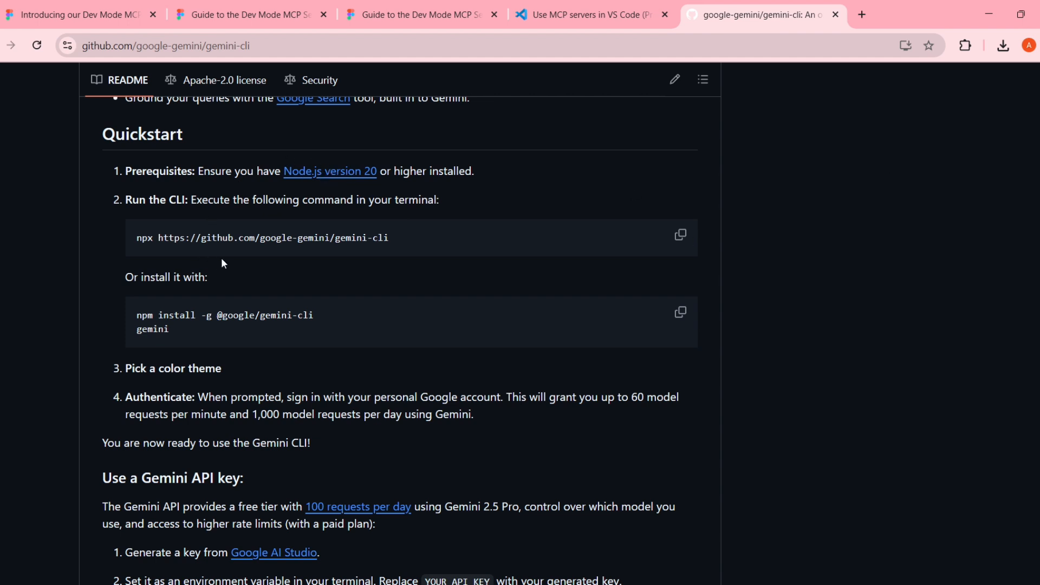
pyautogui.scroll(-3)
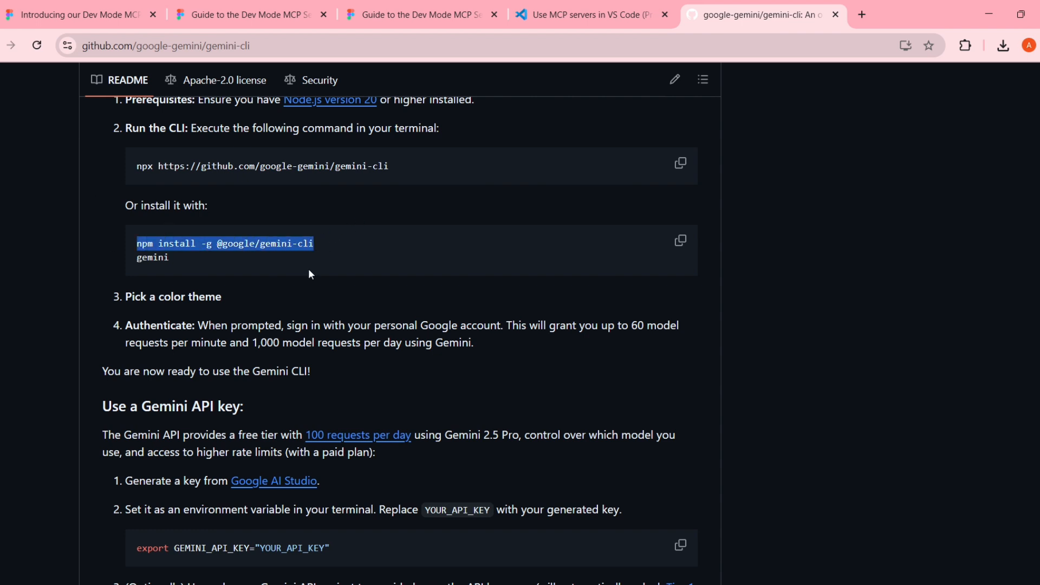
pyautogui.moveTo(436, 246)
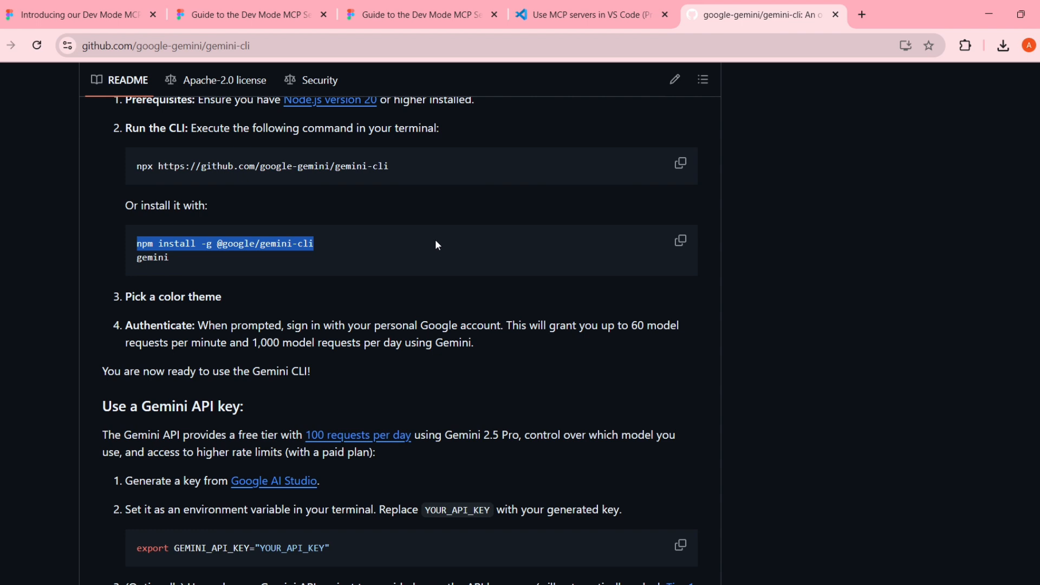
pyautogui.moveTo(456, 386)
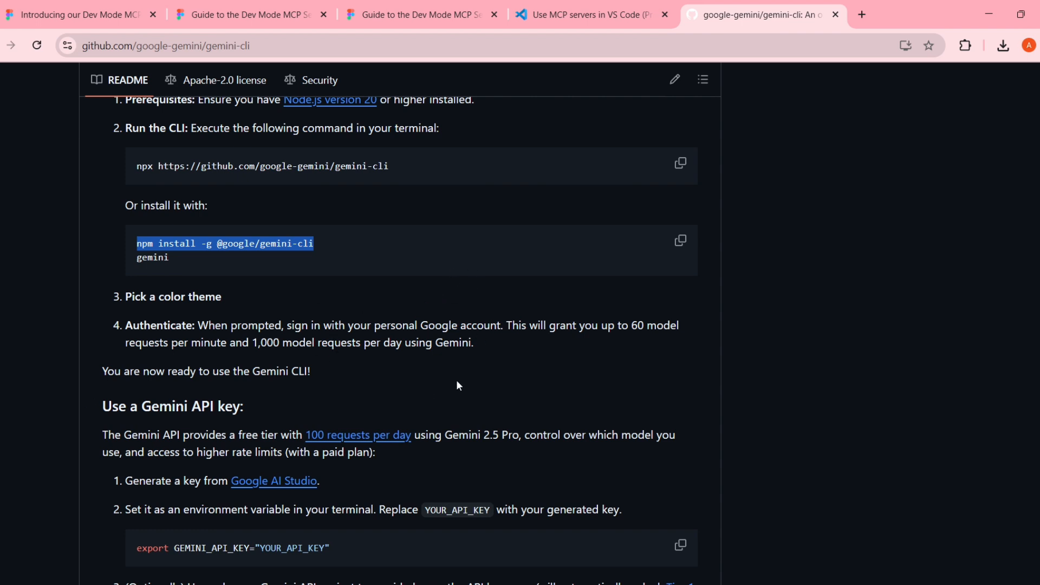
pyautogui.scroll(3)
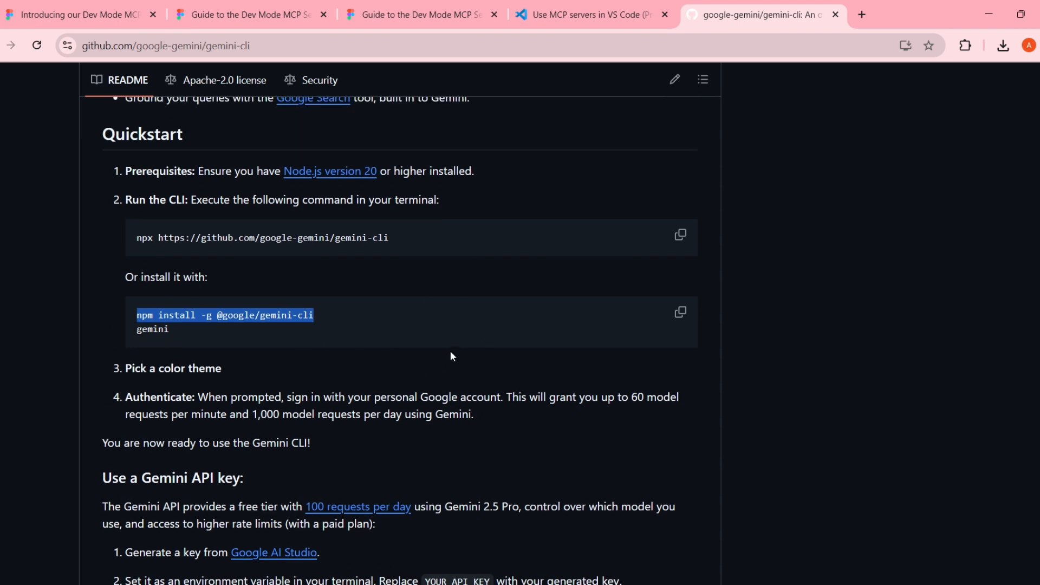
pyautogui.scroll(3)
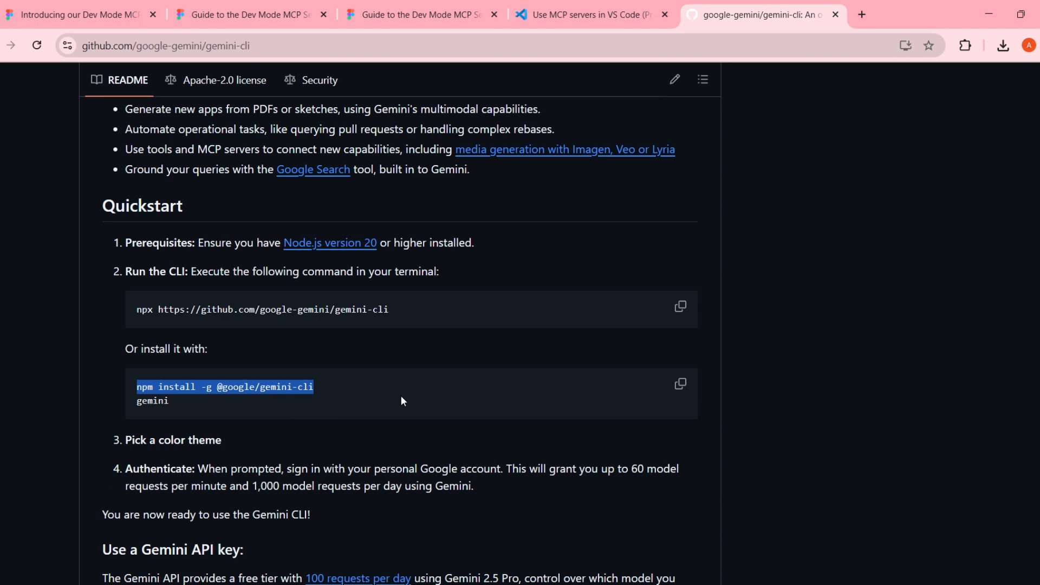
pyautogui.moveTo(720, 72)
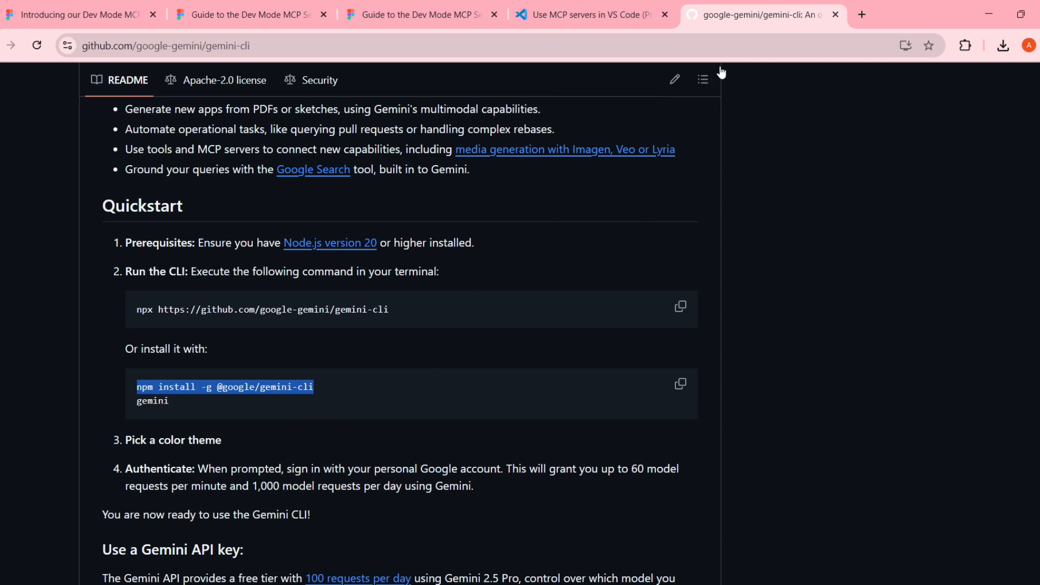
pyautogui.moveTo(720, 73)
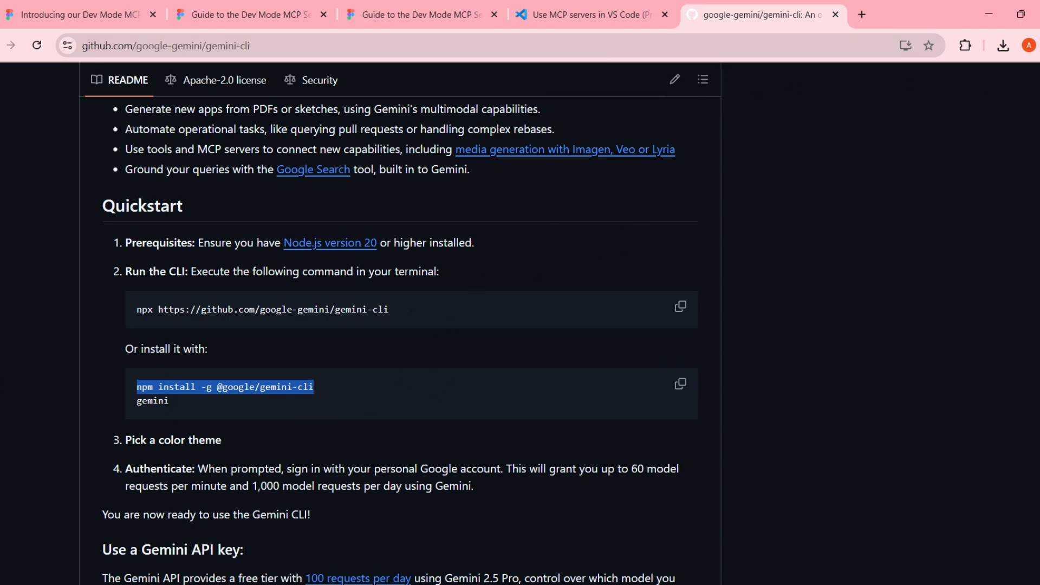
pyautogui.moveTo(572, 260)
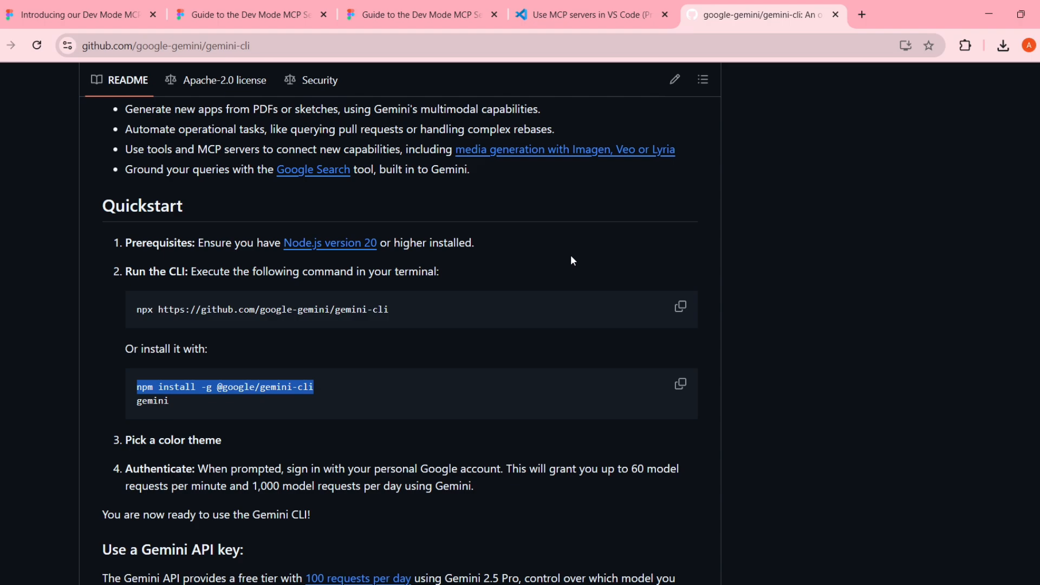
pyautogui.moveTo(999, 79)
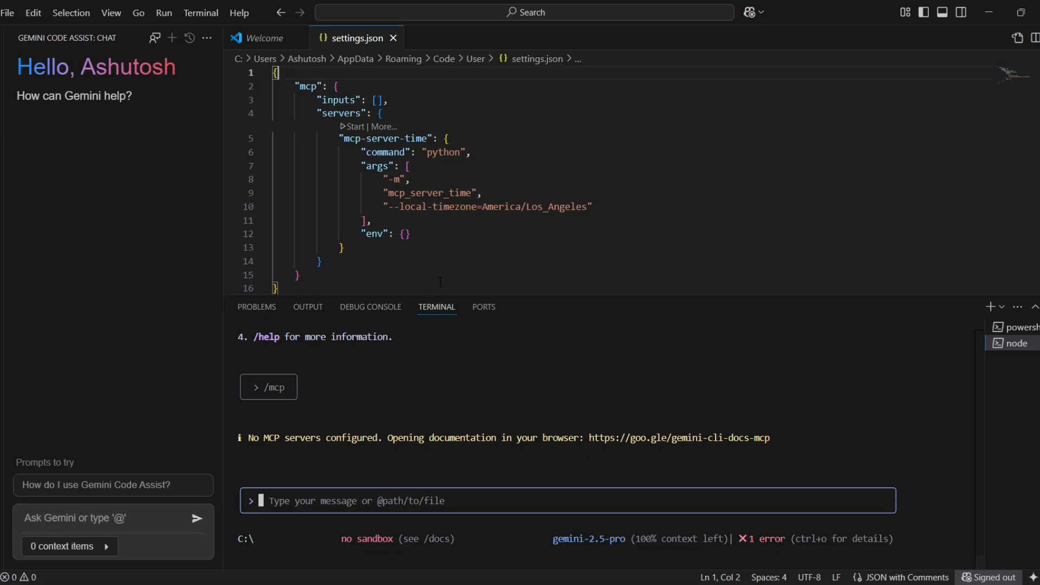
pyautogui.moveTo(112, 114)
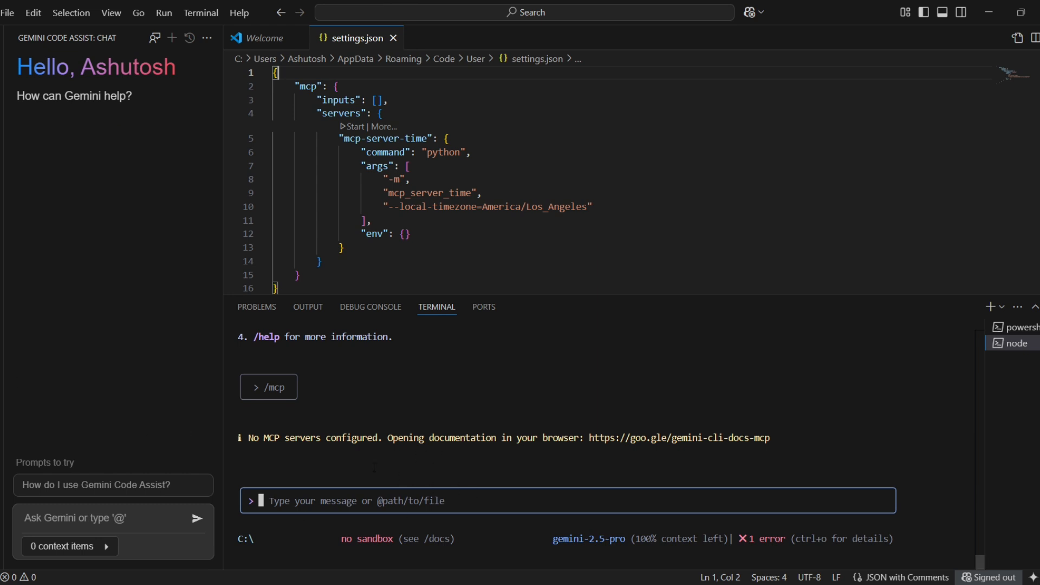
pyautogui.moveTo(155, 557)
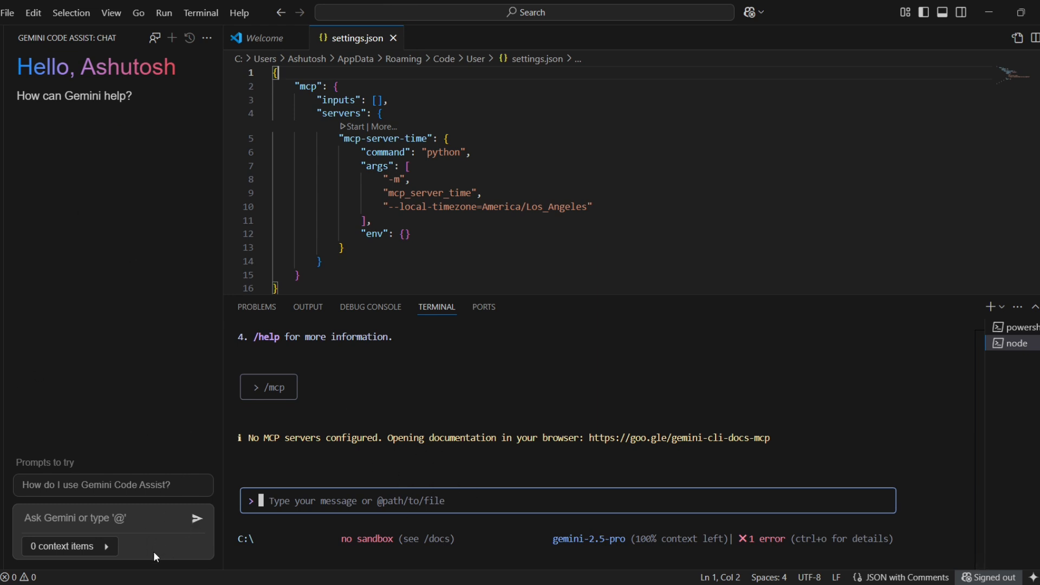
pyautogui.moveTo(332, 131)
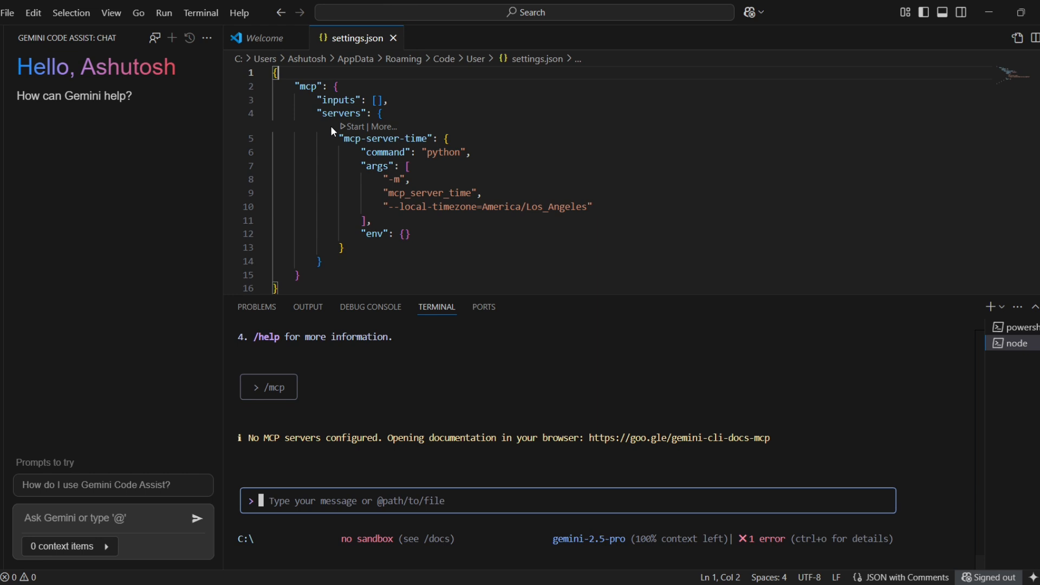
pyautogui.moveTo(137, 13)
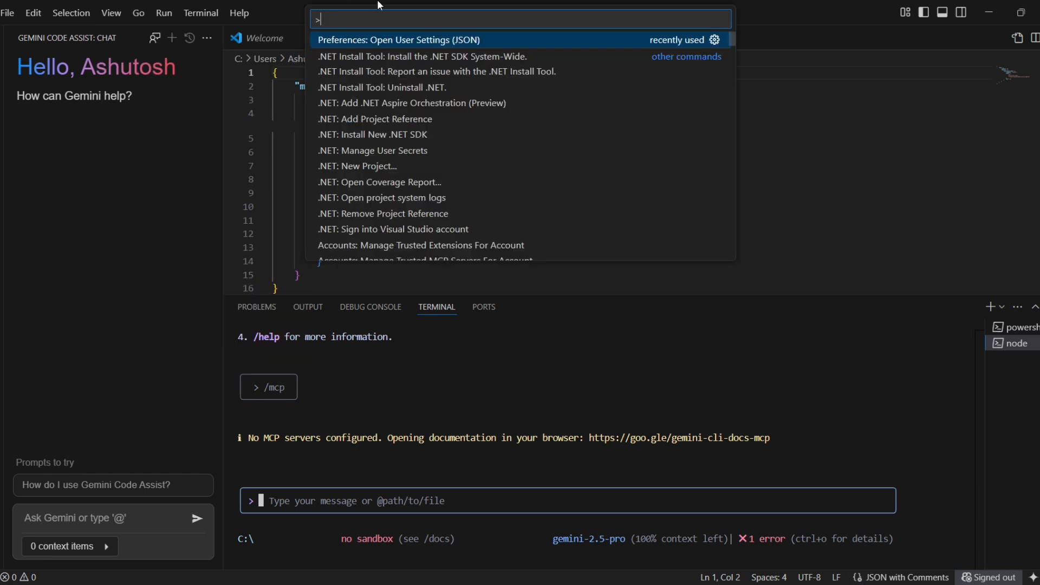
pyautogui.moveTo(410, 50)
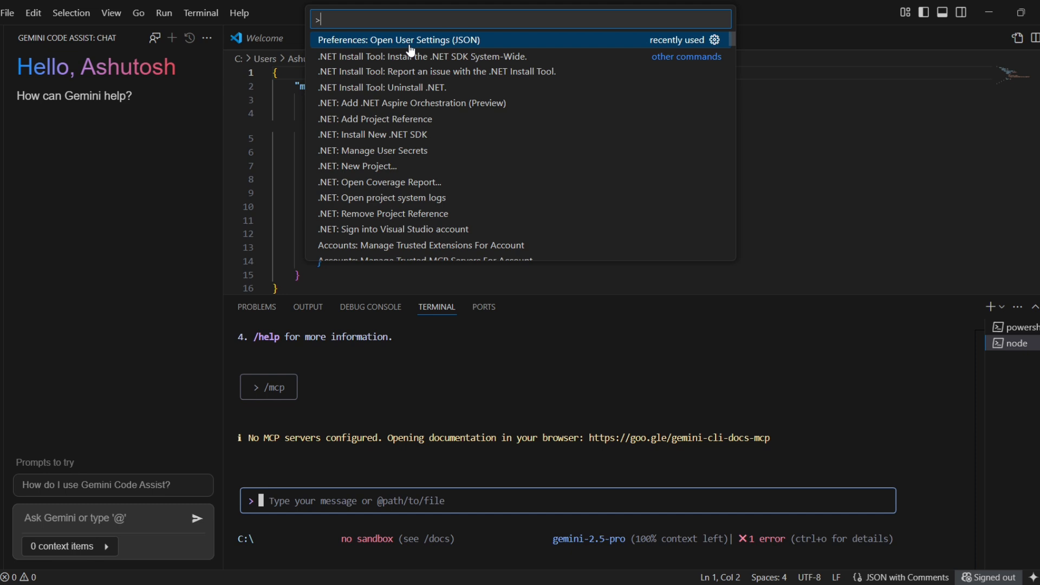
# Run Preferences: Open User Settings (JSON) to add "geminicodeassist.updateChannel": "Insiders"
pyautogui.write('o')
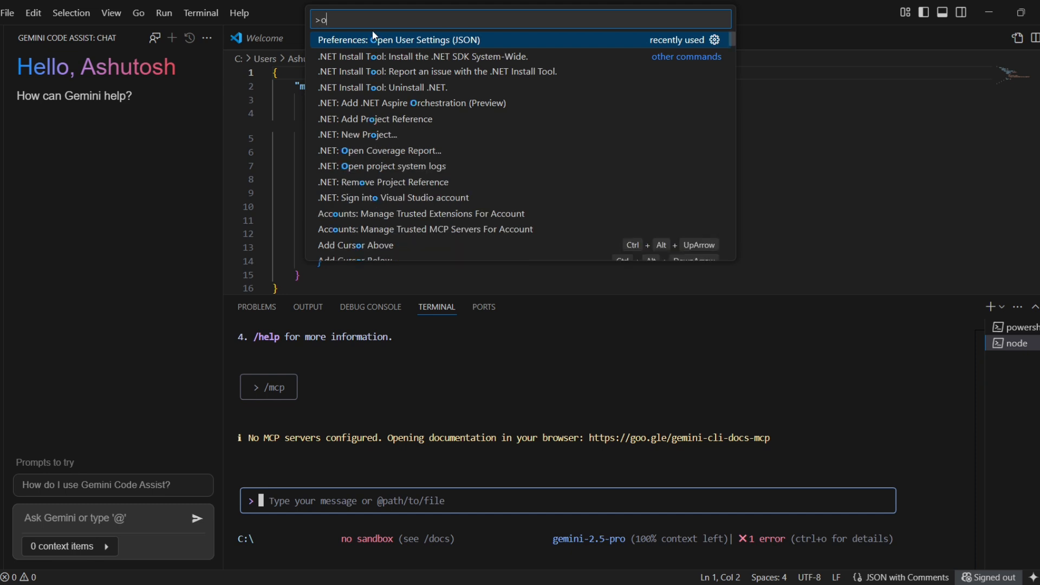
pyautogui.write('pen user')
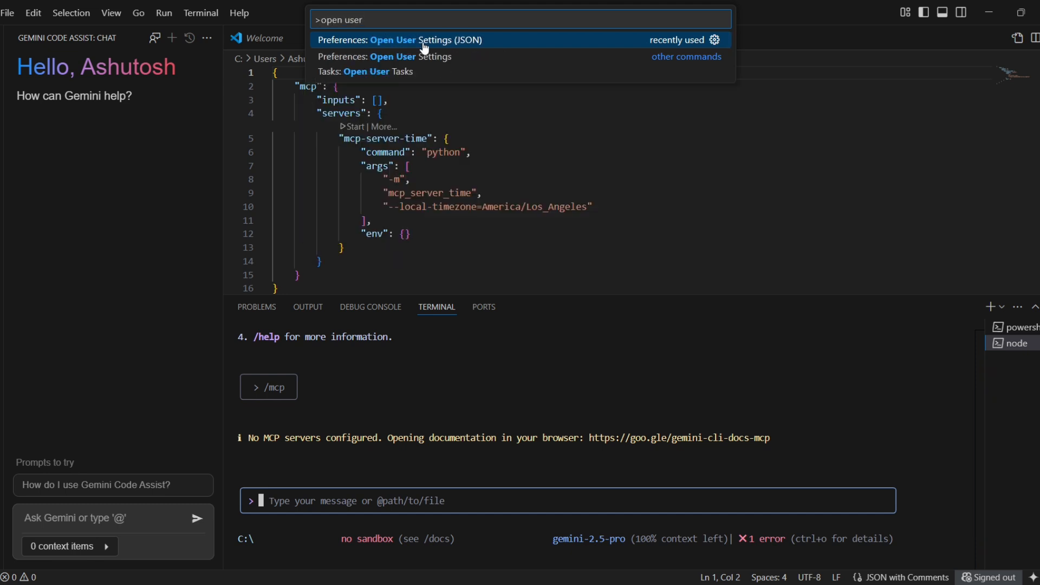
pyautogui.click(400, 40)
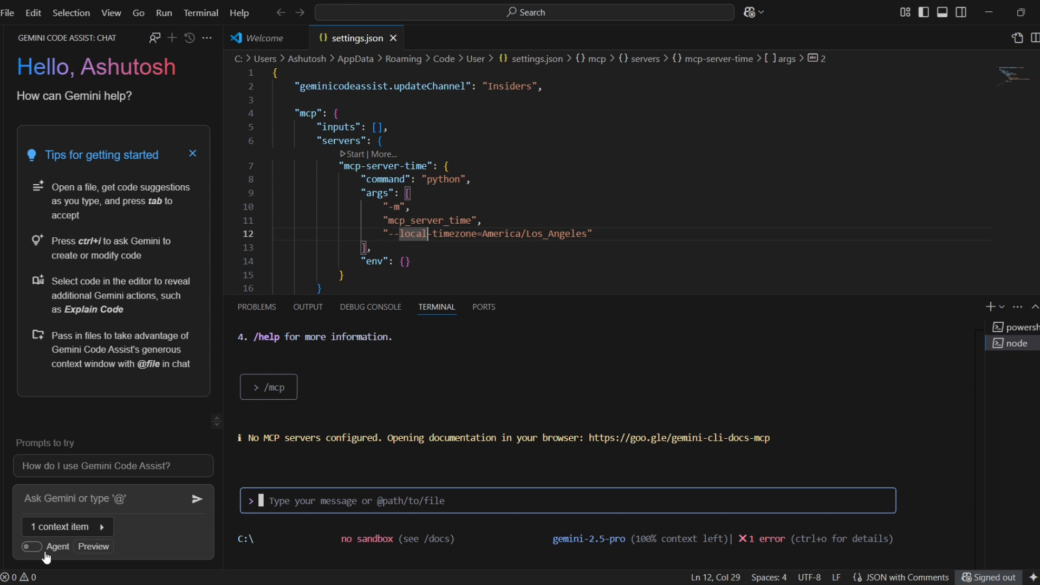
pyautogui.moveTo(41, 557)
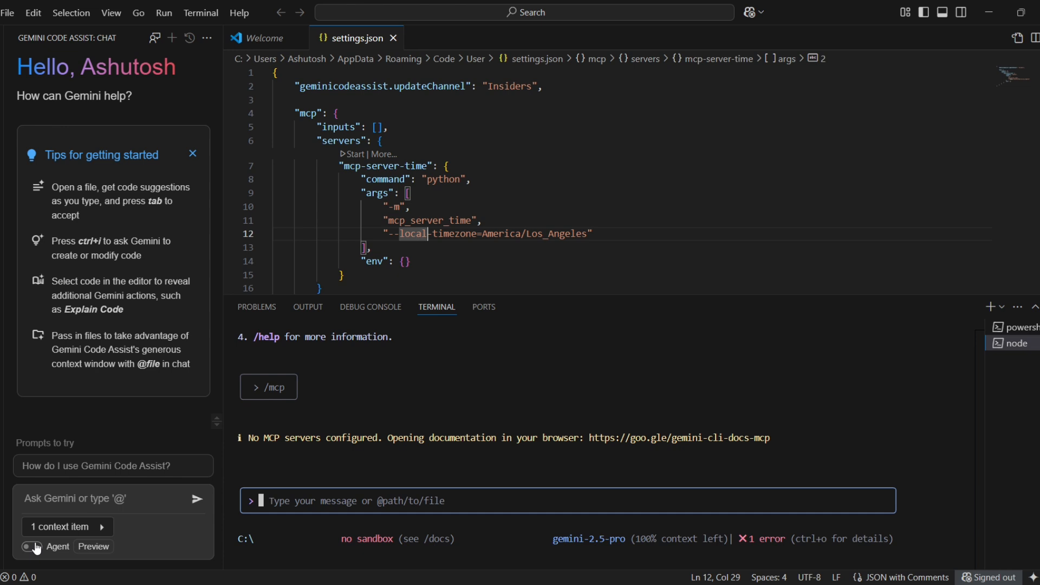
# Switch the Gemini Code Assist chat to Agent mode, which warns an open workspace folder is required
pyautogui.click(32, 550)
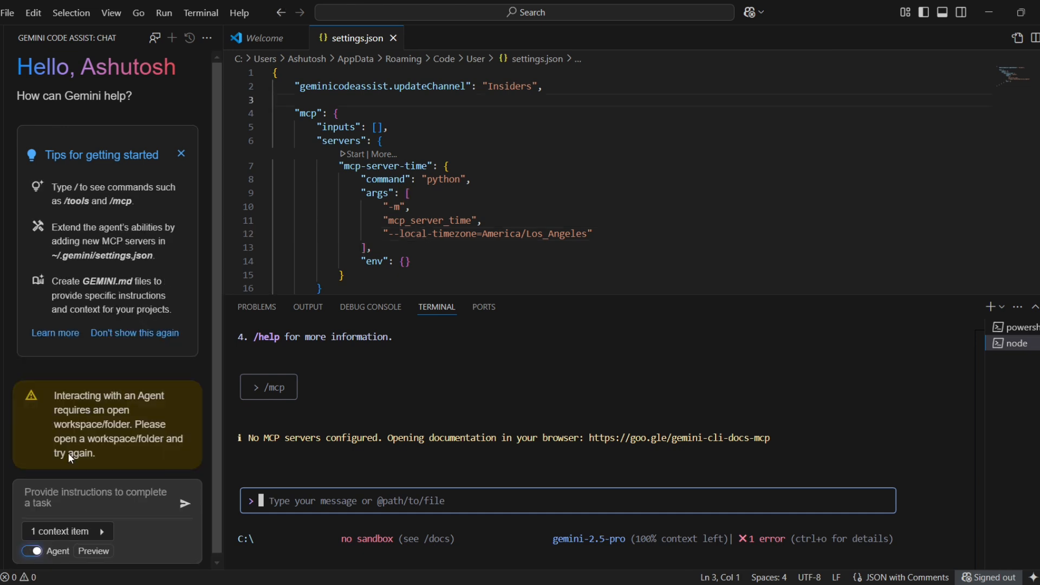
pyautogui.moveTo(88, 468)
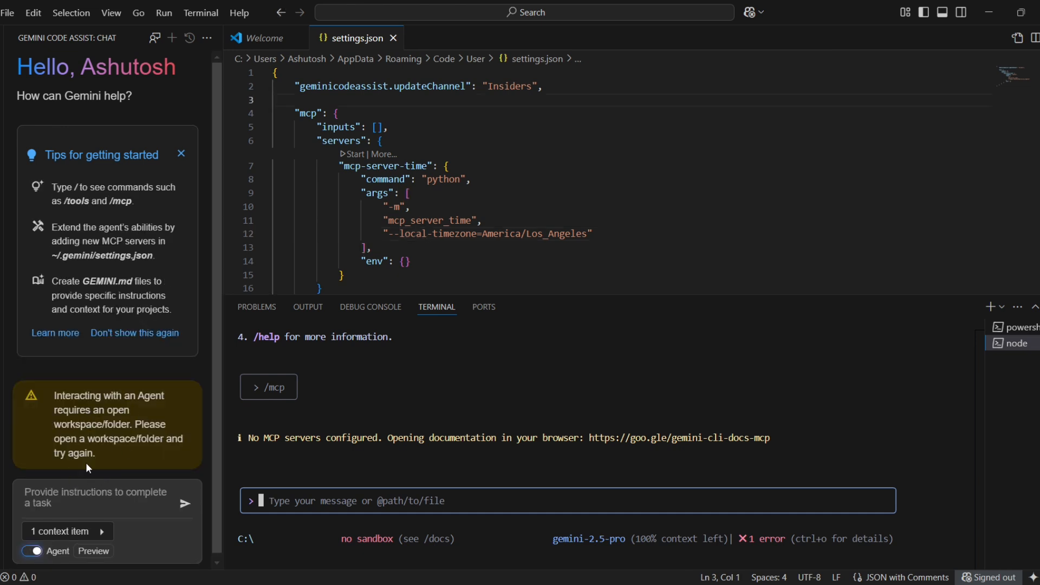
pyautogui.moveTo(79, 494)
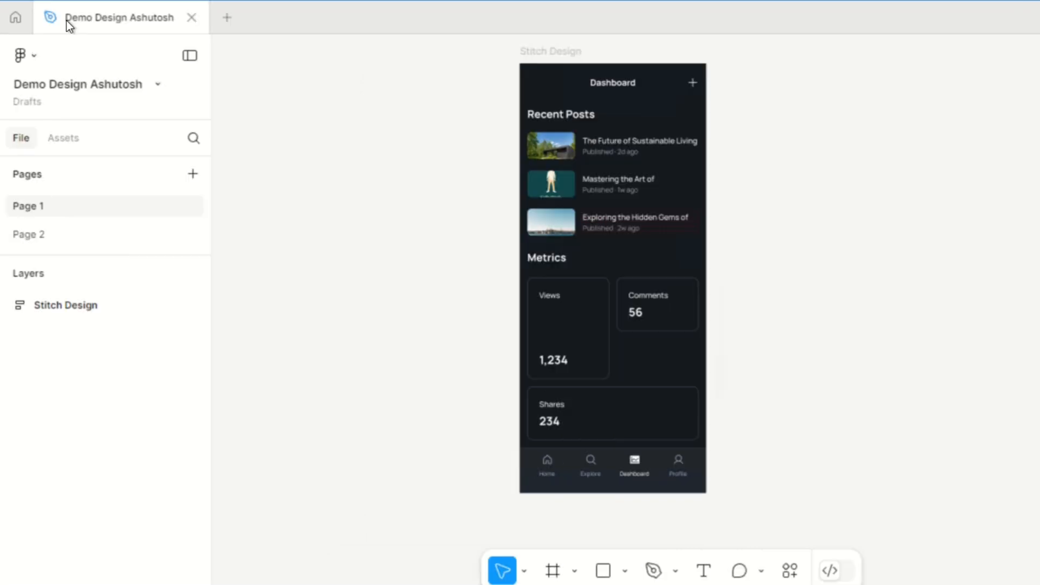
pyautogui.moveTo(395, 294)
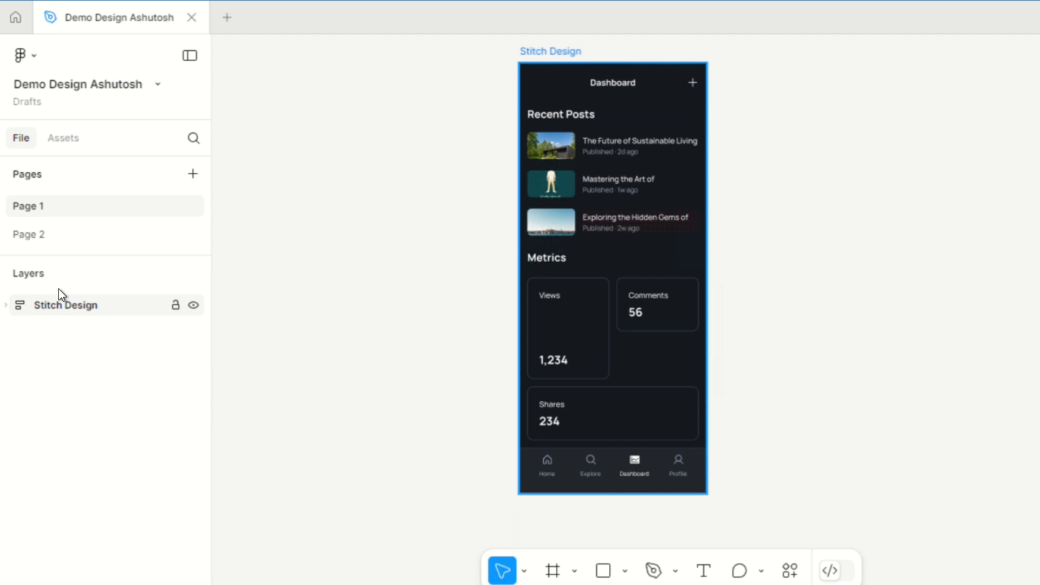
pyautogui.moveTo(54, 311)
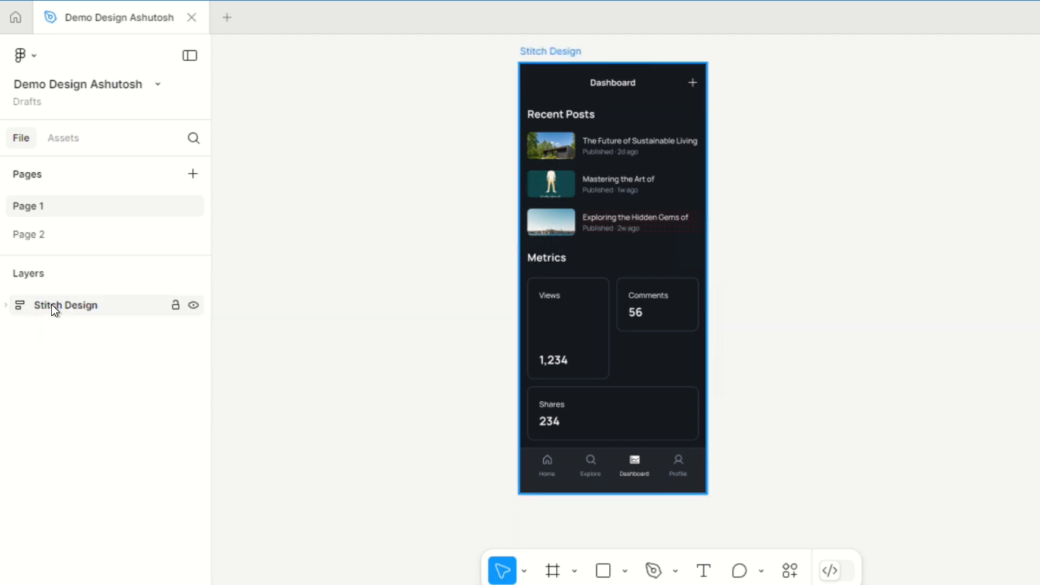
# Expand the Stitch Design frame through Depth 0 and Depth 1 frames to its nested Depth 2 frames
pyautogui.click(7, 306)
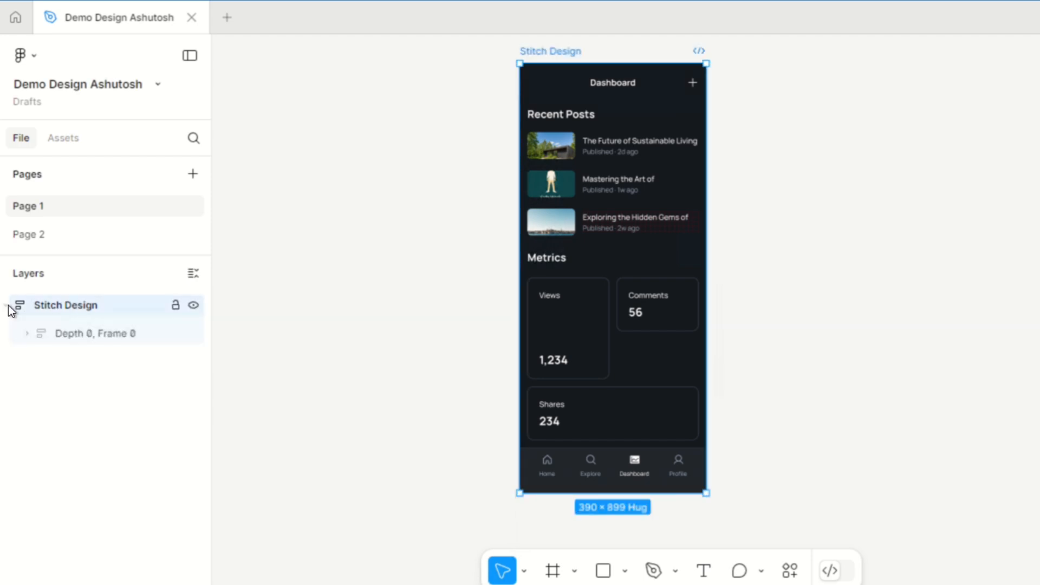
pyautogui.click(27, 332)
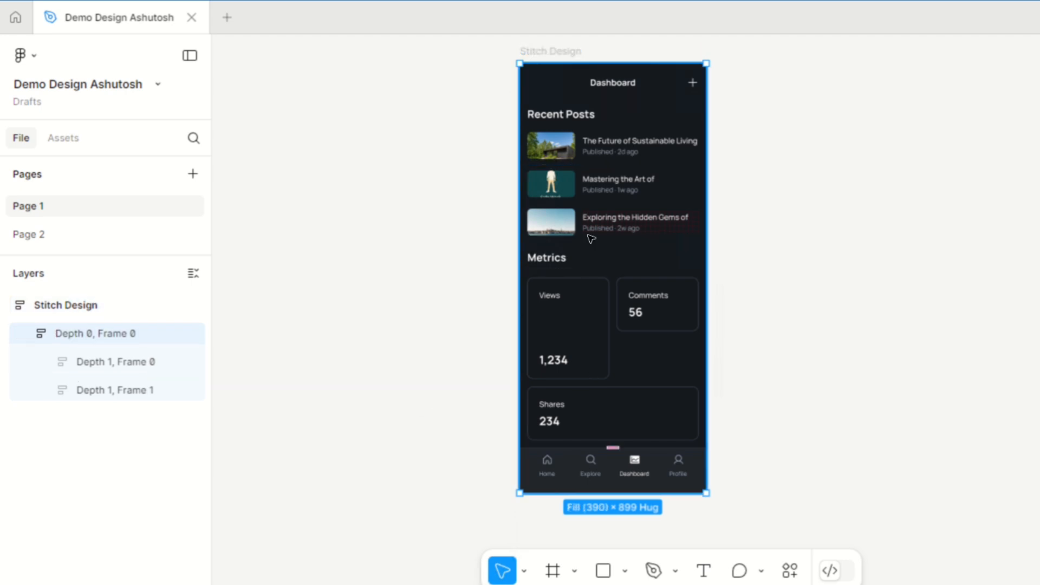
pyautogui.moveTo(572, 150)
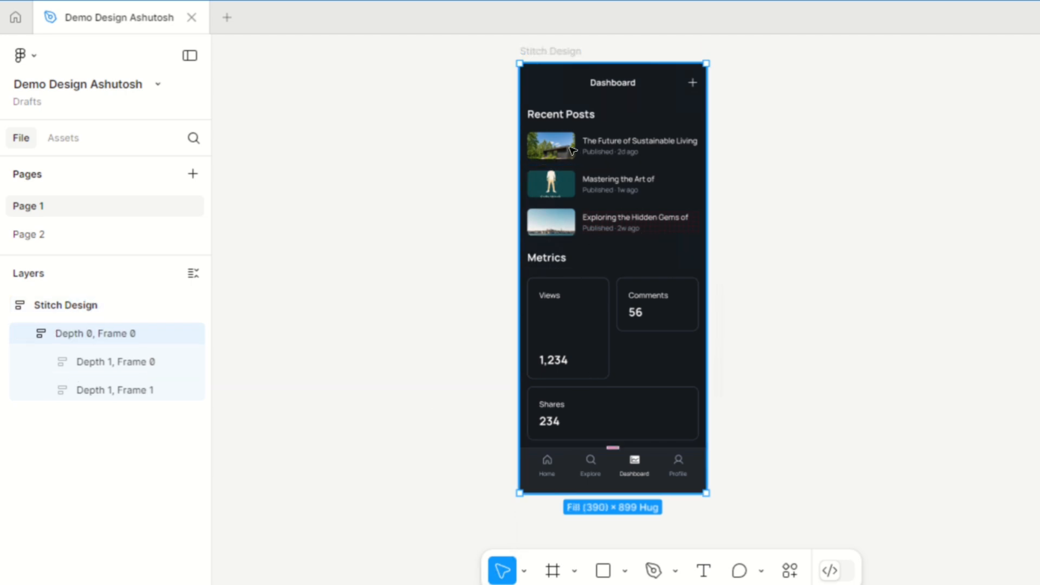
pyautogui.click(114, 362)
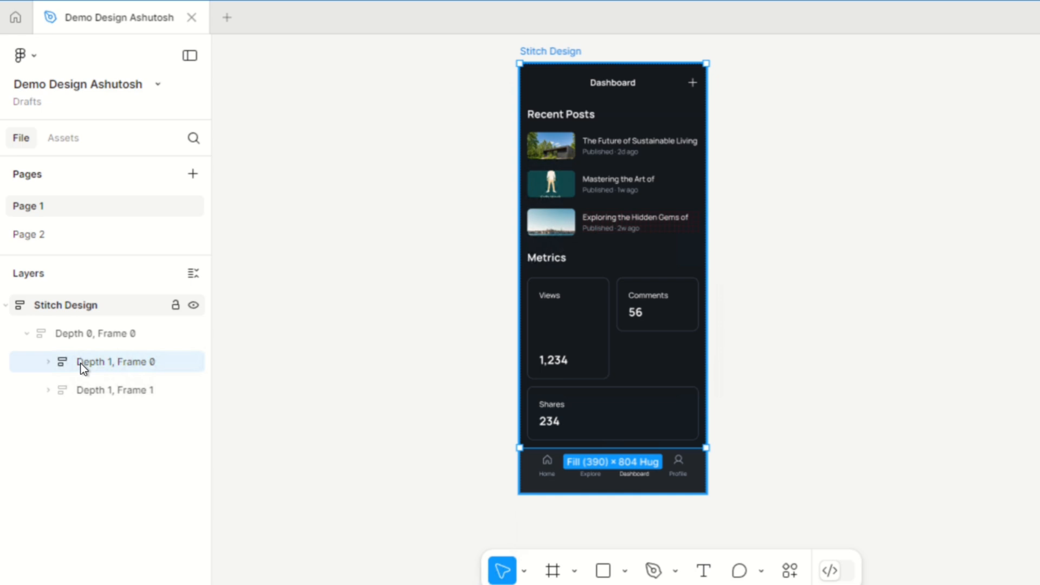
pyautogui.click(47, 362)
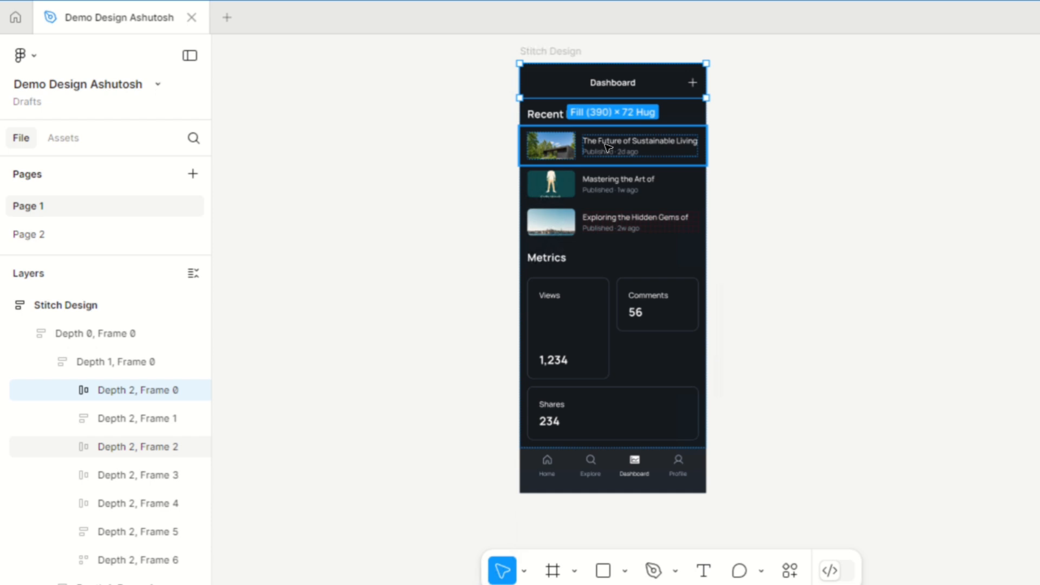
pyautogui.click(610, 184)
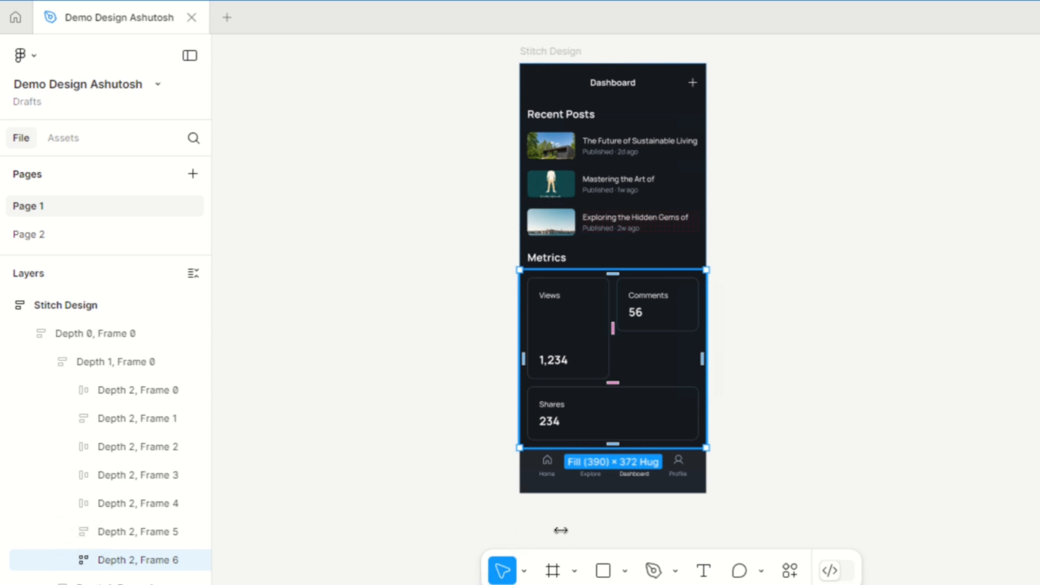
pyautogui.moveTo(374, 350)
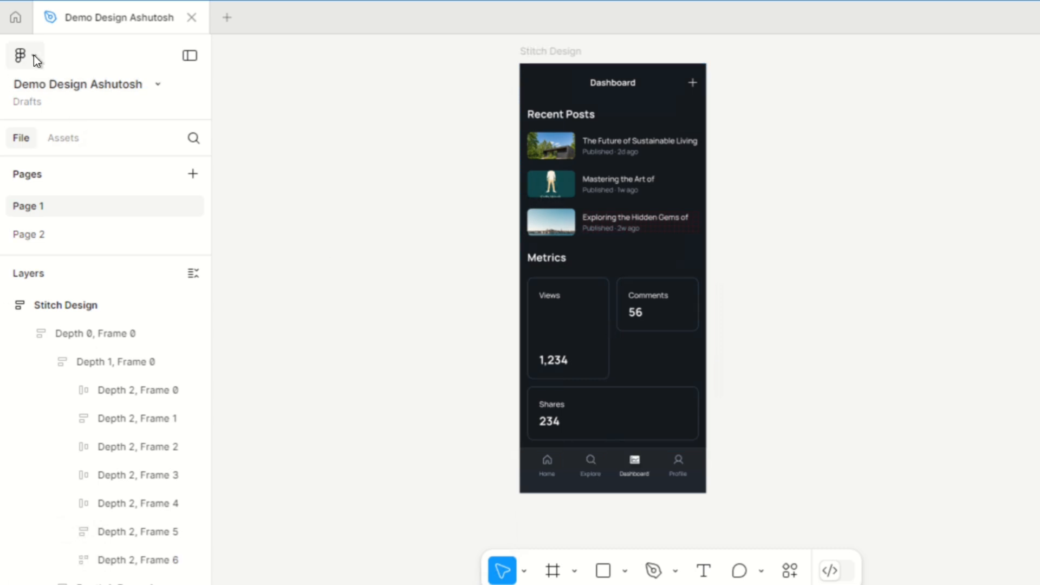
pyautogui.click(19, 55)
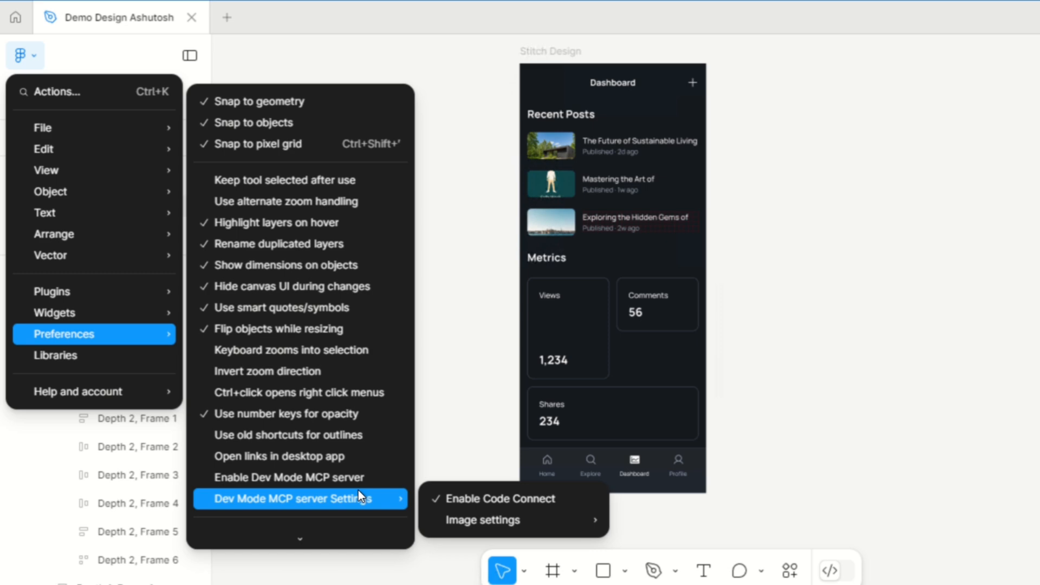
pyautogui.moveTo(321, 506)
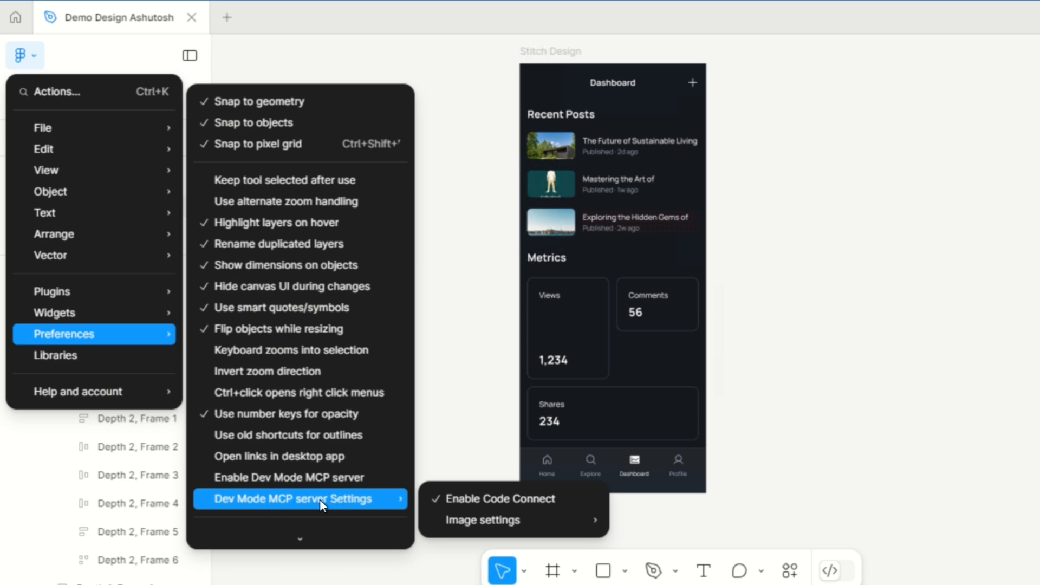
pyautogui.moveTo(390, 511)
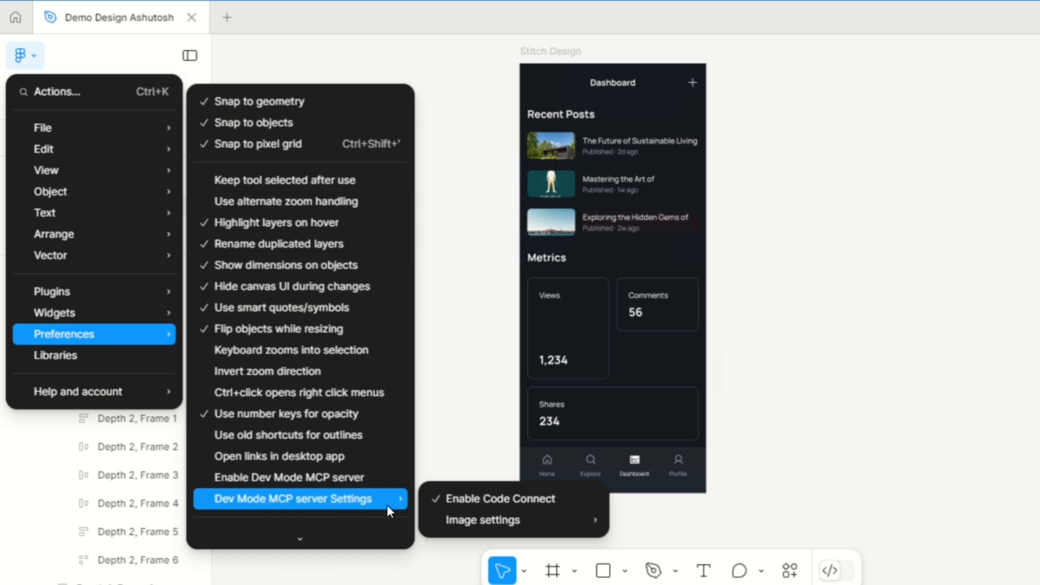
pyautogui.moveTo(494, 498)
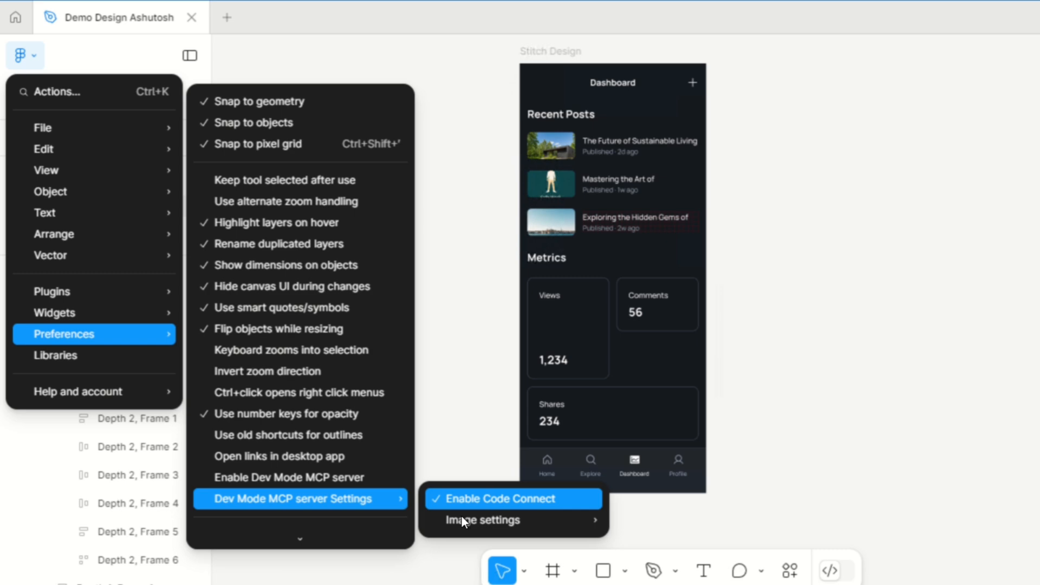
pyautogui.moveTo(484, 509)
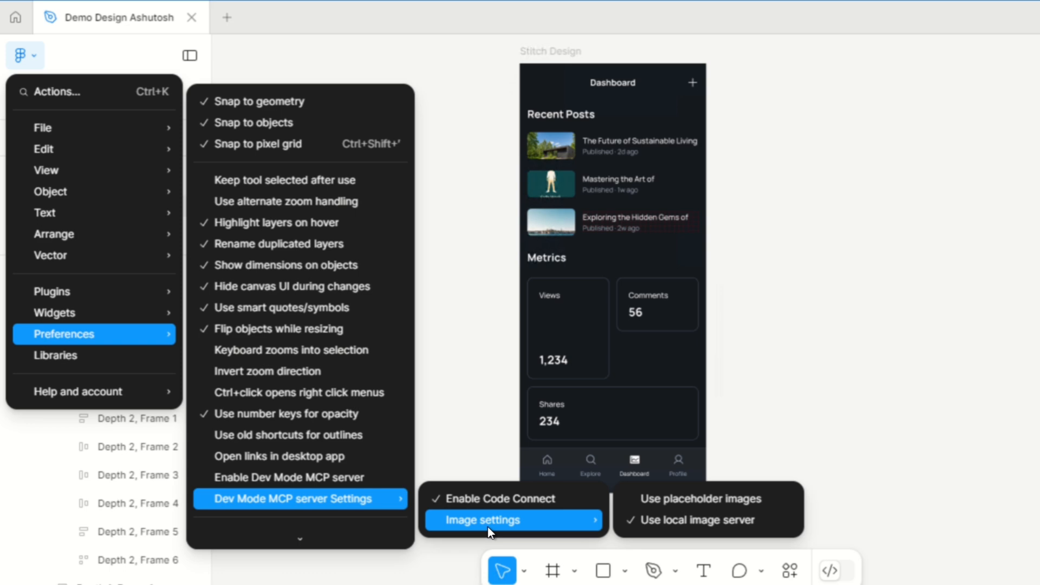
pyautogui.moveTo(318, 477)
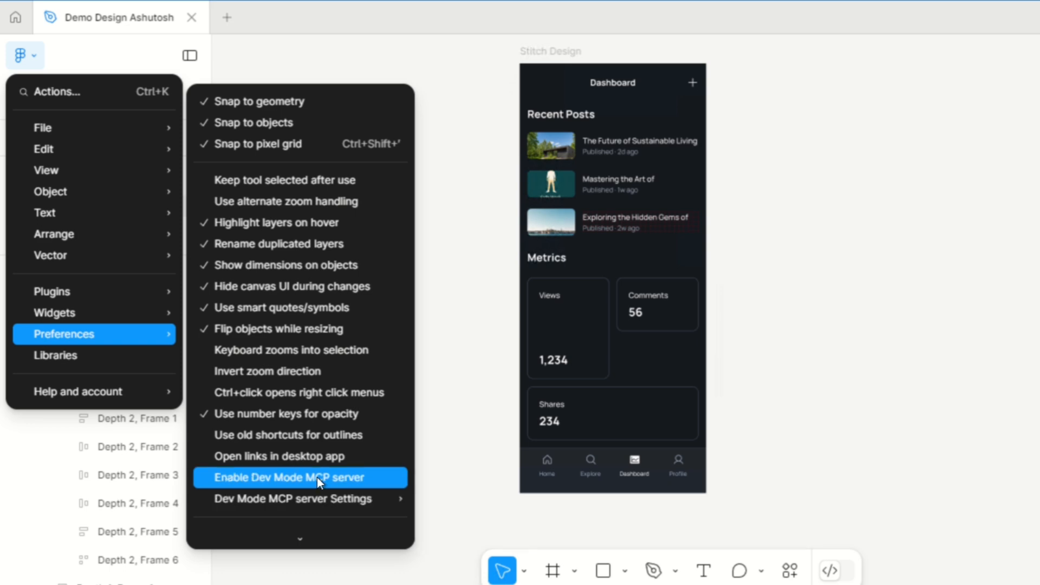
pyautogui.click(291, 476)
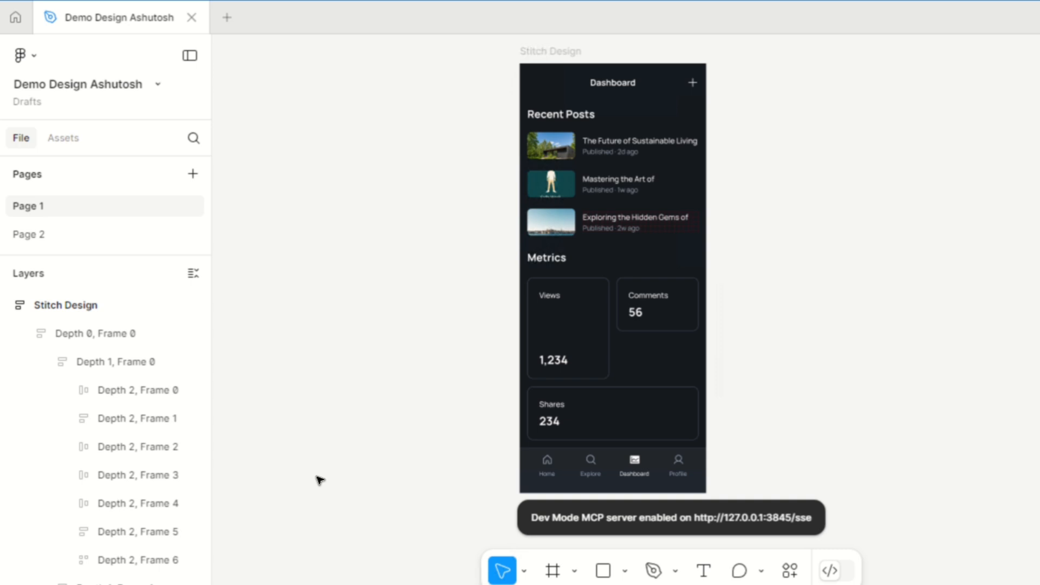
pyautogui.moveTo(647, 545)
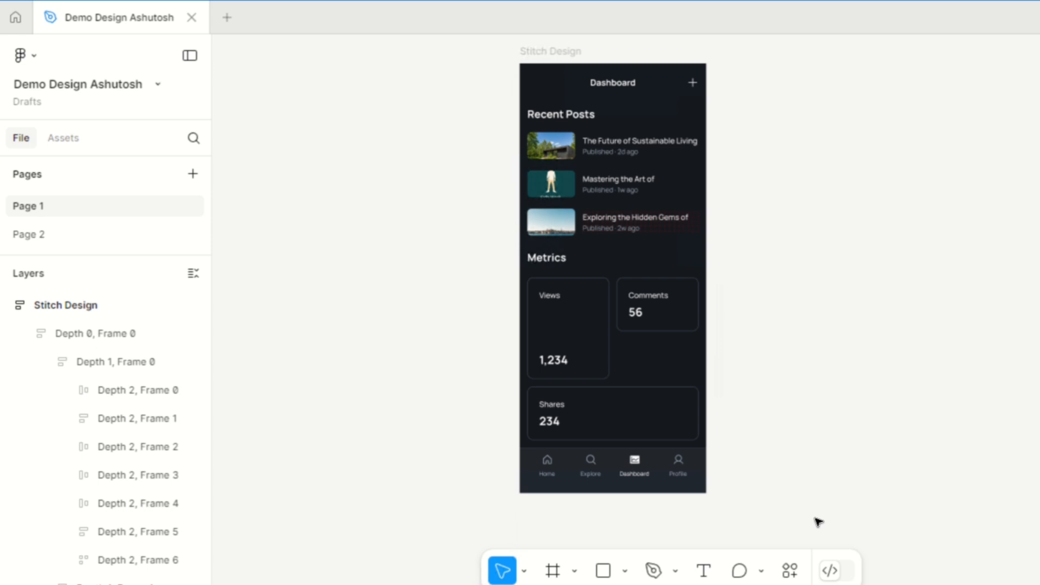
pyautogui.moveTo(299, 250)
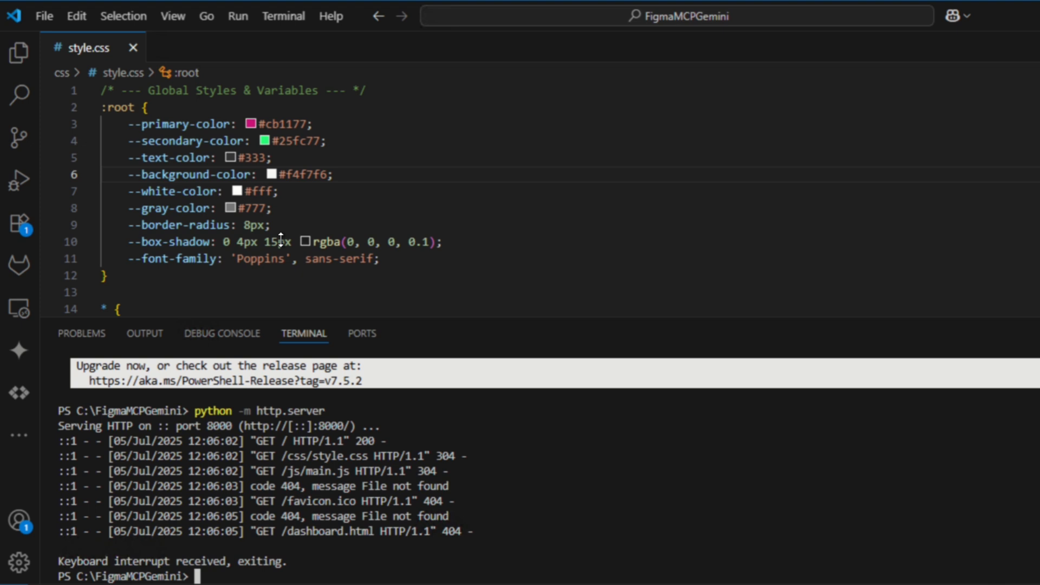
# Run the gemini command in the project terminal to launch the Gemini CLI
pyautogui.write('gem')
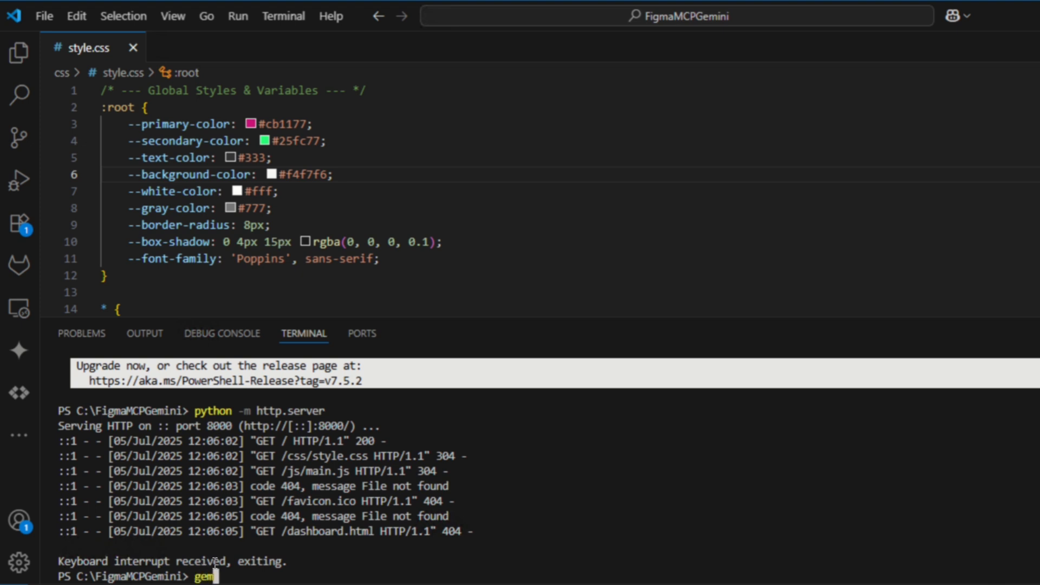
pyautogui.write('ini')
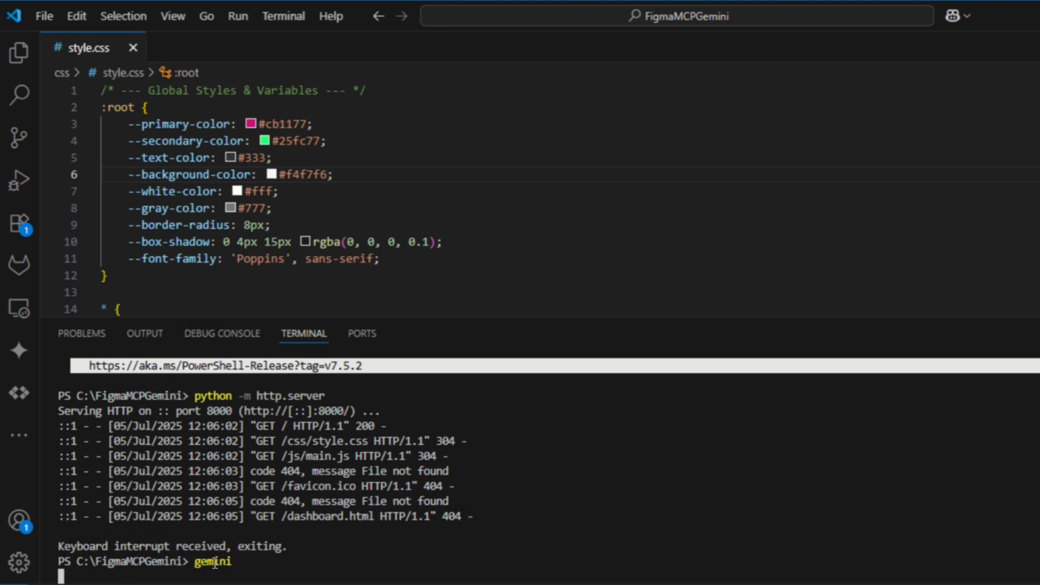
pyautogui.moveTo(450, 309)
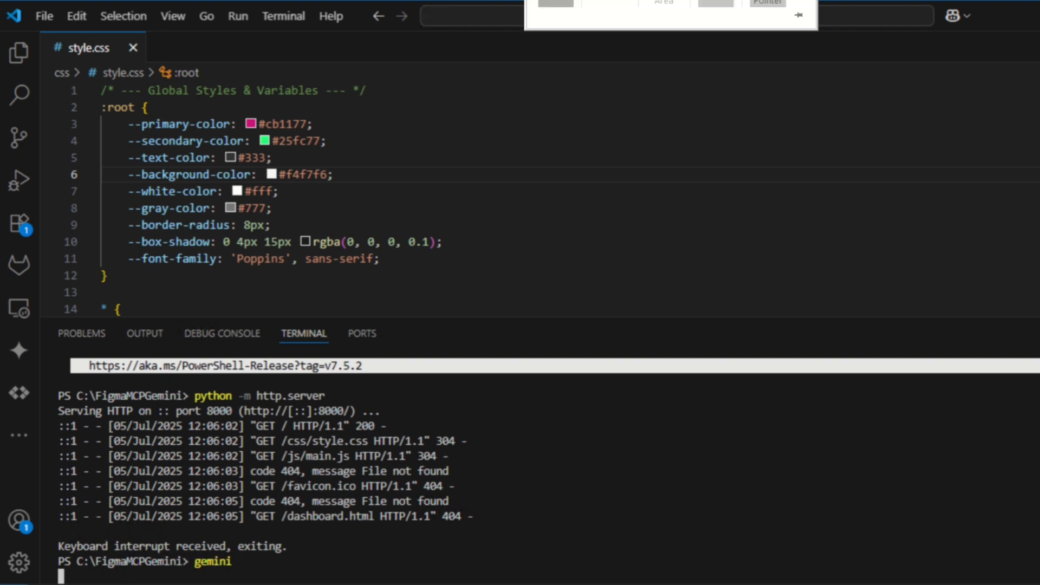
pyautogui.press('Return')
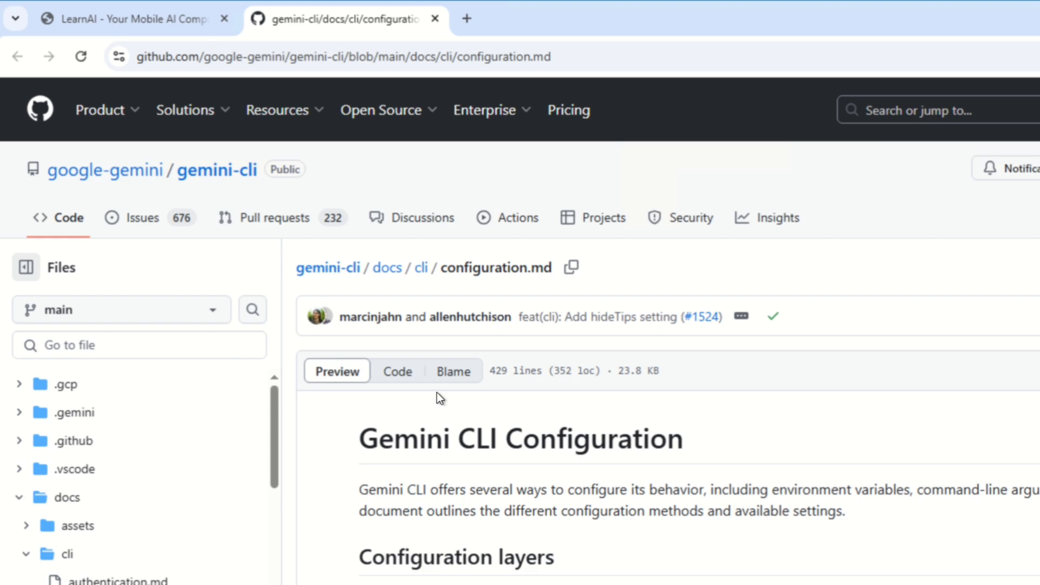
pyautogui.moveTo(272, 79)
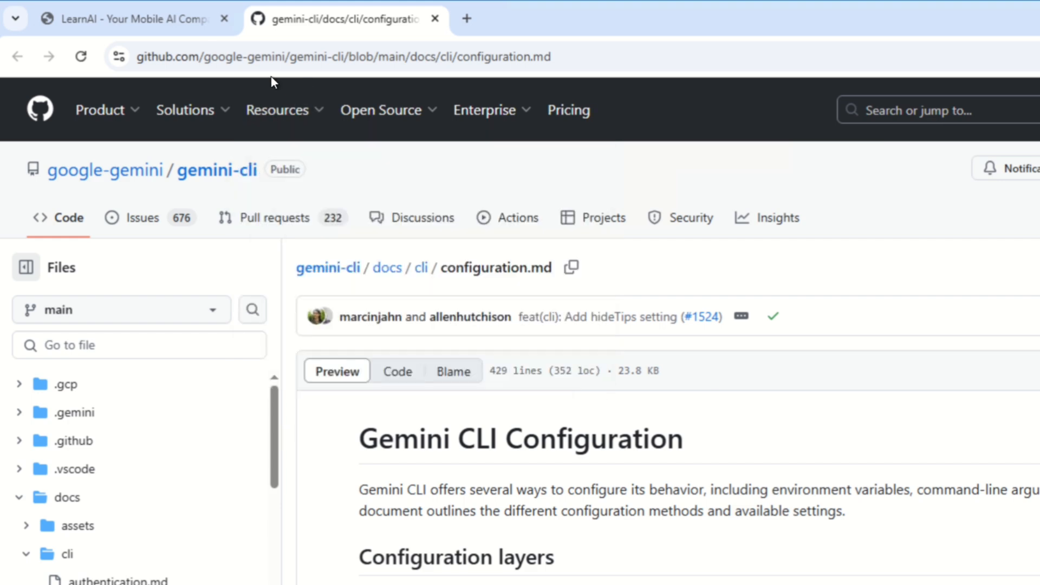
pyautogui.moveTo(507, 498)
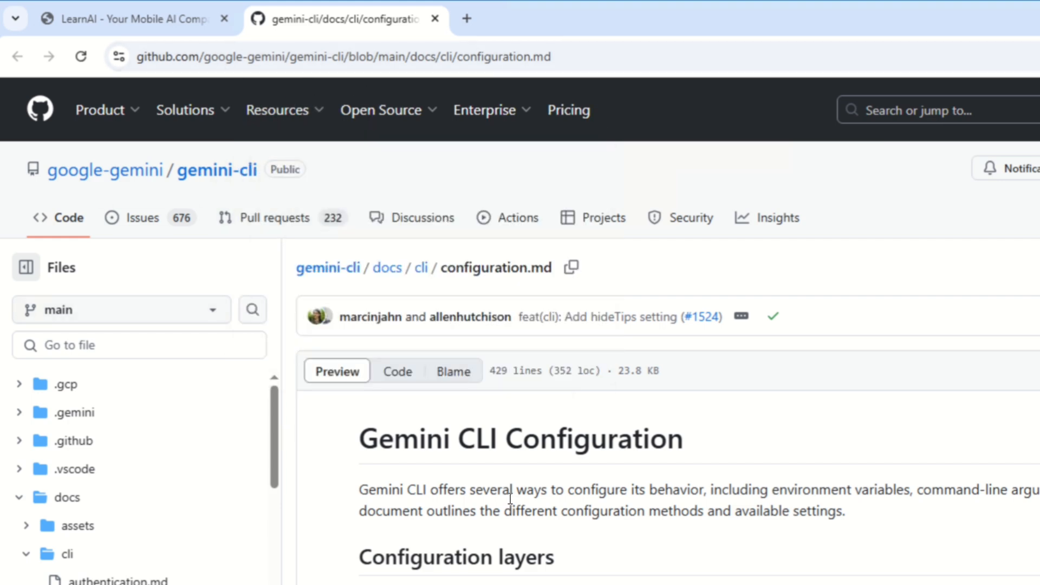
pyautogui.scroll(-3)
pyautogui.write('mcp')
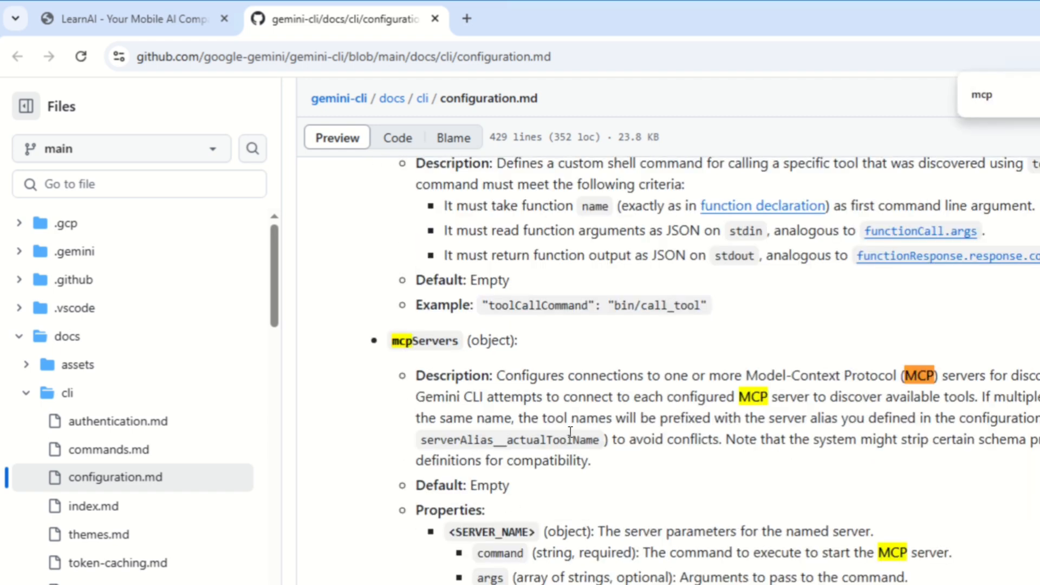
pyautogui.scroll(-3)
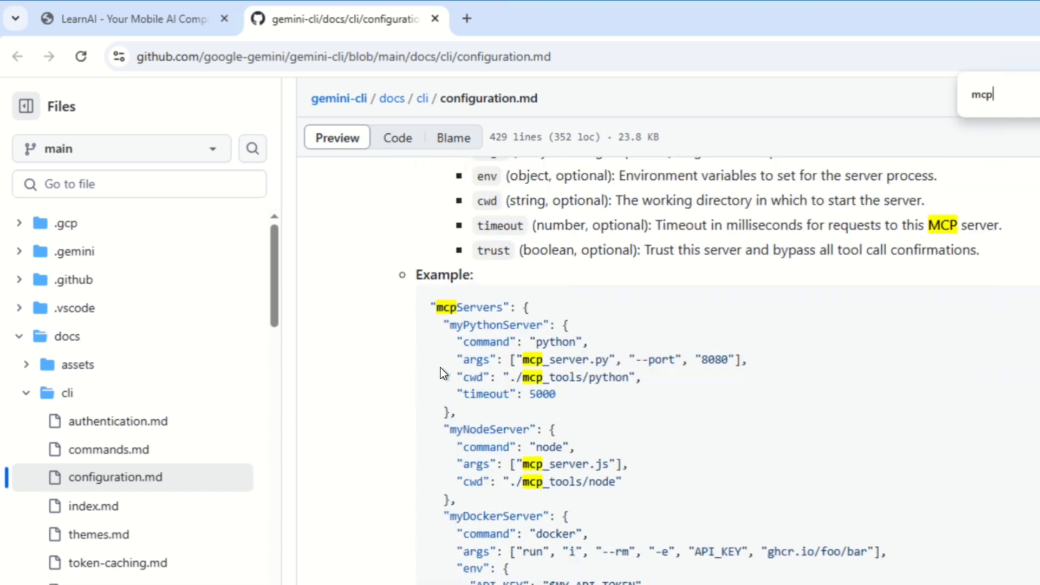
pyautogui.moveTo(431, 303)
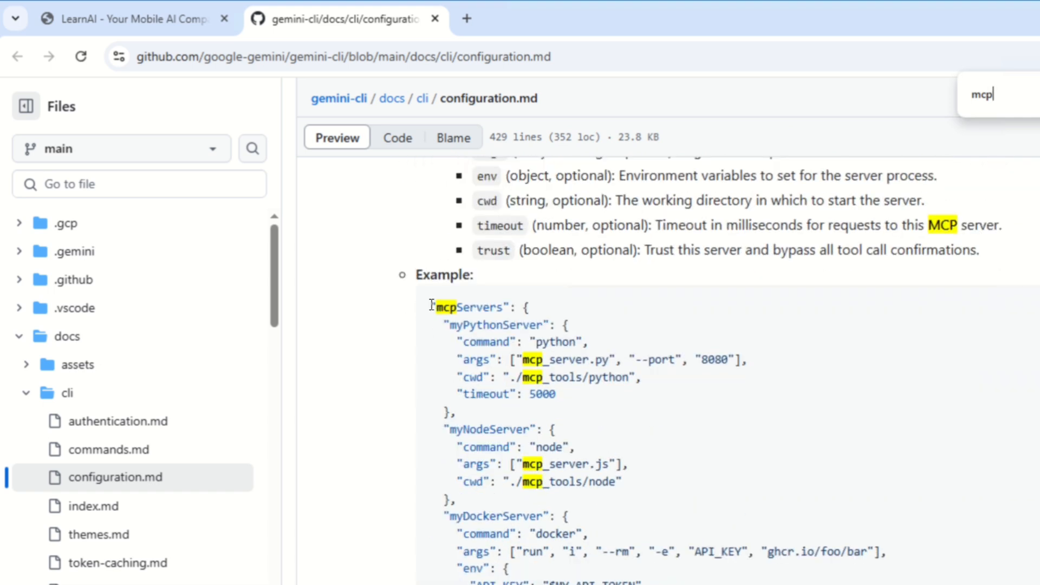
pyautogui.doubleClick(471, 307)
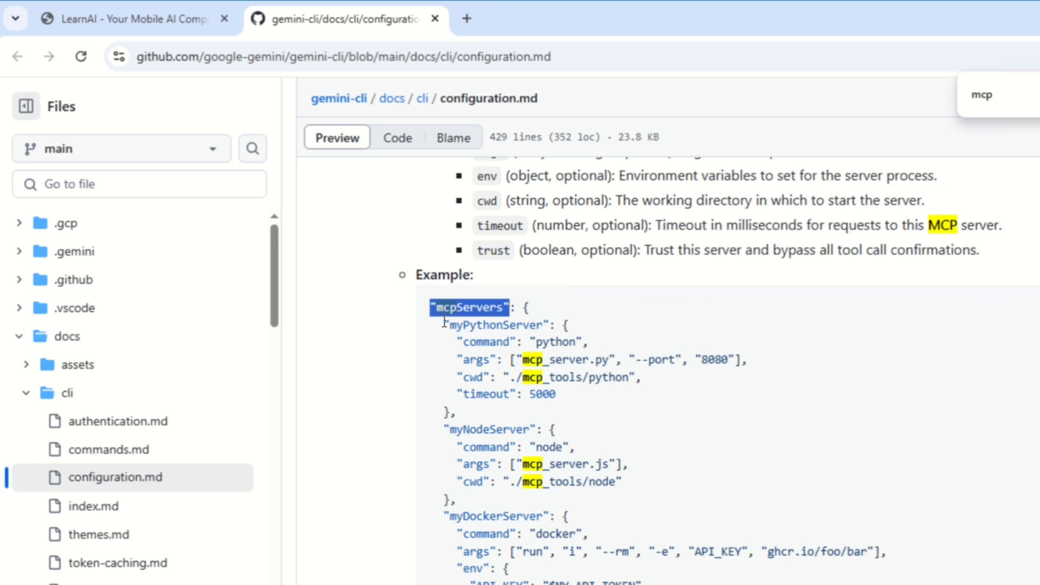
pyautogui.doubleClick(495, 325)
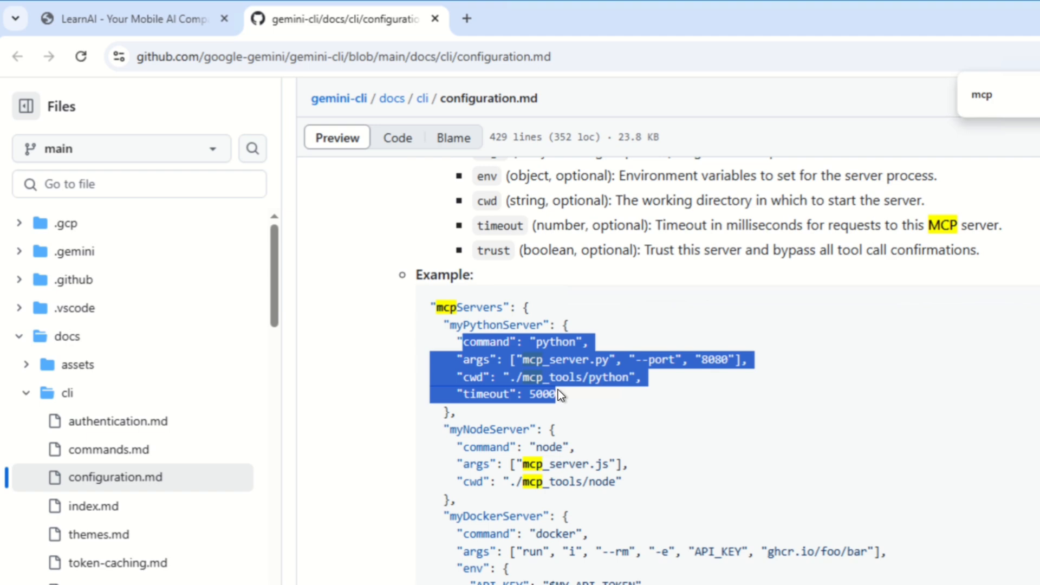
pyautogui.scroll(3)
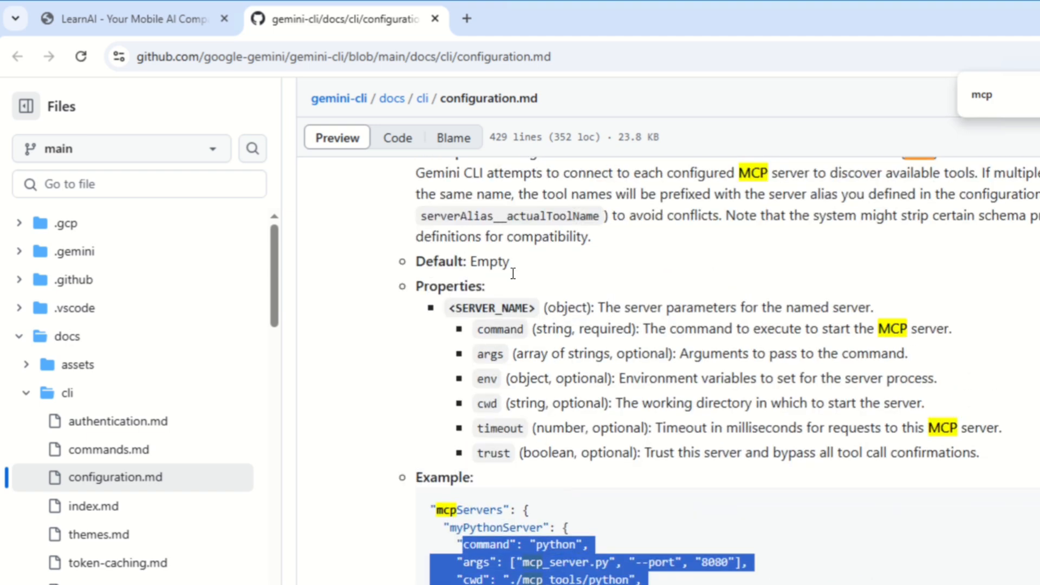
pyautogui.moveTo(491, 478)
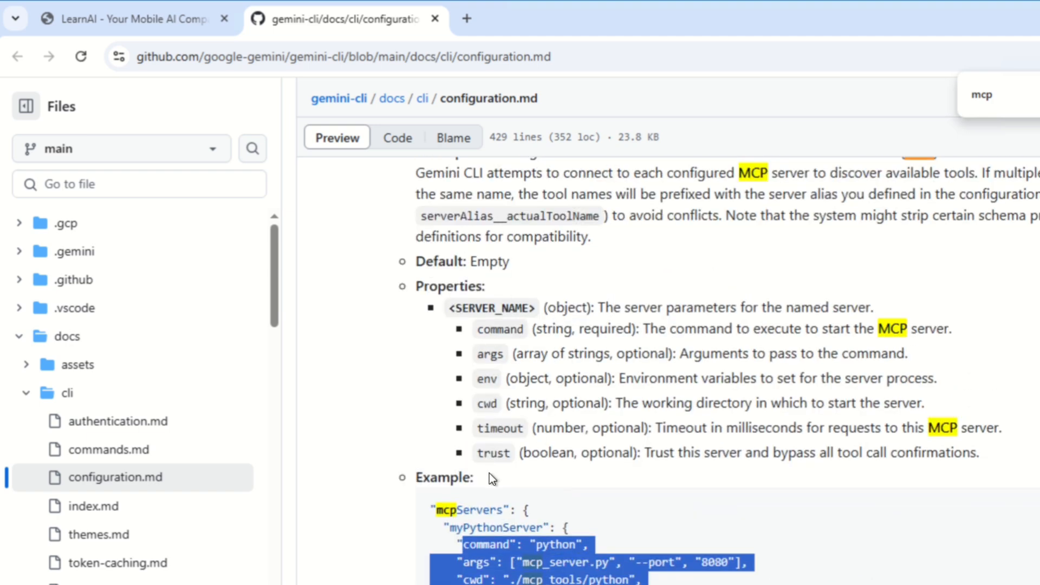
pyautogui.moveTo(350, 196)
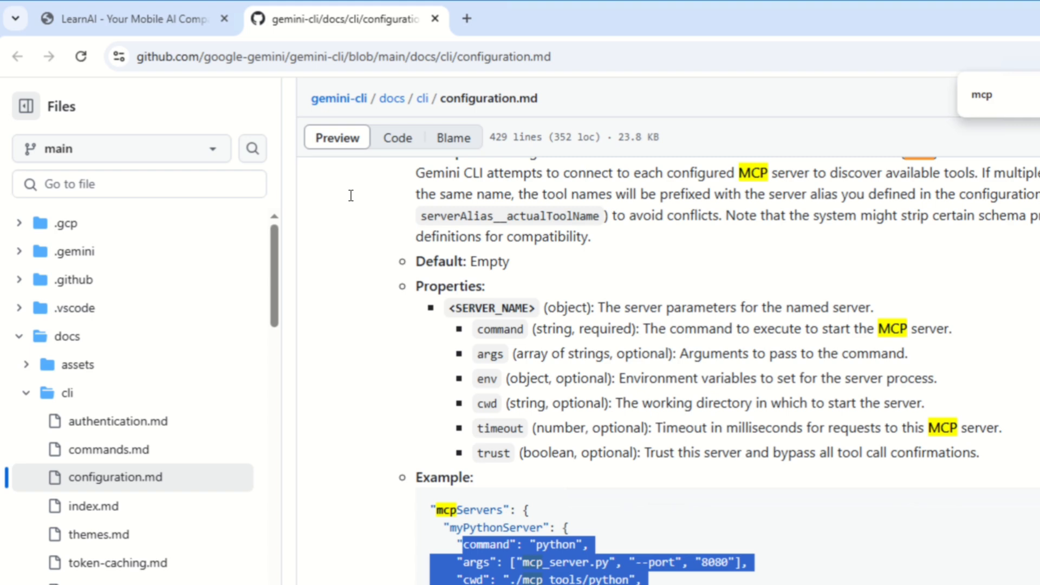
pyautogui.moveTo(596, 332)
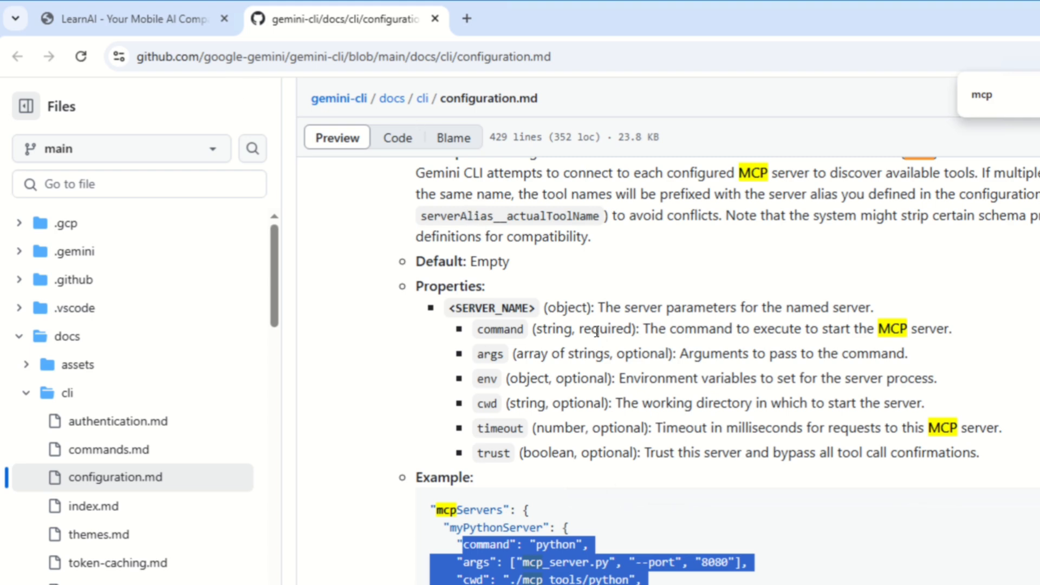
pyautogui.scroll(-3)
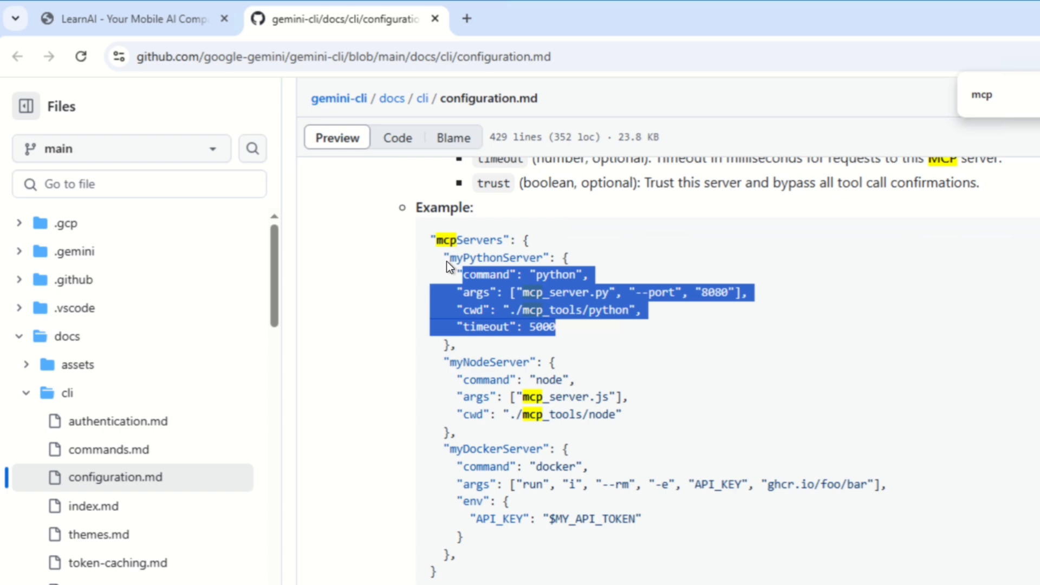
pyautogui.scroll(-3)
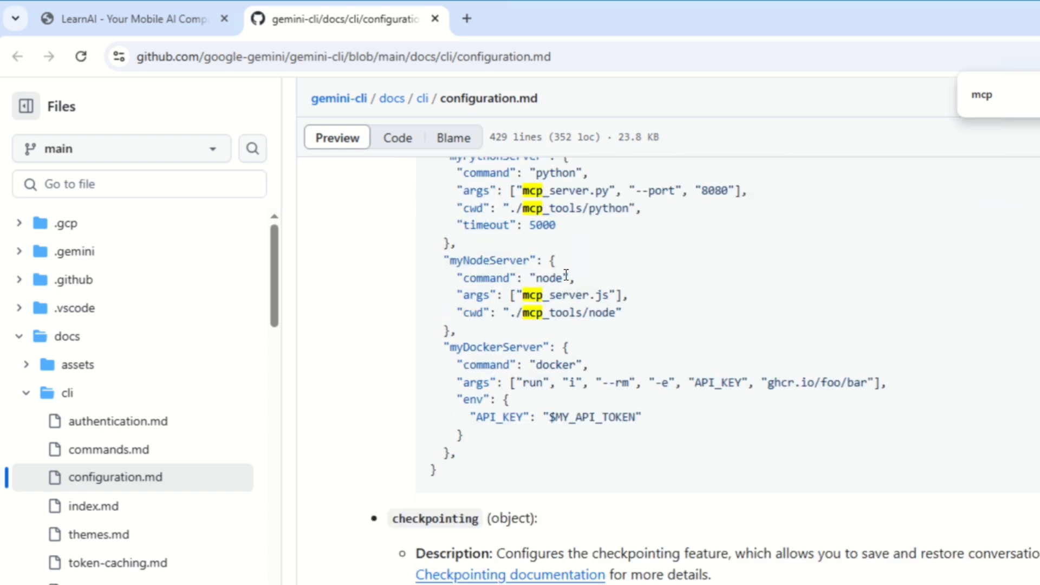
pyautogui.scroll(3)
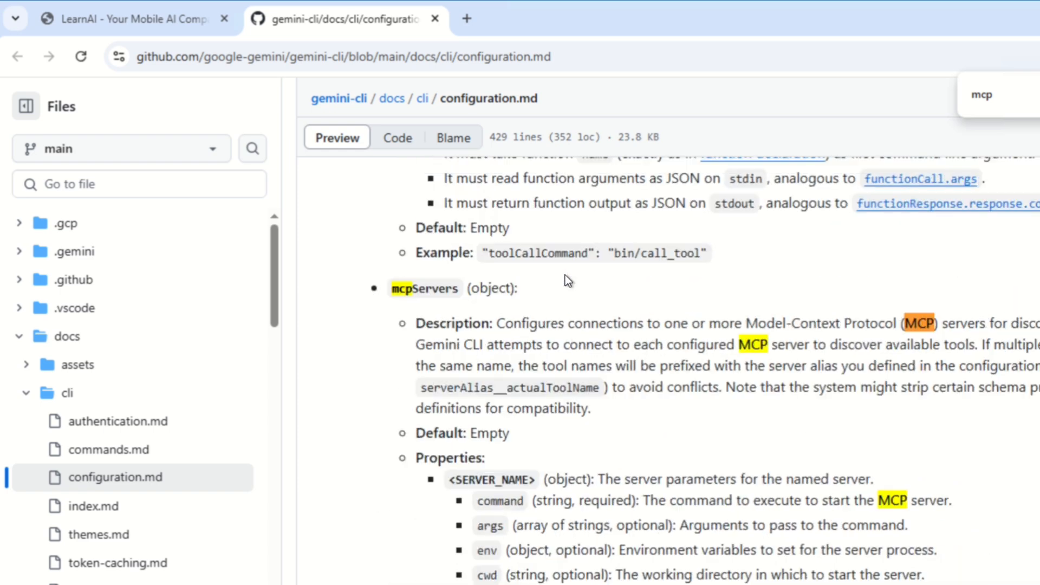
pyautogui.scroll(3)
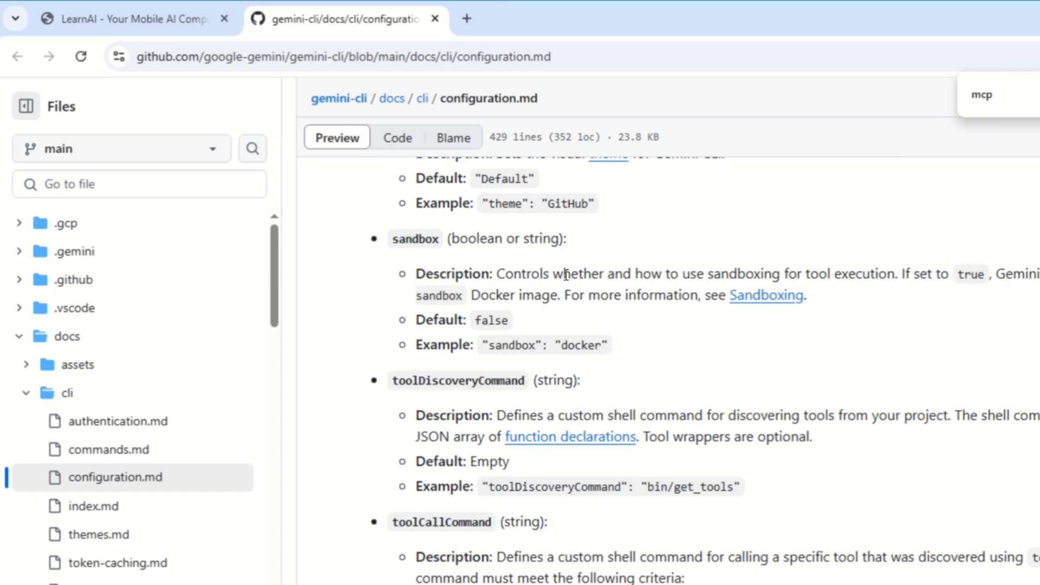
pyautogui.scroll(-3)
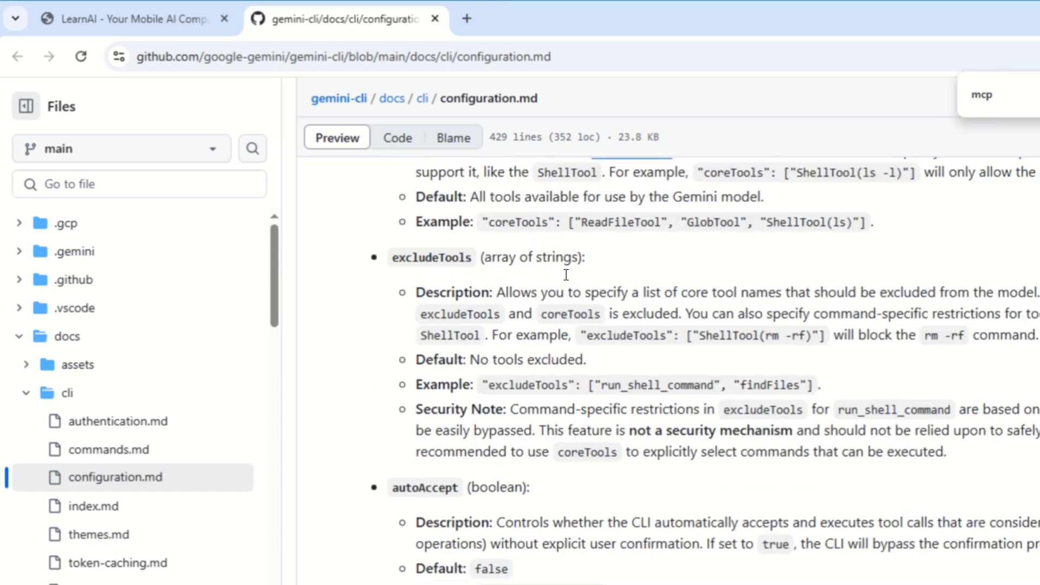
pyautogui.scroll(3)
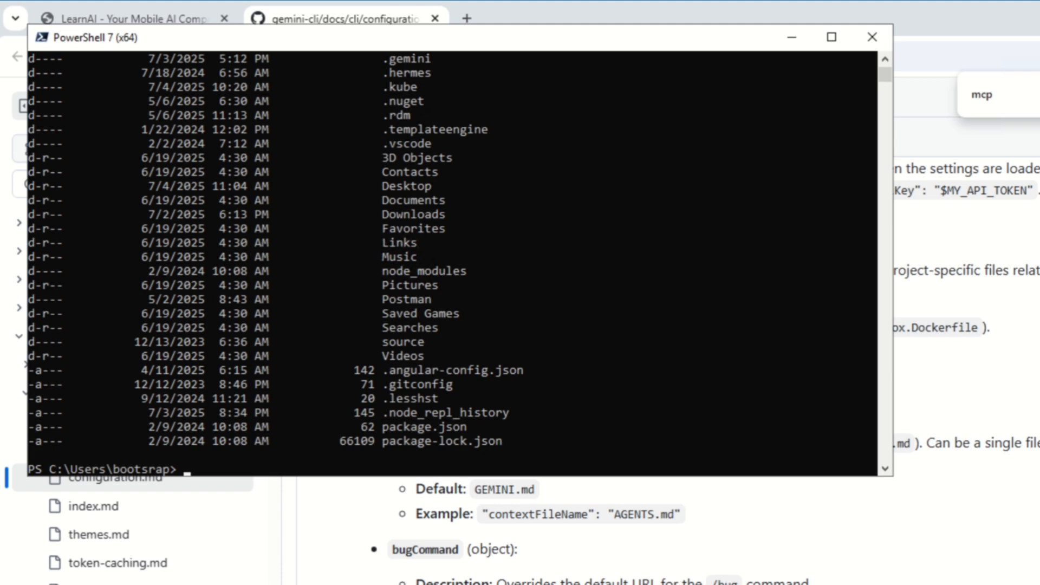
pyautogui.moveTo(387, 63)
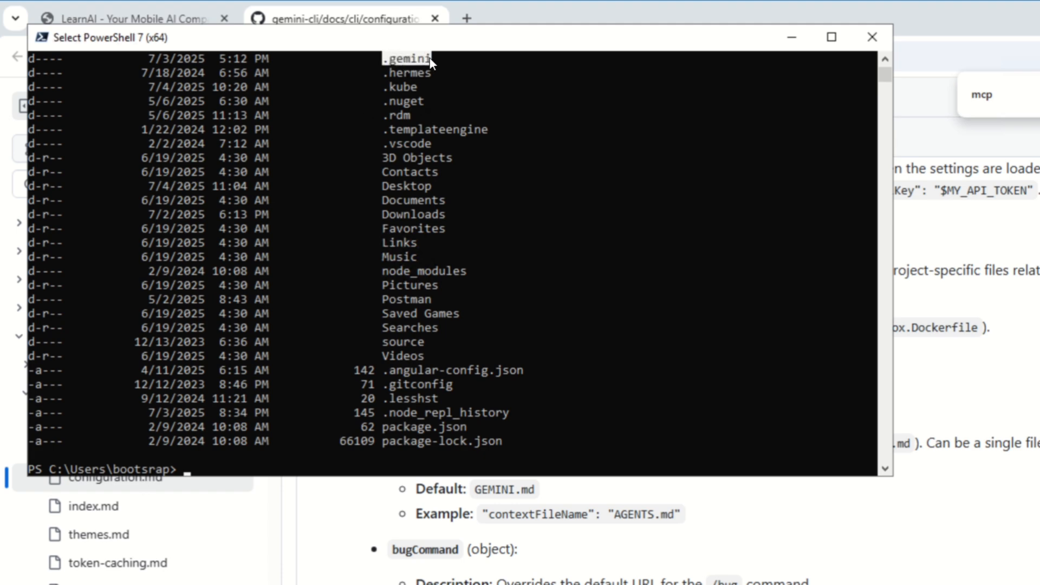
# Change into the .\.gemini\ folder in PowerShell to reach settings.json
pyautogui.write('cd')
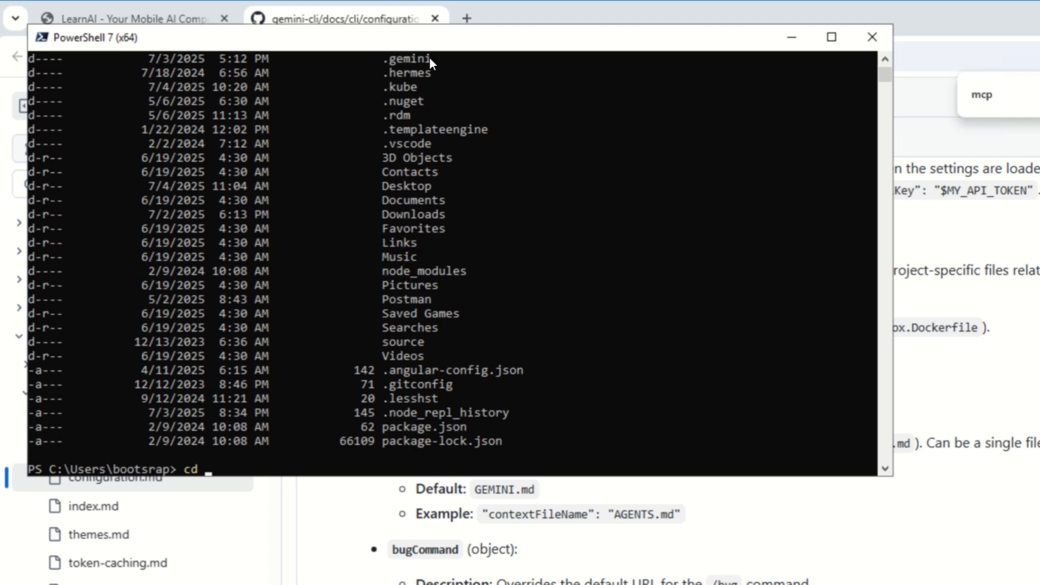
pyautogui.write('.\\.gemini\\')
pyautogui.write('dir')
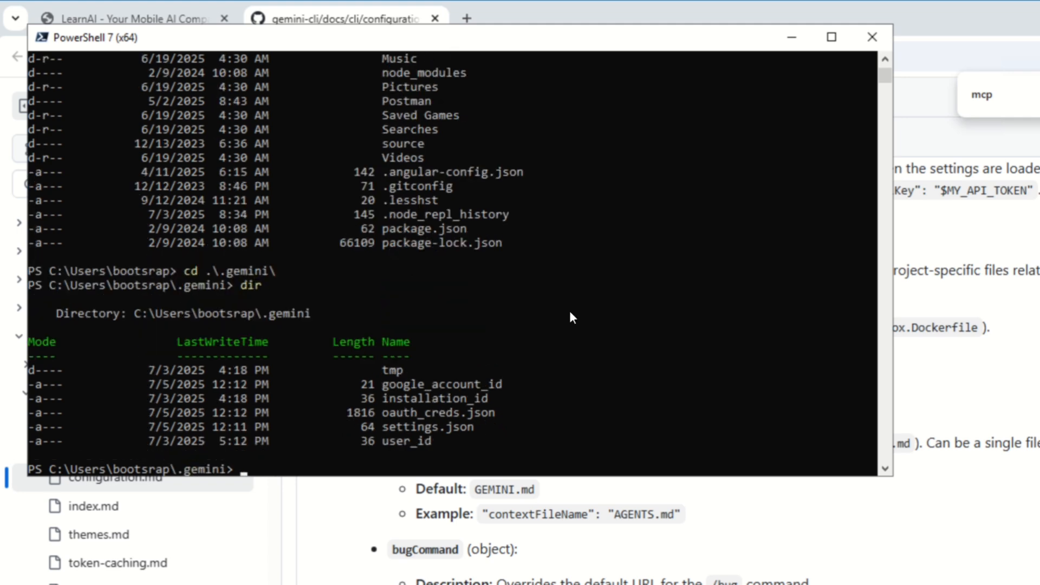
pyautogui.doubleClick(425, 427)
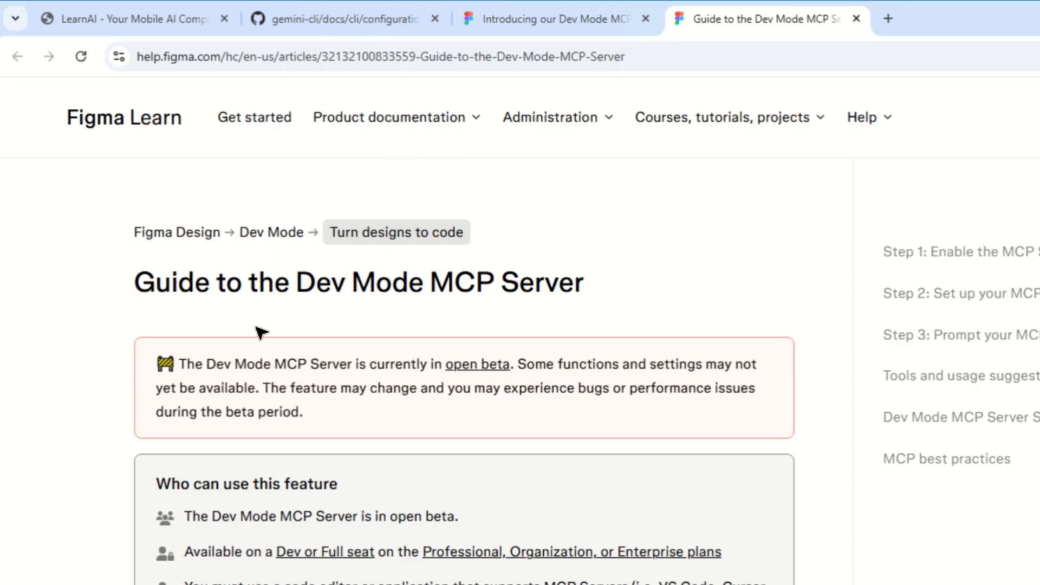
# Select the mcpServers JSON block in Step 2 of the Figma Dev Mode MCP guide
pyautogui.scroll(-3)
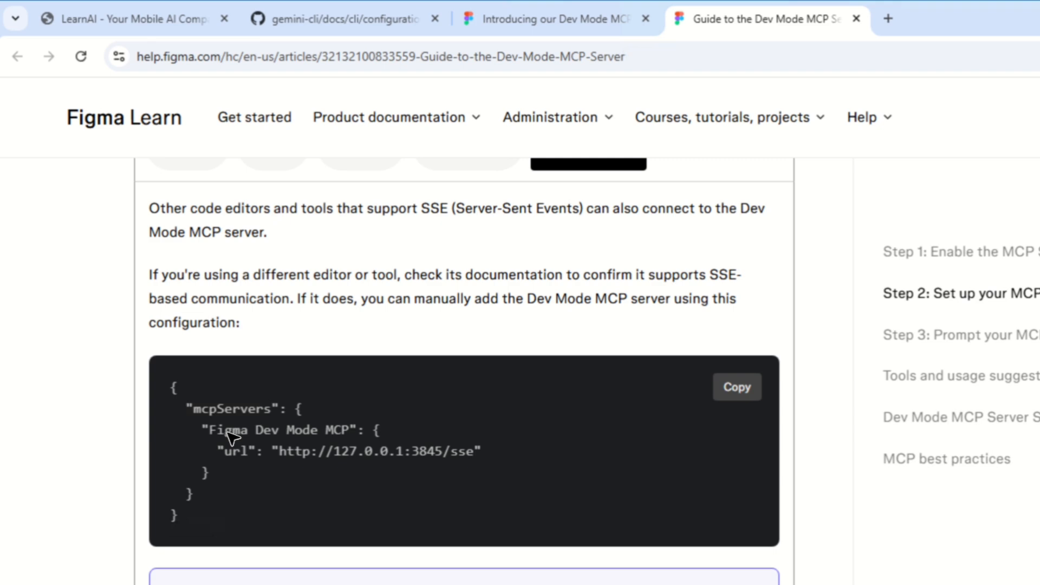
pyautogui.moveTo(338, 431)
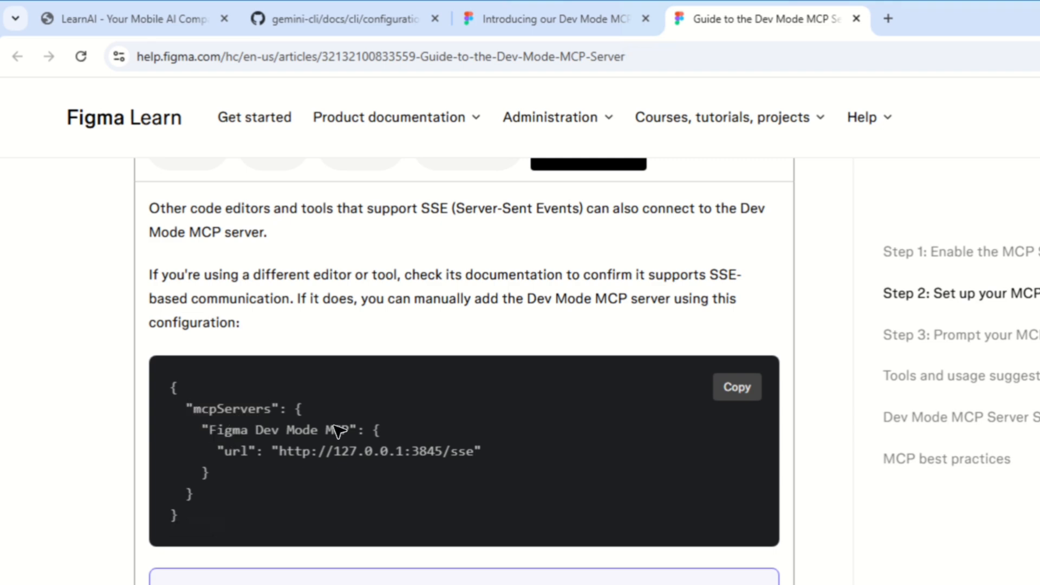
pyautogui.moveTo(189, 411)
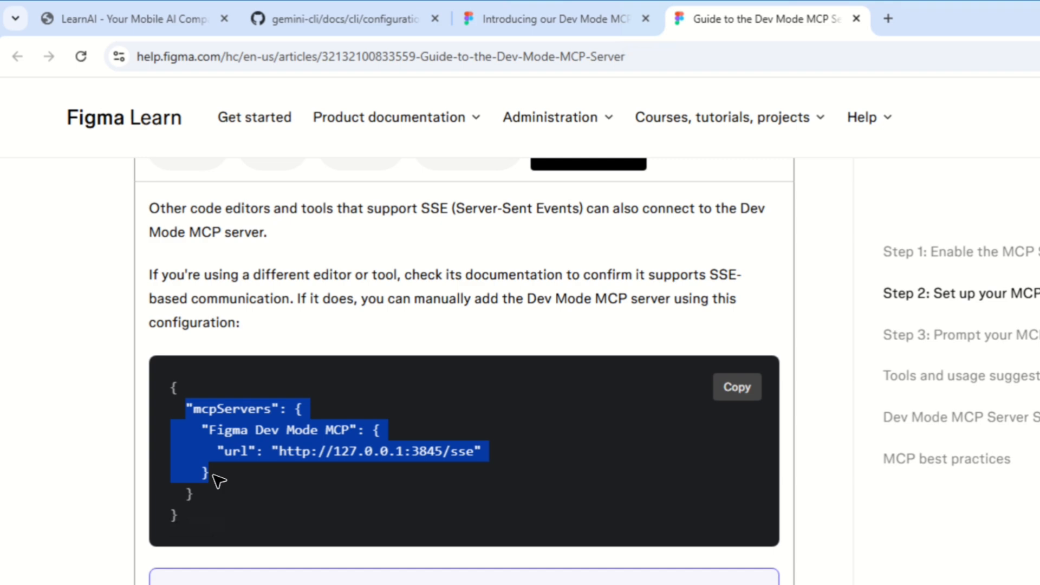
pyautogui.click(193, 409)
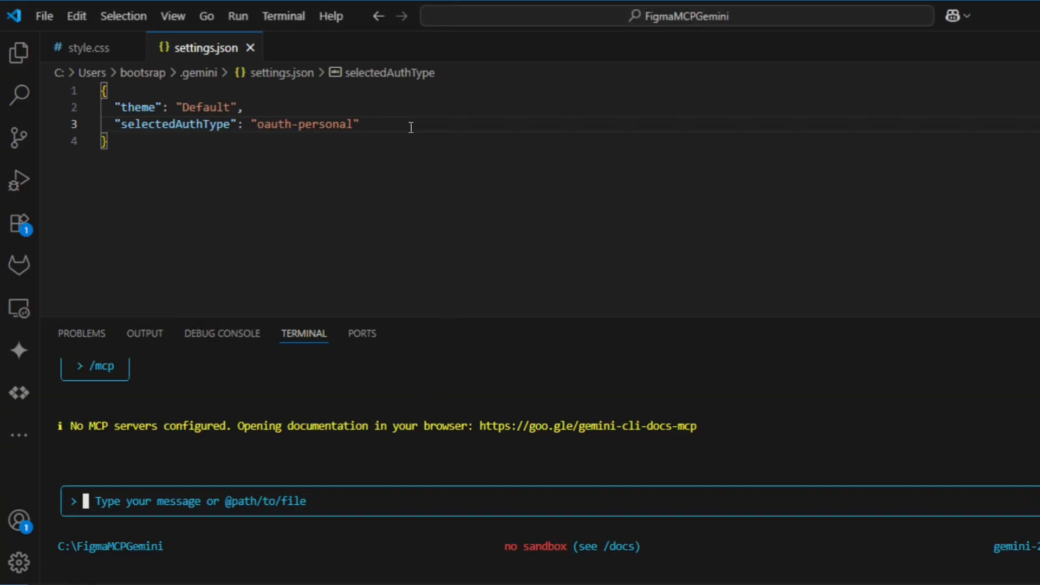
pyautogui.press('enter')
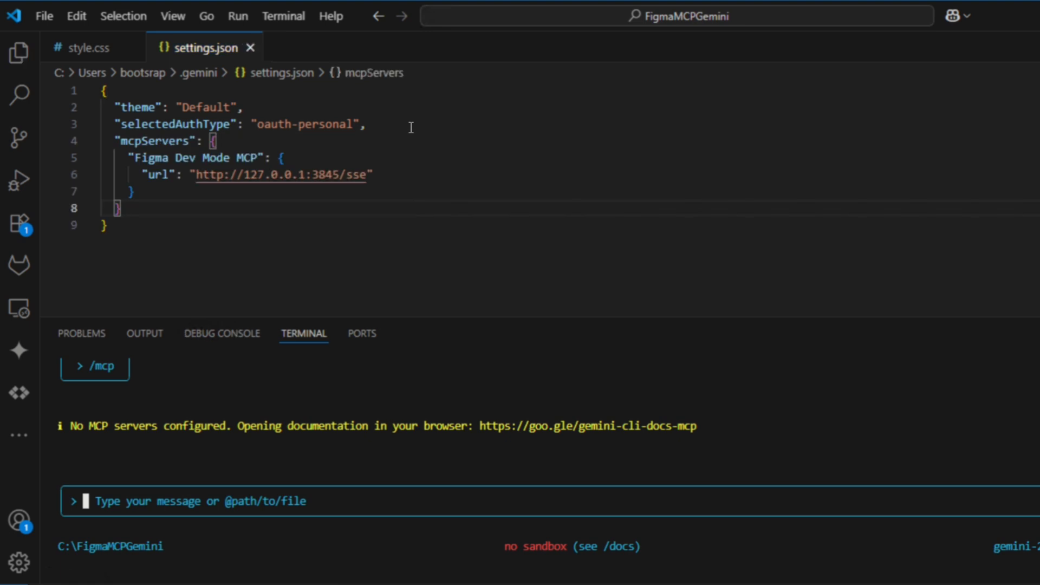
pyautogui.moveTo(306, 94)
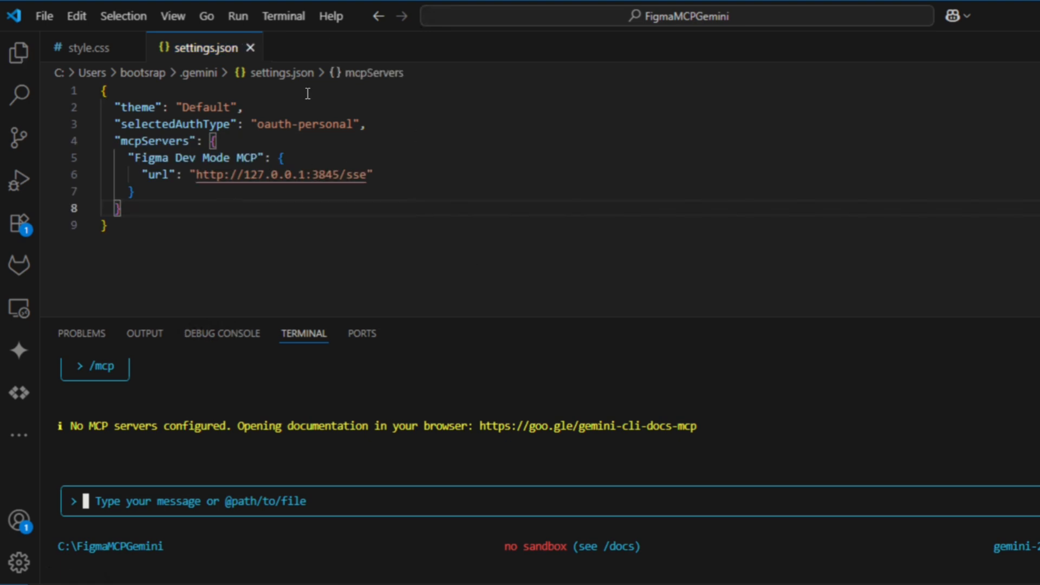
pyautogui.click(88, 47)
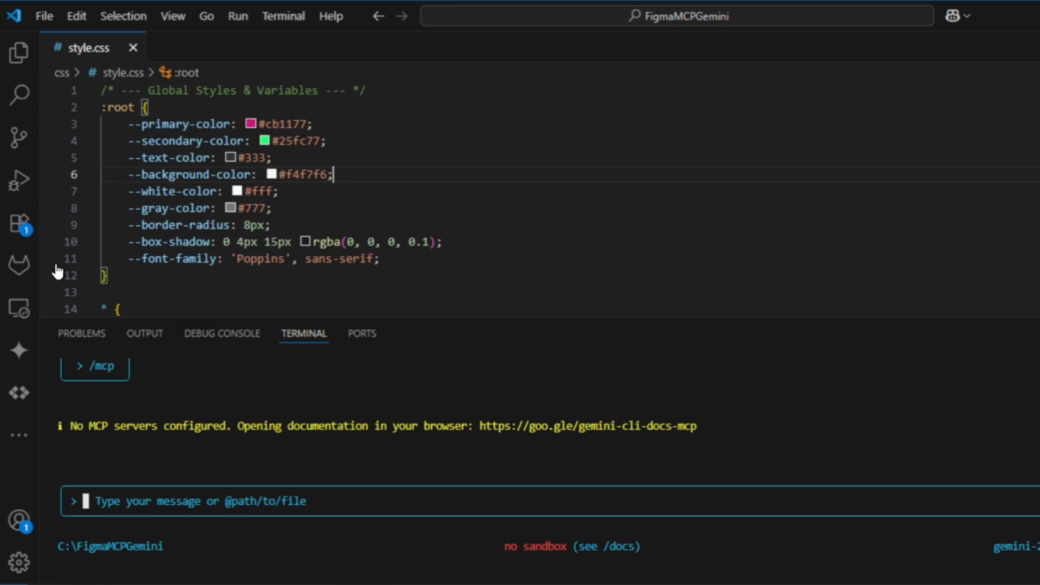
pyautogui.moveTo(110, 504)
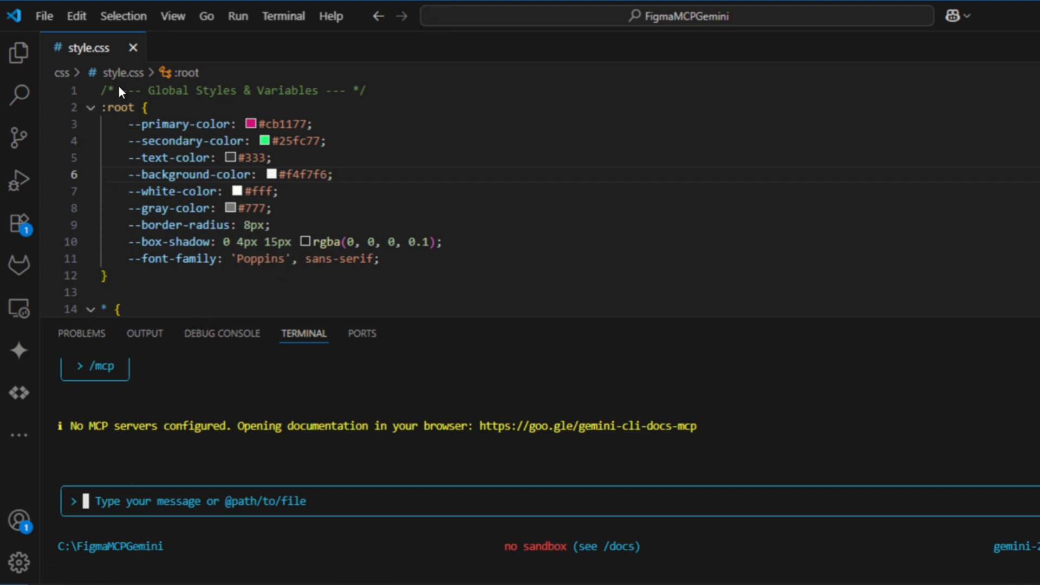
pyautogui.click(44, 15)
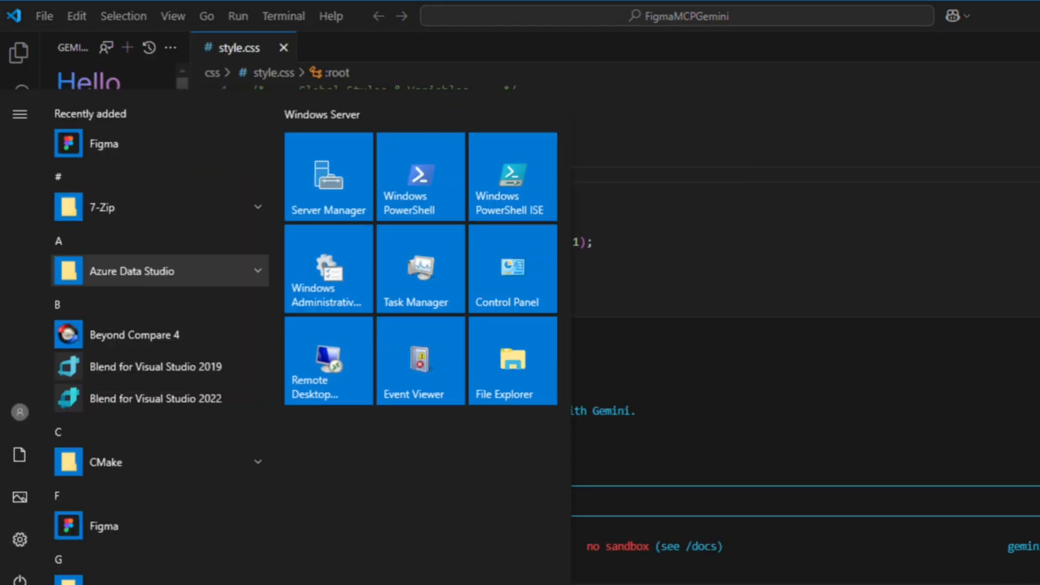
# Launch gemini from Start, run /mcp to see Figma Dev Mode MCP Ready with four tools, then close the console
pyautogui.write('gemin')
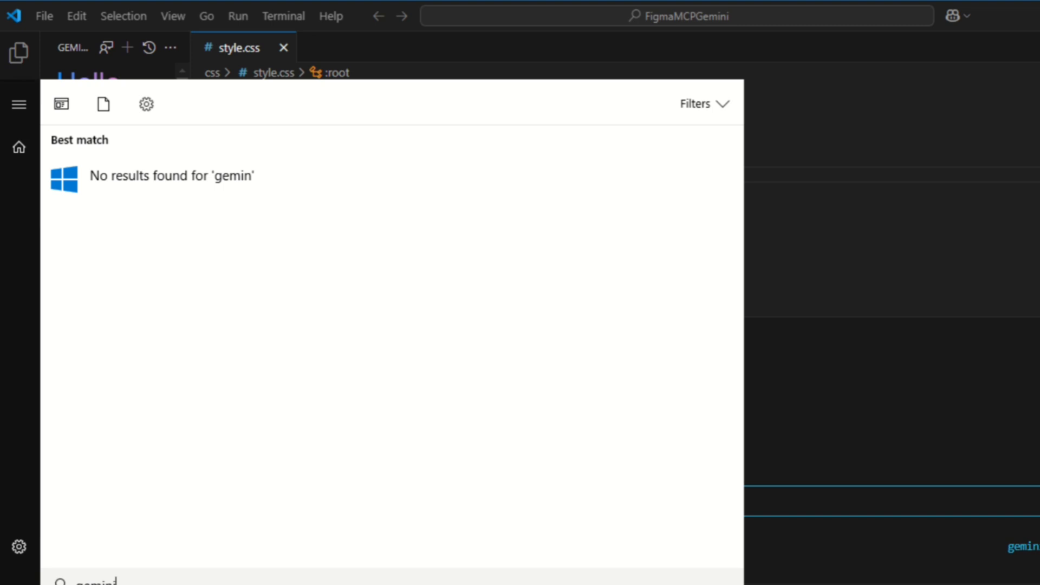
pyautogui.write('i')
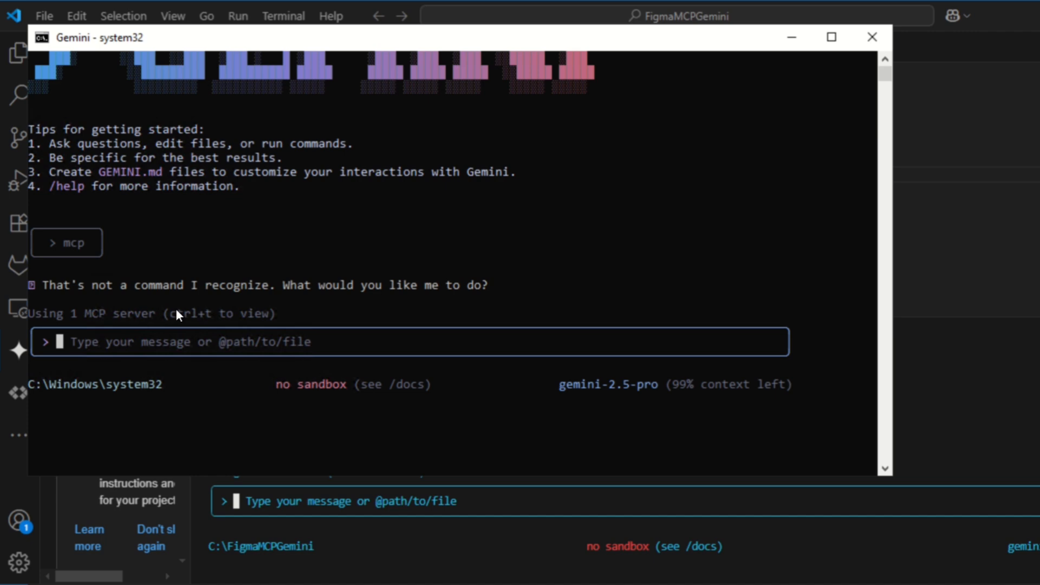
pyautogui.write('/')
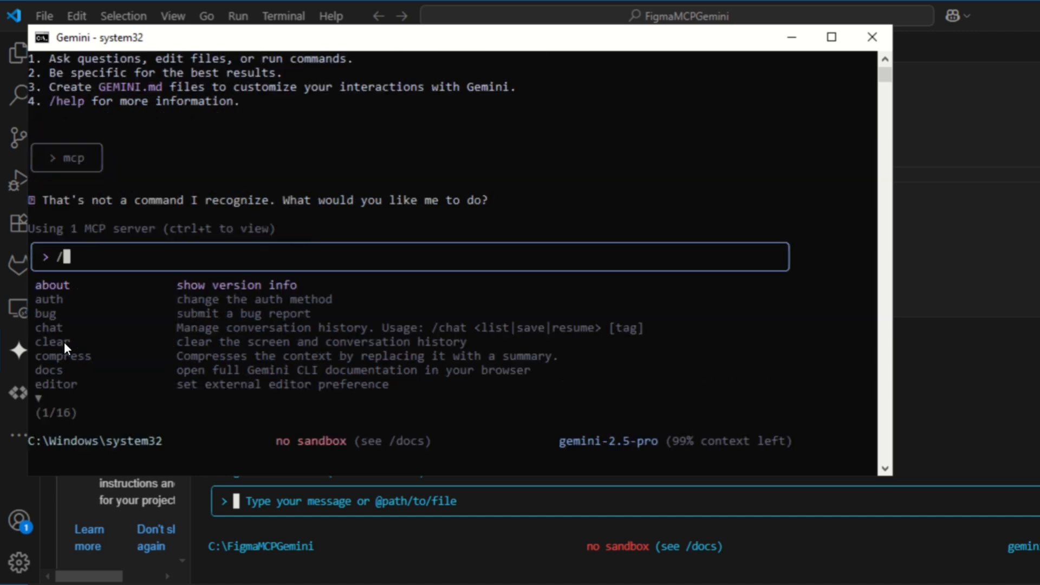
pyautogui.write('mcp')
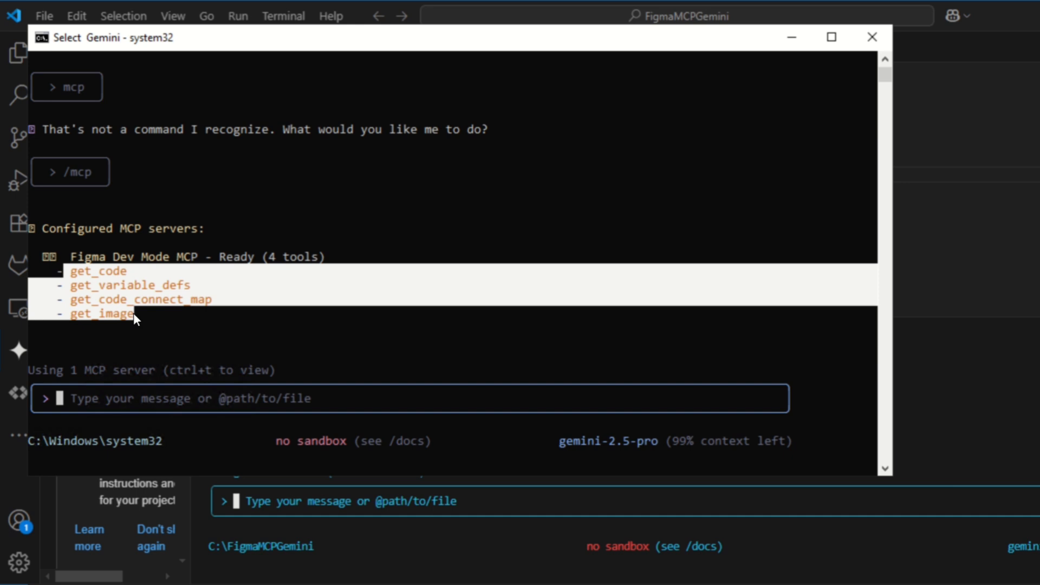
pyautogui.moveTo(313, 247)
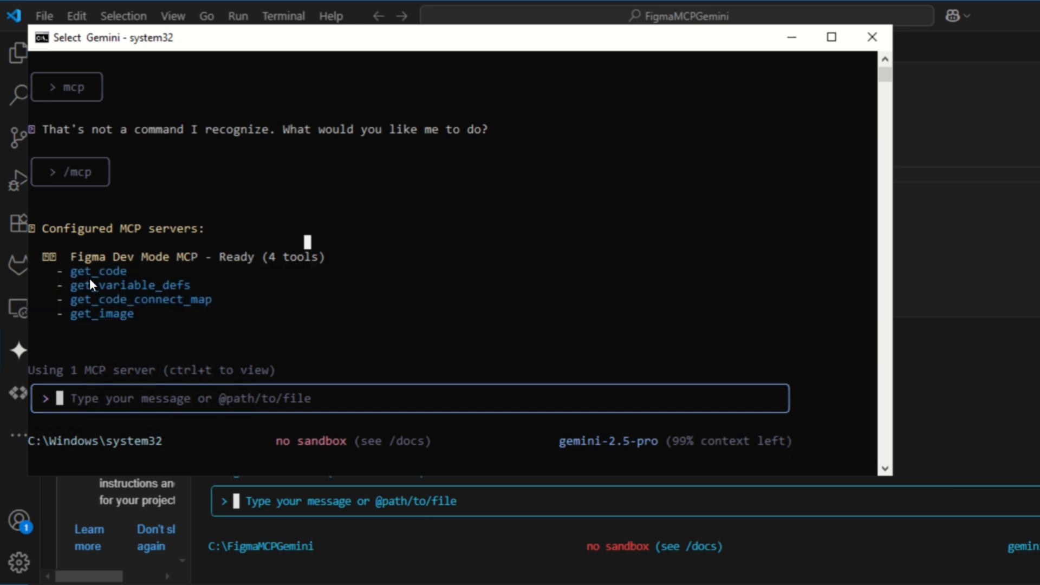
pyautogui.moveTo(90, 324)
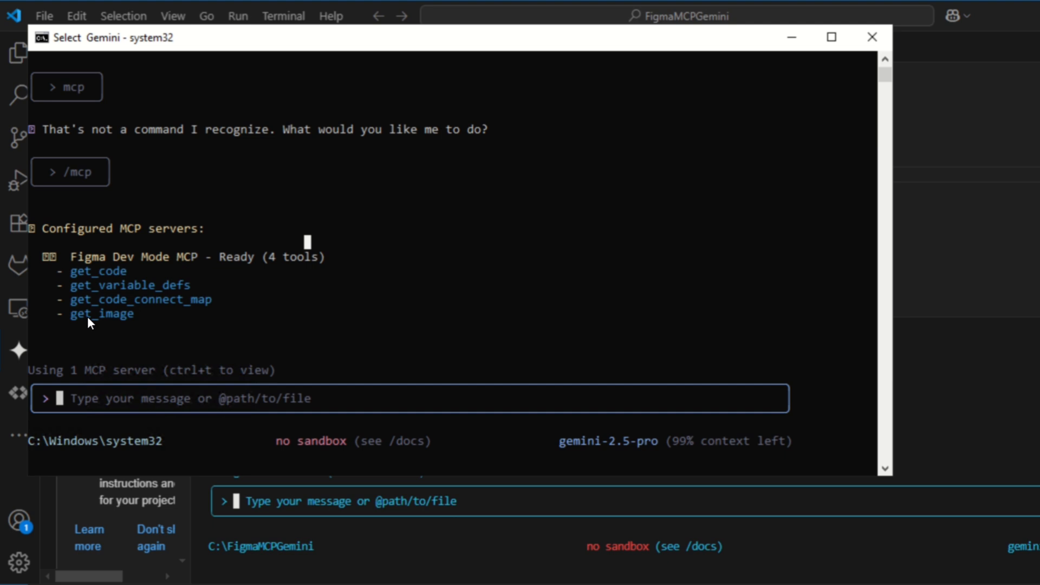
pyautogui.moveTo(73, 309)
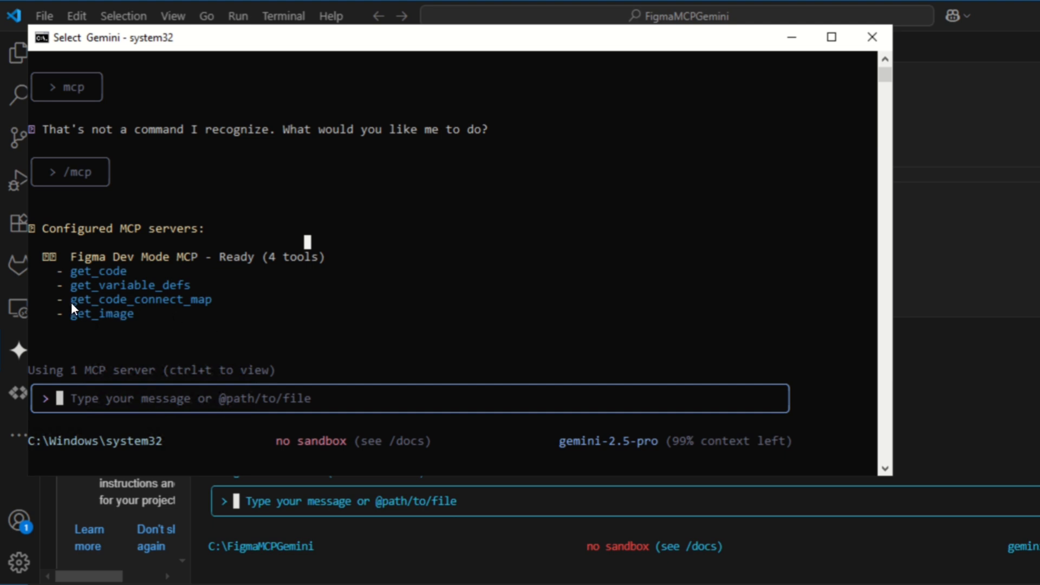
pyautogui.doubleClick(140, 299)
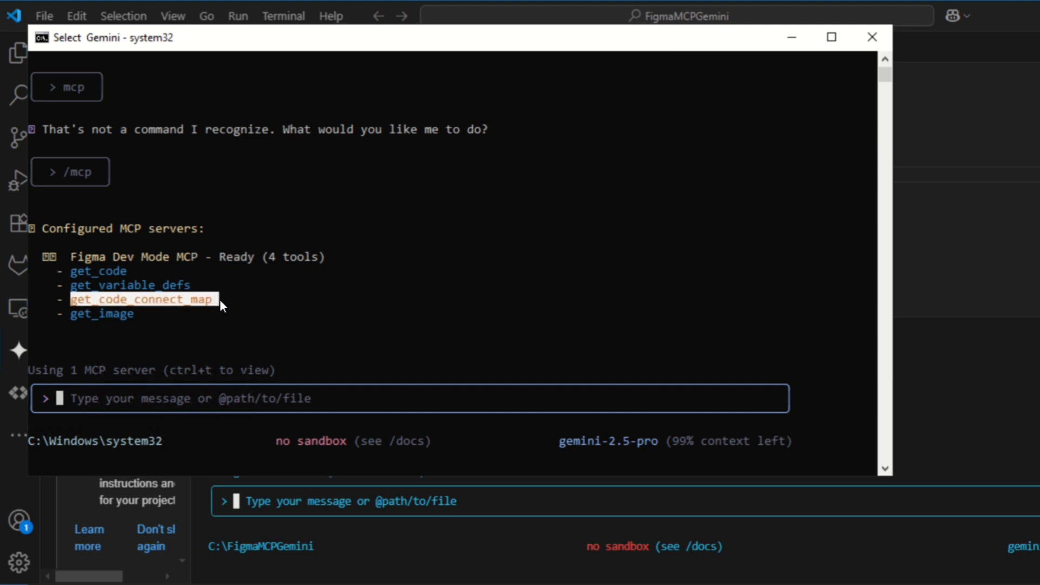
pyautogui.moveTo(179, 280)
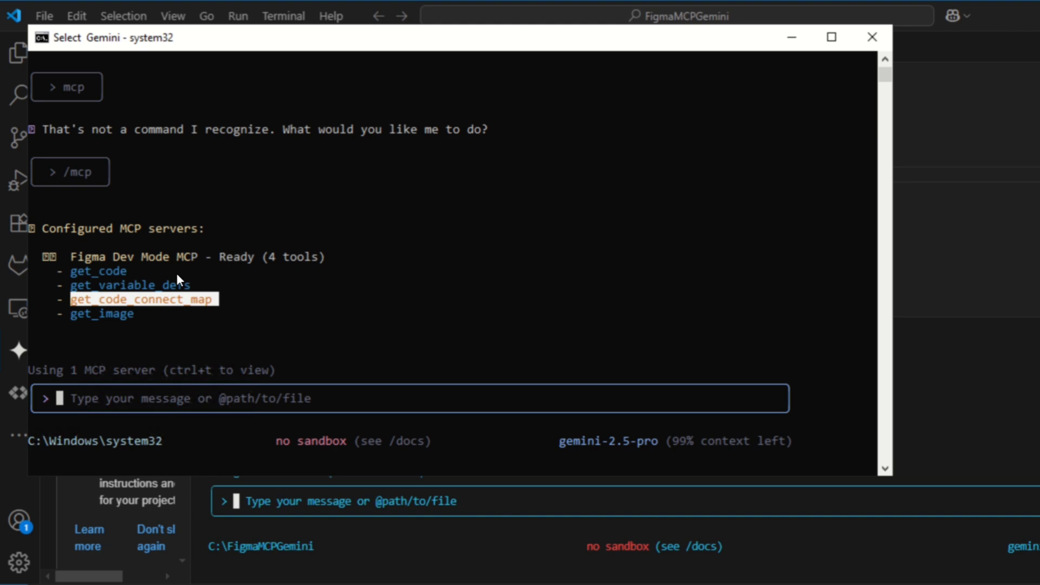
pyautogui.moveTo(413, 164)
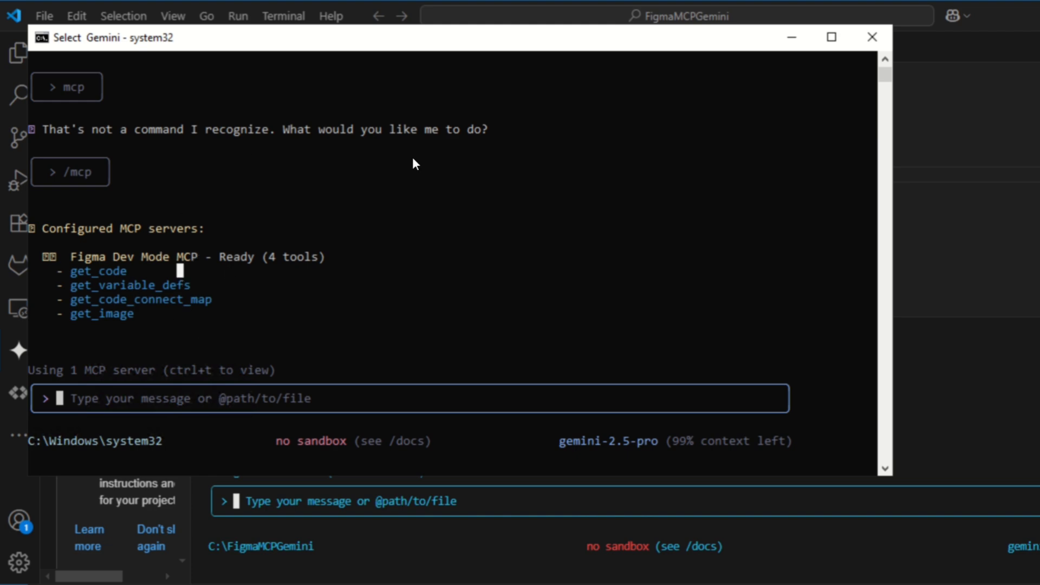
pyautogui.click(871, 37)
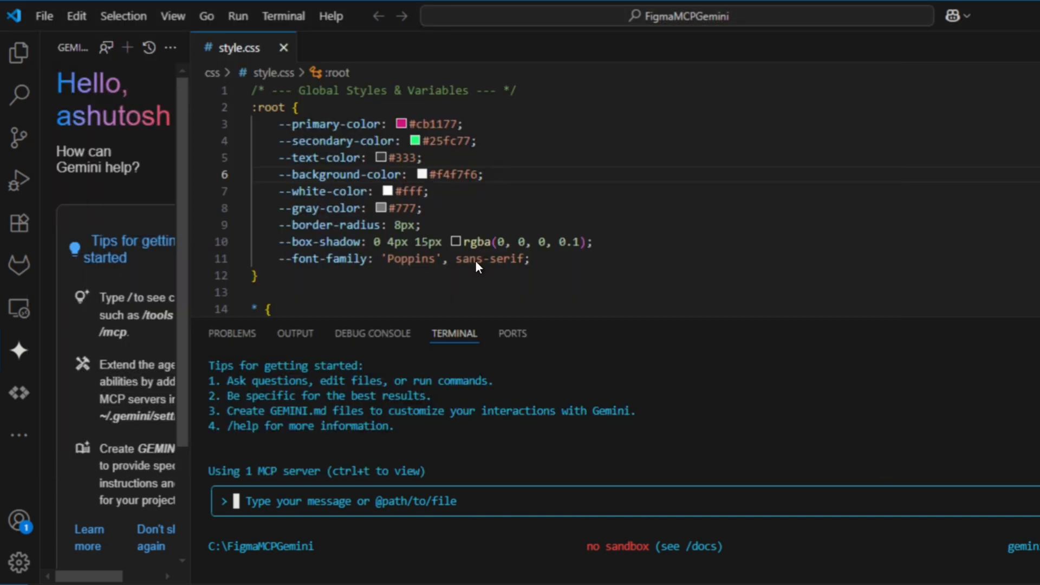
# In the PowerShell terminal run dir and python -m http.server for the FigmaMCPGemini folder
pyautogui.click(19, 52)
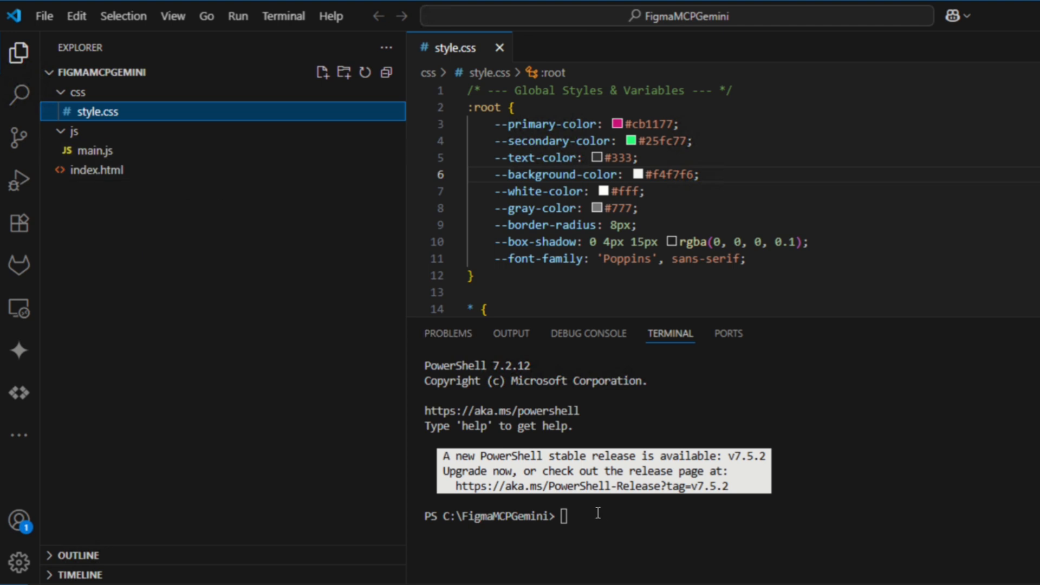
pyautogui.click(563, 516)
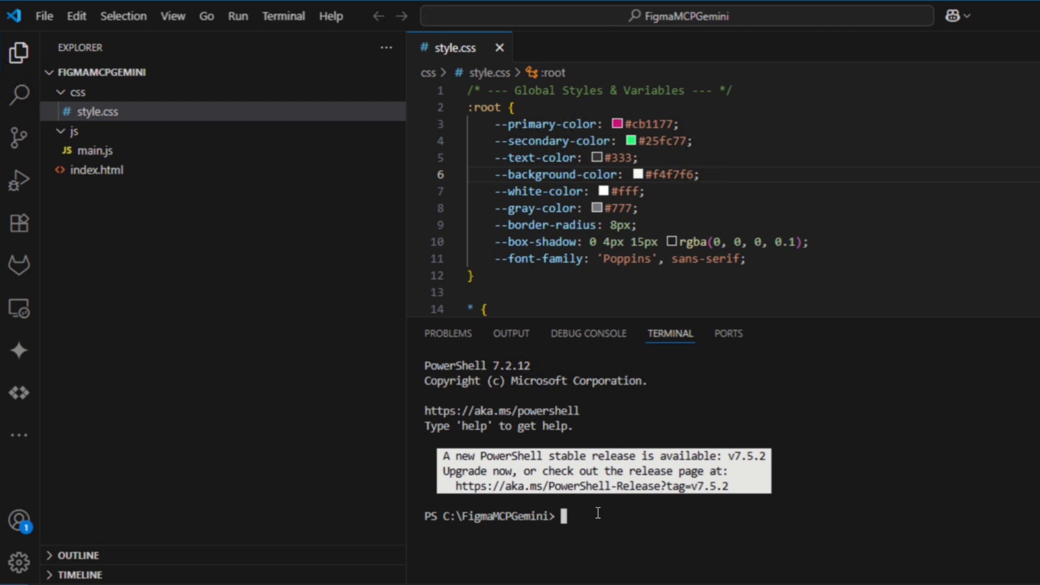
pyautogui.write('py')
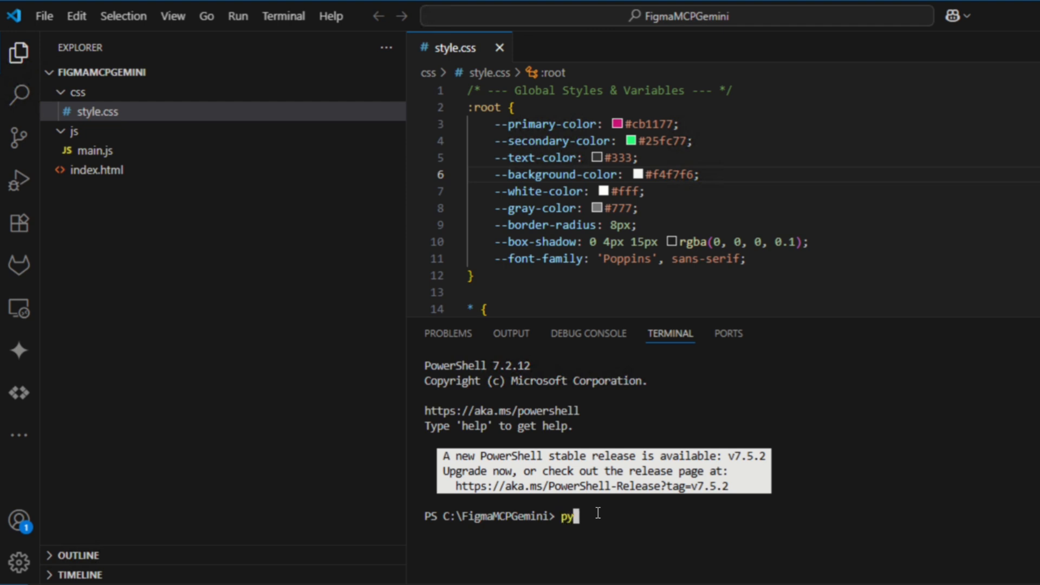
pyautogui.write('.\\settings.json')
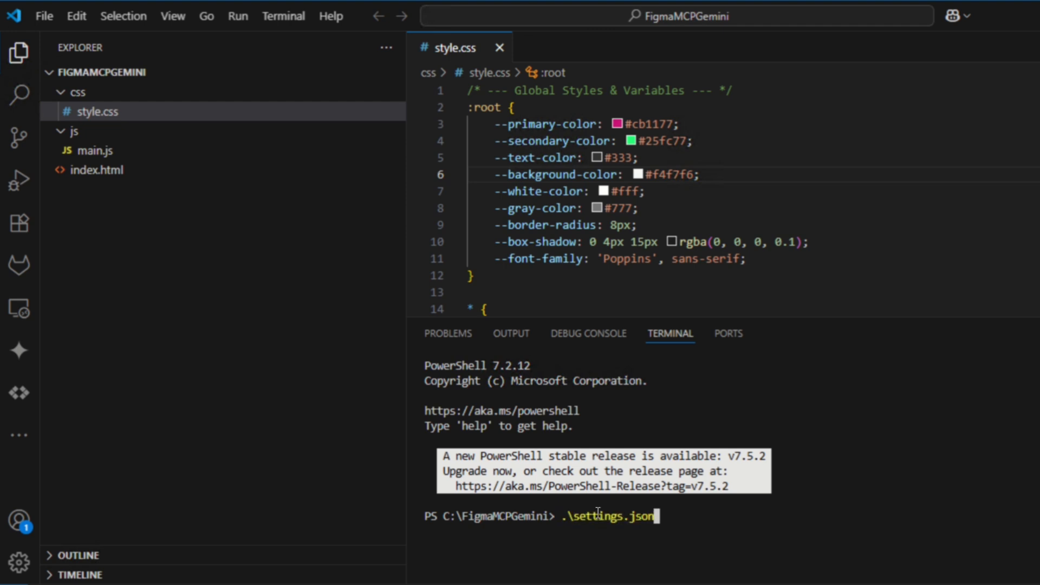
pyautogui.write('dir')
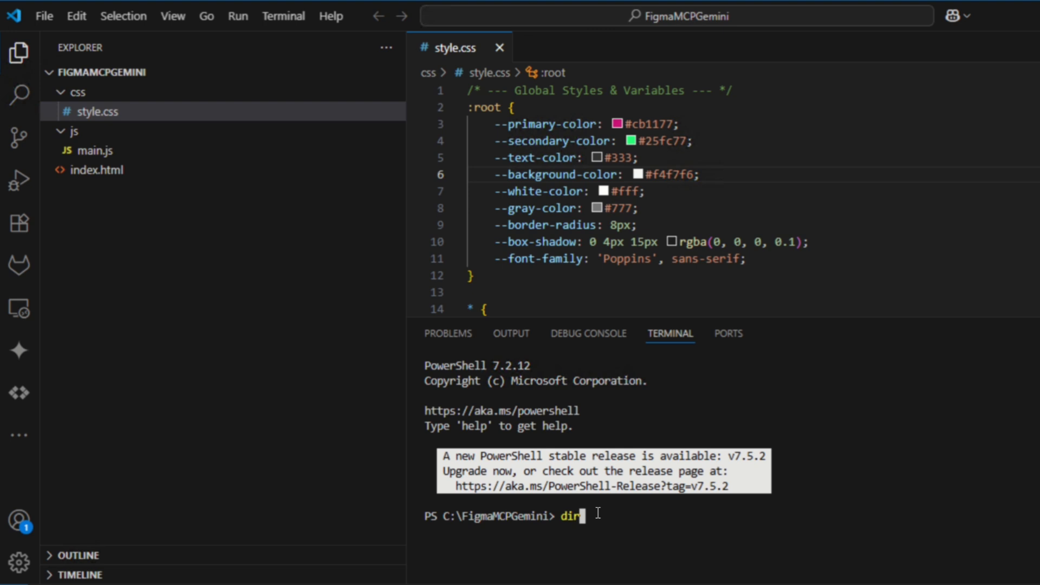
pyautogui.write('python -m http.server')
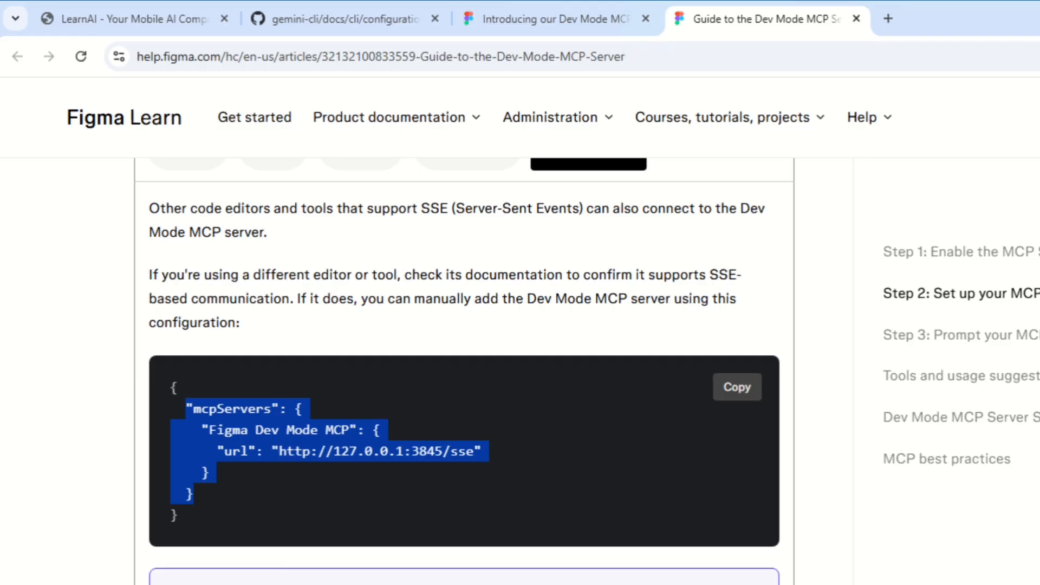
pyautogui.moveTo(888, 18)
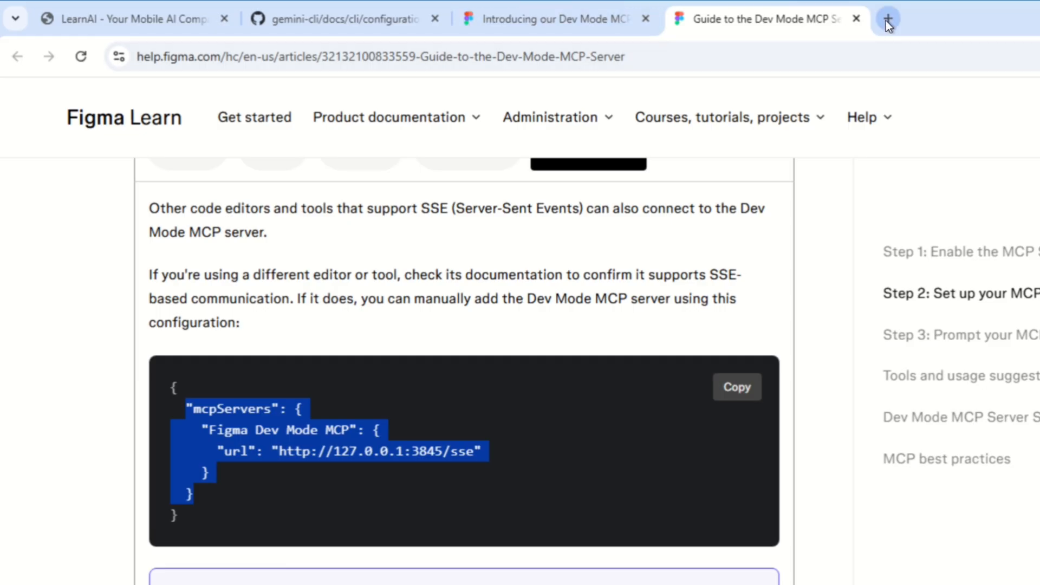
# Open a new Chrome tab for the BlogApp site at localhost:8000
pyautogui.click(887, 18)
pyautogui.write('localhost:8000')
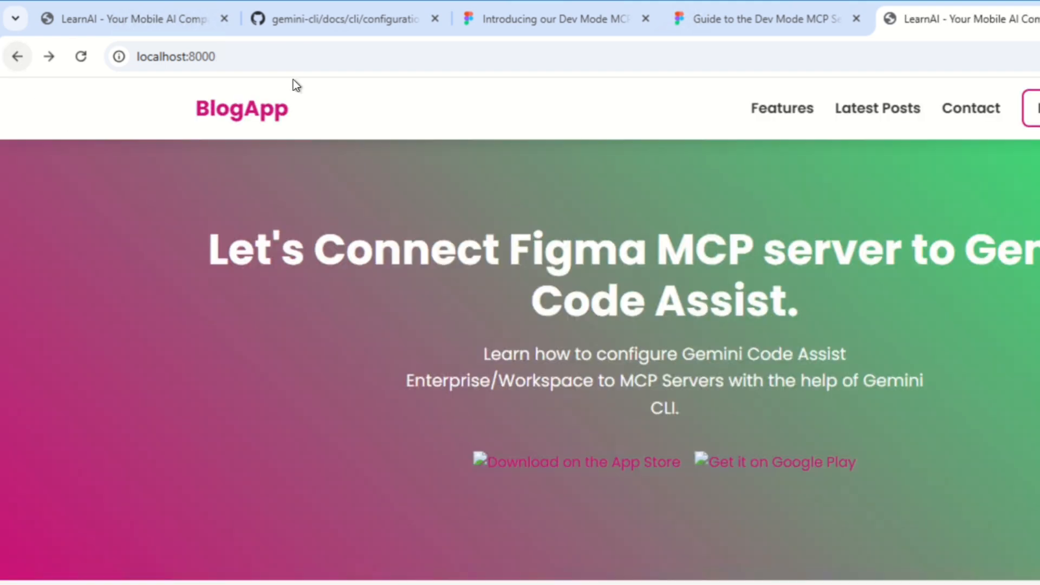
pyautogui.moveTo(295, 84)
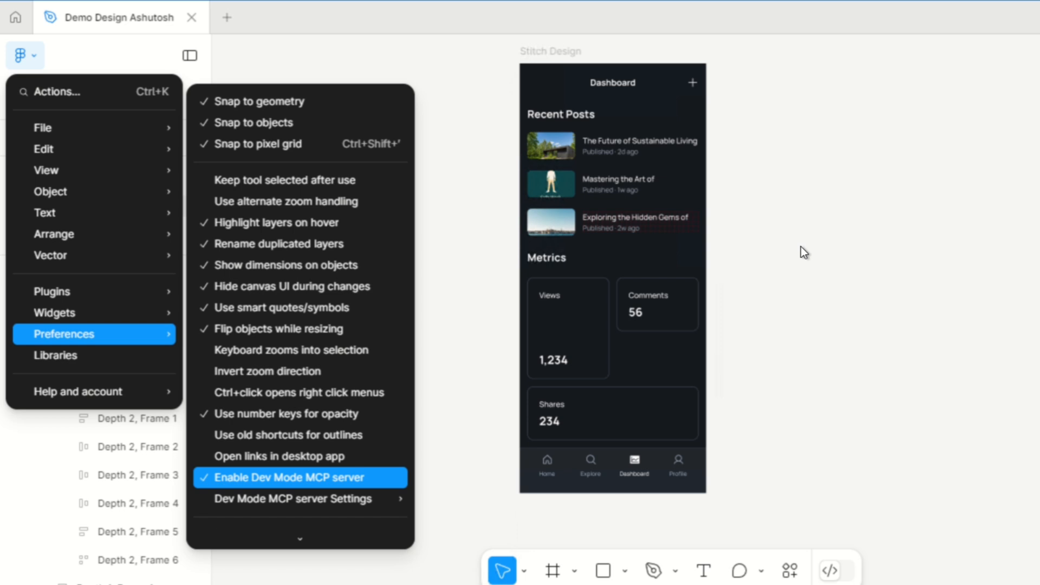
# Close Preferences after confirming Enable Dev Mode MCP server is checked
pyautogui.click(612, 109)
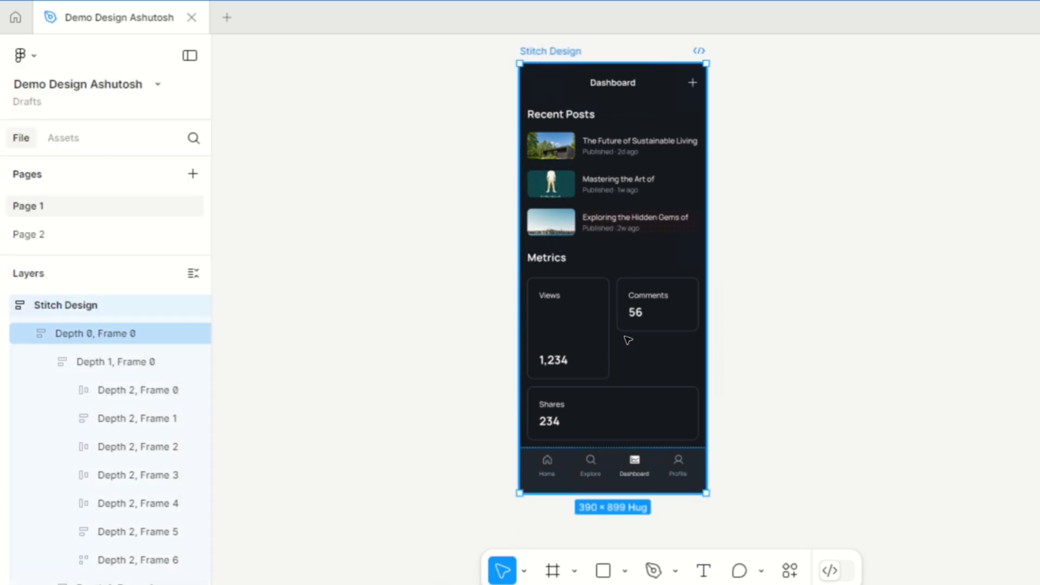
pyautogui.moveTo(566, 102)
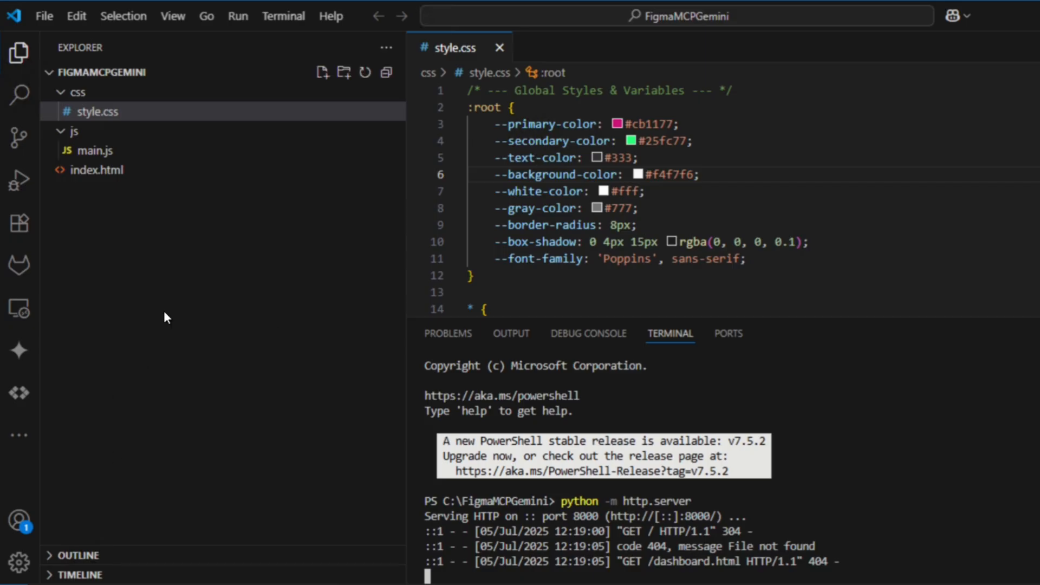
# Draft a Gemini chat prompt: create my Dashboard page from the Figma selection using modern html and css tools
pyautogui.click(20, 350)
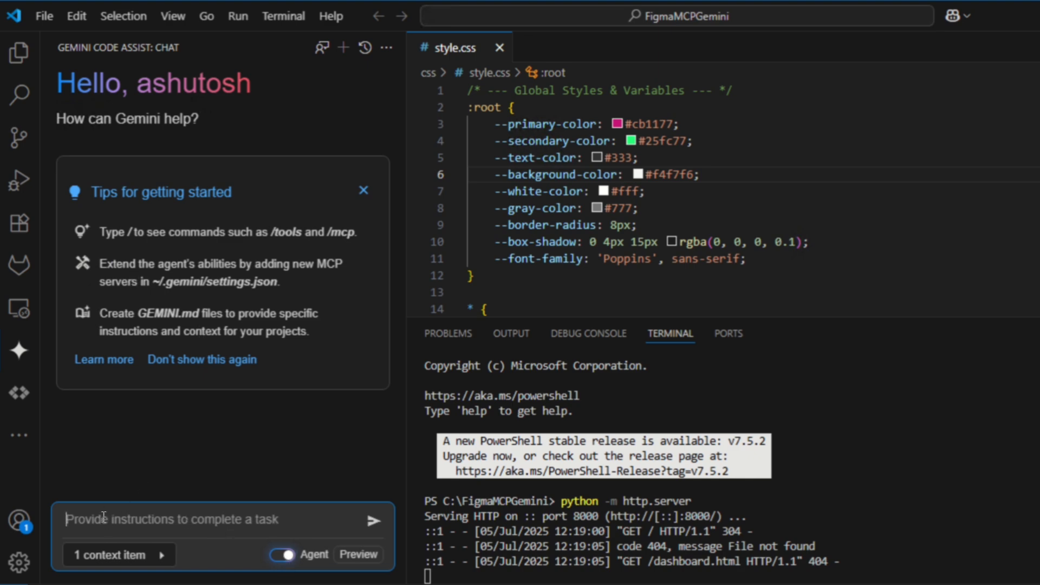
pyautogui.write('Create')
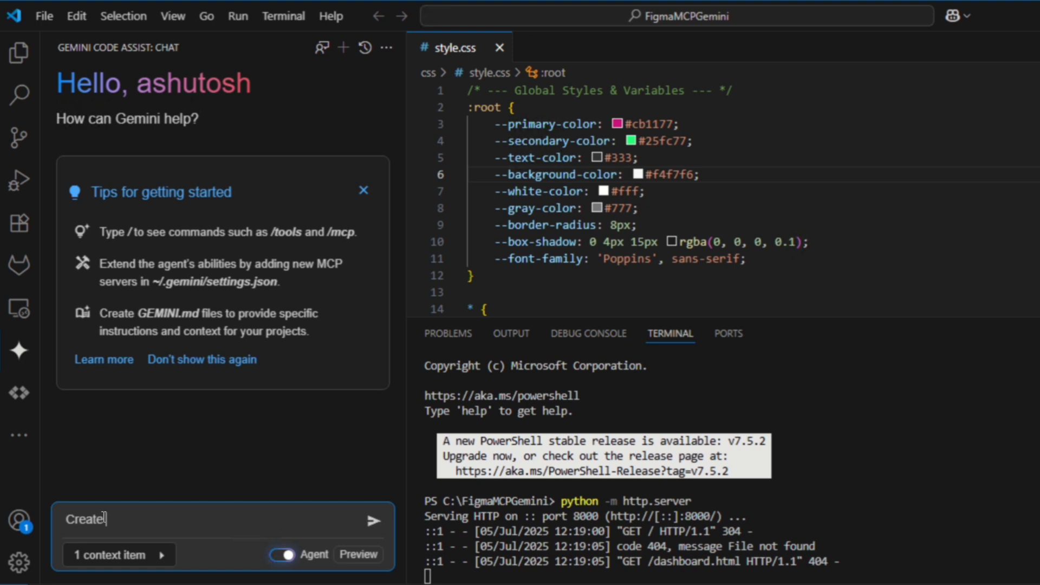
pyautogui.write('my')
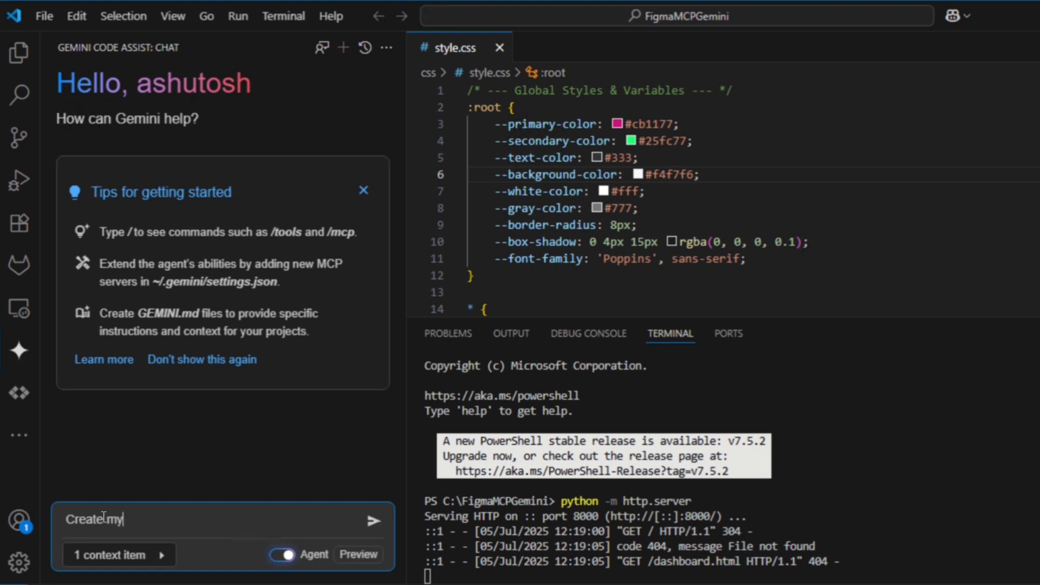
pyautogui.write('Dashboard P')
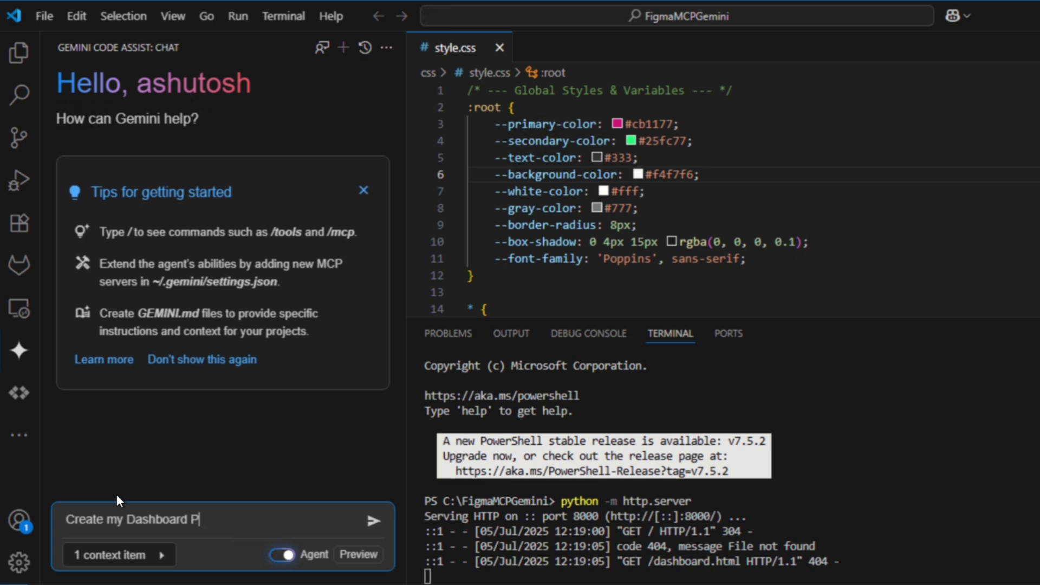
pyautogui.write('age with the')
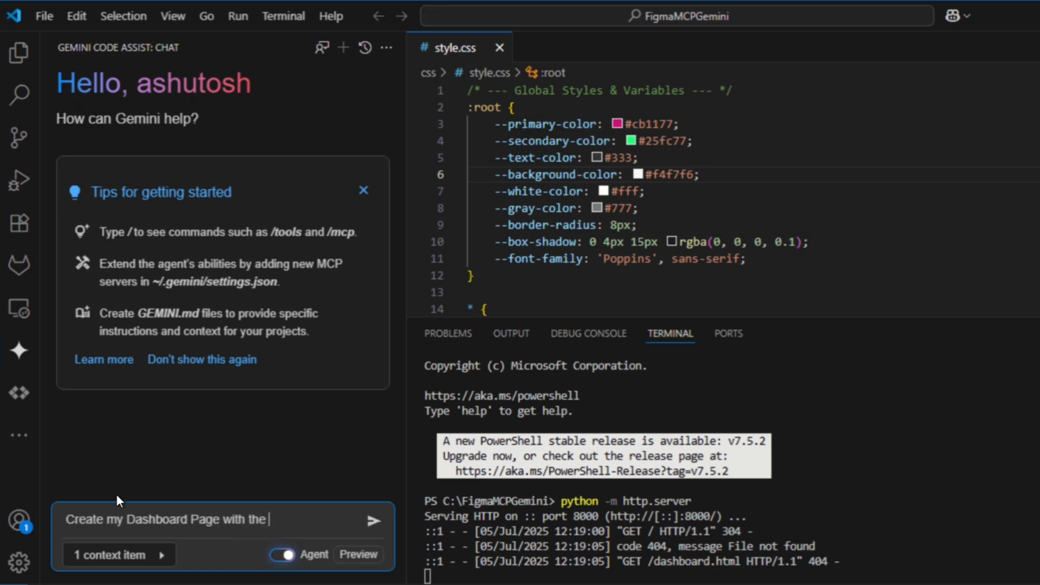
pyautogui.write('help of')
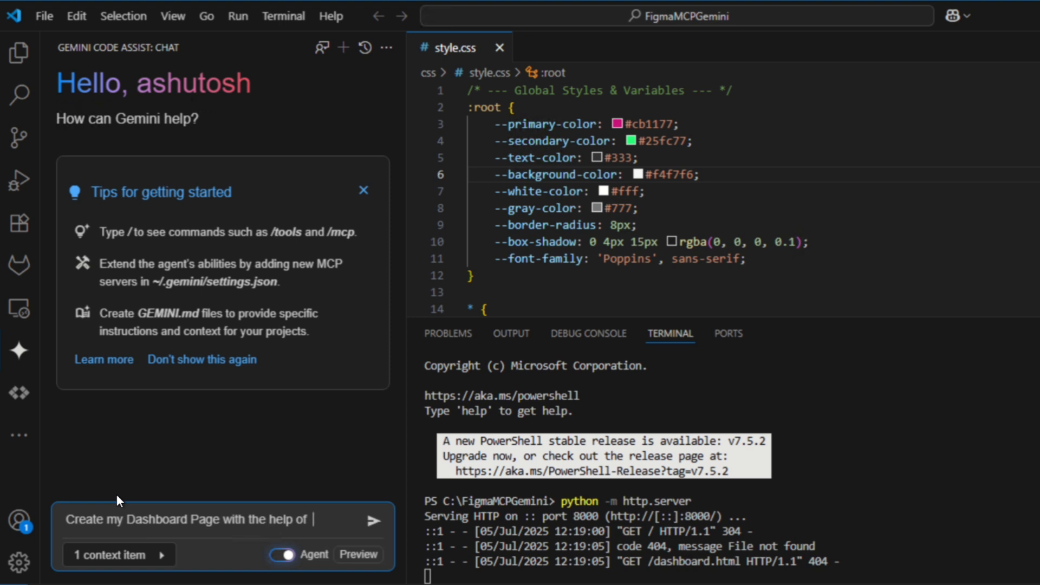
pyautogui.write('se')
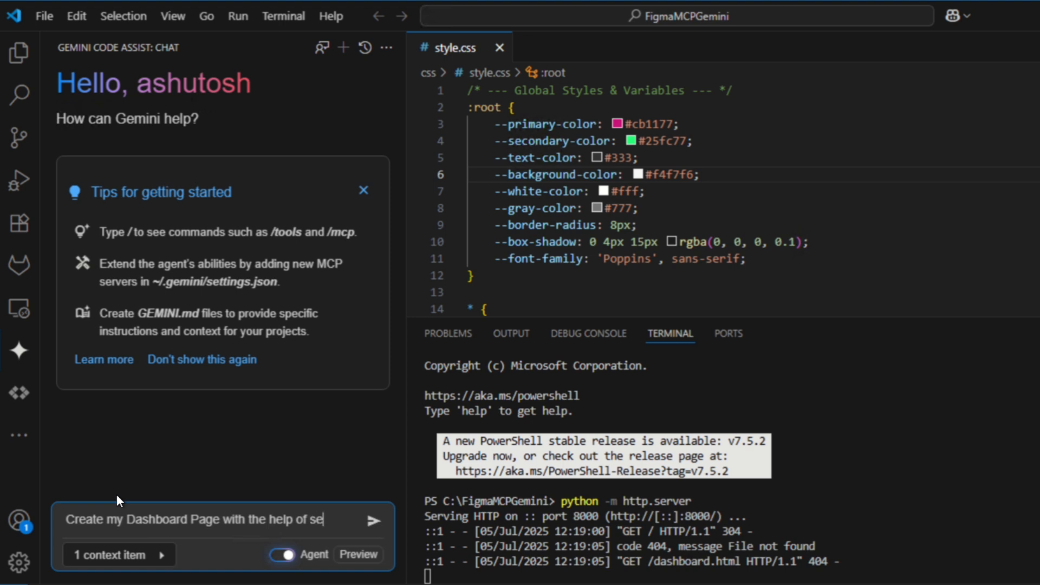
pyautogui.write('lection in')
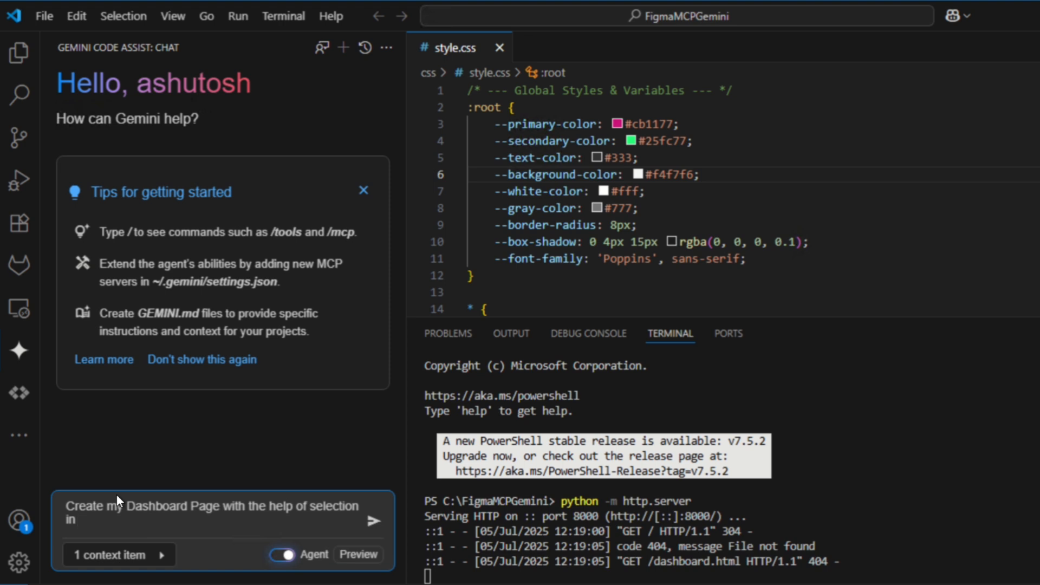
pyautogui.write('Figma')
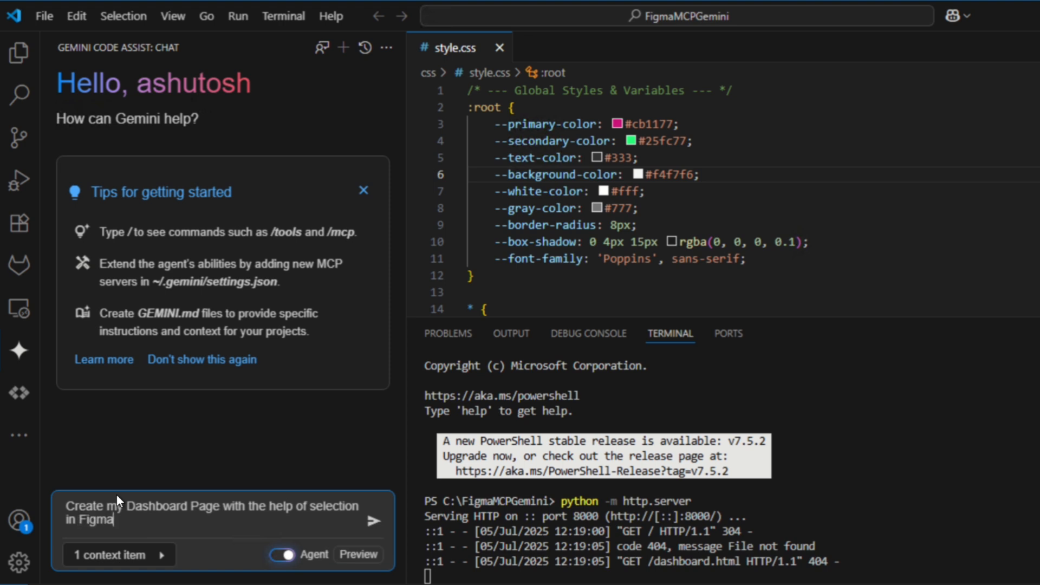
pyautogui.write('.')
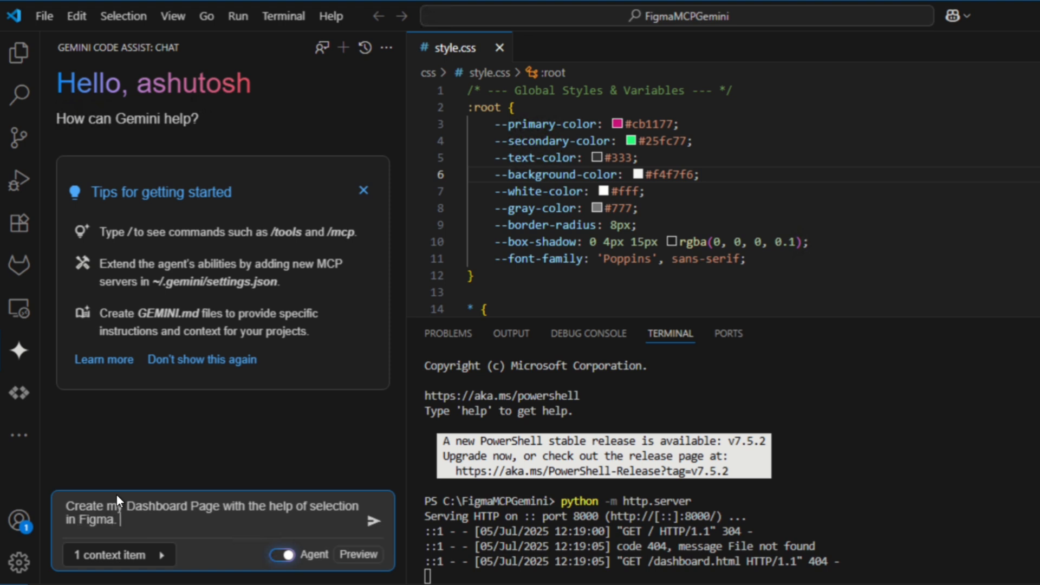
pyautogui.write('Y')
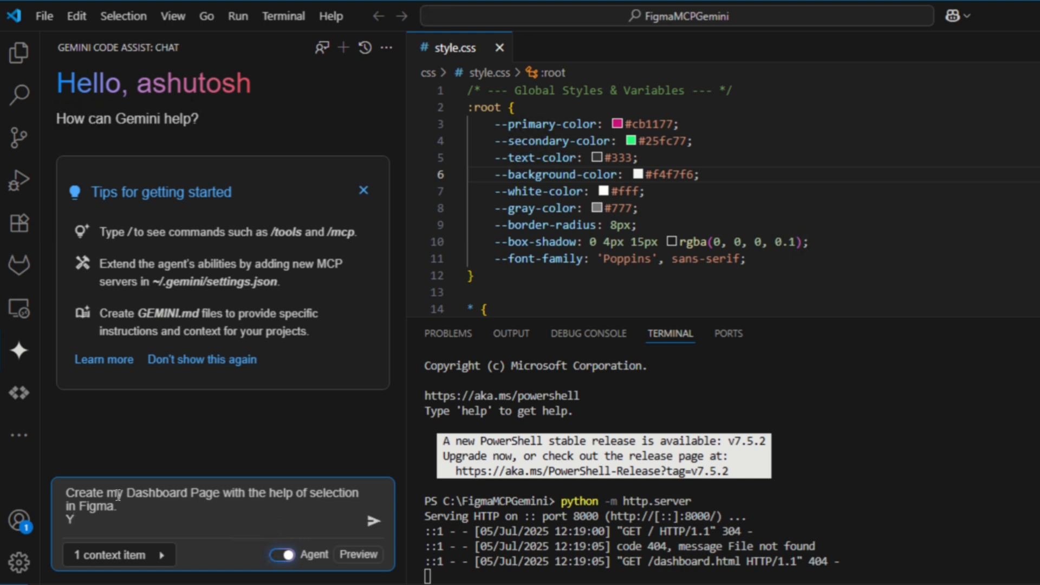
pyautogui.write('Use som')
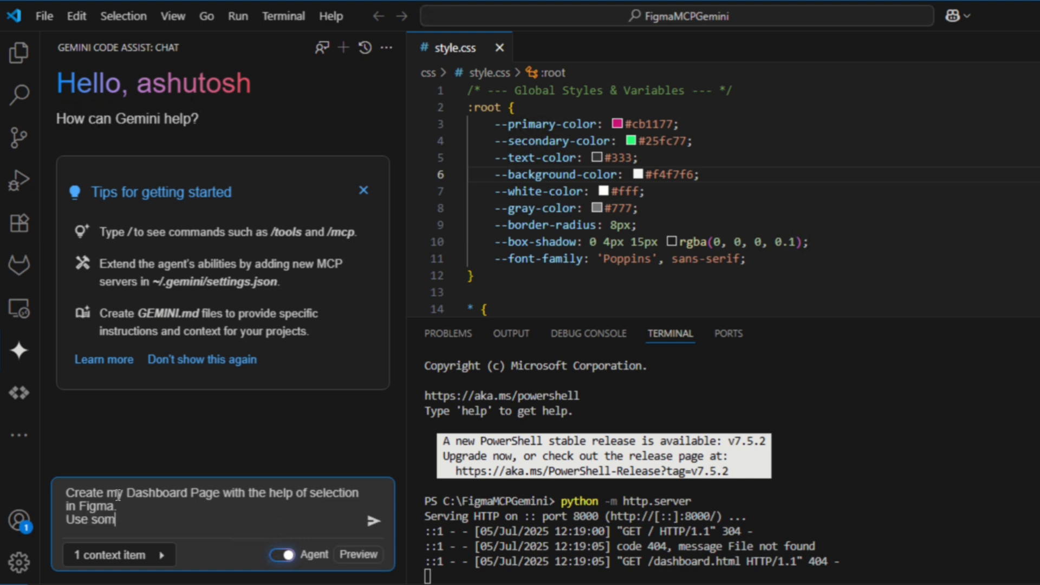
pyautogui.write('e modem')
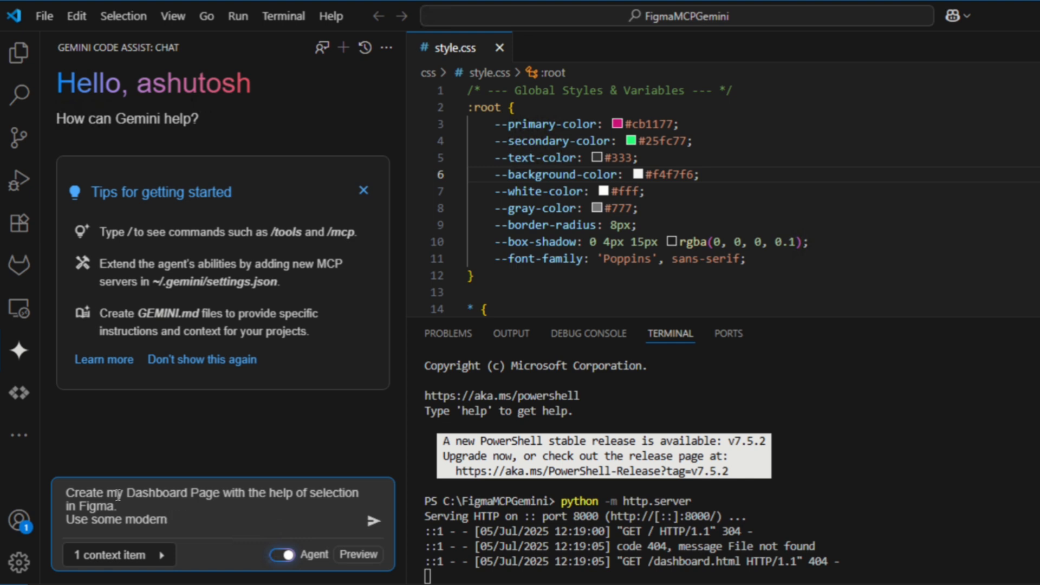
pyautogui.write('html a')
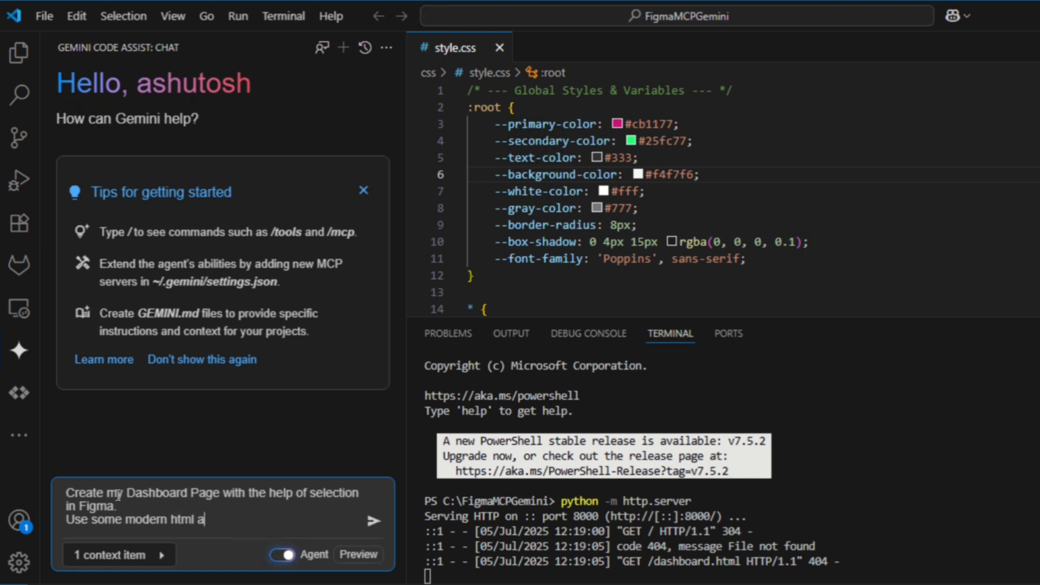
pyautogui.write('nd css')
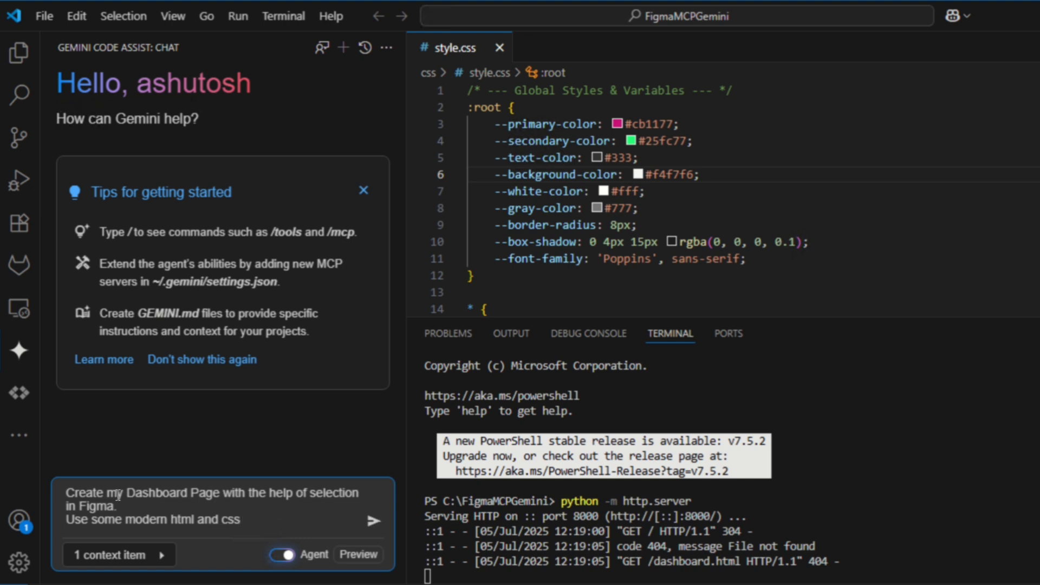
pyautogui.write('tools')
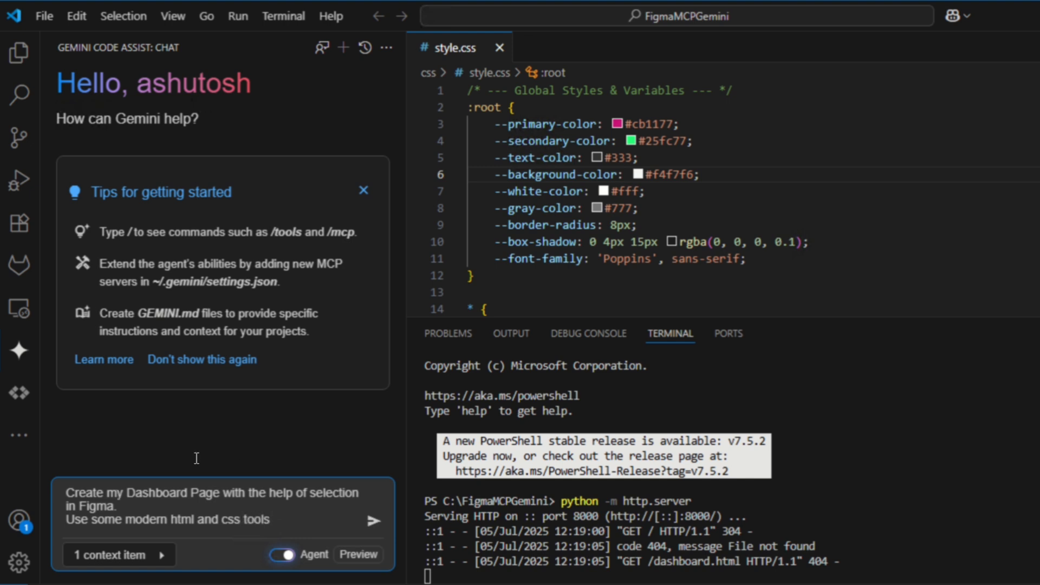
# Send the dashboard prompt and accept Gemini's get_code and get_image Figma tool calls
pyautogui.click(372, 521)
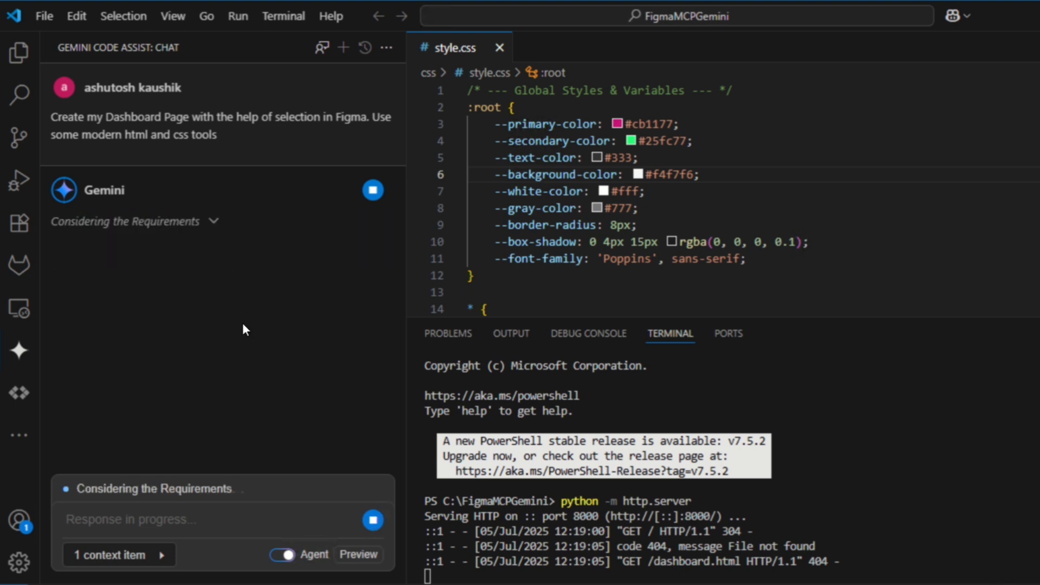
pyautogui.moveTo(244, 331)
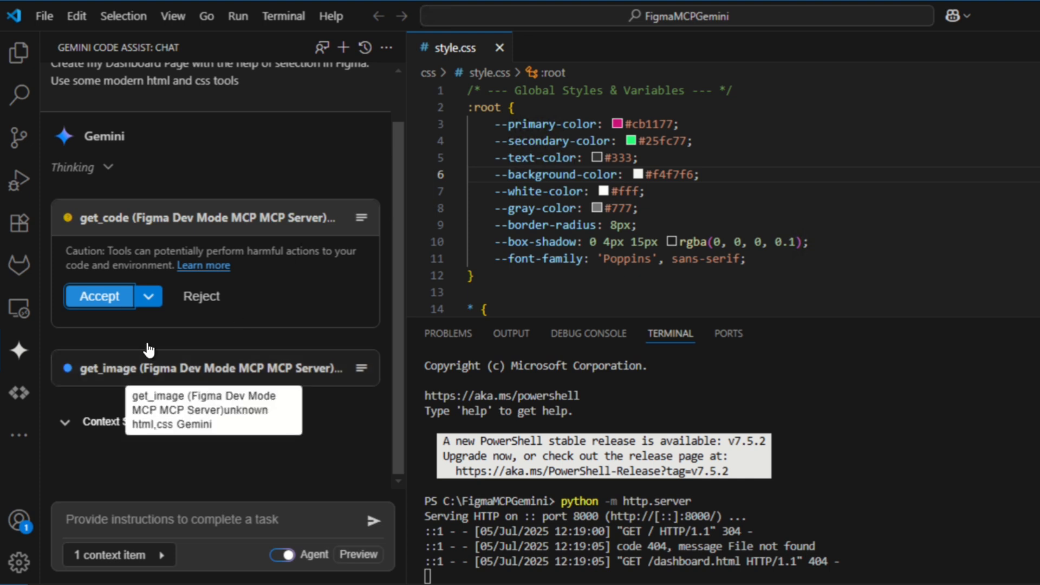
pyautogui.moveTo(76, 228)
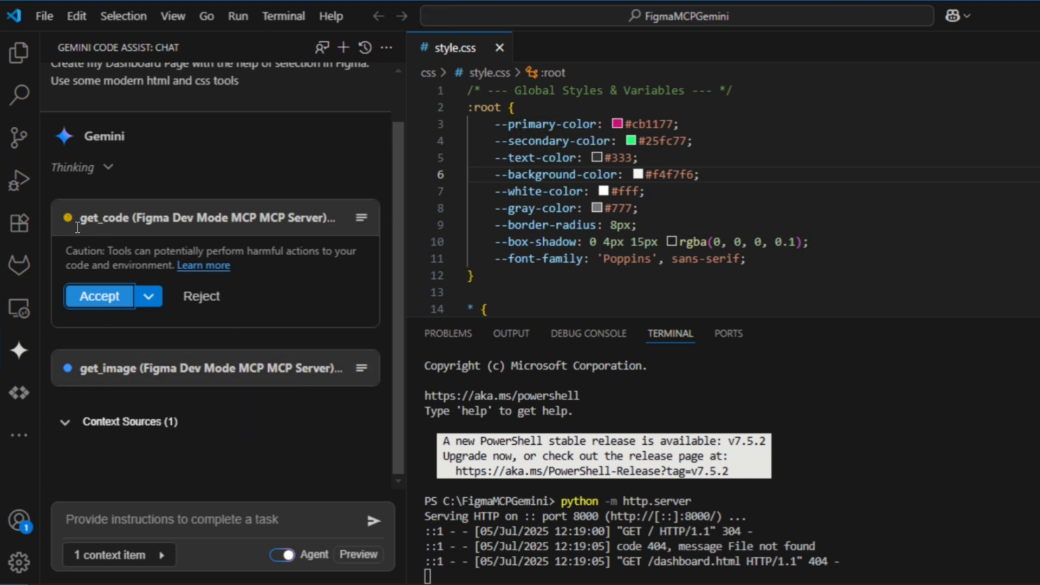
pyautogui.click(98, 295)
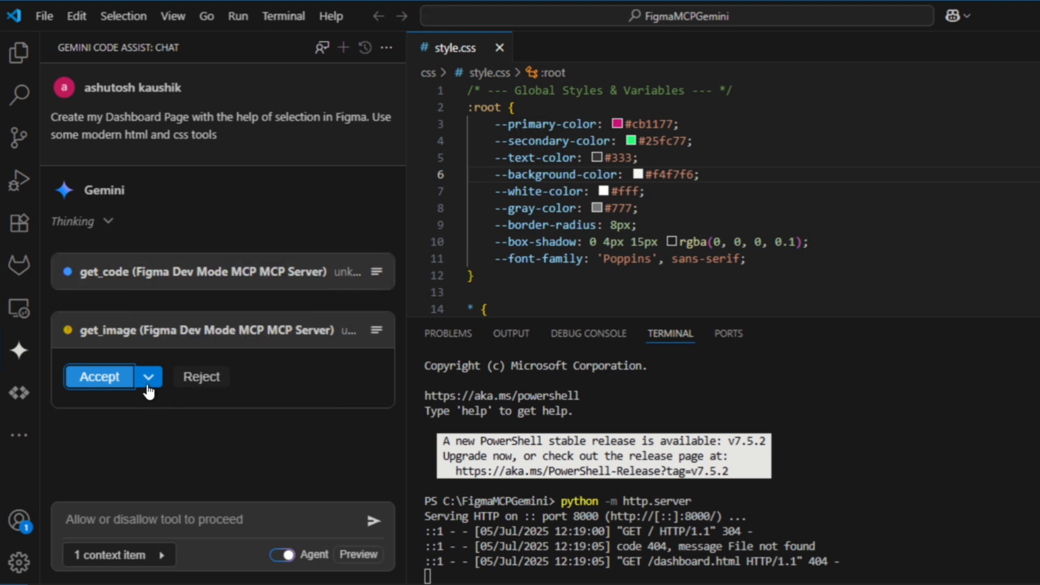
pyautogui.click(147, 375)
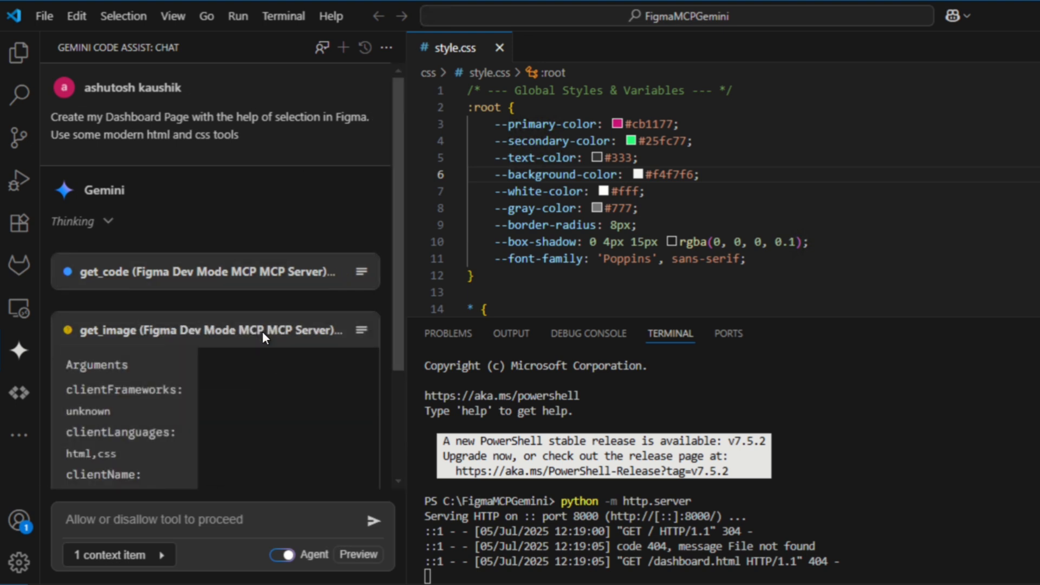
pyautogui.scroll(-3)
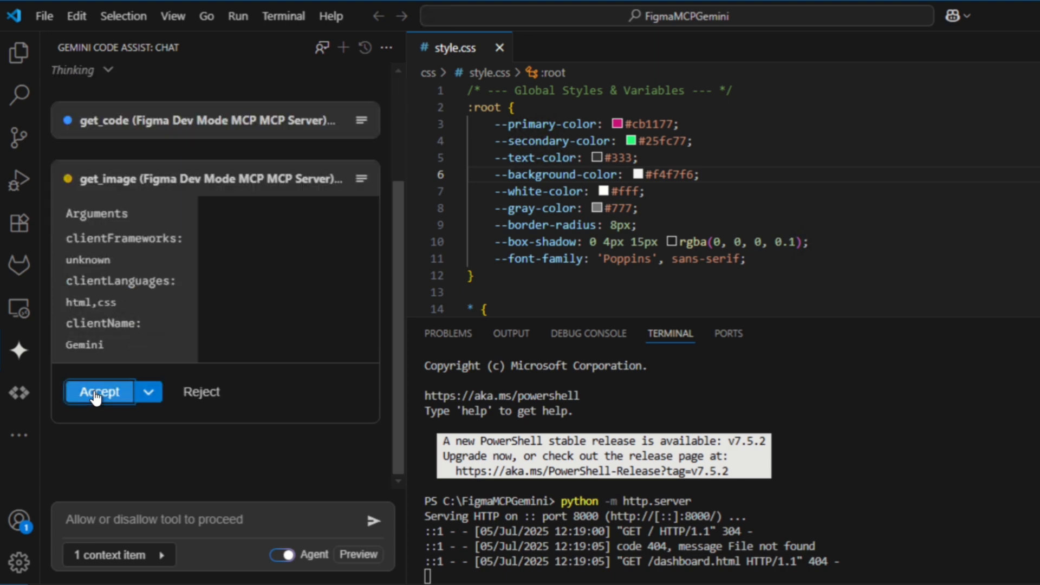
pyautogui.click(99, 391)
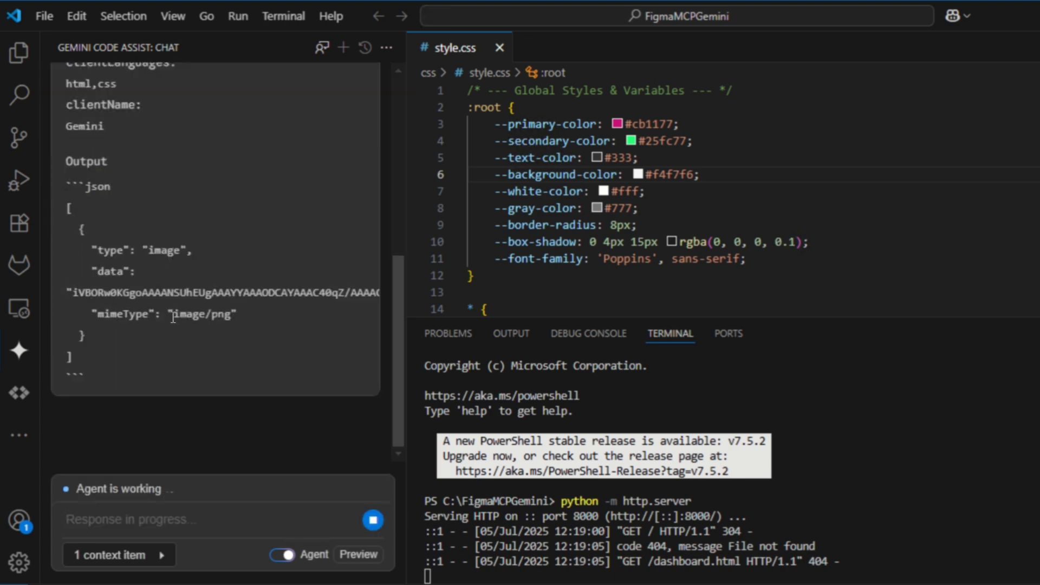
pyautogui.moveTo(182, 403)
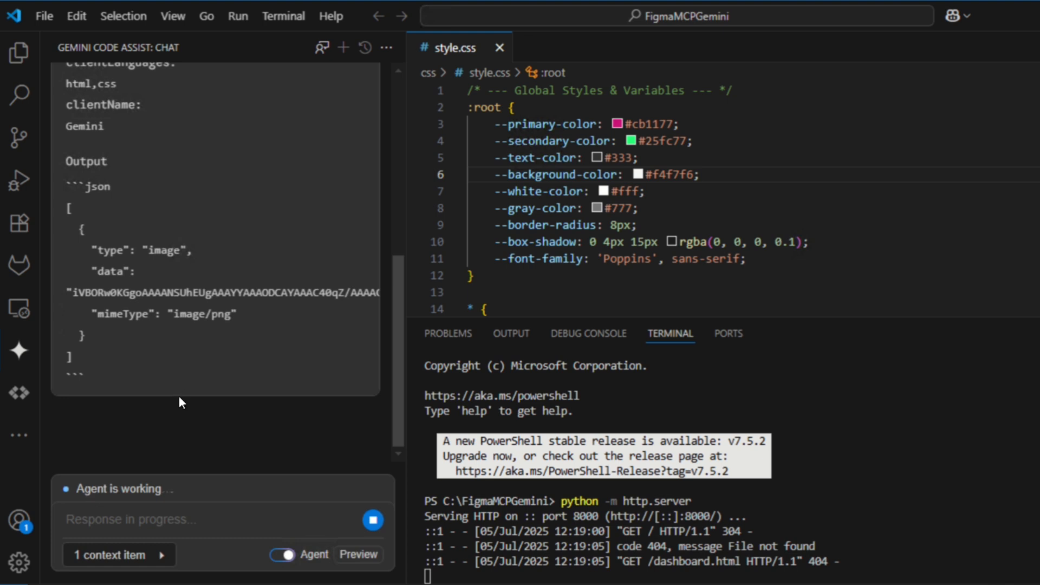
pyautogui.moveTo(228, 502)
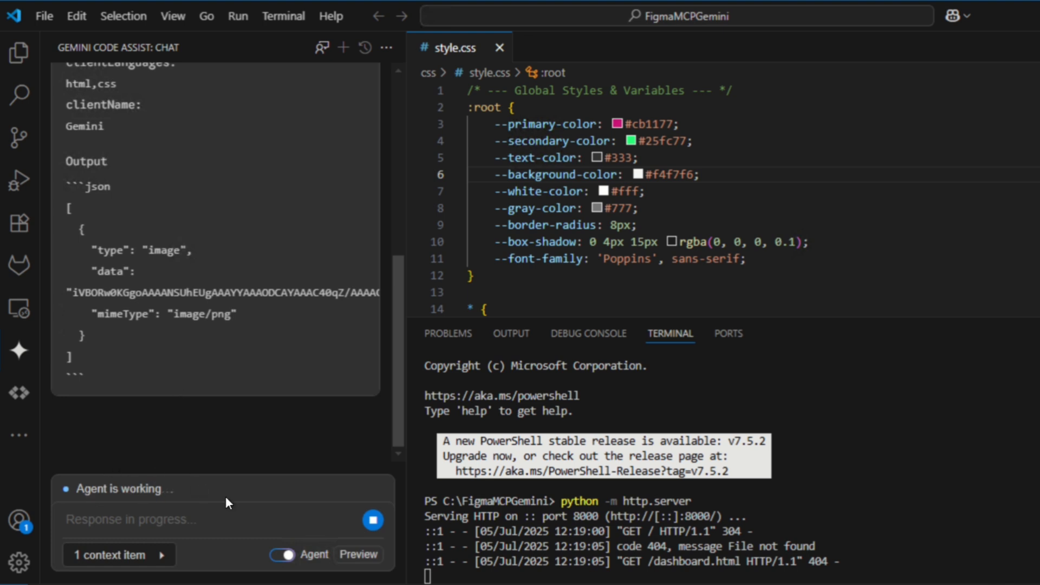
pyautogui.moveTo(340, 129)
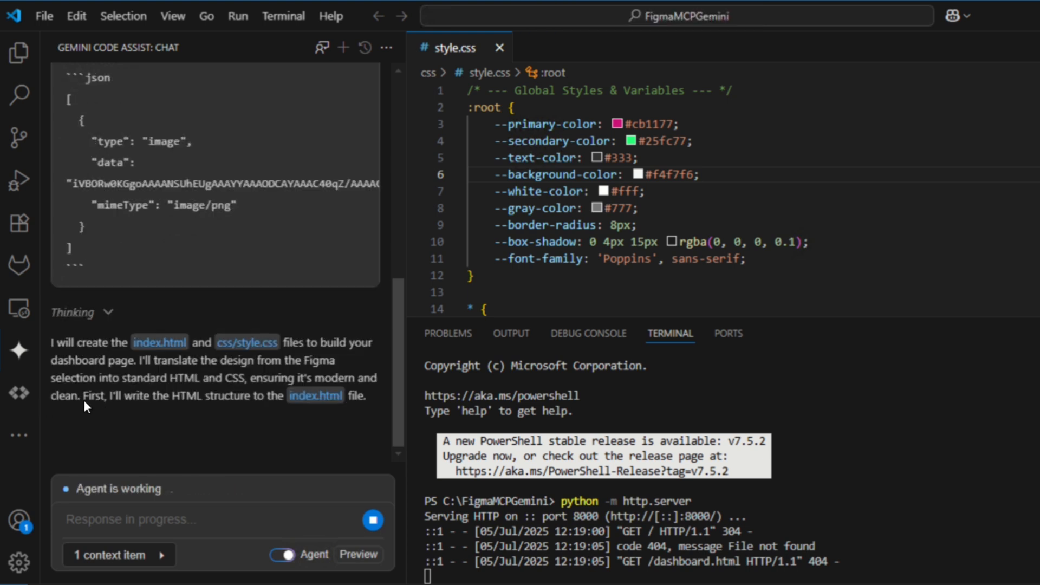
pyautogui.moveTo(115, 303)
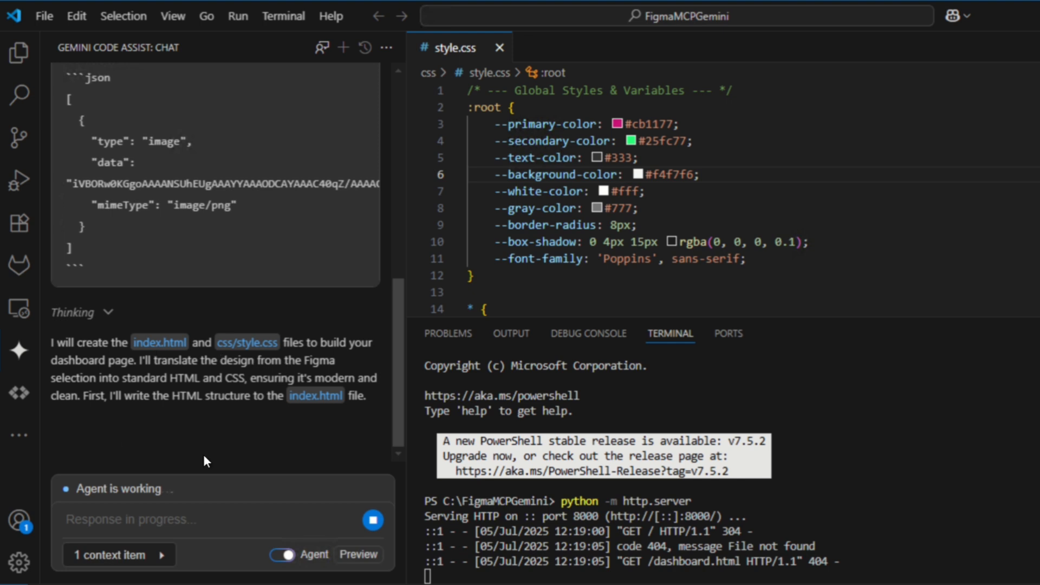
pyautogui.moveTo(118, 442)
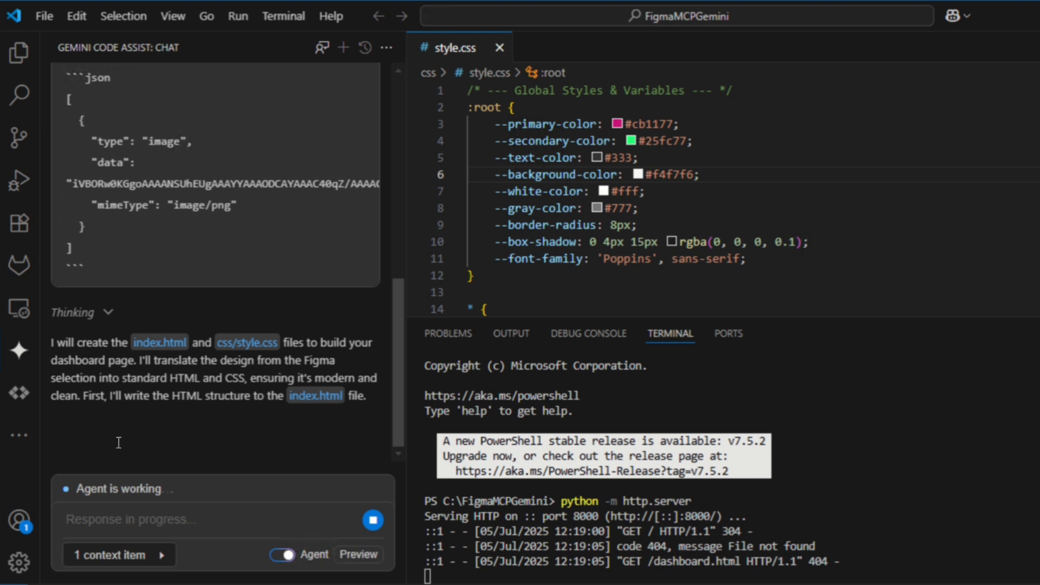
pyautogui.moveTo(240, 349)
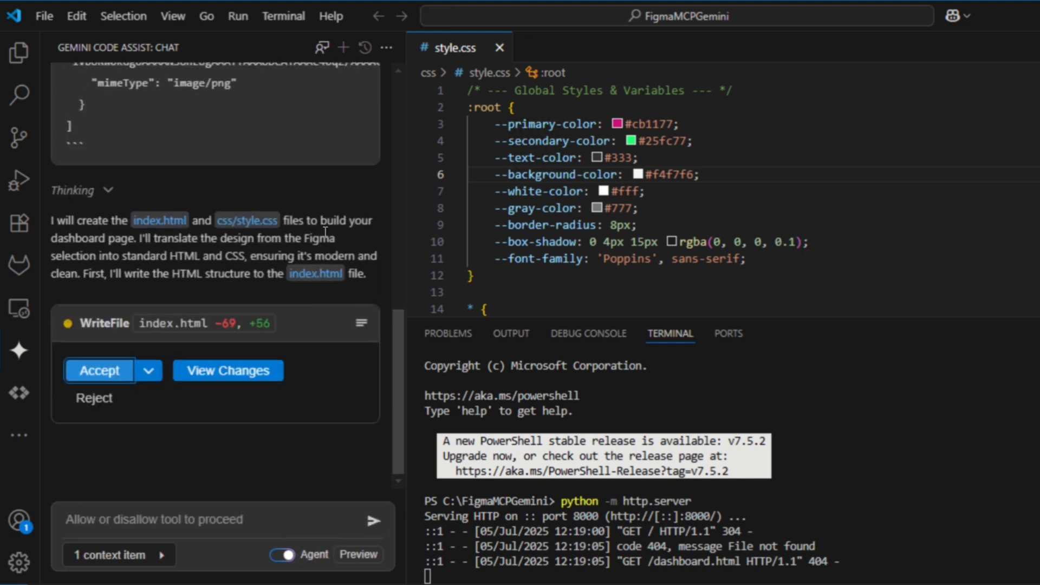
pyautogui.moveTo(93, 398)
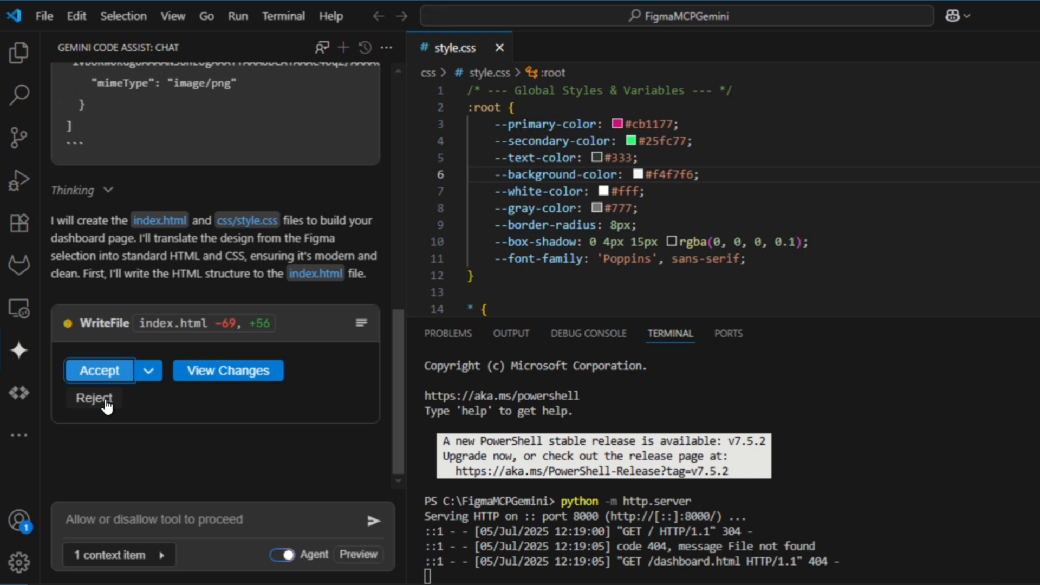
# Reject Gemini's proposed WriteFile of index.html
pyautogui.click(99, 371)
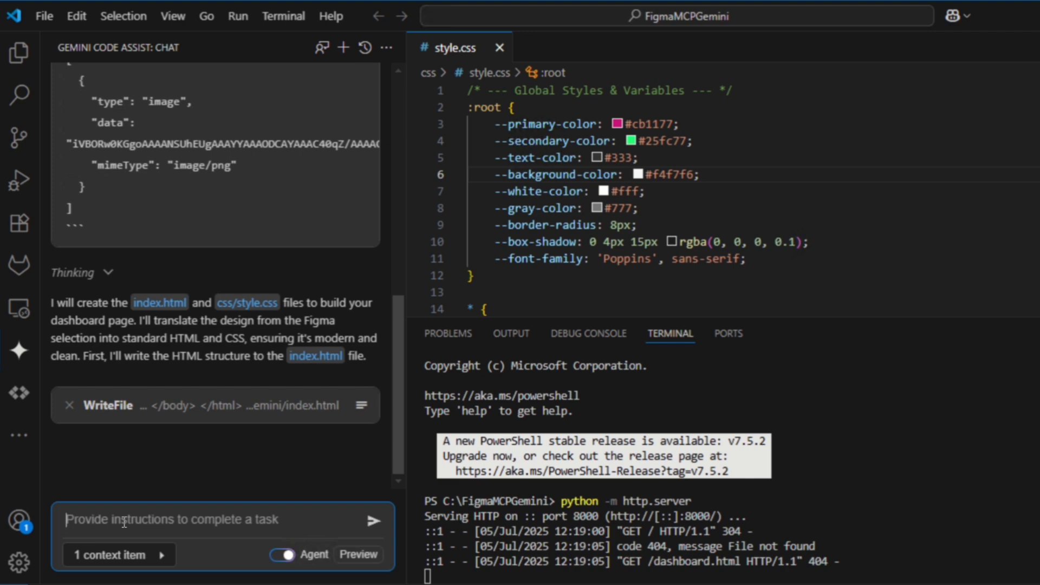
# Send Gemini 'You need to create Dashboard.html page, don't modify index.html'
pyautogui.write('Ypu')
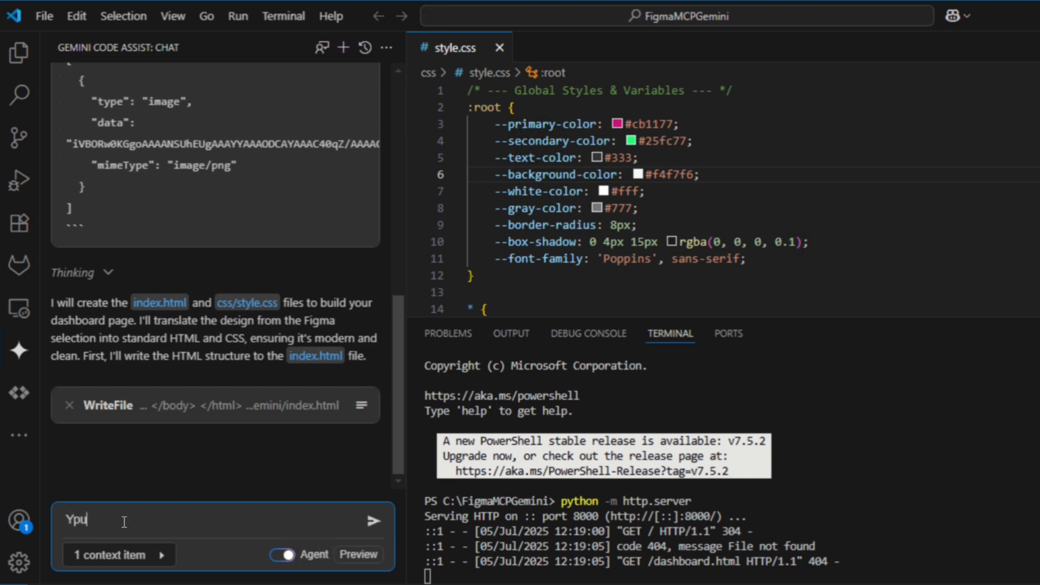
pyautogui.write('You need to create')
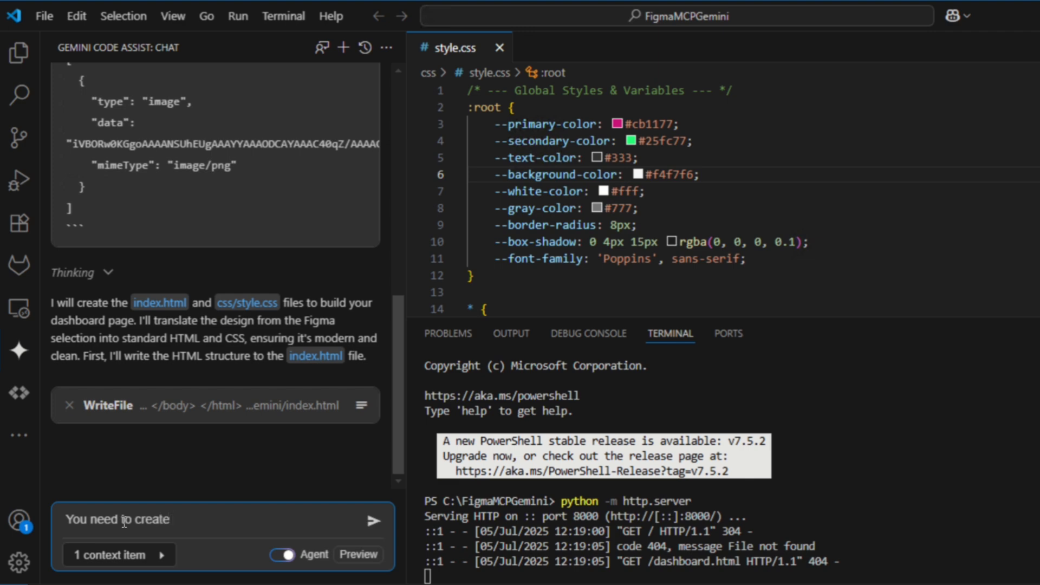
pyautogui.write('Dash')
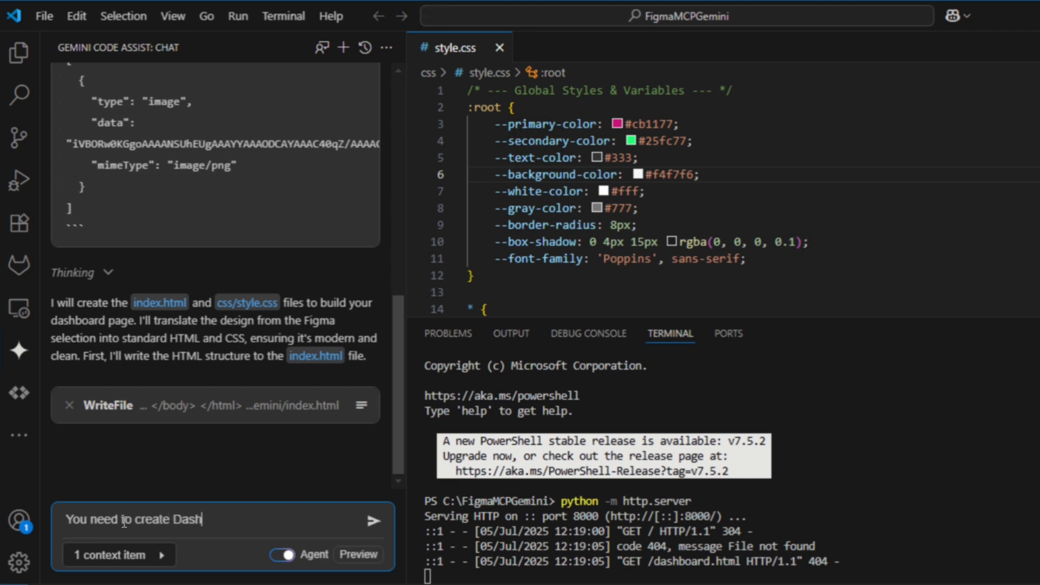
pyautogui.write('board.html')
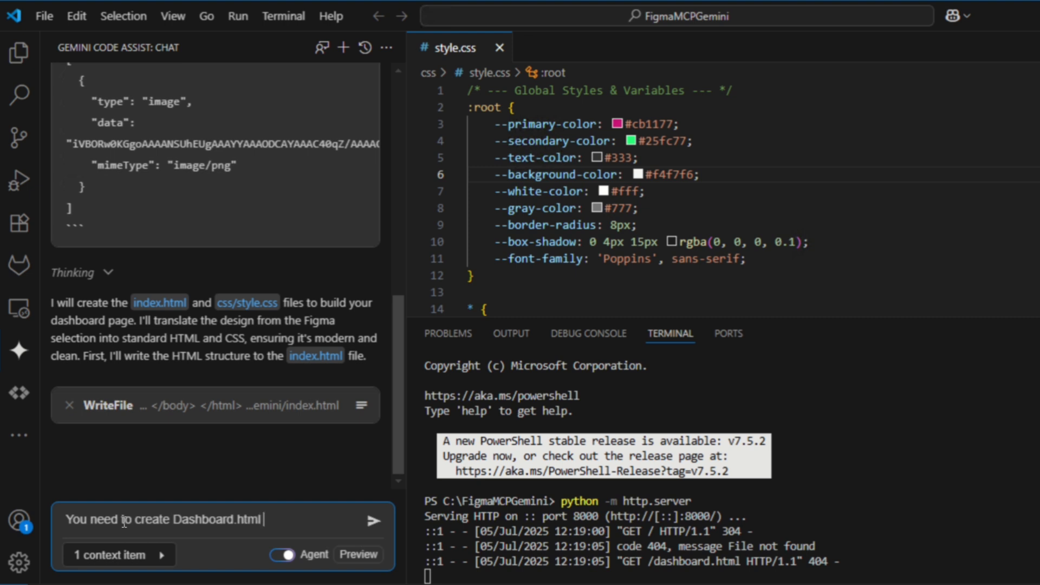
pyautogui.write('page')
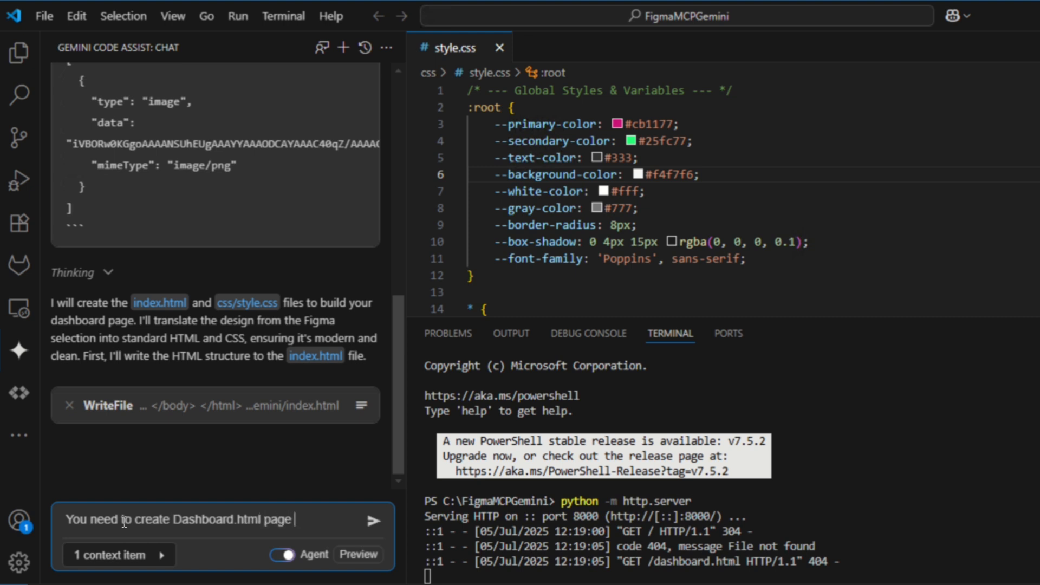
pyautogui.write(", don't")
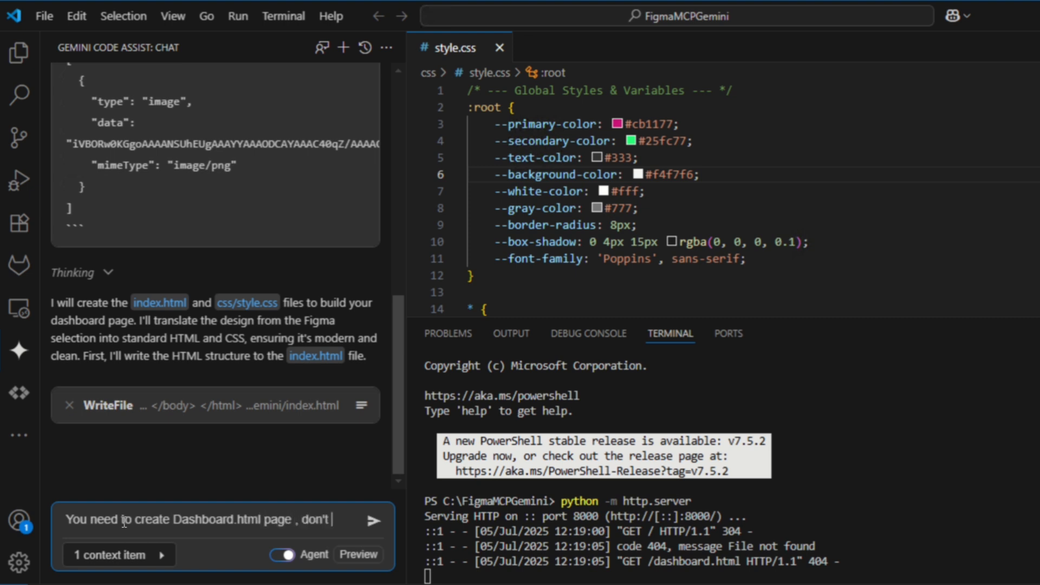
pyautogui.write('modig=')
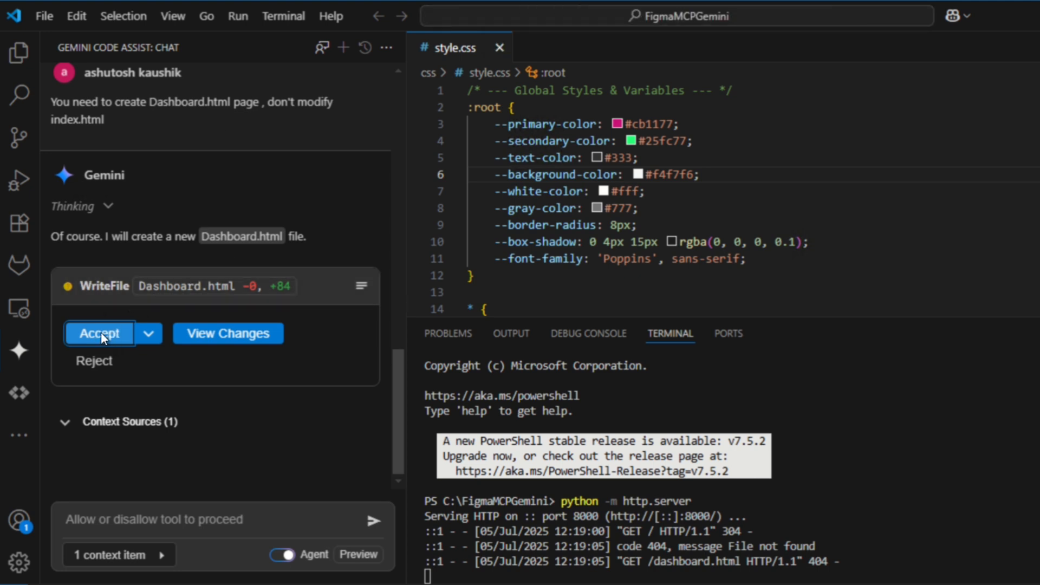
# Accept the 84-line WriteFile Dashboard.html proposal and review the following style.css proposal
pyautogui.click(98, 333)
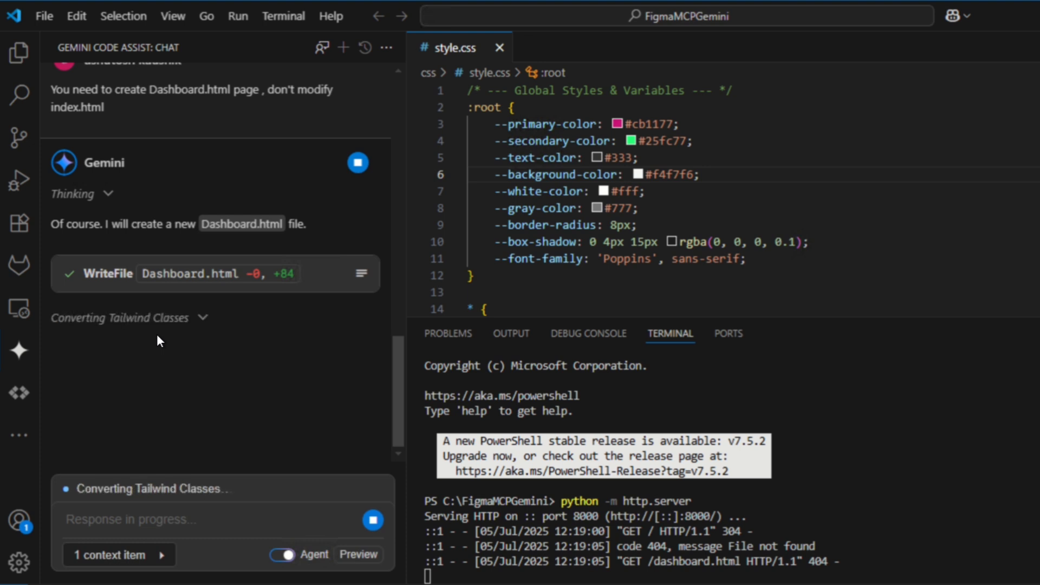
pyautogui.moveTo(221, 546)
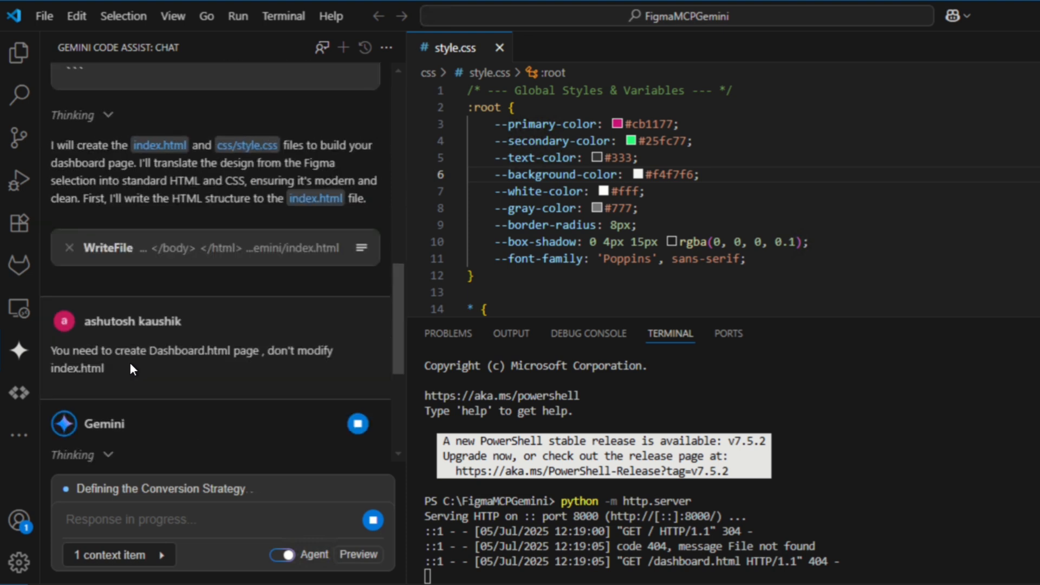
pyautogui.scroll(-3)
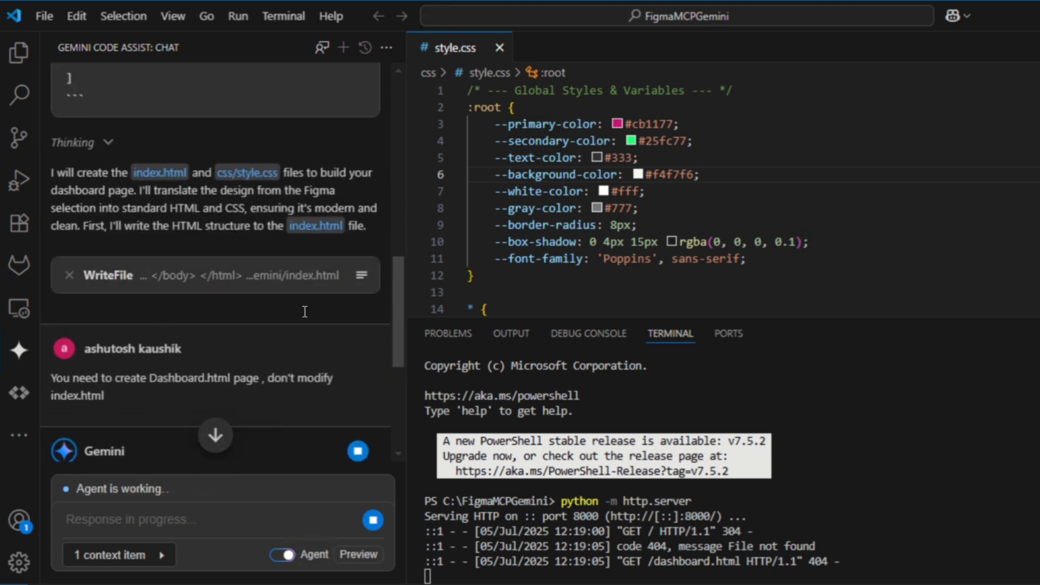
pyautogui.moveTo(90, 297)
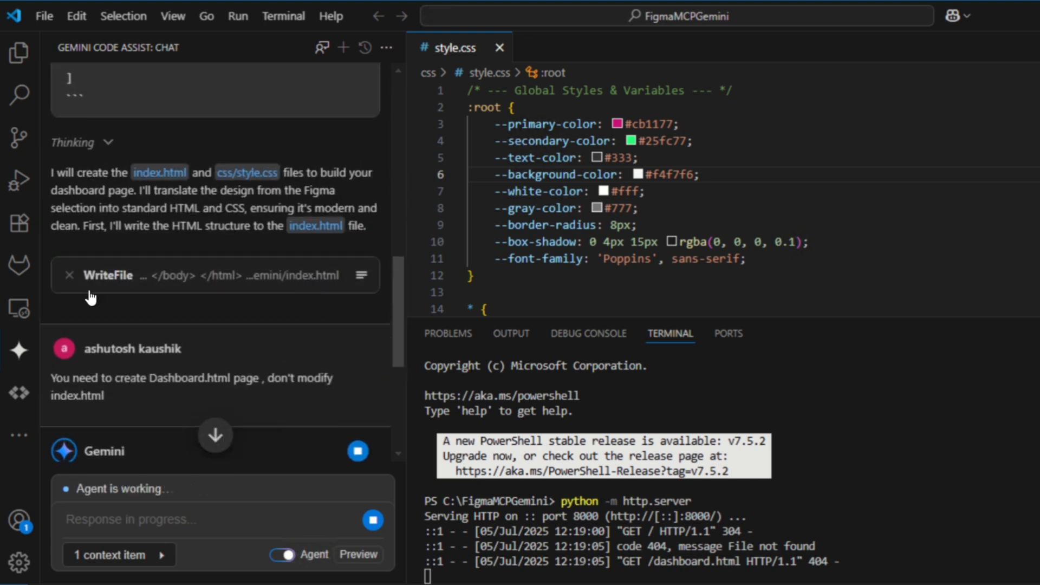
pyautogui.scroll(-3)
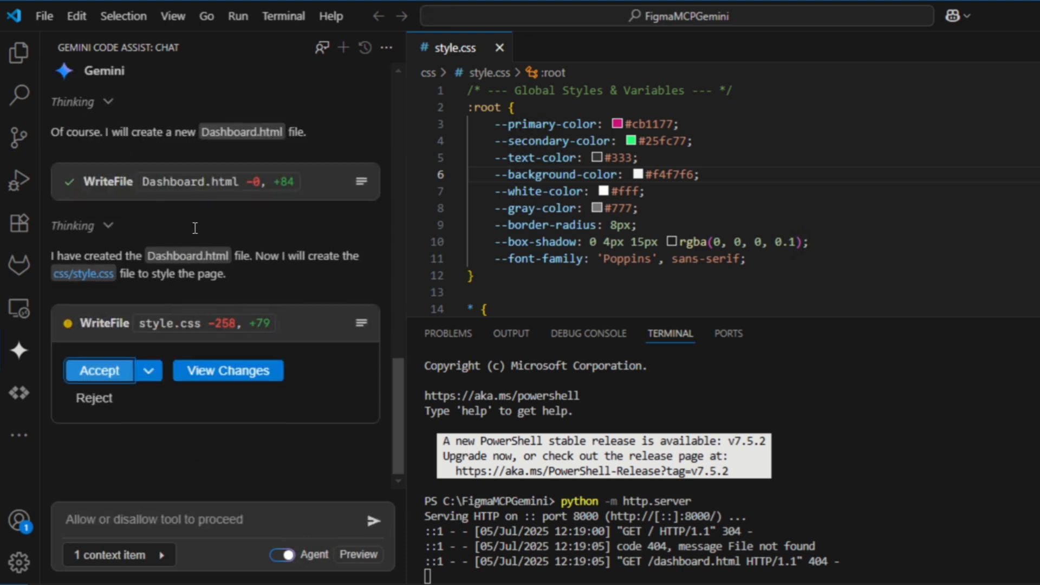
pyautogui.moveTo(238, 184)
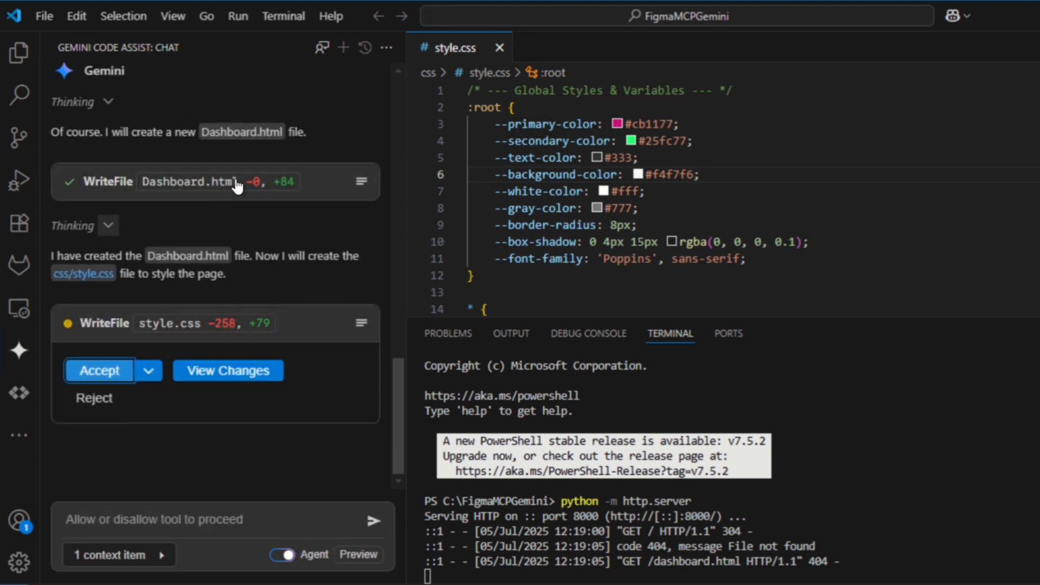
pyautogui.moveTo(149, 208)
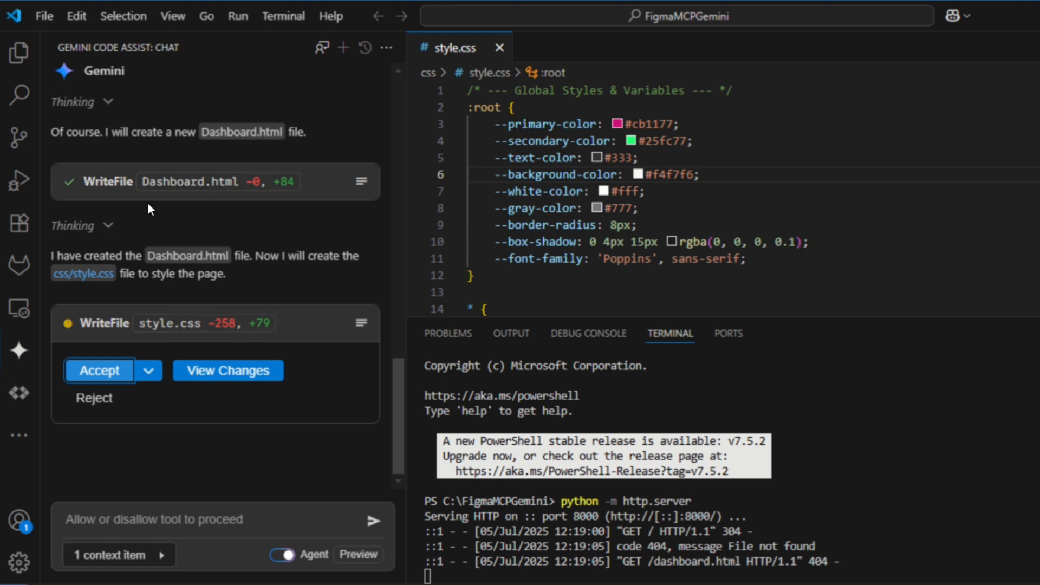
pyautogui.moveTo(63, 252)
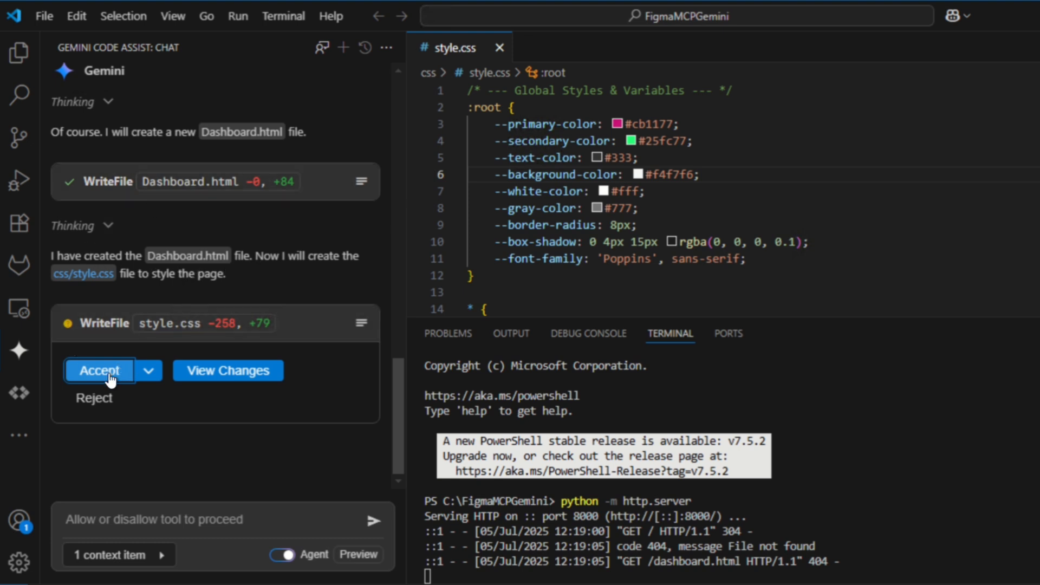
pyautogui.moveTo(93, 378)
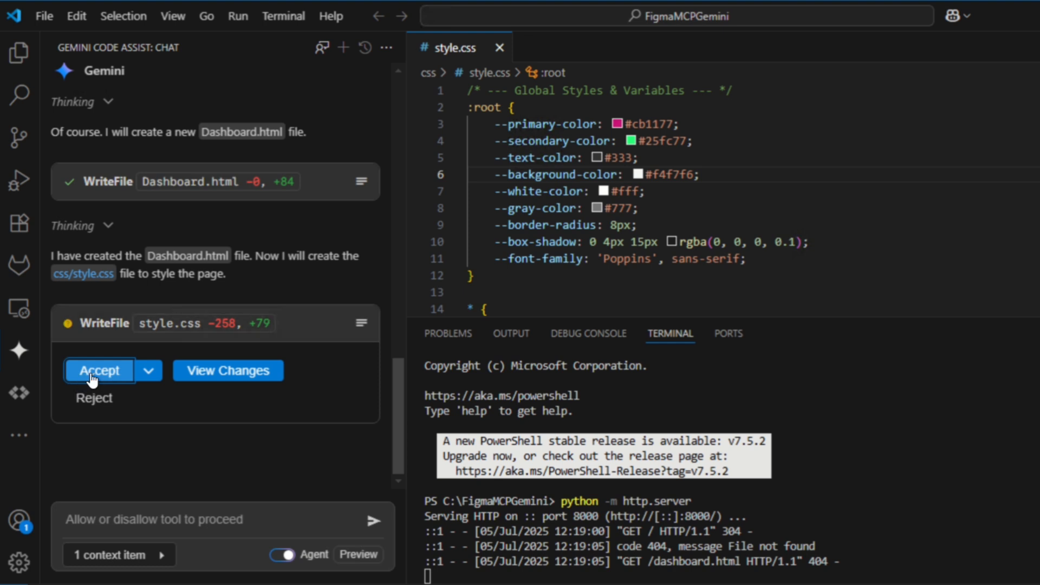
# Accept Gemini's style.css rewrite, review its summary, and return to Chrome on localhost:8000
pyautogui.click(99, 371)
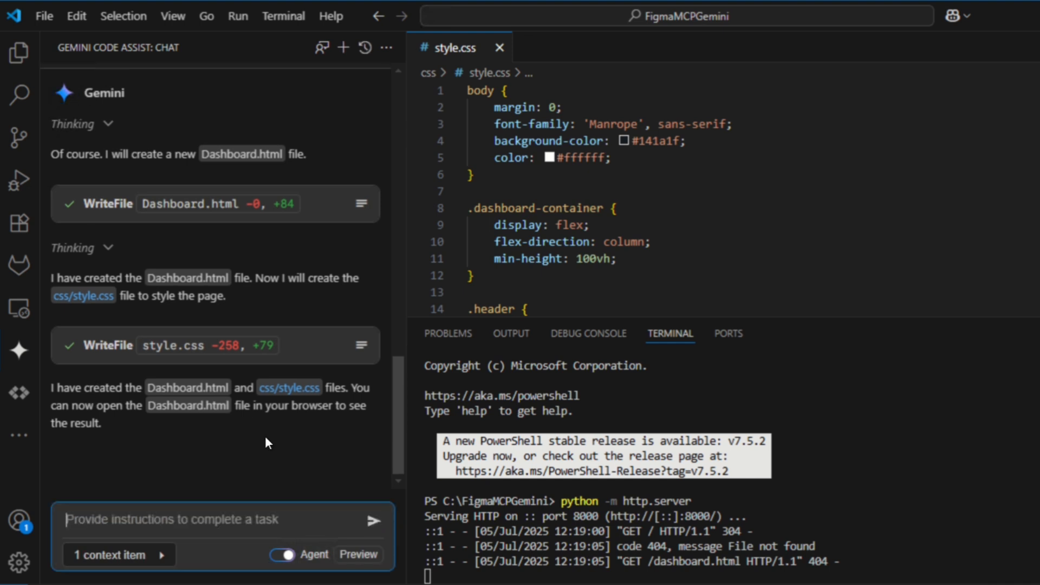
pyautogui.scroll(3)
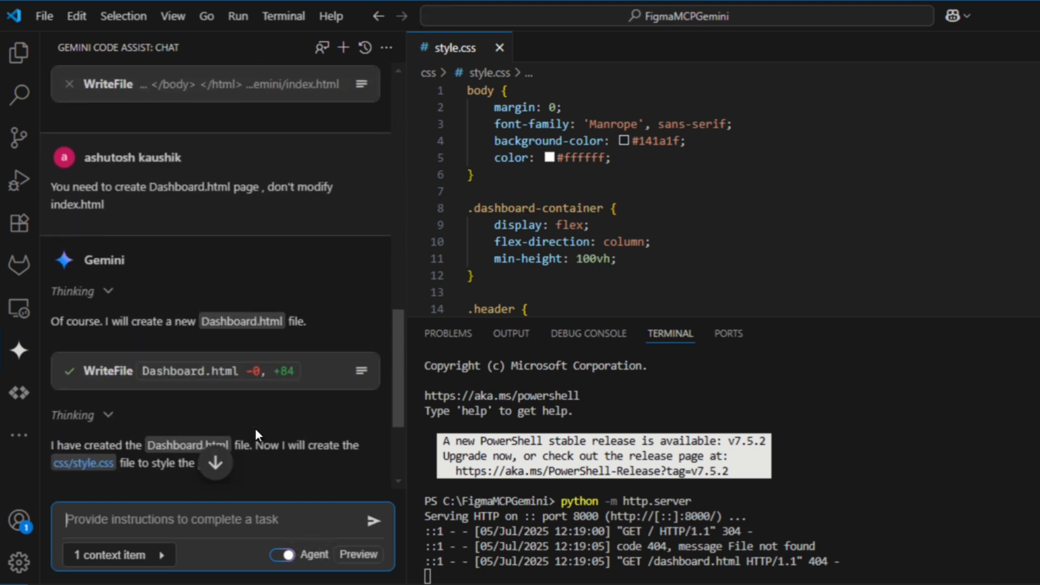
pyautogui.scroll(-3)
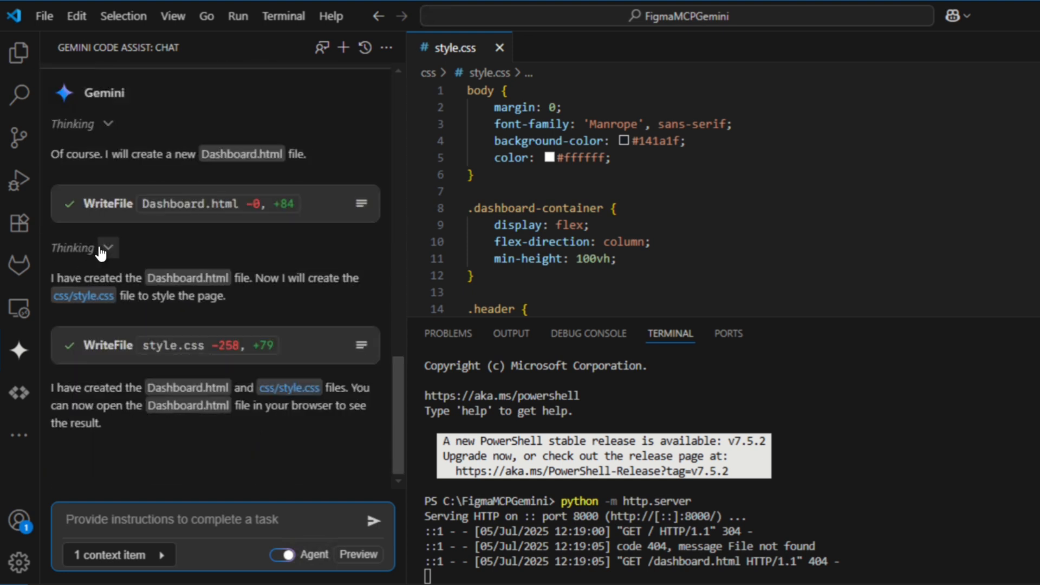
pyautogui.moveTo(275, 542)
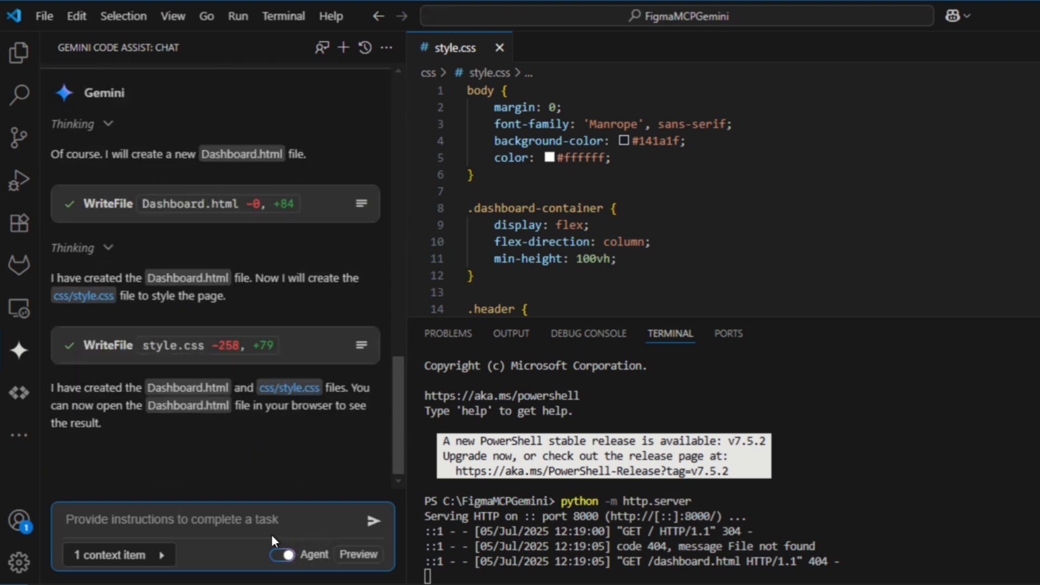
pyautogui.click(715, 228)
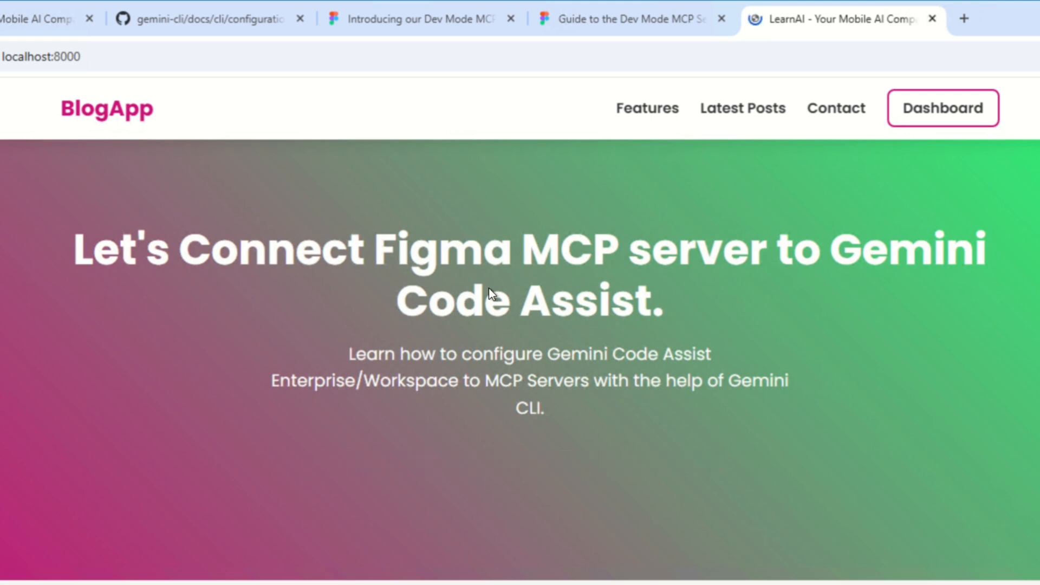
# Follow the Dashboard link on the BlogApp page and look over Recent Posts and Metrics
pyautogui.click(942, 107)
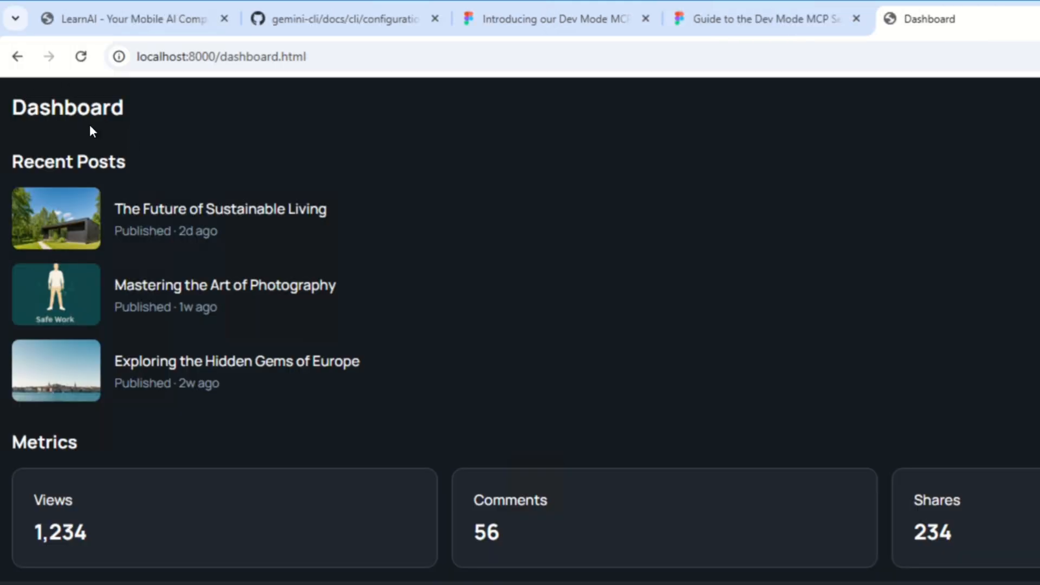
pyautogui.scroll(-3)
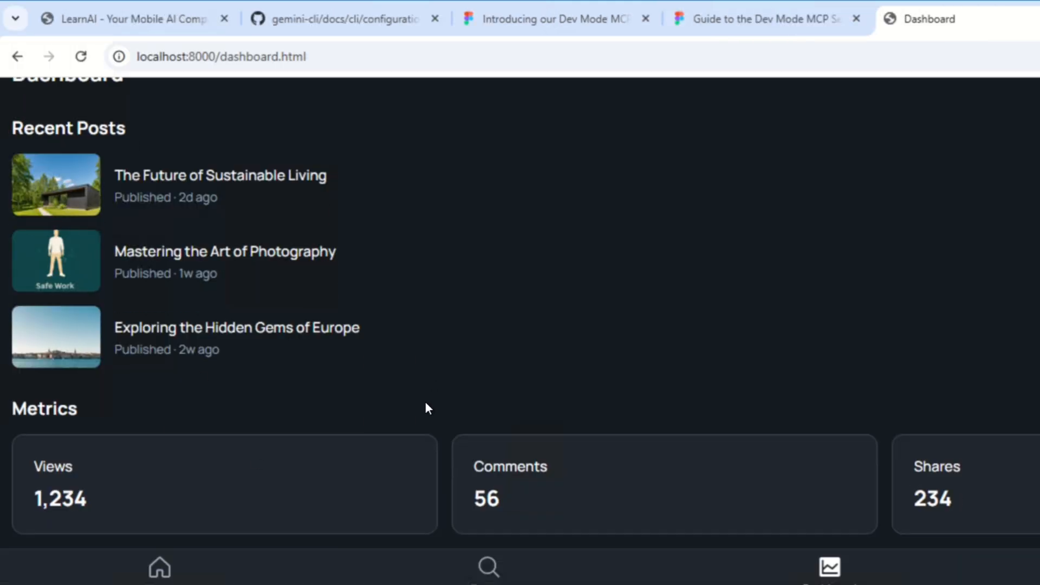
pyautogui.scroll(3)
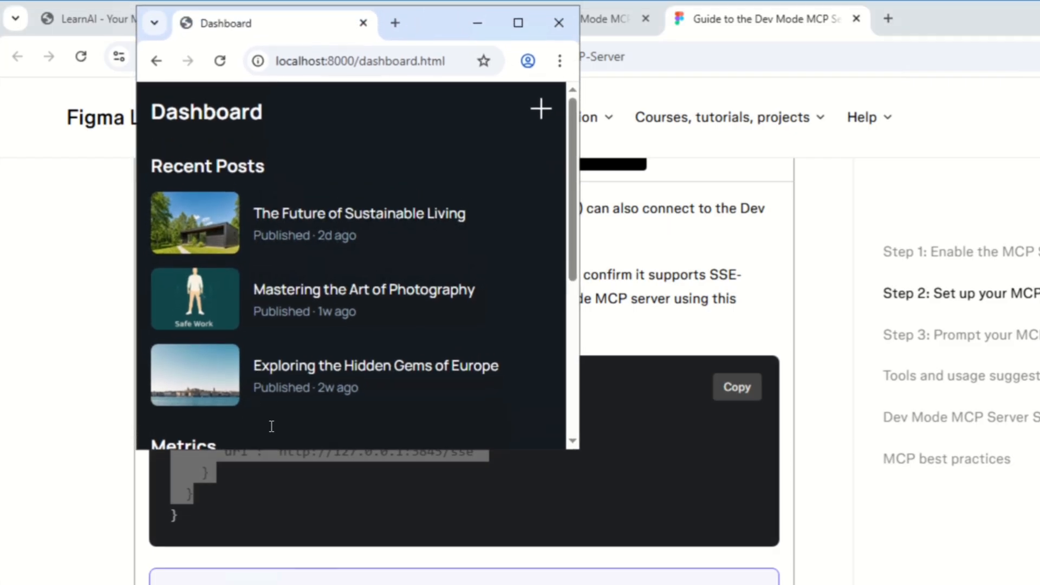
# Scroll the phone-sized dashboard window beside the Figma design frame
pyautogui.scroll(-3)
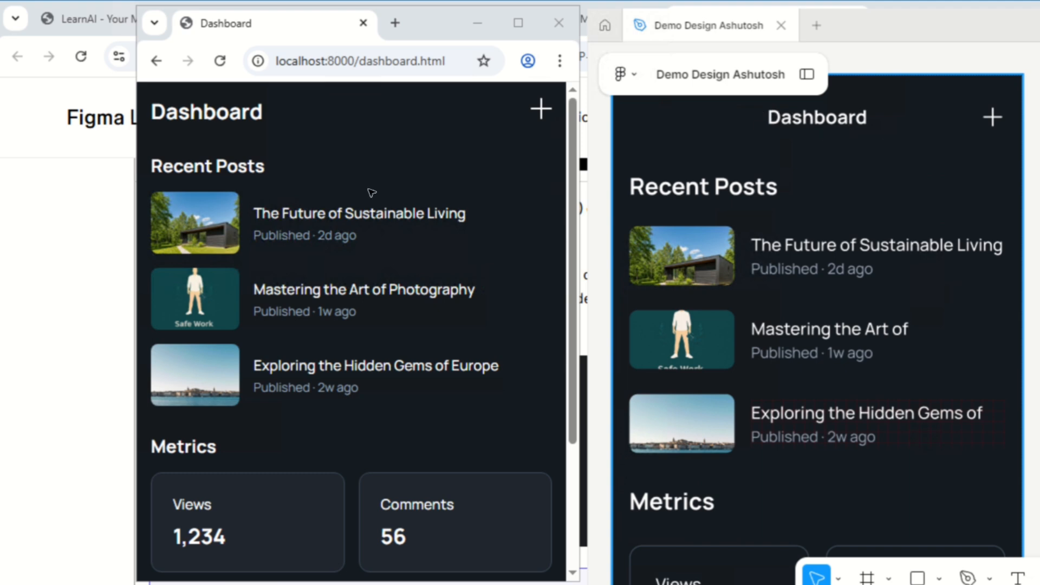
pyautogui.moveTo(744, 136)
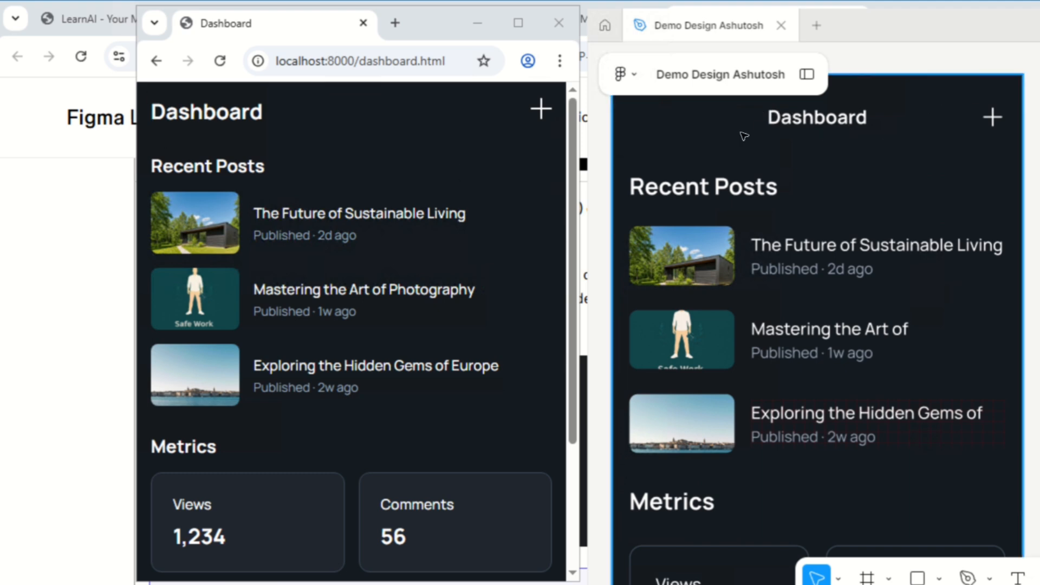
pyautogui.moveTo(237, 173)
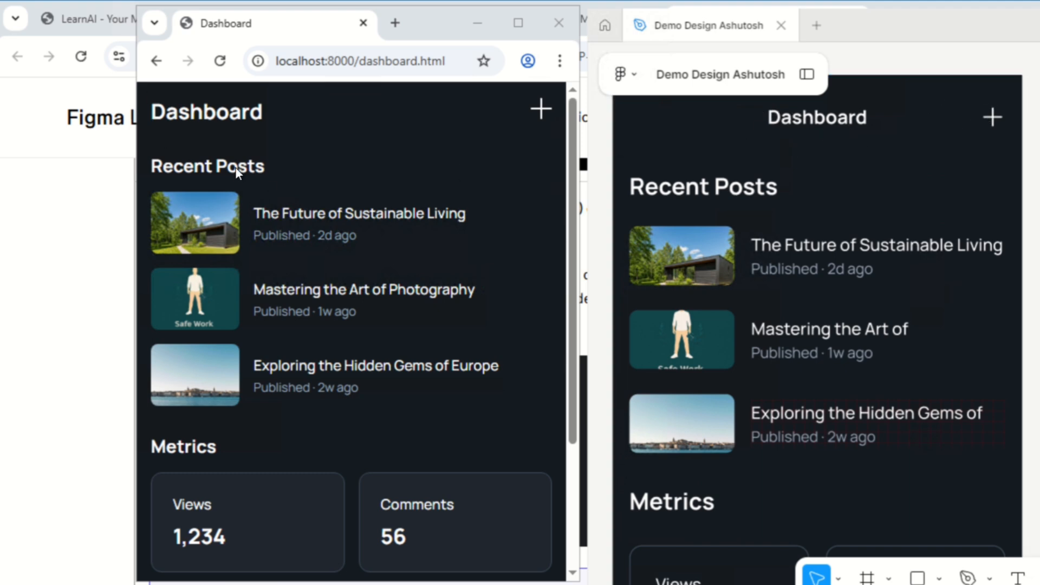
pyautogui.scroll(-3)
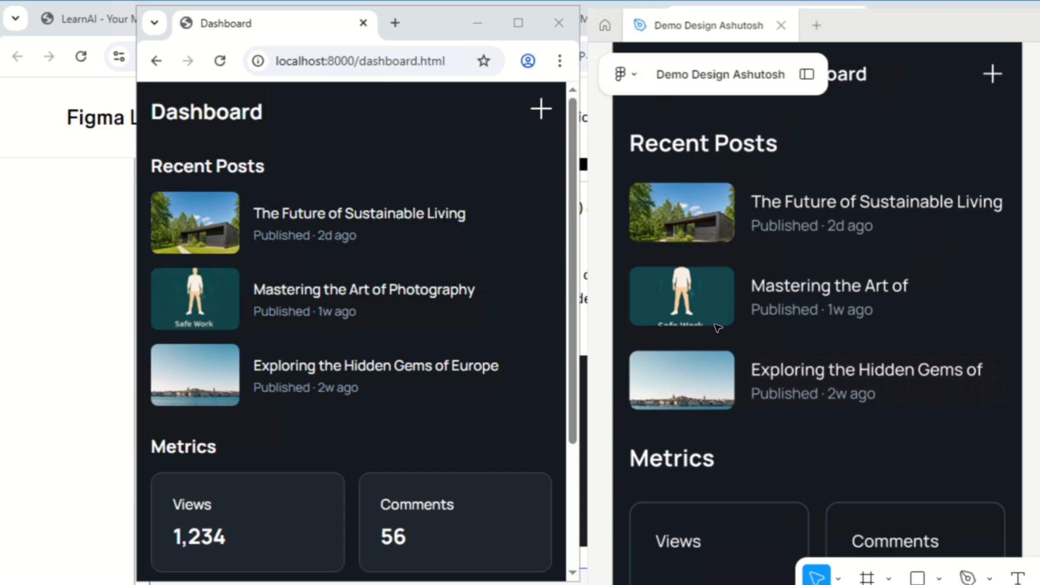
pyautogui.scroll(-3)
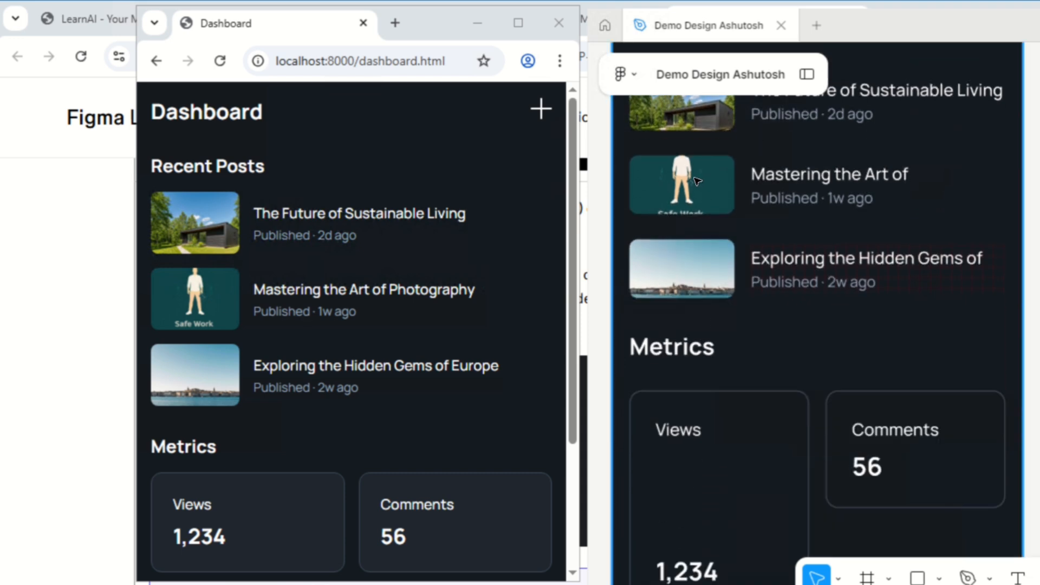
pyautogui.moveTo(668, 313)
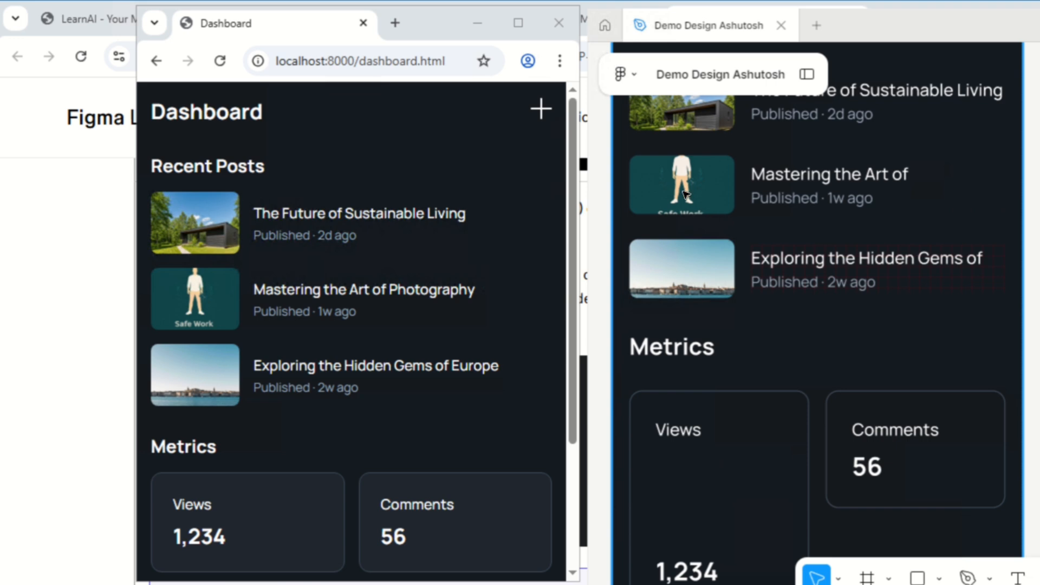
pyautogui.moveTo(717, 219)
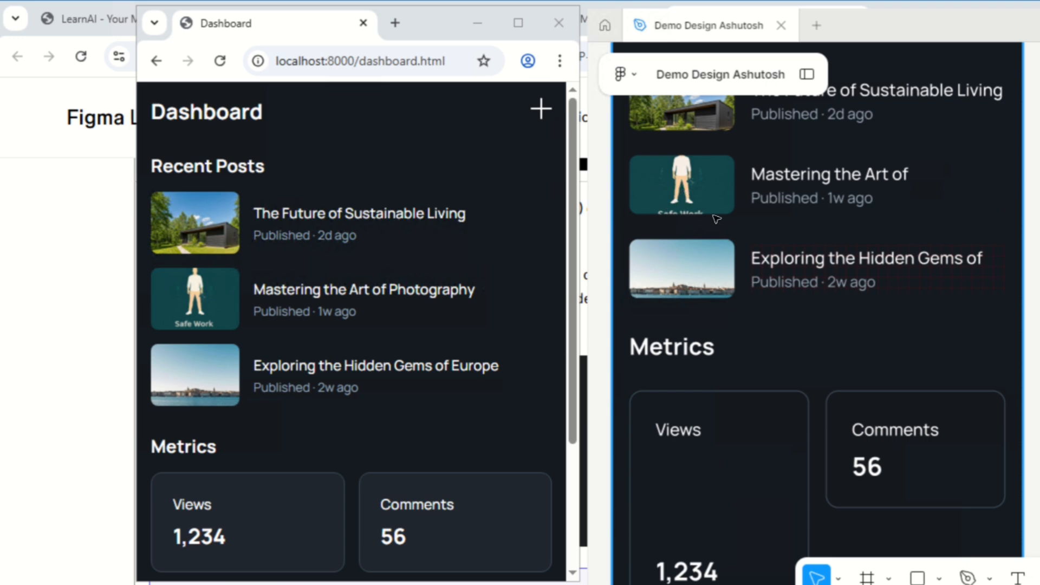
pyautogui.moveTo(228, 278)
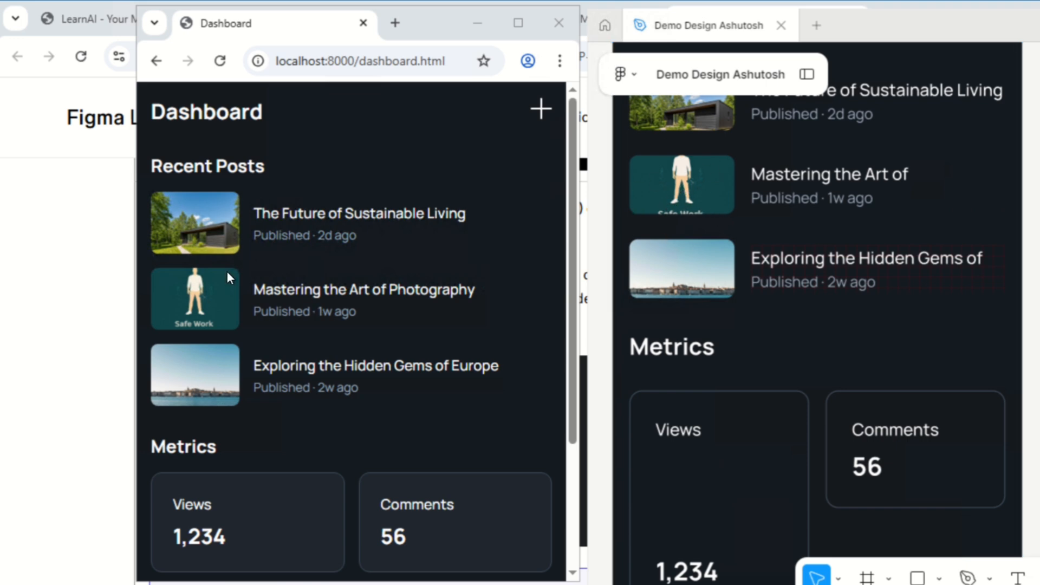
pyautogui.moveTo(205, 244)
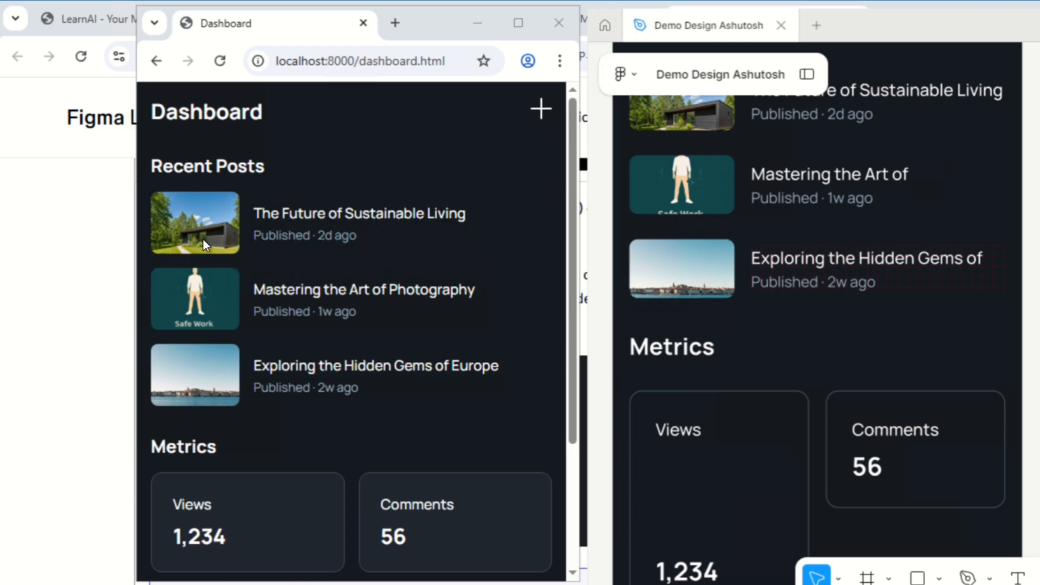
pyautogui.moveTo(696, 269)
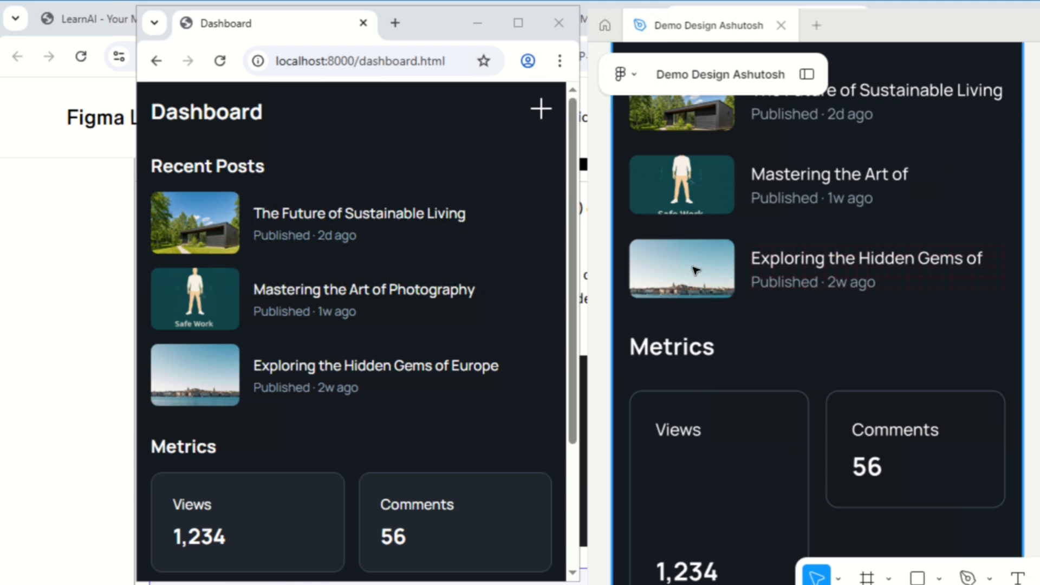
pyautogui.scroll(-3)
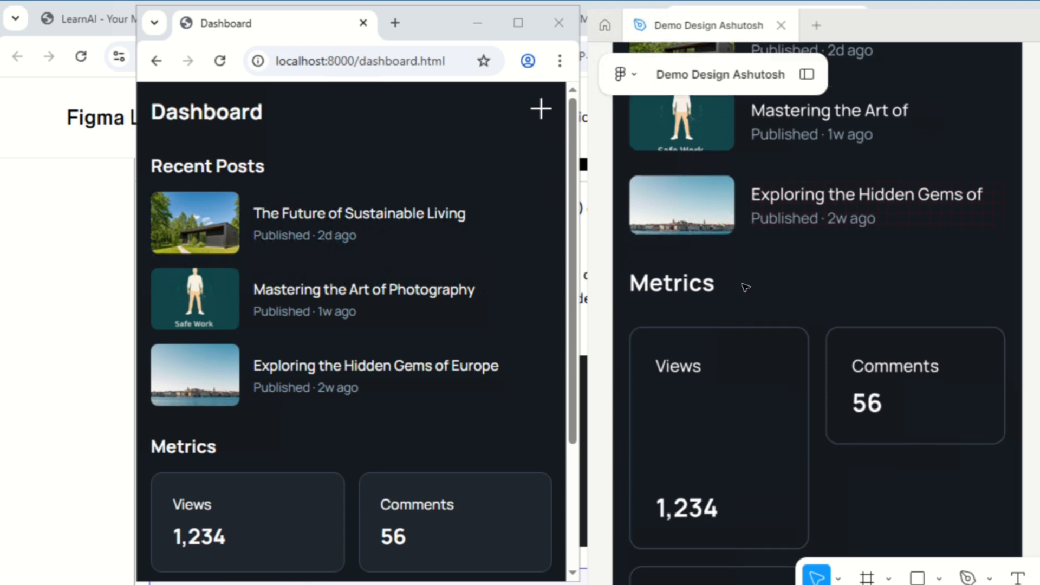
pyautogui.scroll(-3)
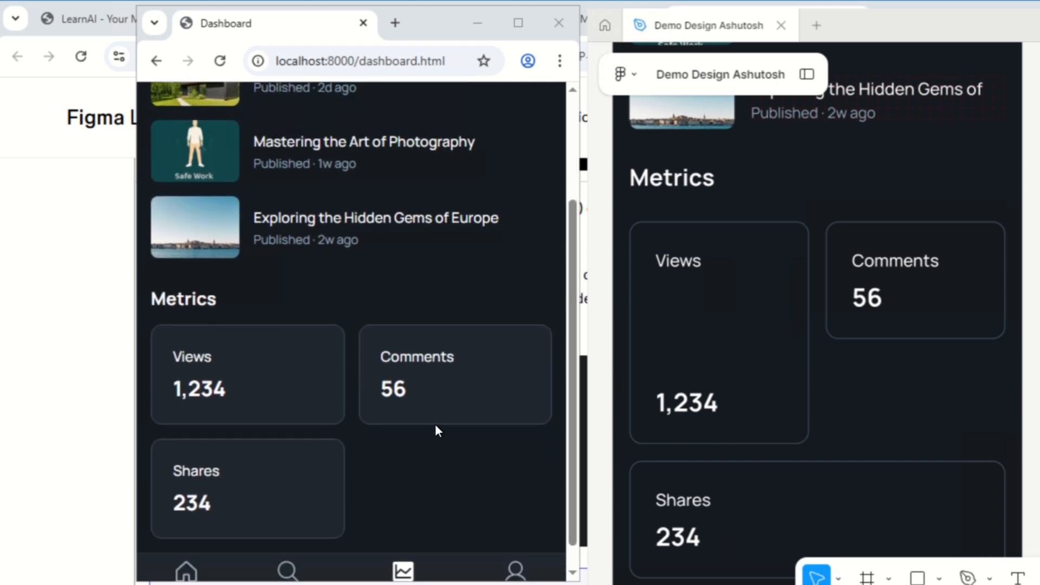
pyautogui.scroll(3)
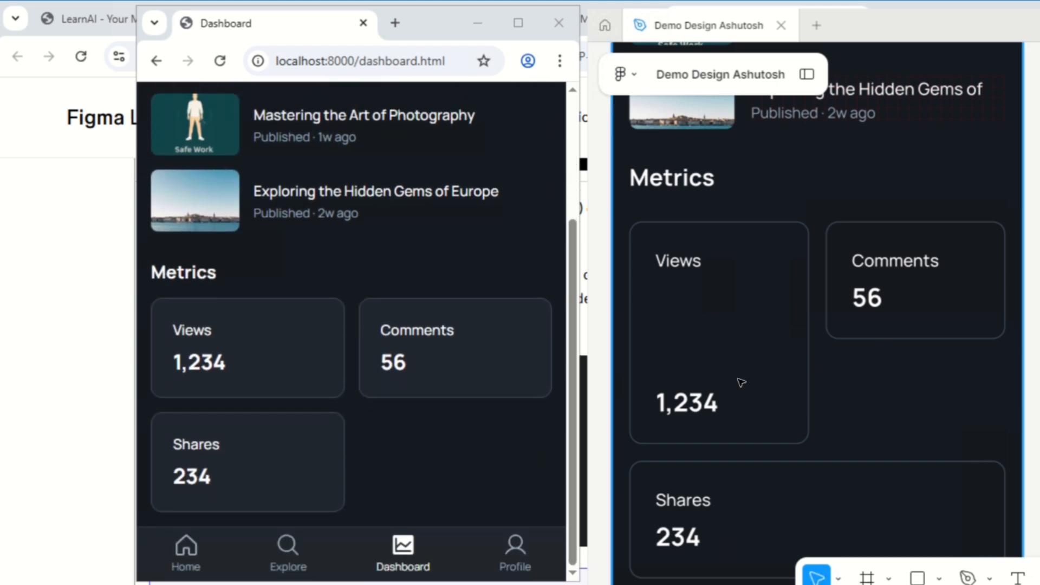
pyautogui.scroll(-3)
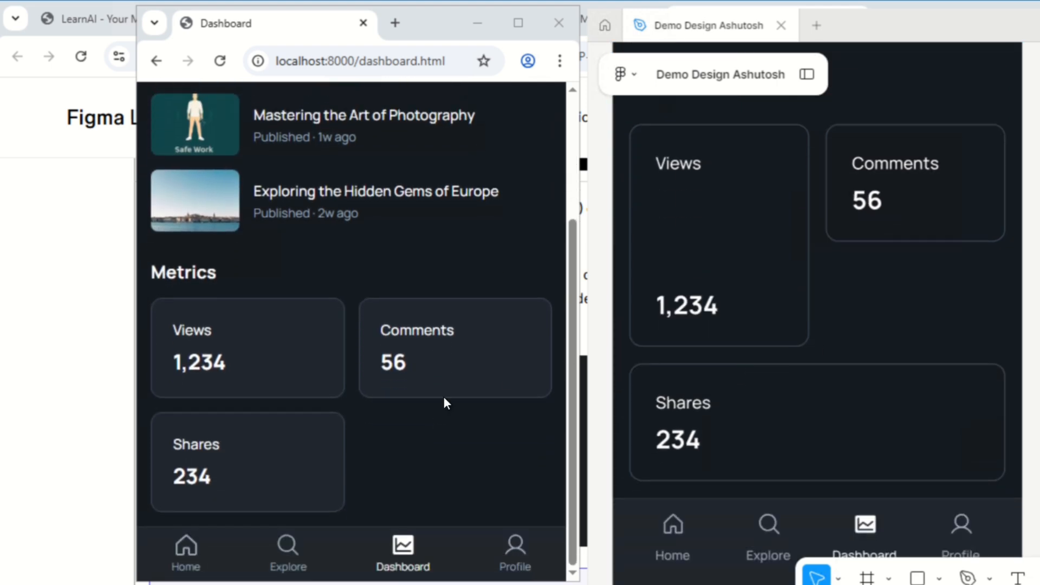
pyautogui.moveTo(656, 493)
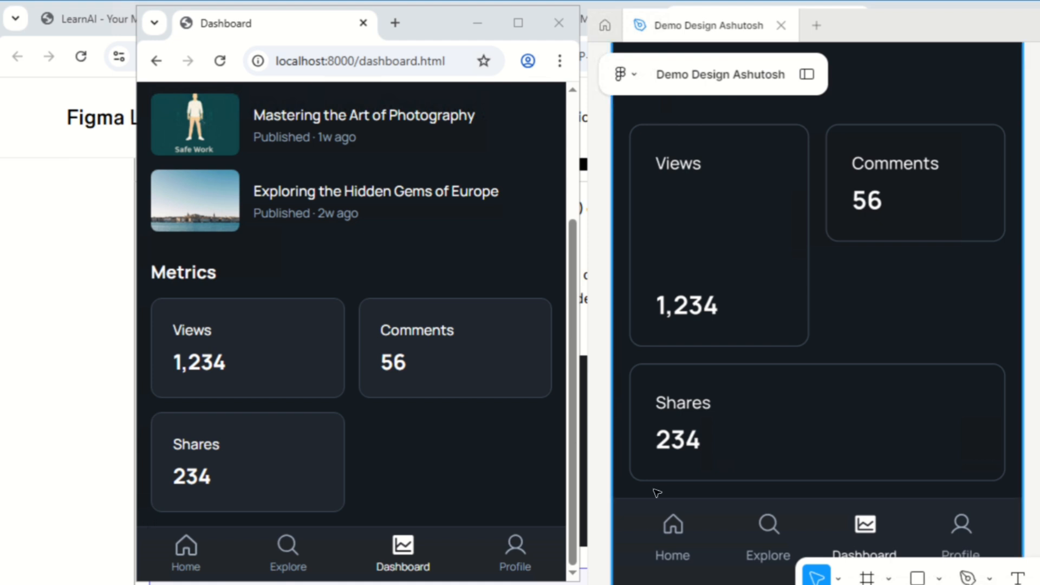
pyautogui.moveTo(818, 546)
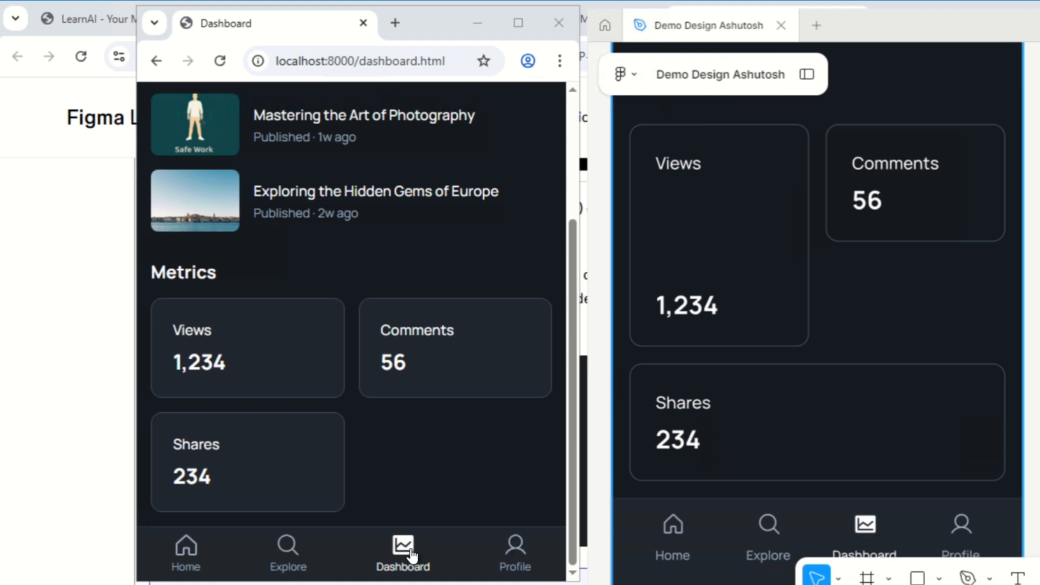
pyautogui.moveTo(511, 422)
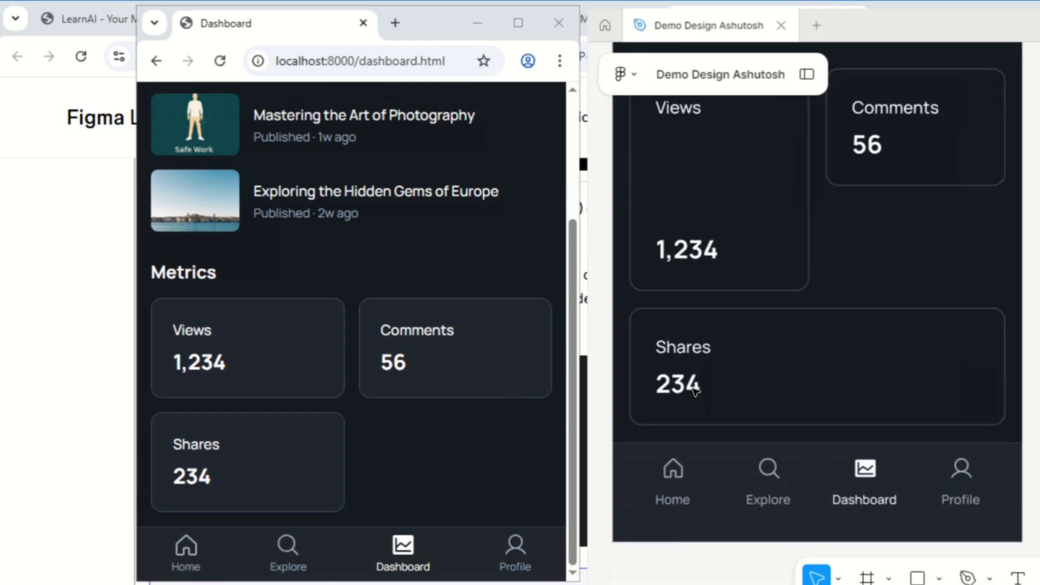
pyautogui.scroll(-3)
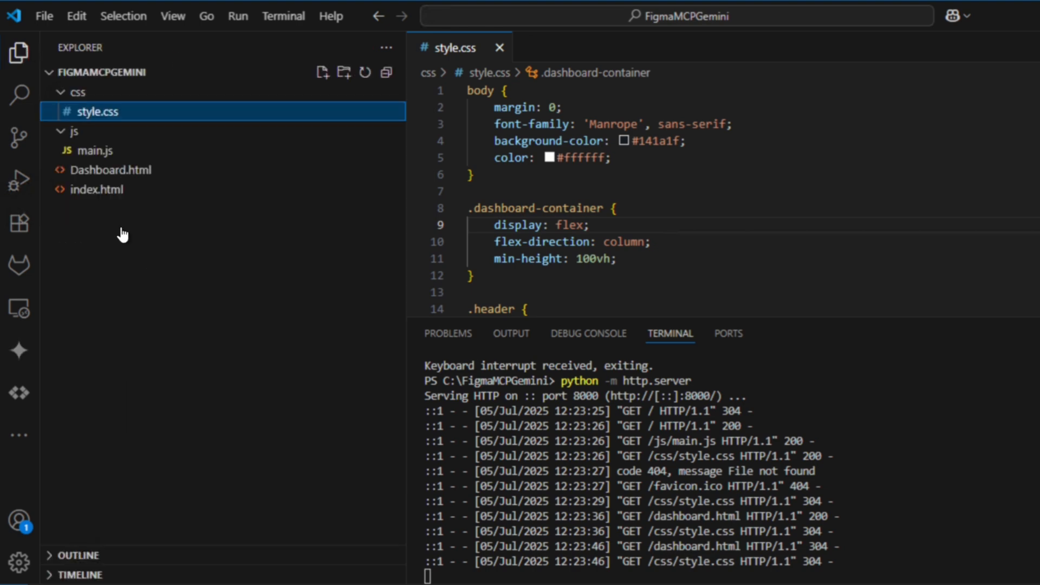
# Read through Dashboard.html's markup from the Explorer down to its closing tags
pyautogui.click(111, 169)
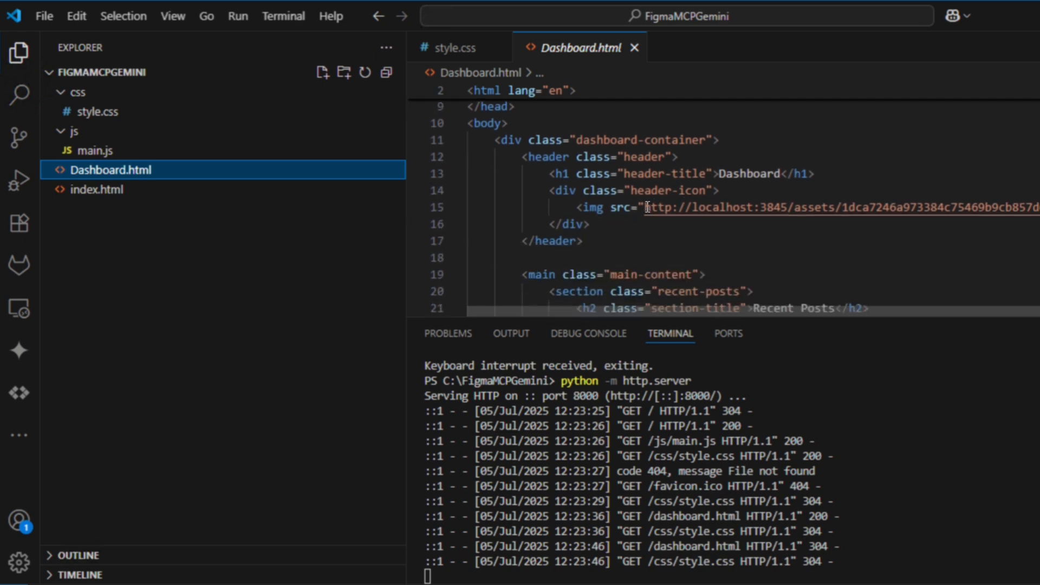
pyautogui.moveTo(891, 209)
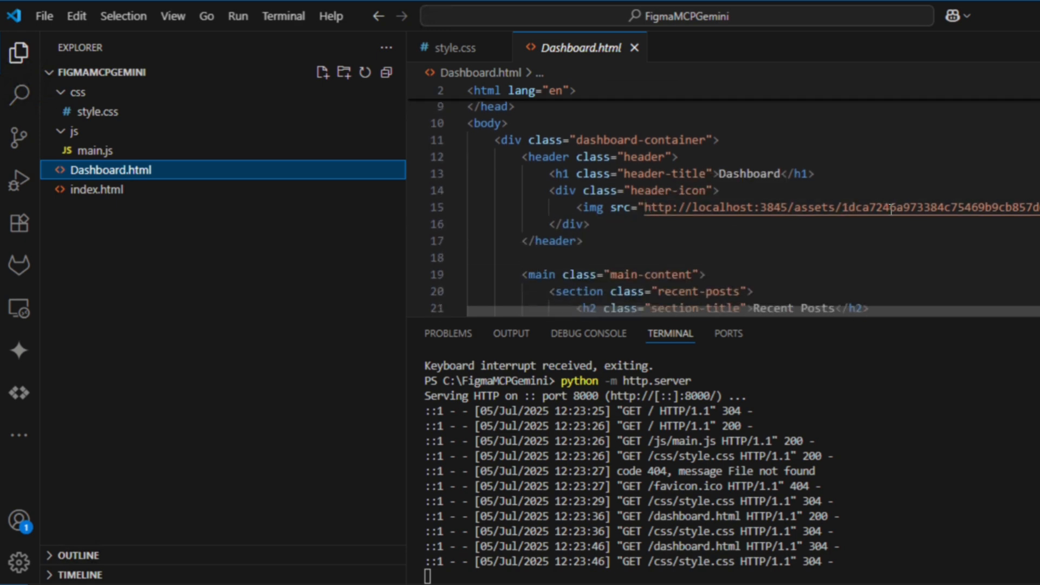
pyautogui.scroll(-3)
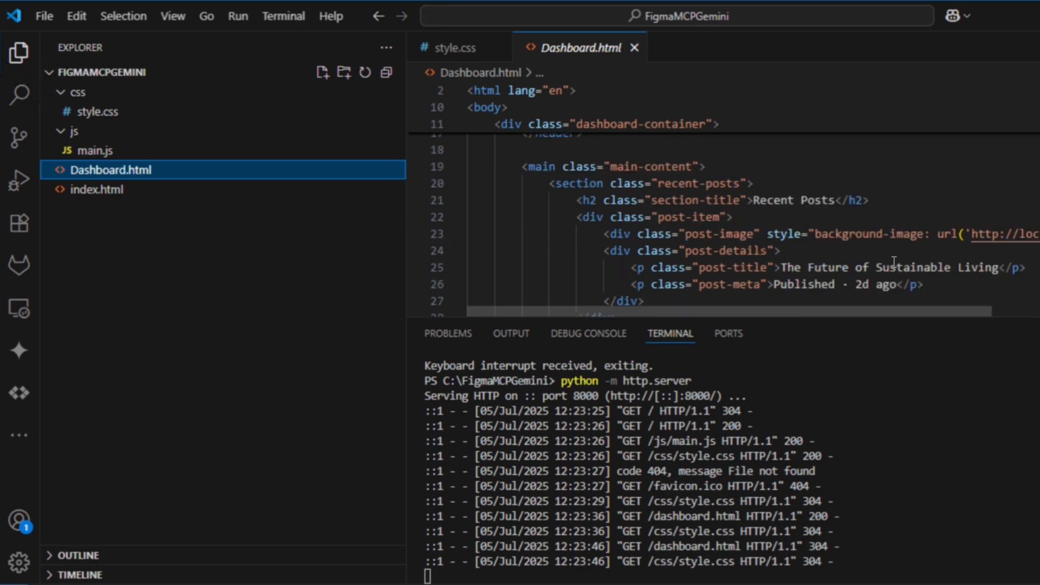
pyautogui.scroll(-3)
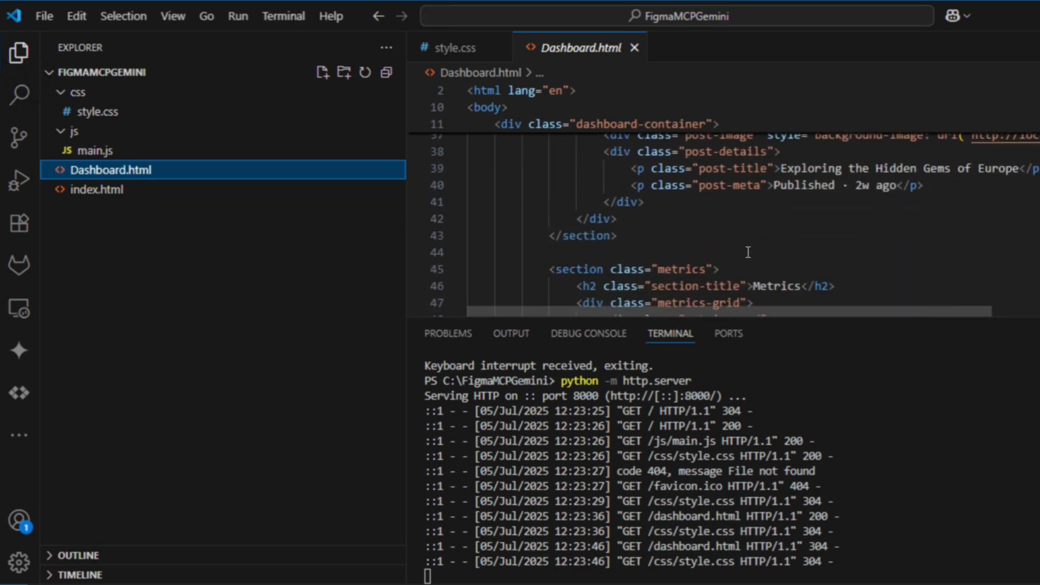
pyautogui.scroll(-3)
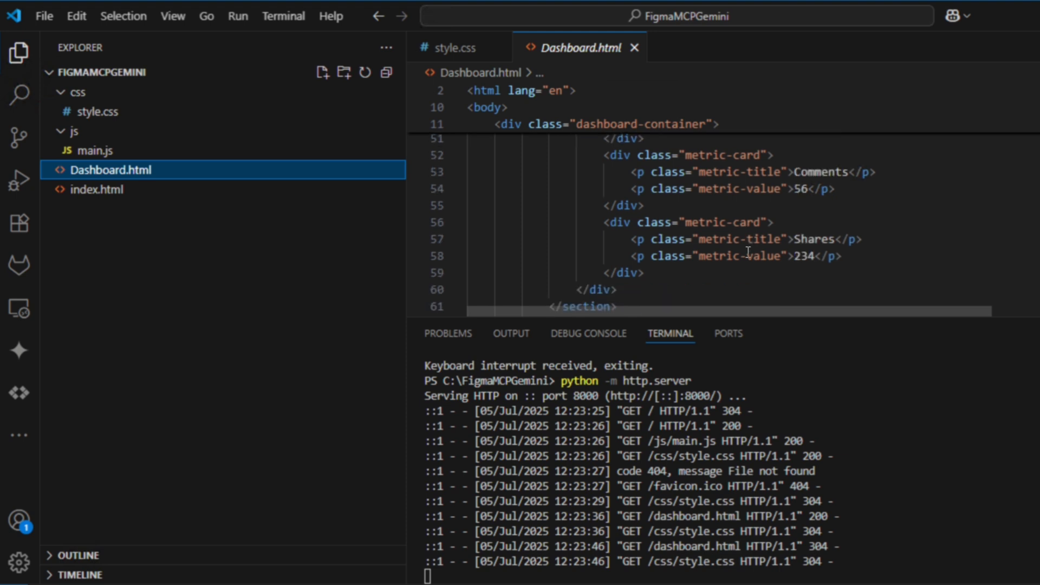
pyautogui.scroll(-3)
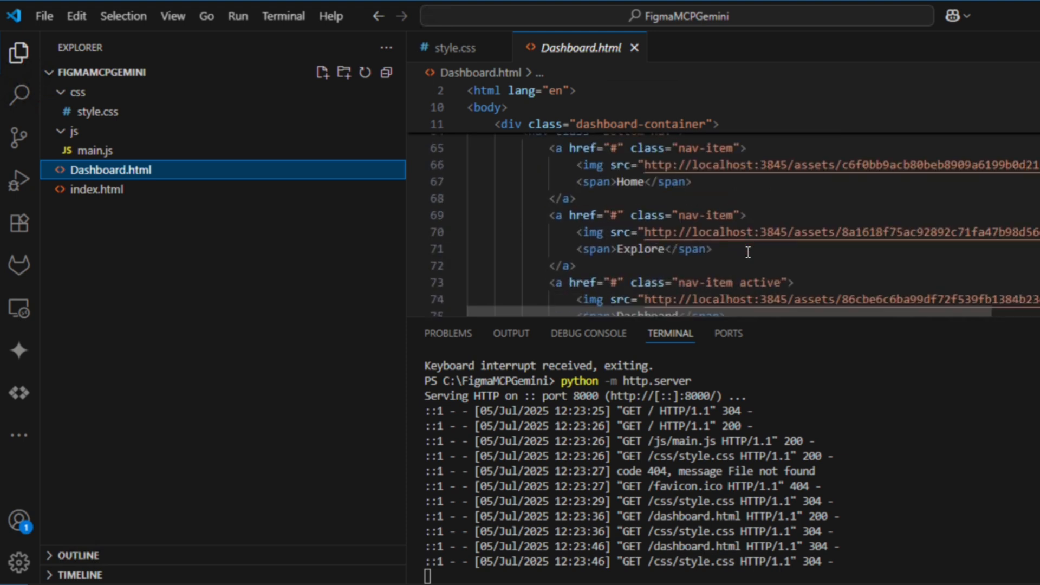
pyautogui.scroll(-3)
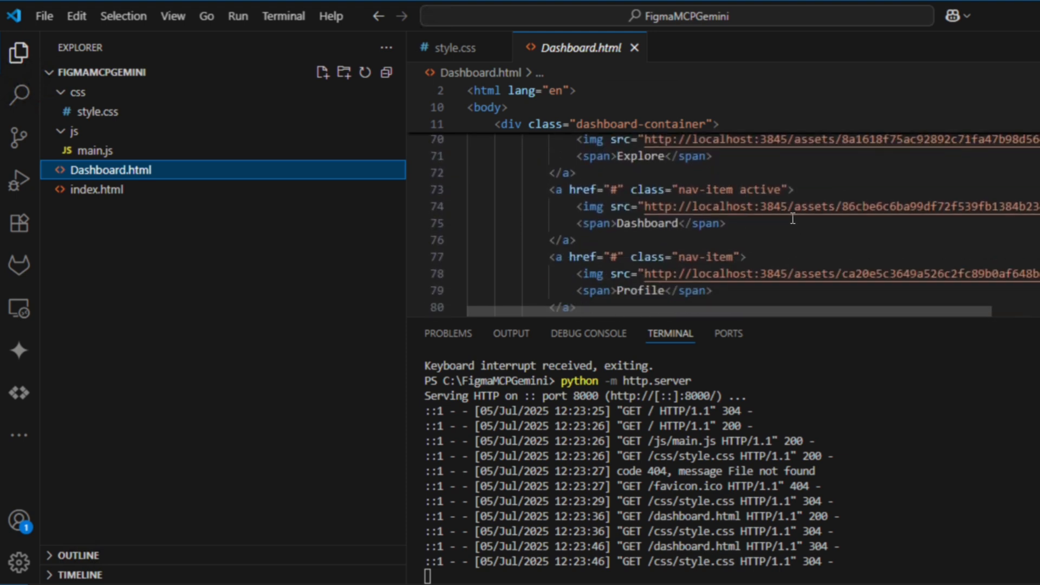
pyautogui.scroll(-3)
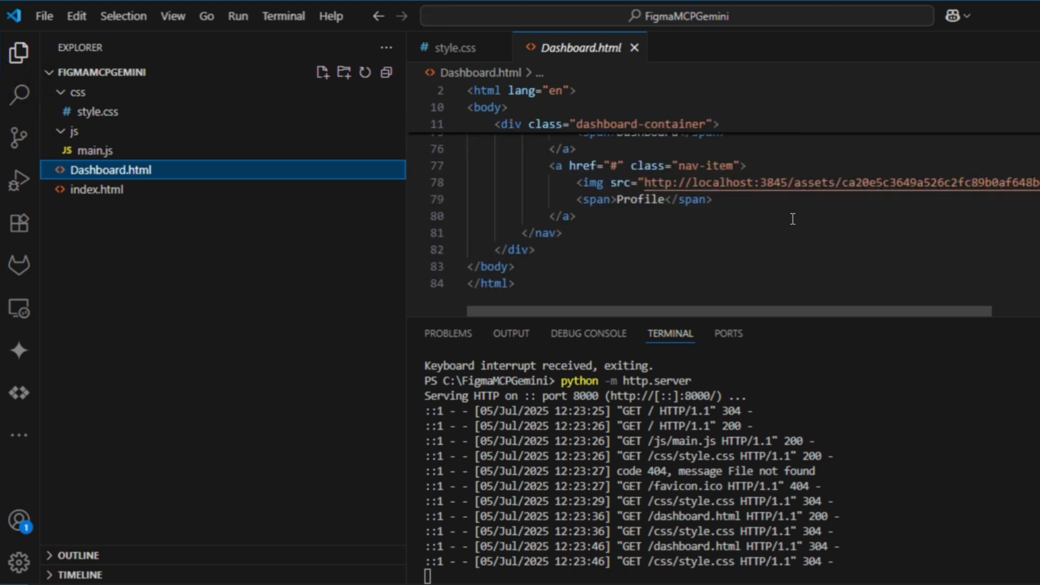
pyautogui.scroll(3)
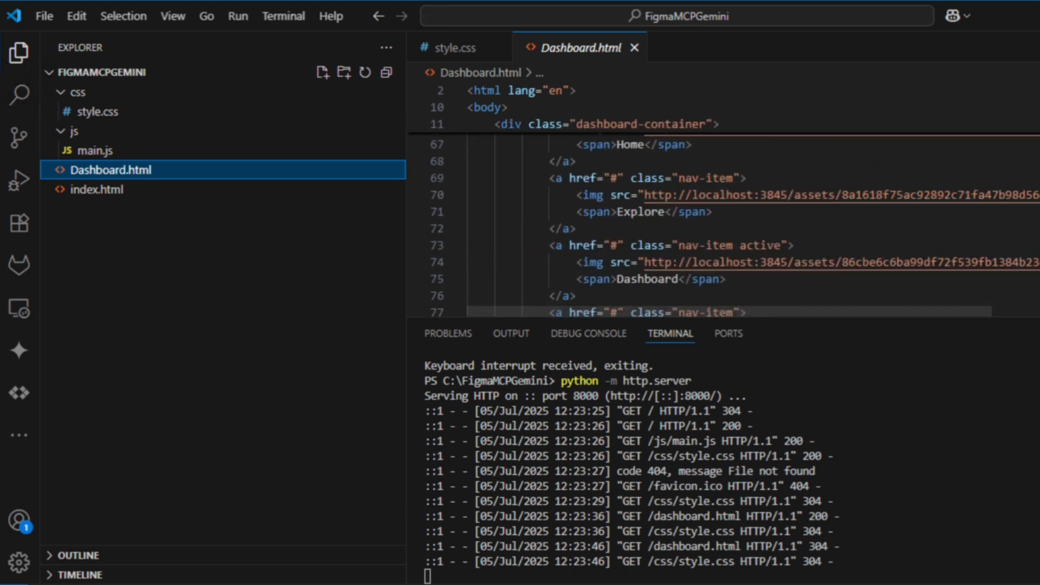
pyautogui.moveTo(587, 332)
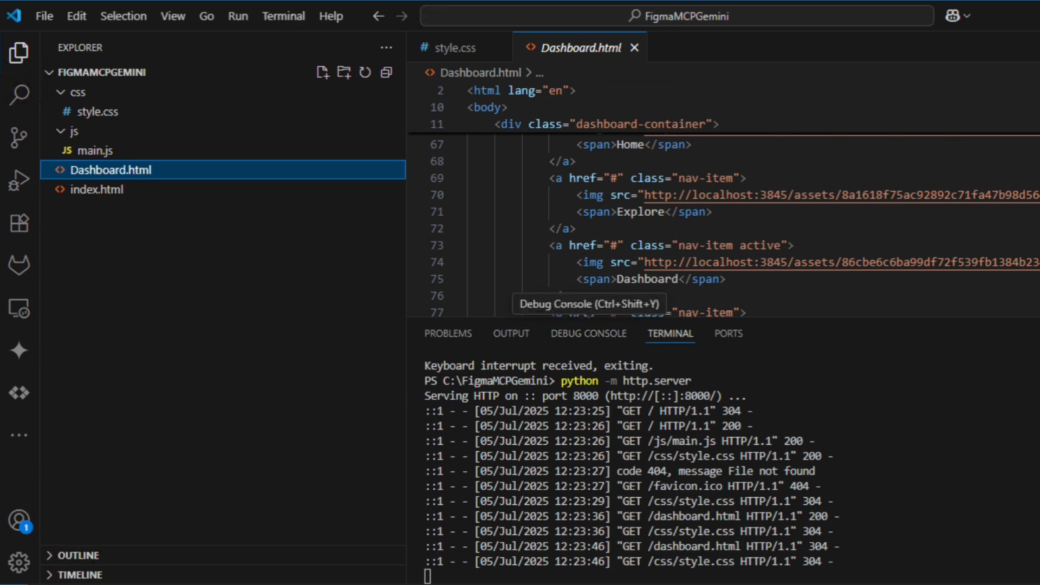
pyautogui.moveTo(9, 418)
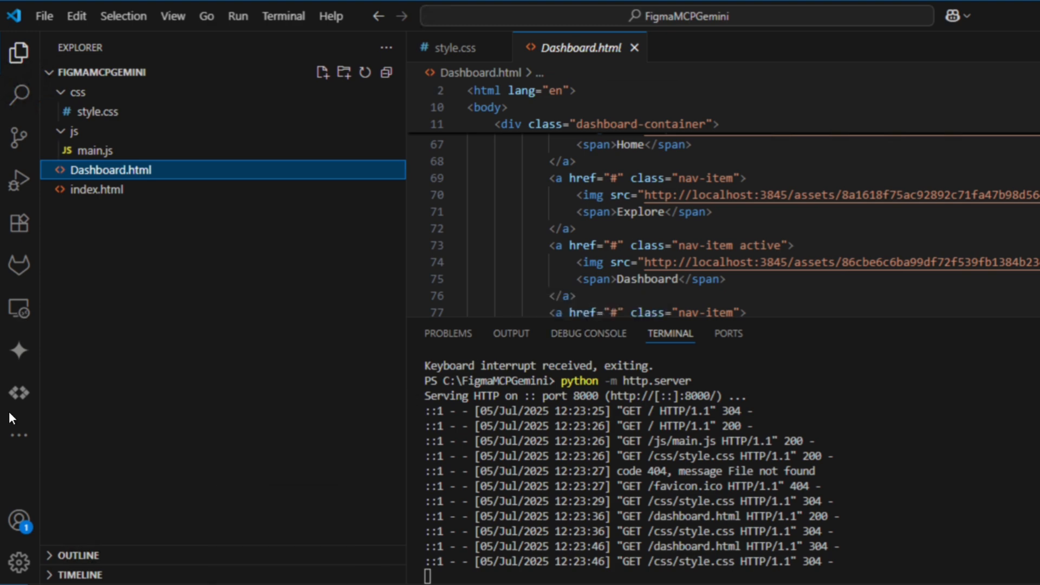
# Show the Gemini chat confirming Dashboard.html and style.css were created
pyautogui.click(20, 349)
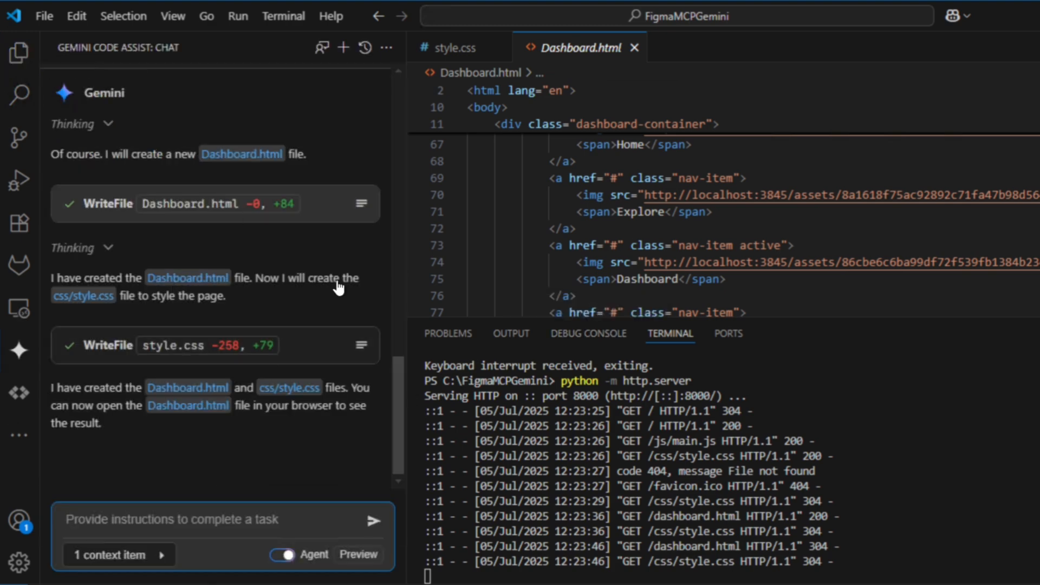